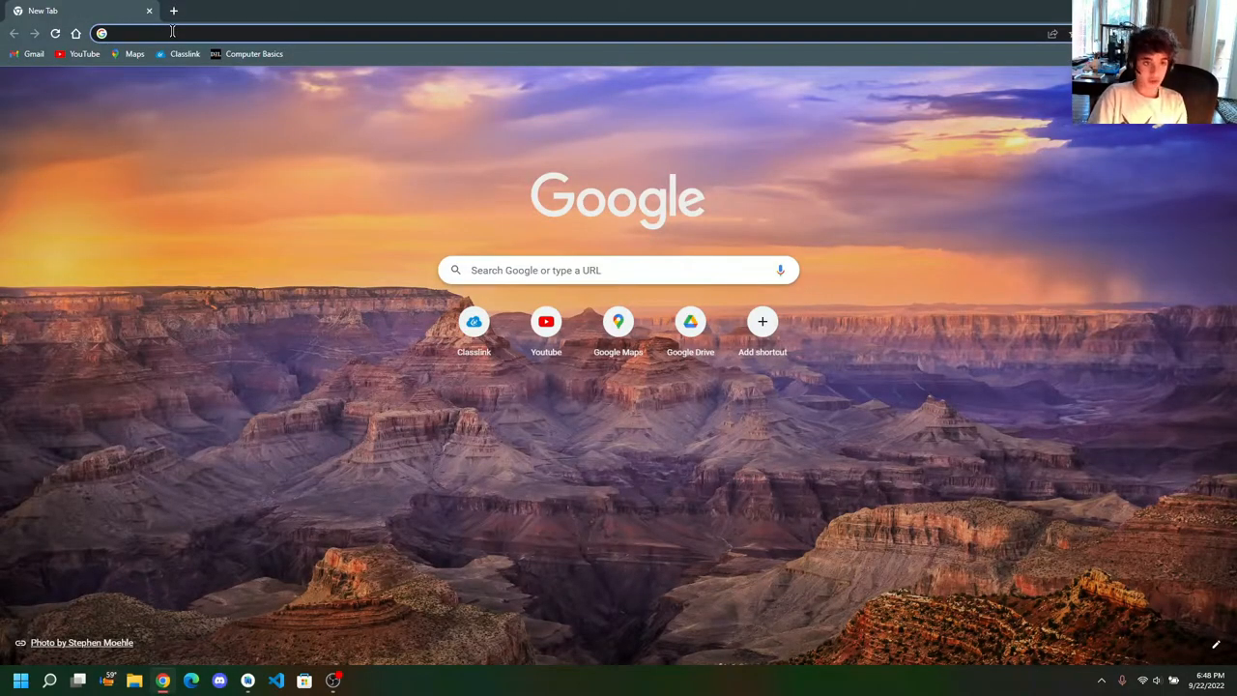
# Step: Search 'java download', start the Java for Windows download from java.com, then return to a blank tab
pyautogui.write('jav')
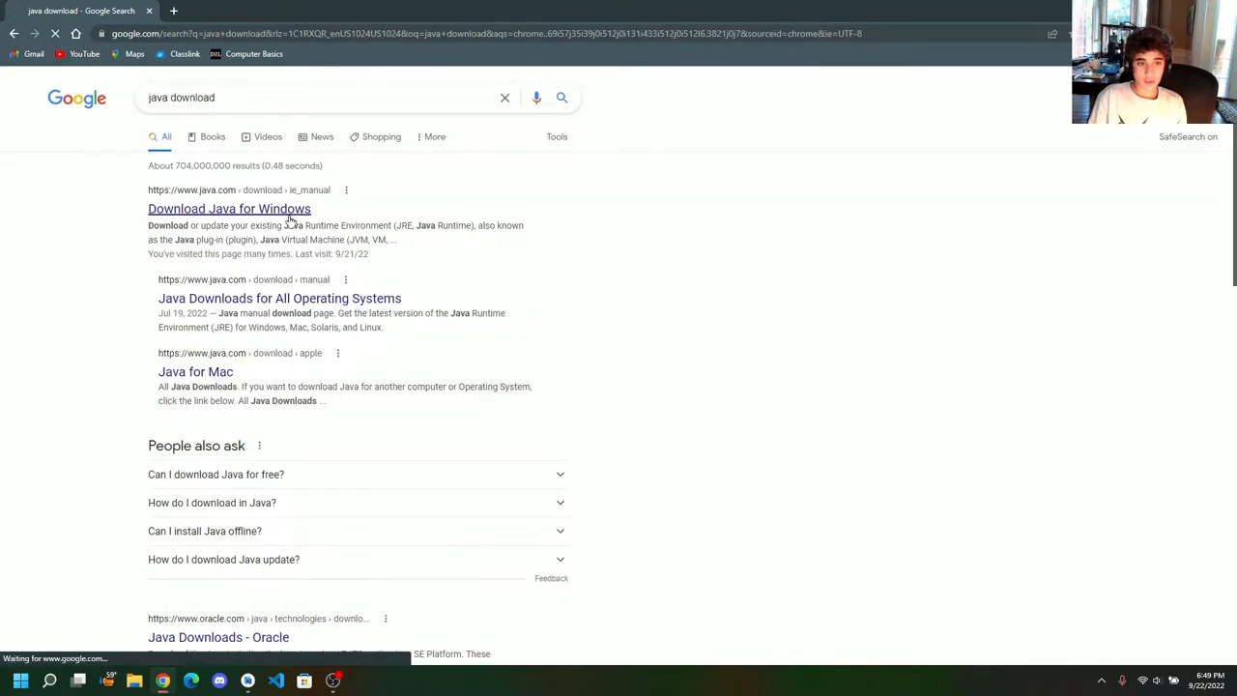
pyautogui.click(228, 209)
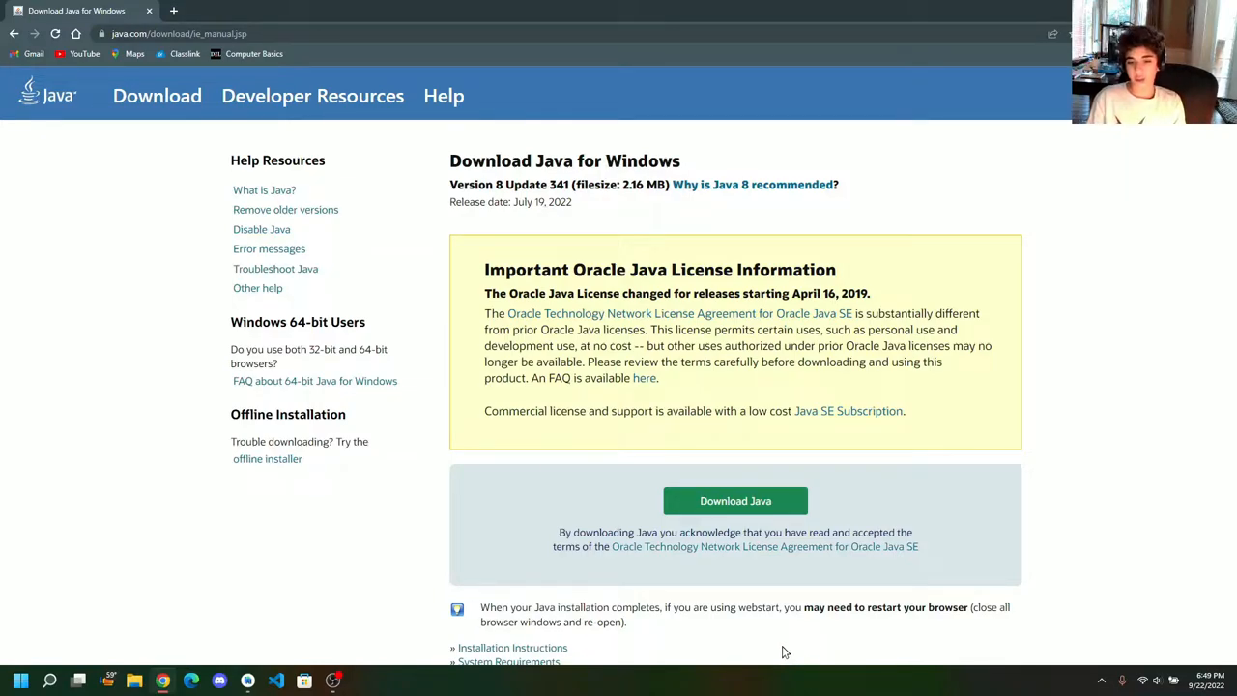
pyautogui.moveTo(735, 500)
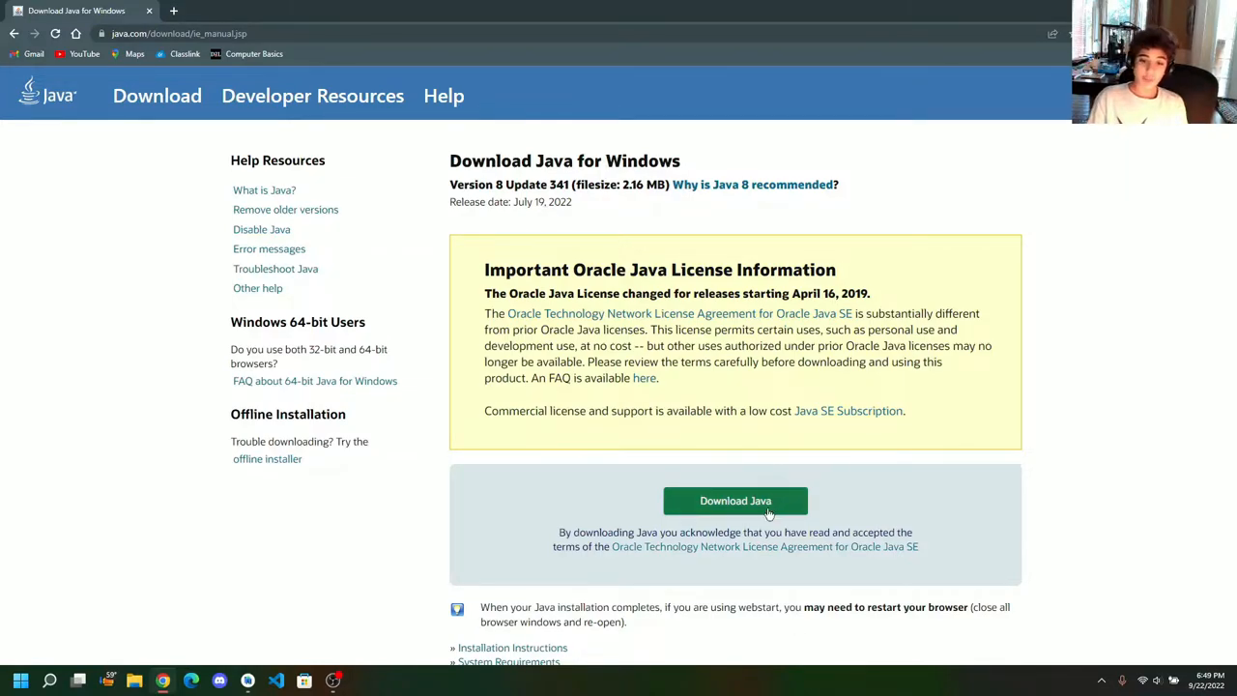
pyautogui.click(1053, 33)
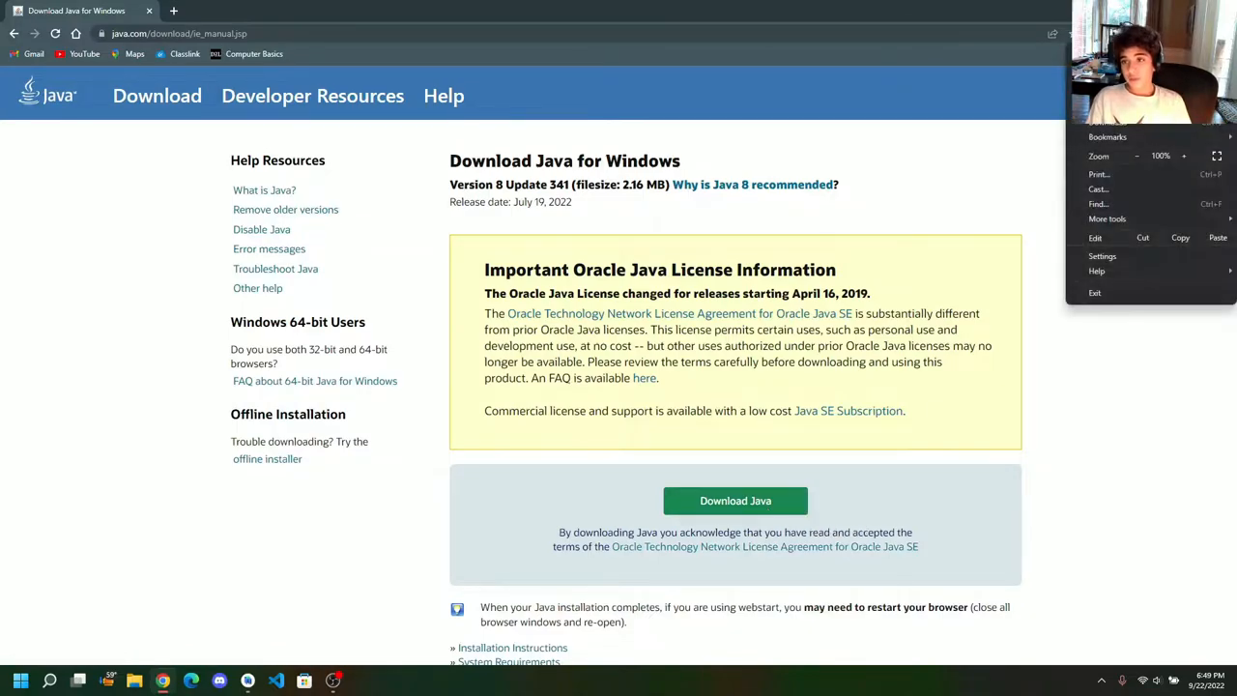
pyautogui.moveTo(178, 586)
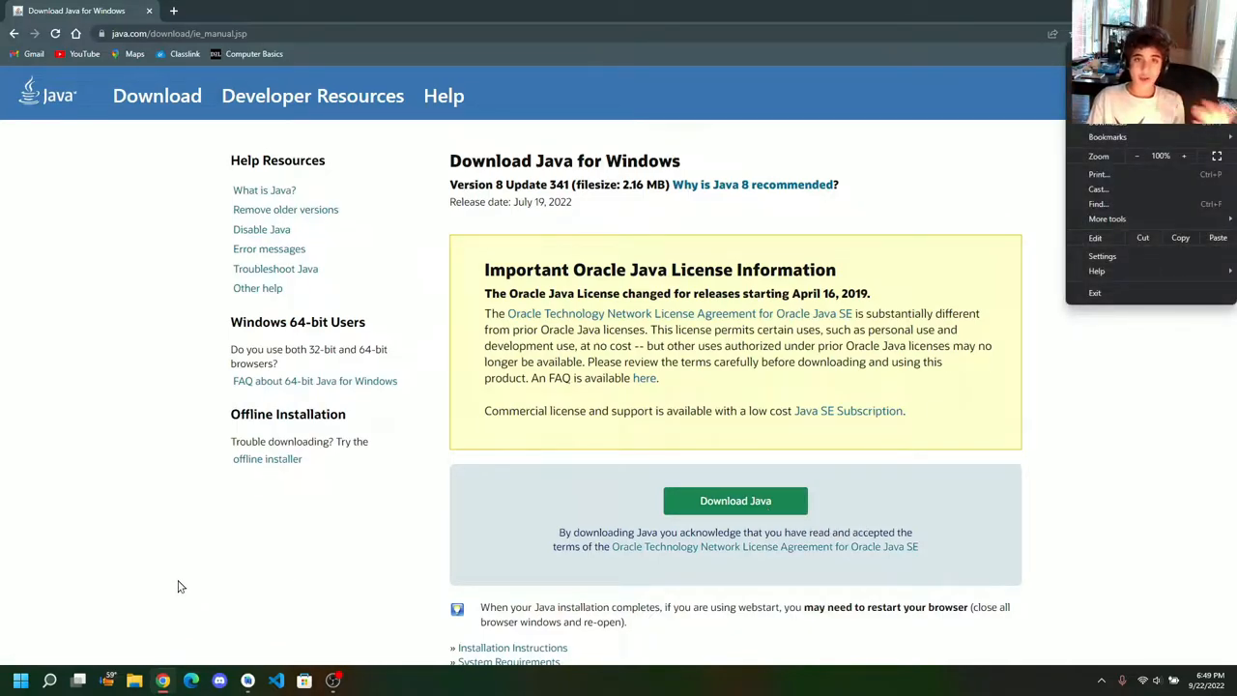
pyautogui.click(810, 235)
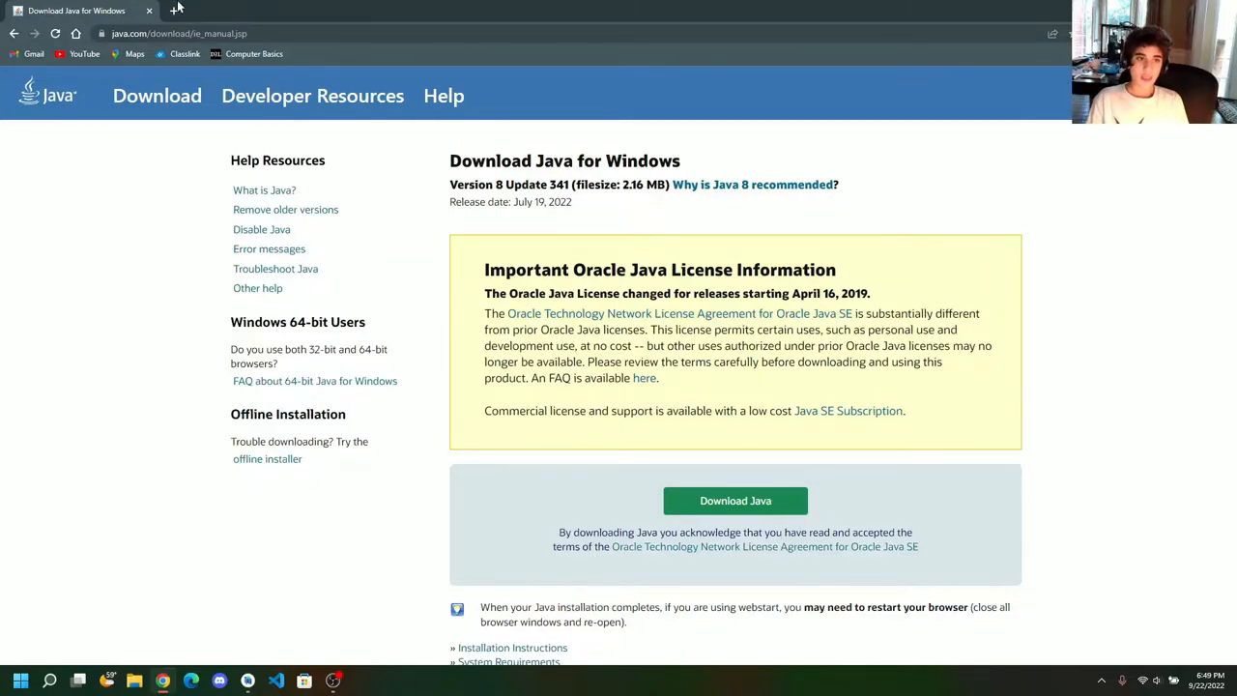
pyautogui.click(149, 11)
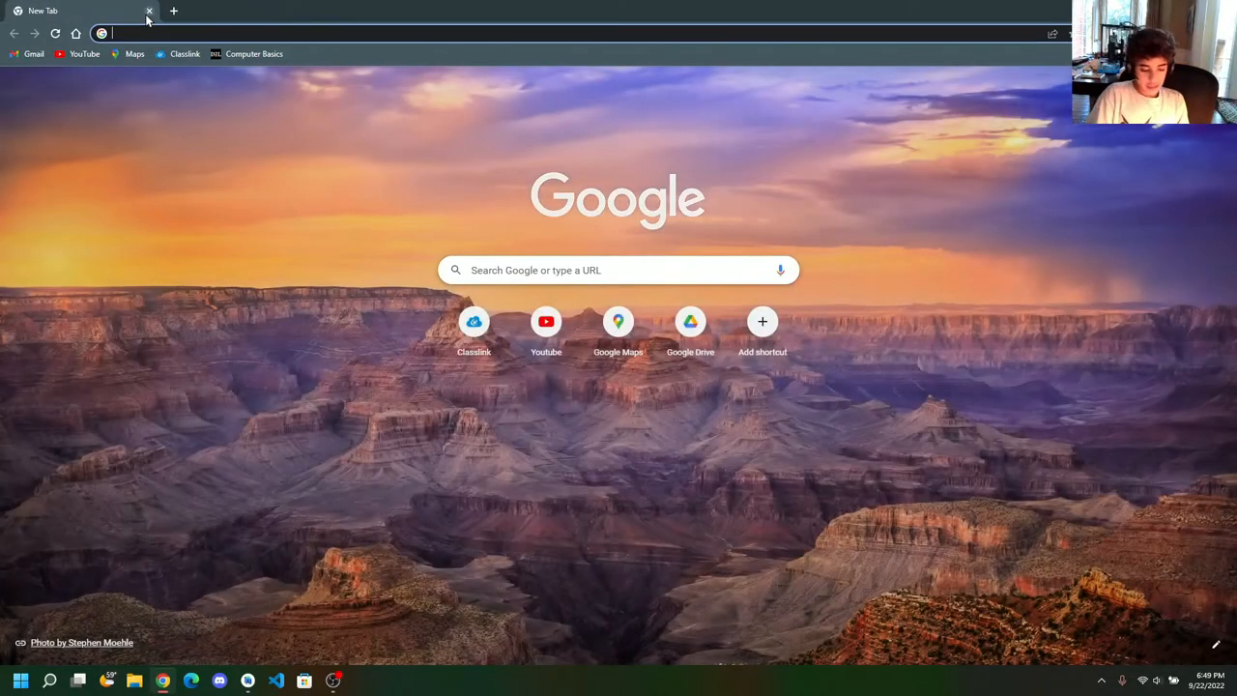
# Step: Search 'jdk 19 download' and show Oracle's JDK 19 Windows installers
pyautogui.write('jdk 19 download')
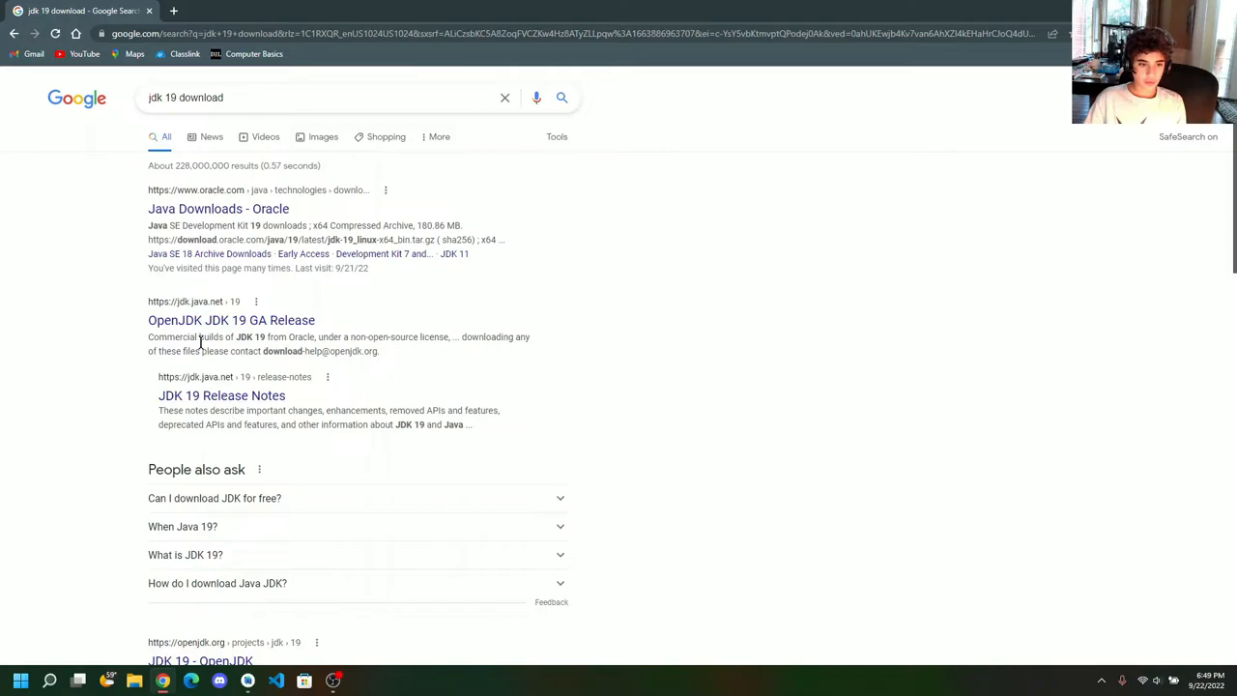
pyautogui.moveTo(231, 320)
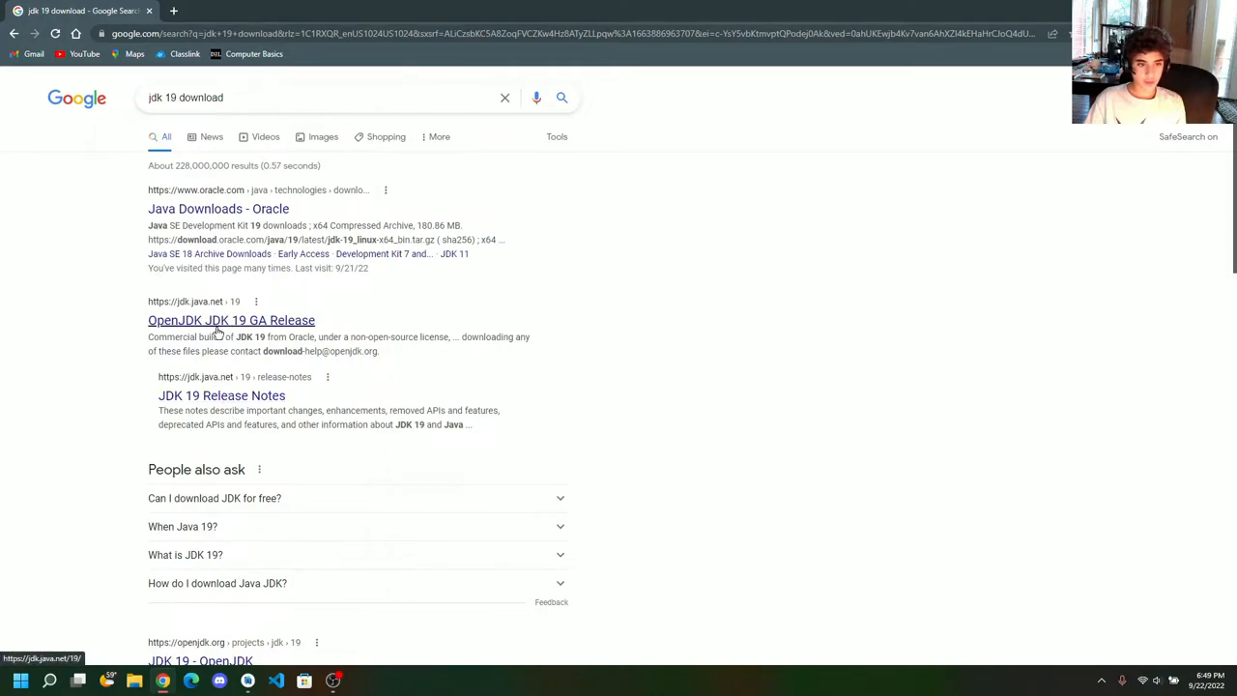
pyautogui.click(219, 209)
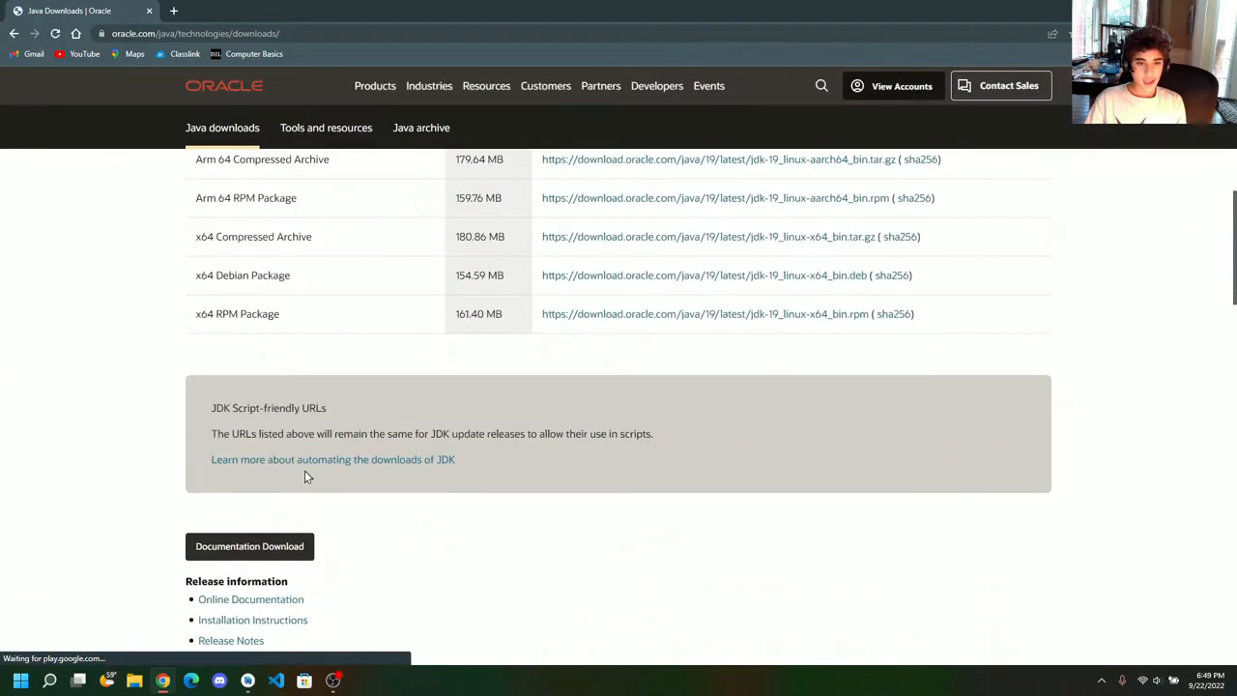
pyautogui.click(310, 334)
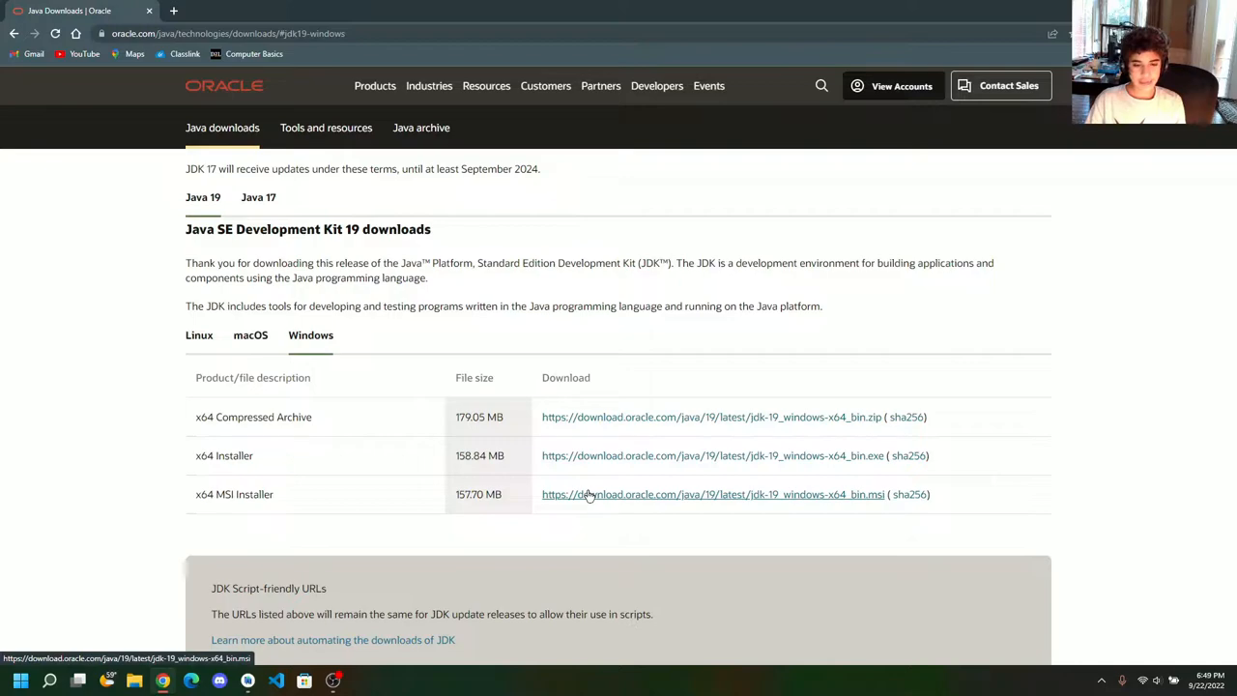
pyautogui.moveTo(629, 494)
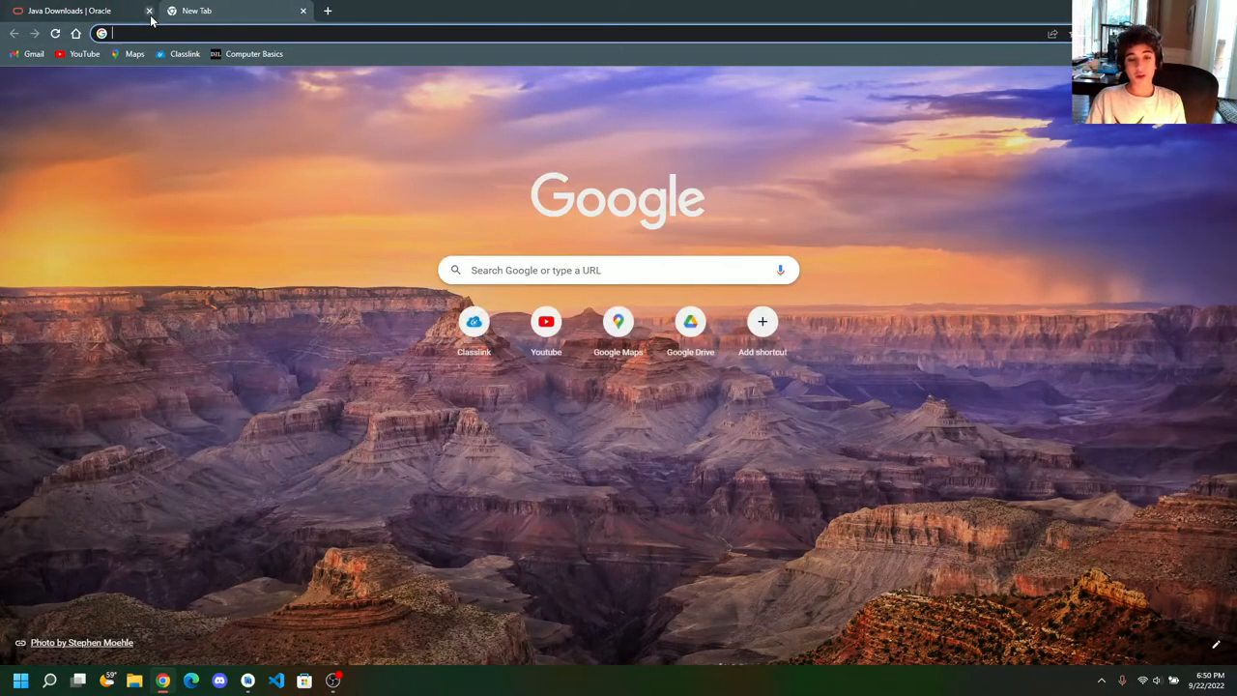
# Step: Search 'grip image processing' and reach the GRIP 1.5.2 GitHub release assets via the GRIP site
pyautogui.write('grip')
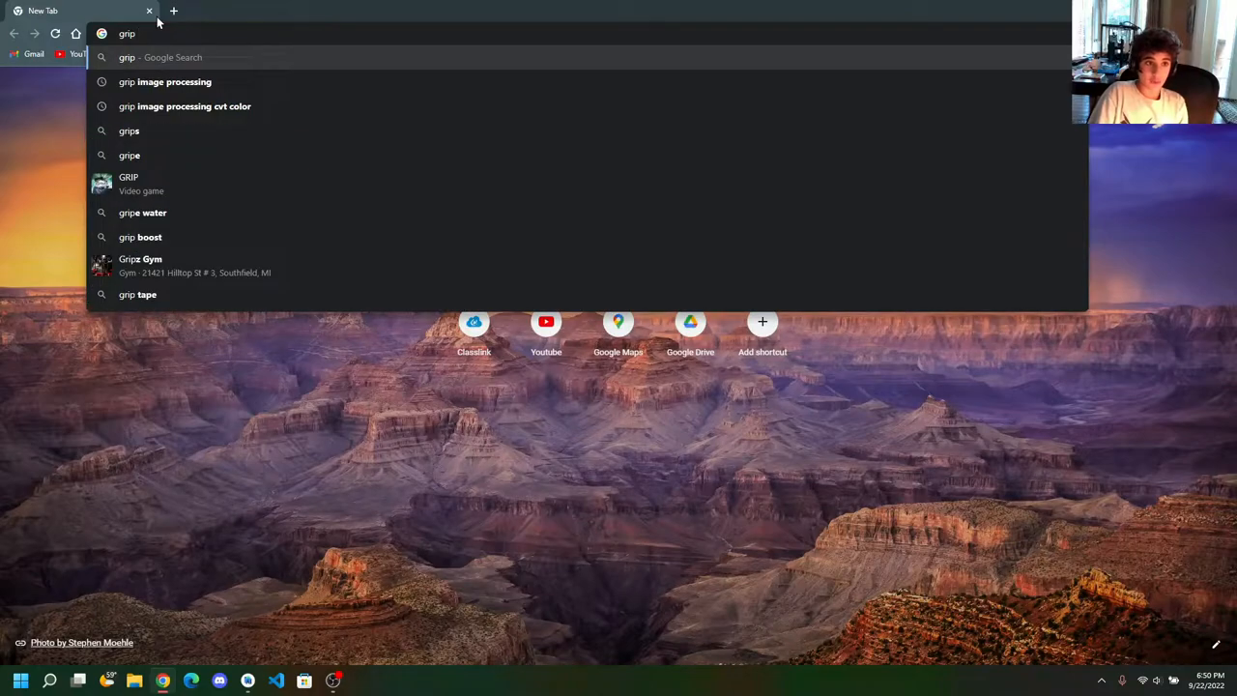
pyautogui.moveTo(217, 87)
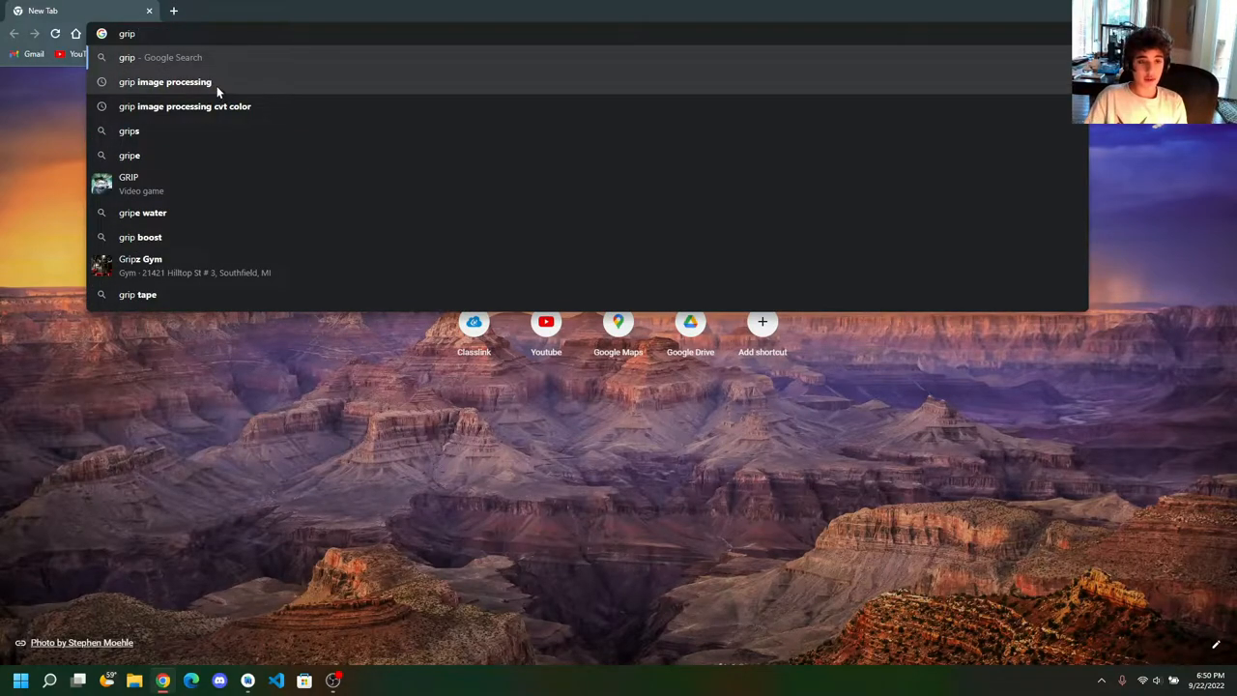
pyautogui.click(164, 82)
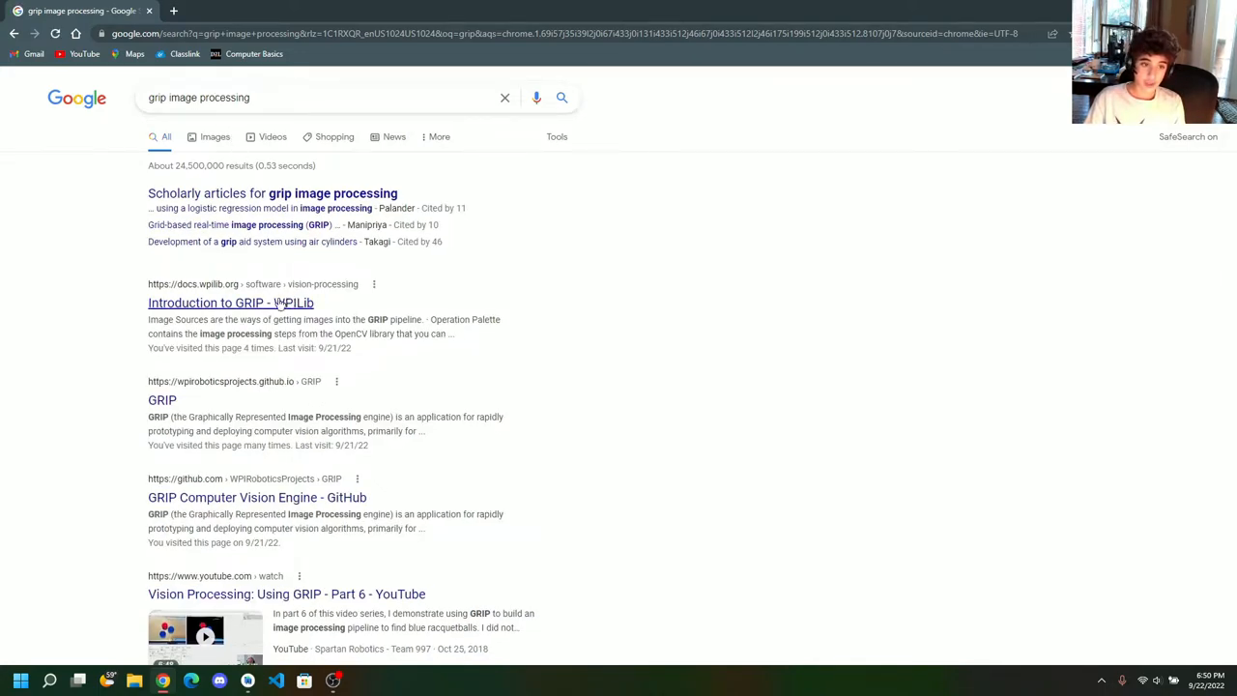
pyautogui.moveTo(161, 399)
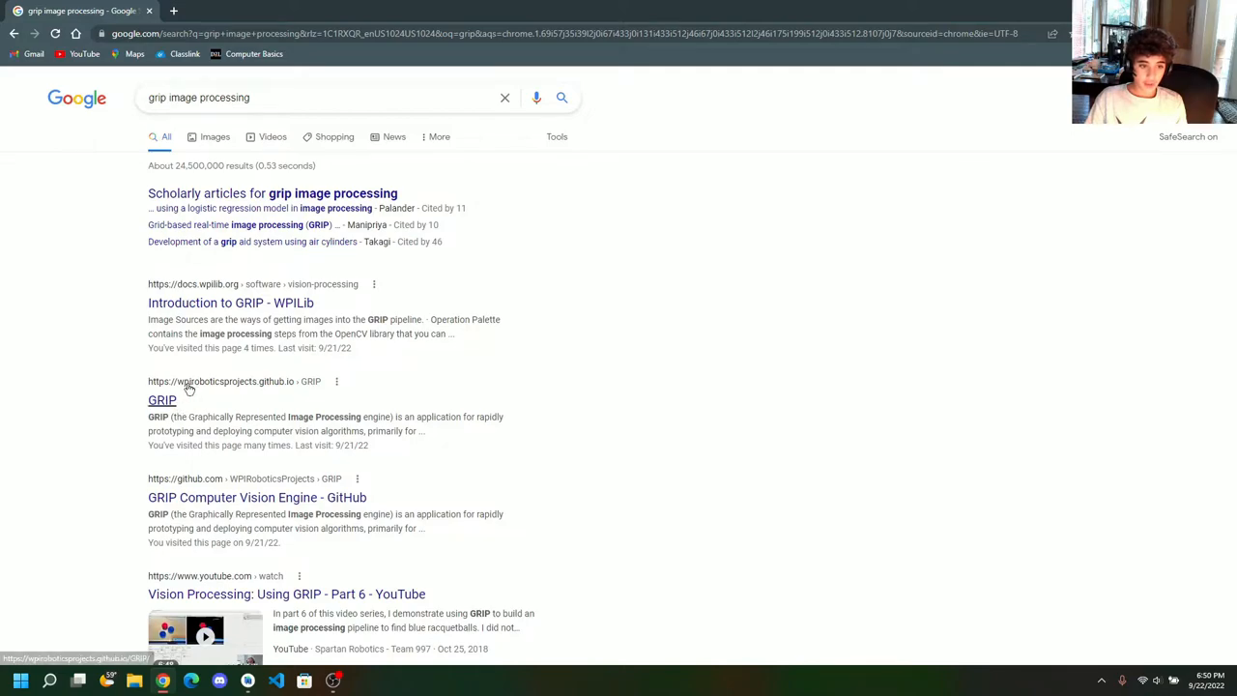
pyautogui.moveTo(274, 389)
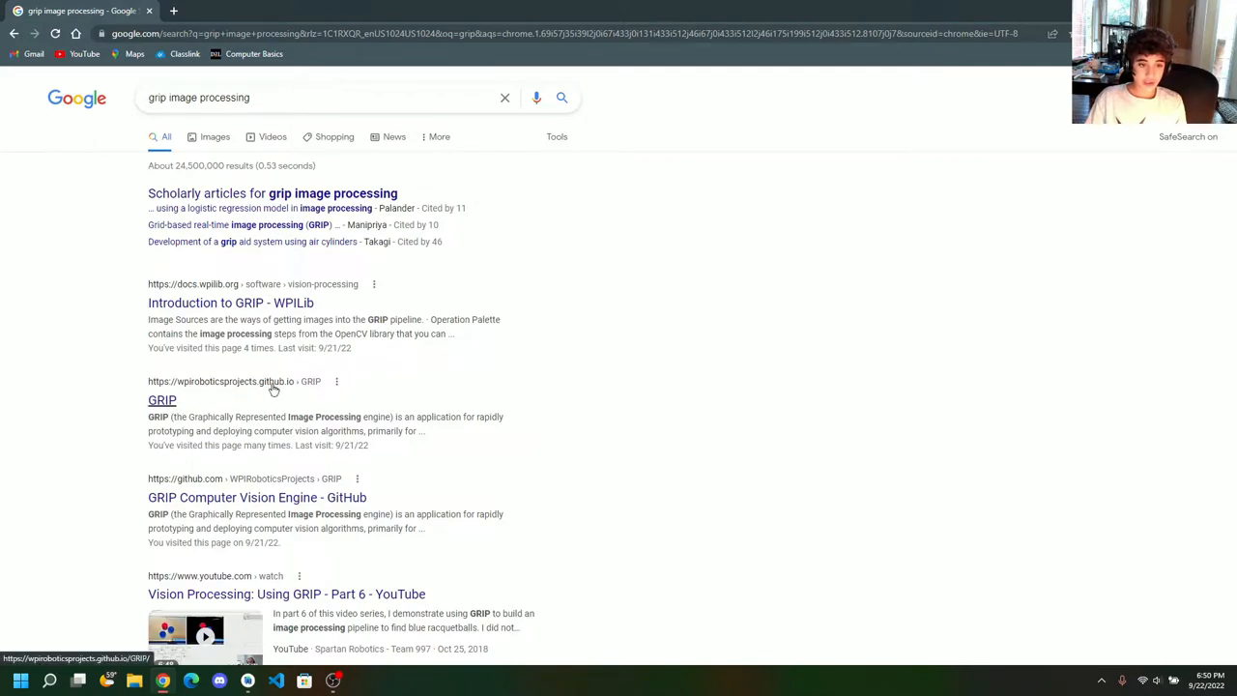
pyautogui.click(161, 400)
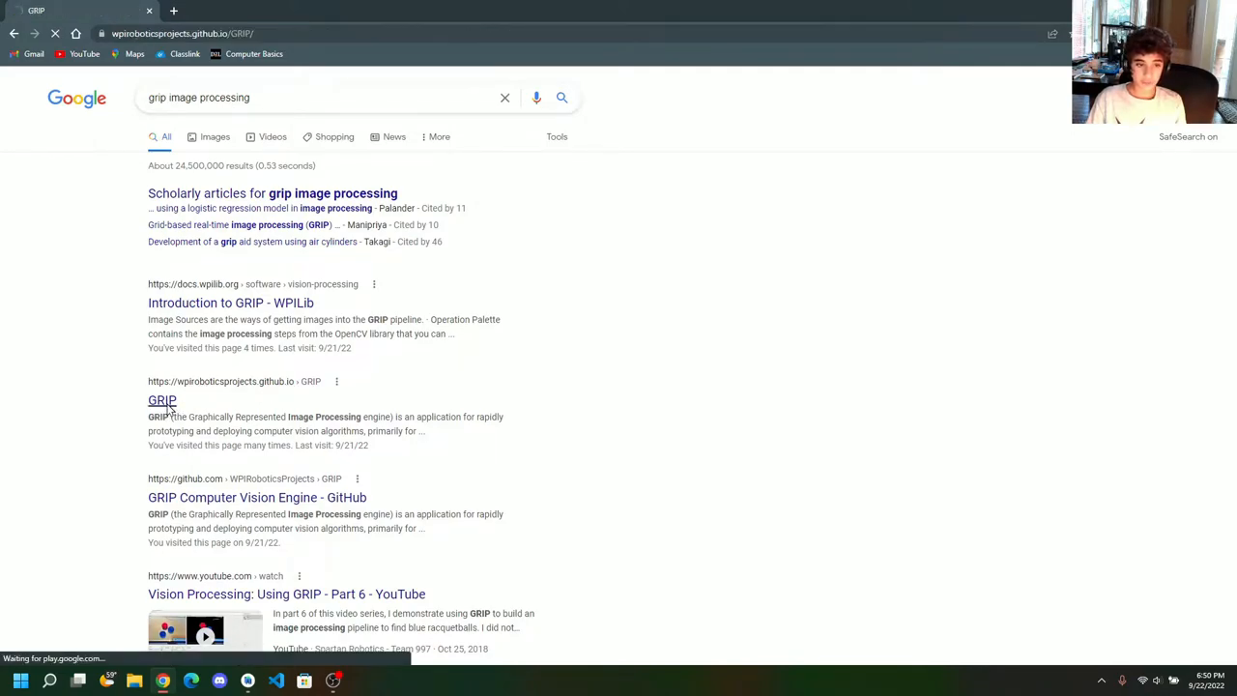
pyautogui.click(161, 400)
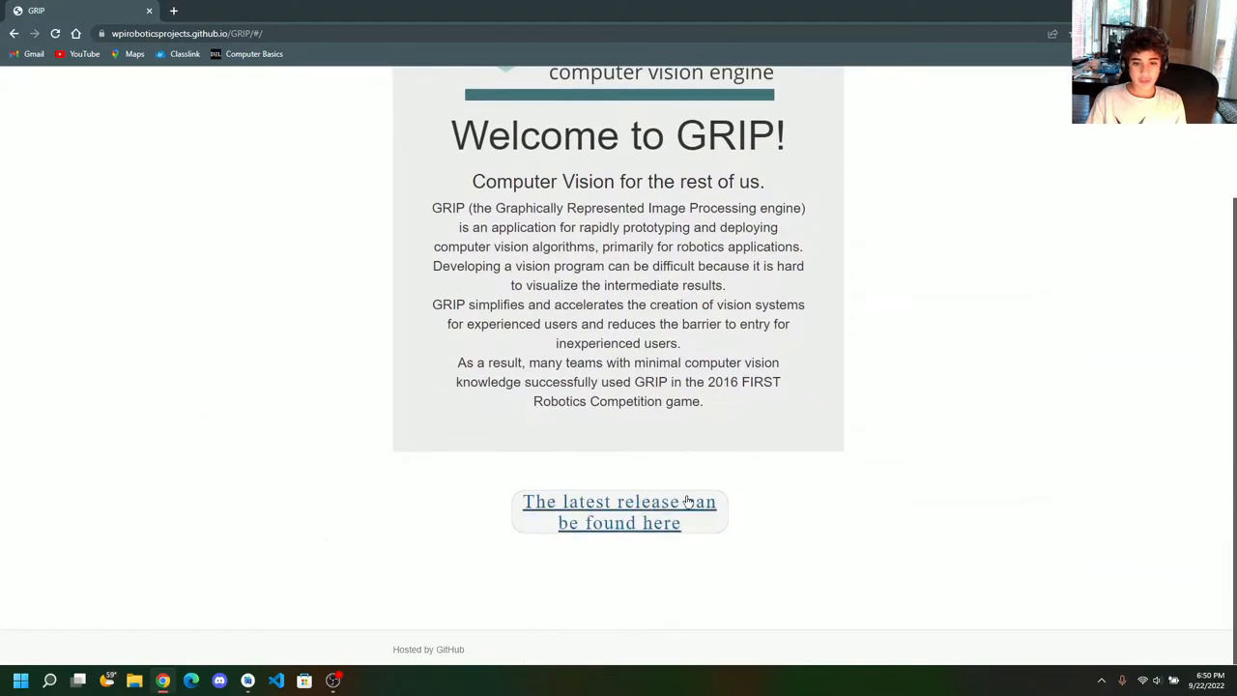
pyautogui.click(618, 511)
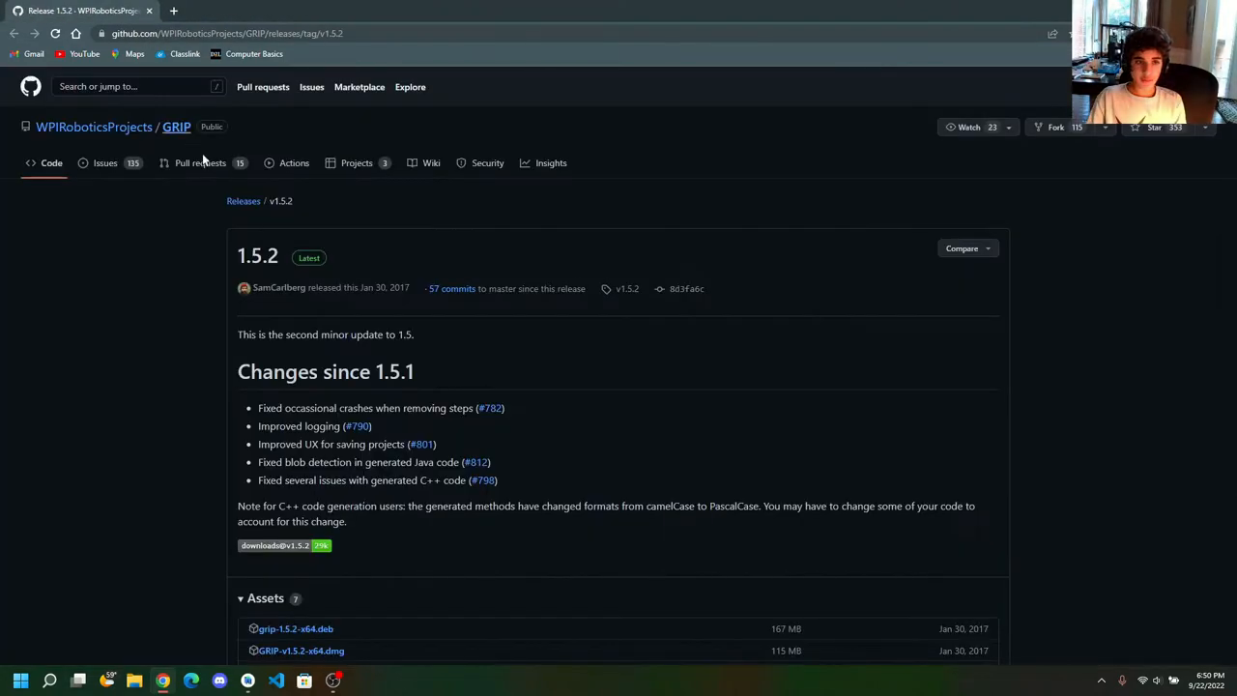
pyautogui.scroll(-3)
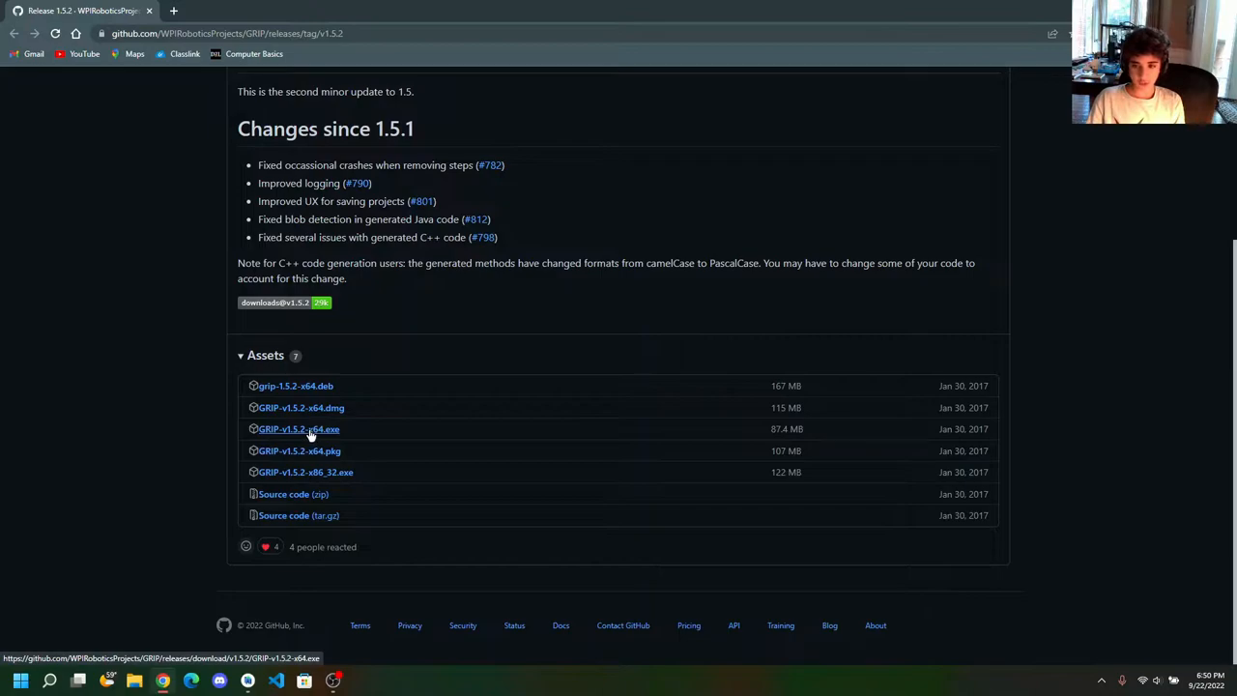
pyautogui.moveTo(307, 442)
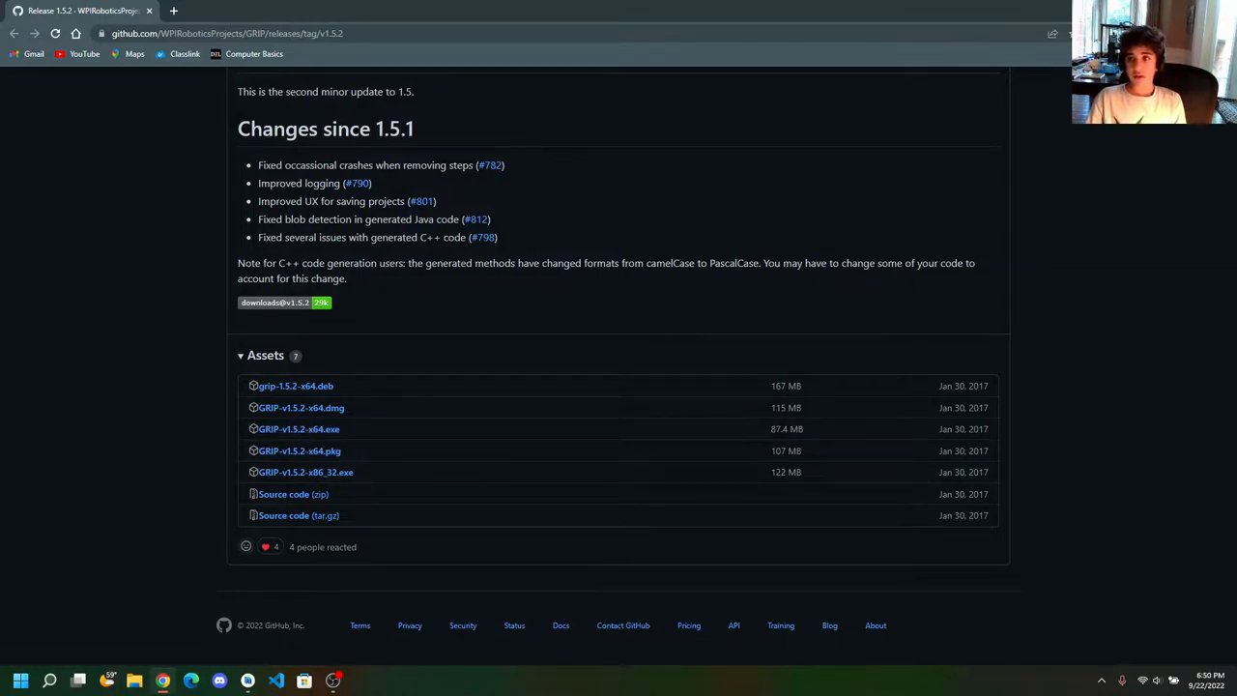
pyautogui.moveTo(75, 532)
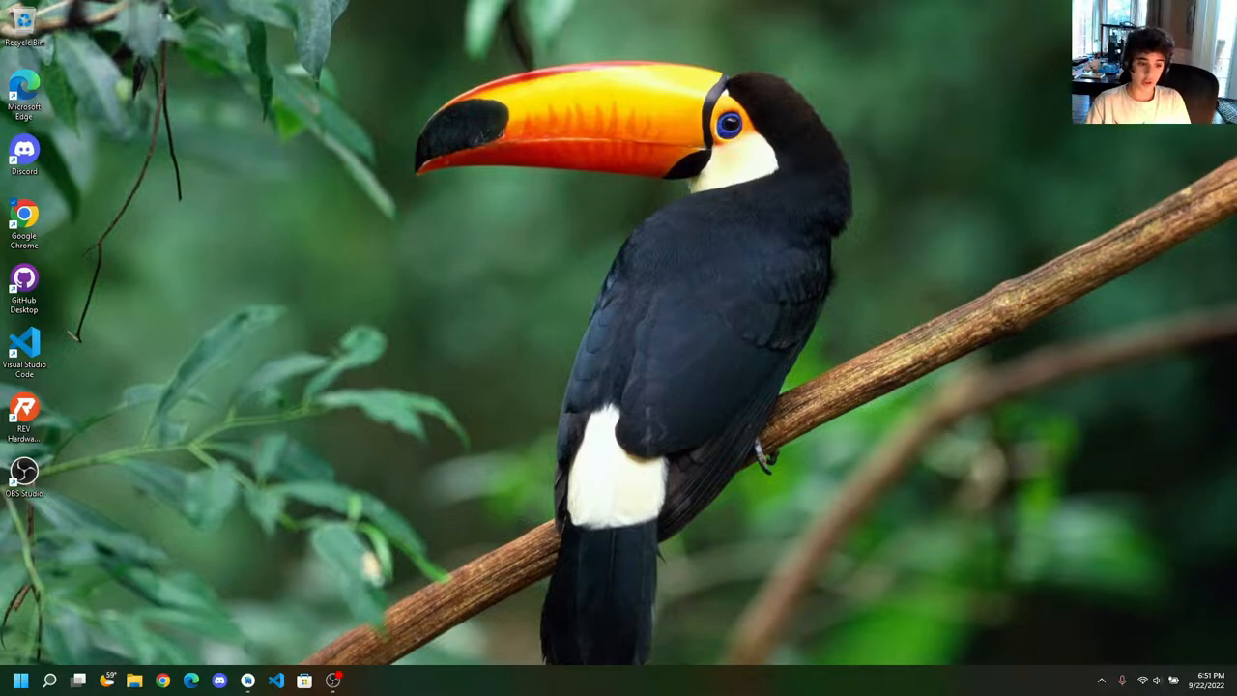
# Step: Launch GRIP from the taskbar with an empty pipeline
pyautogui.click(20, 680)
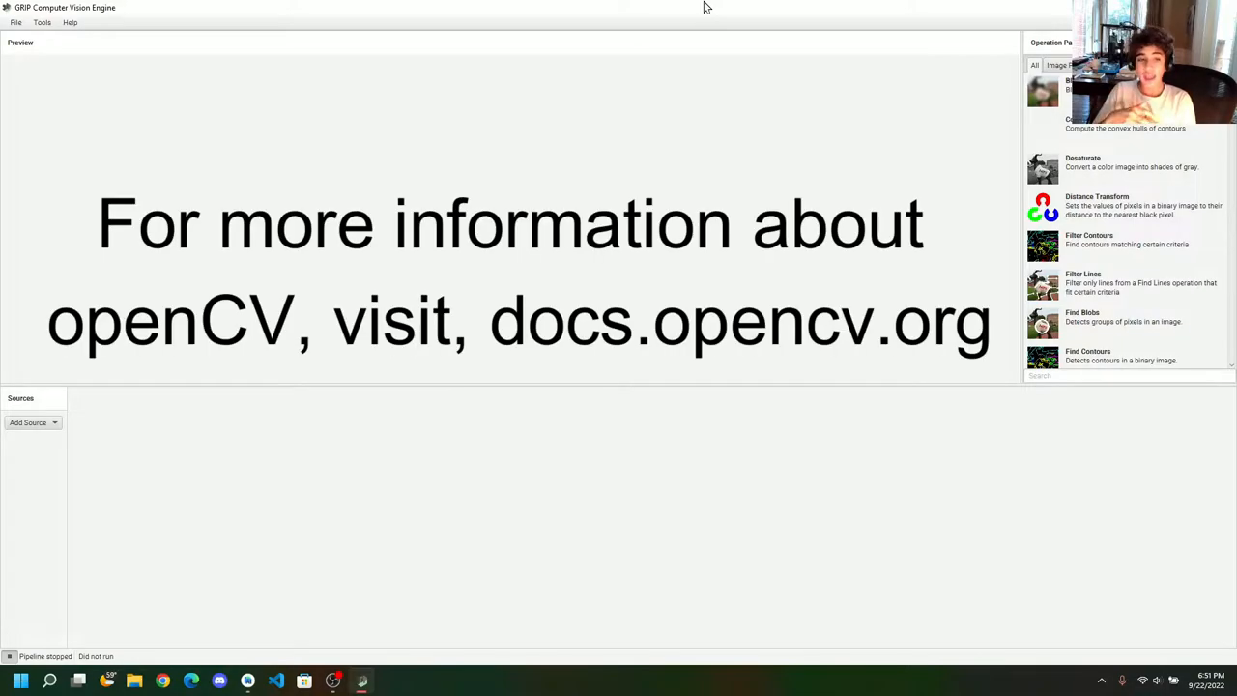
pyautogui.moveTo(663, 7)
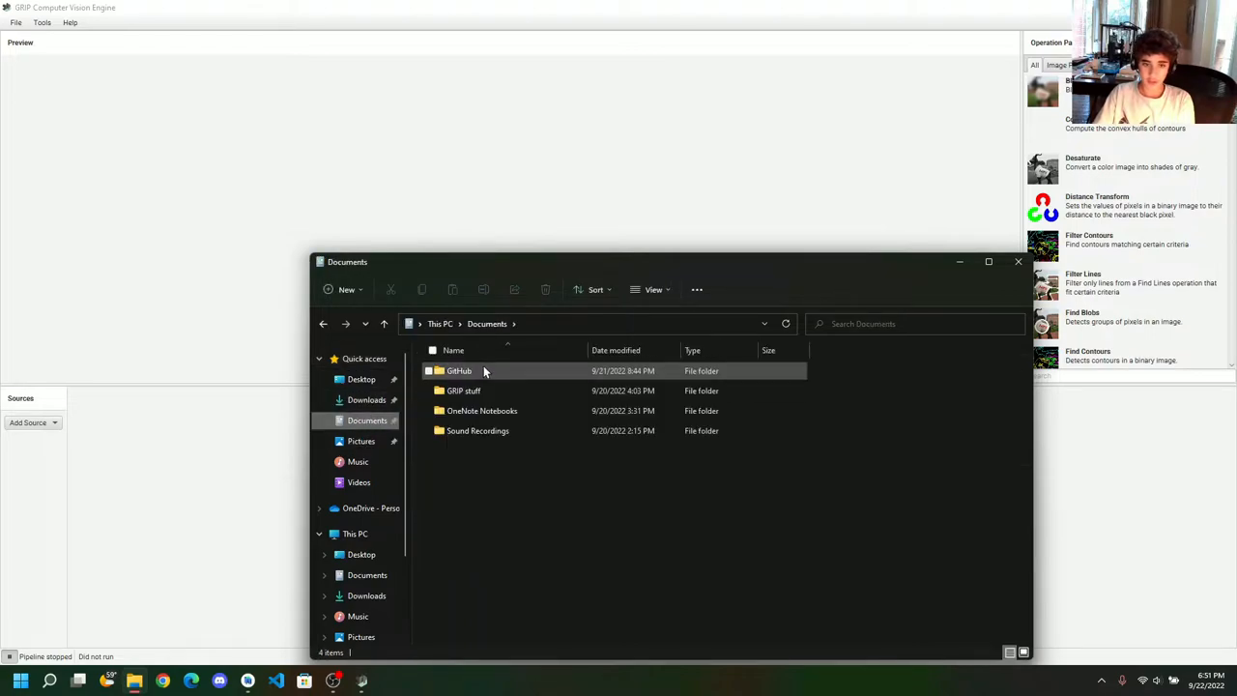
# Step: Browse to GitHub > BotImages9_18_2022 > EasyOpenCV and open a resized cone photo
pyautogui.doubleClick(459, 370)
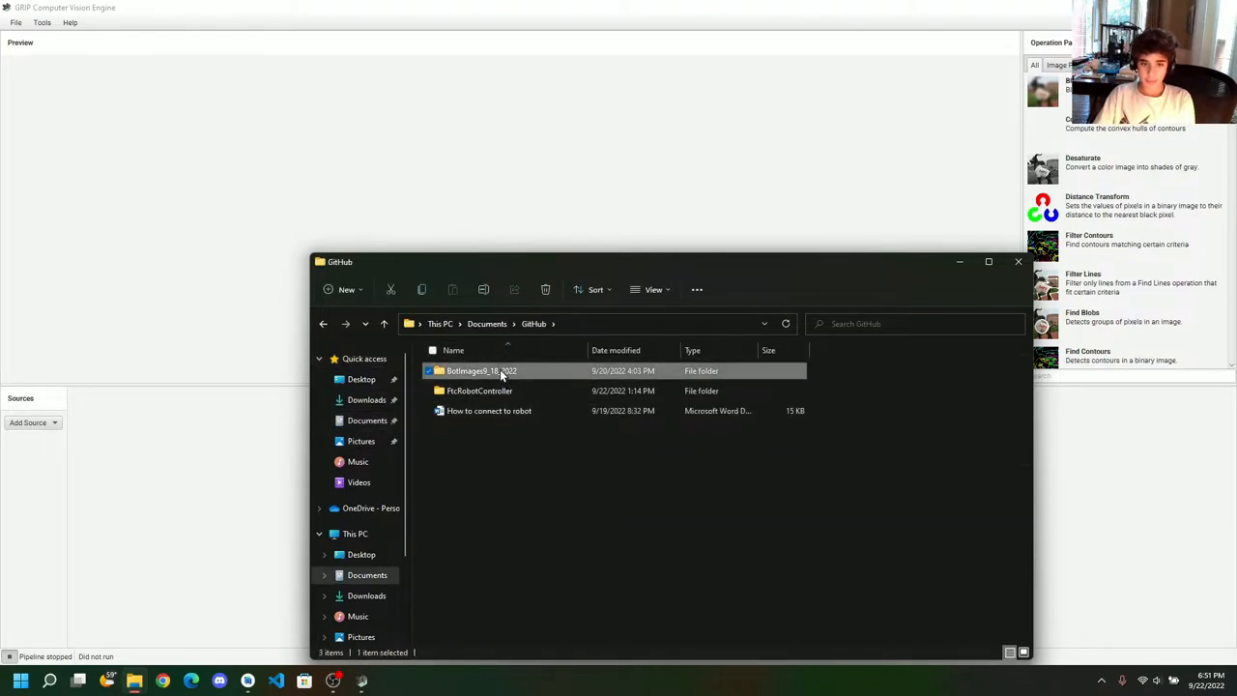
pyautogui.doubleClick(482, 370)
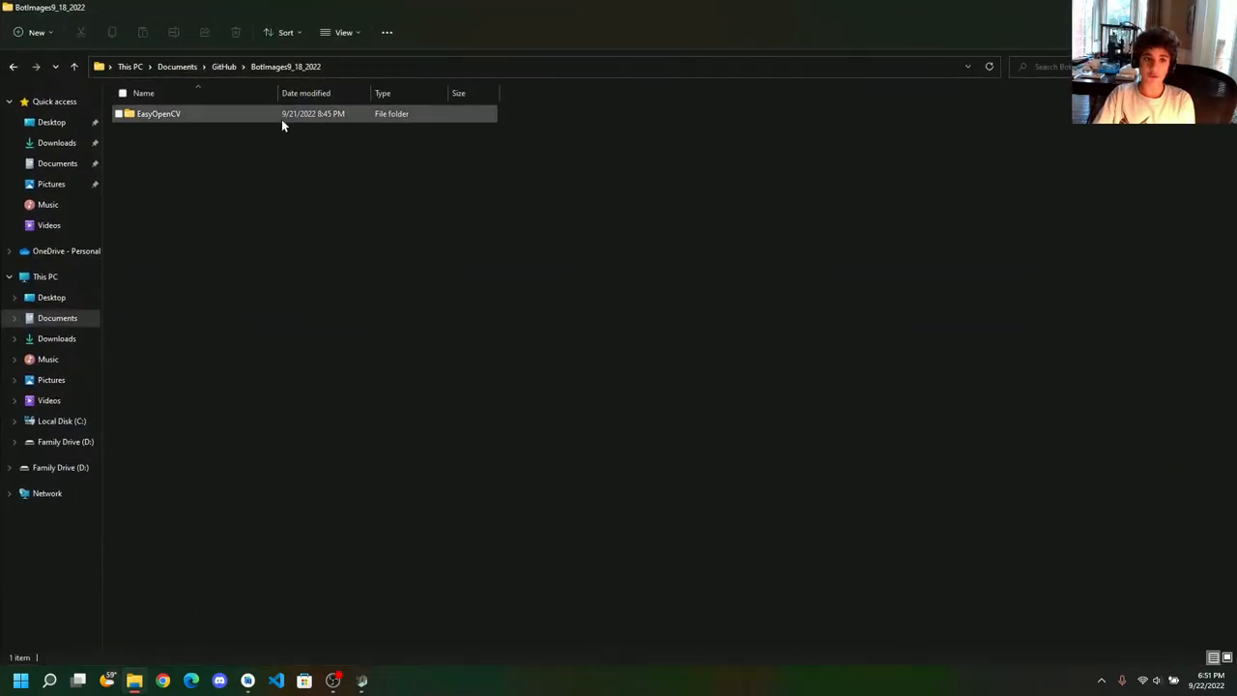
pyautogui.doubleClick(157, 113)
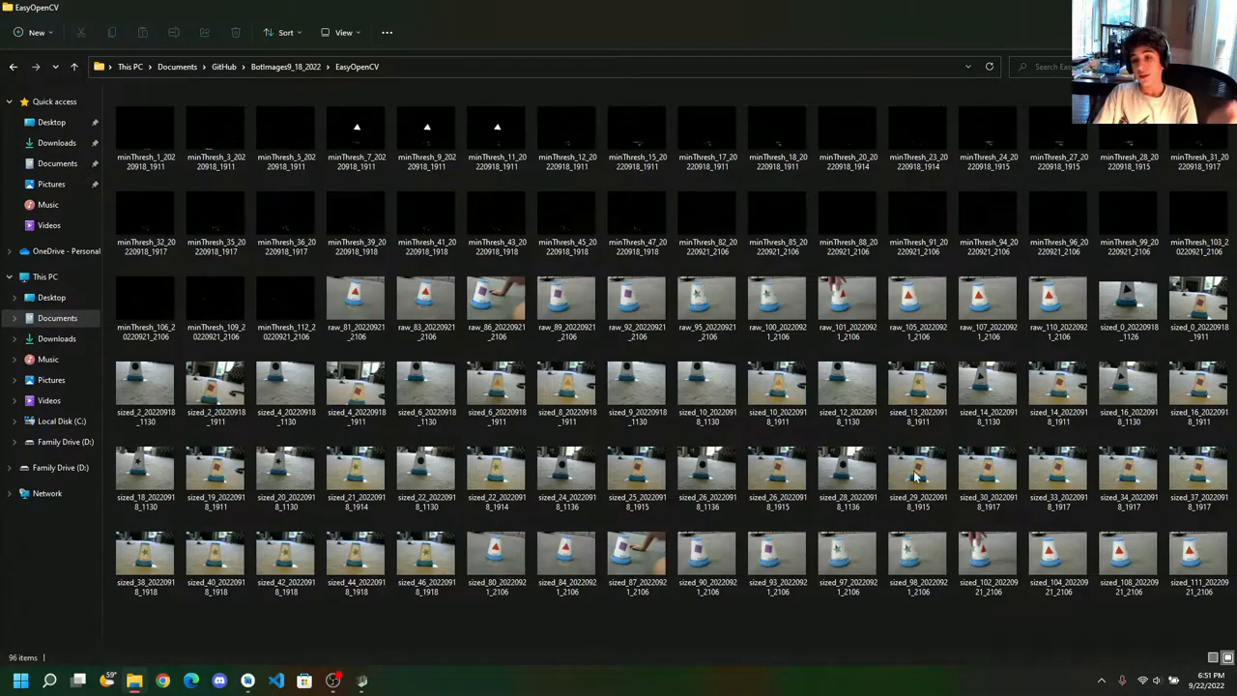
pyautogui.click(1199, 561)
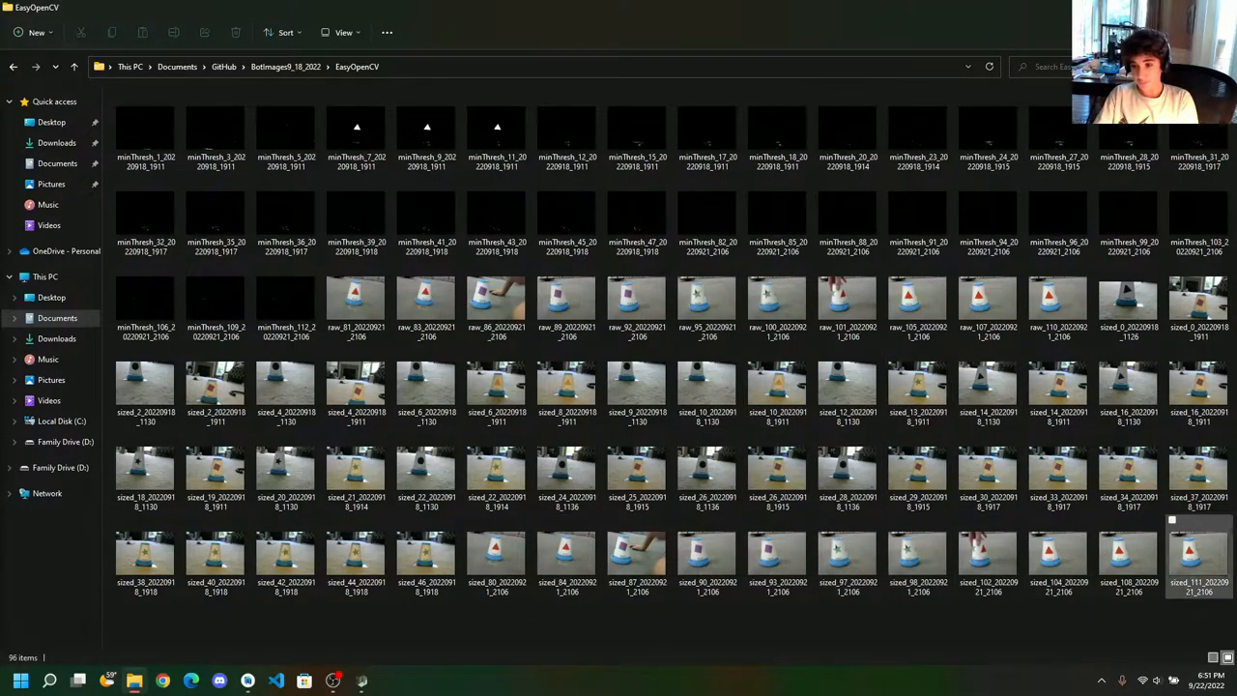
pyautogui.click(777, 387)
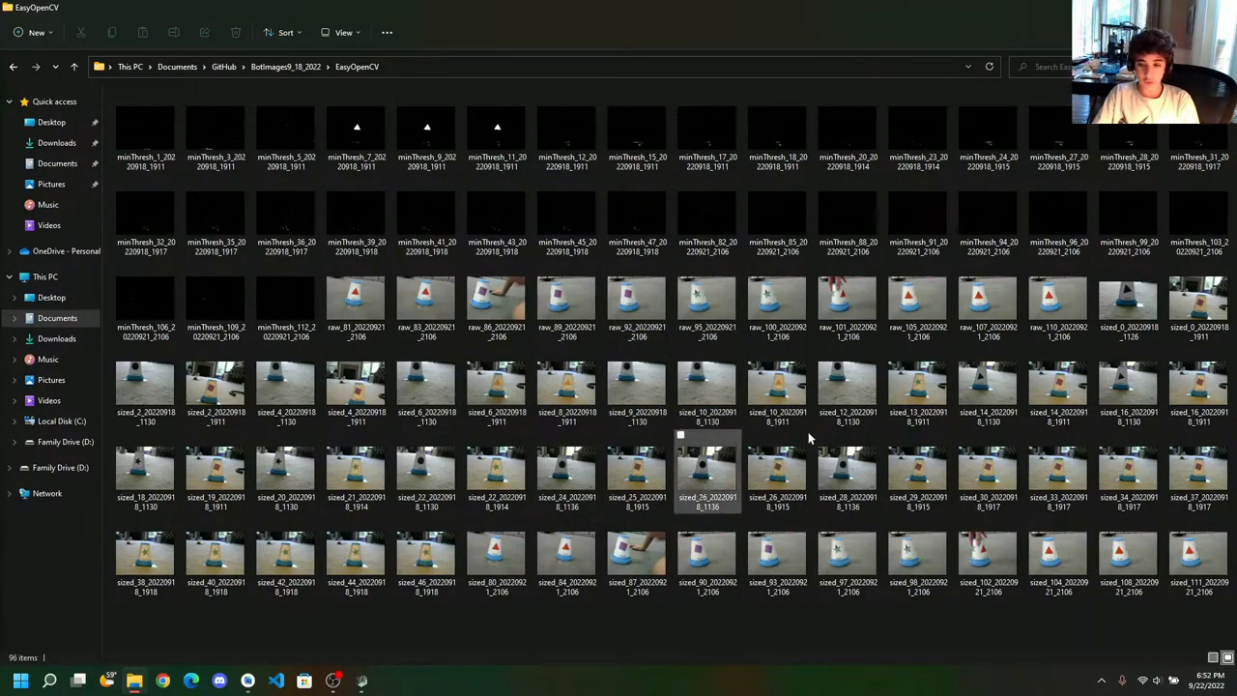
pyautogui.click(988, 464)
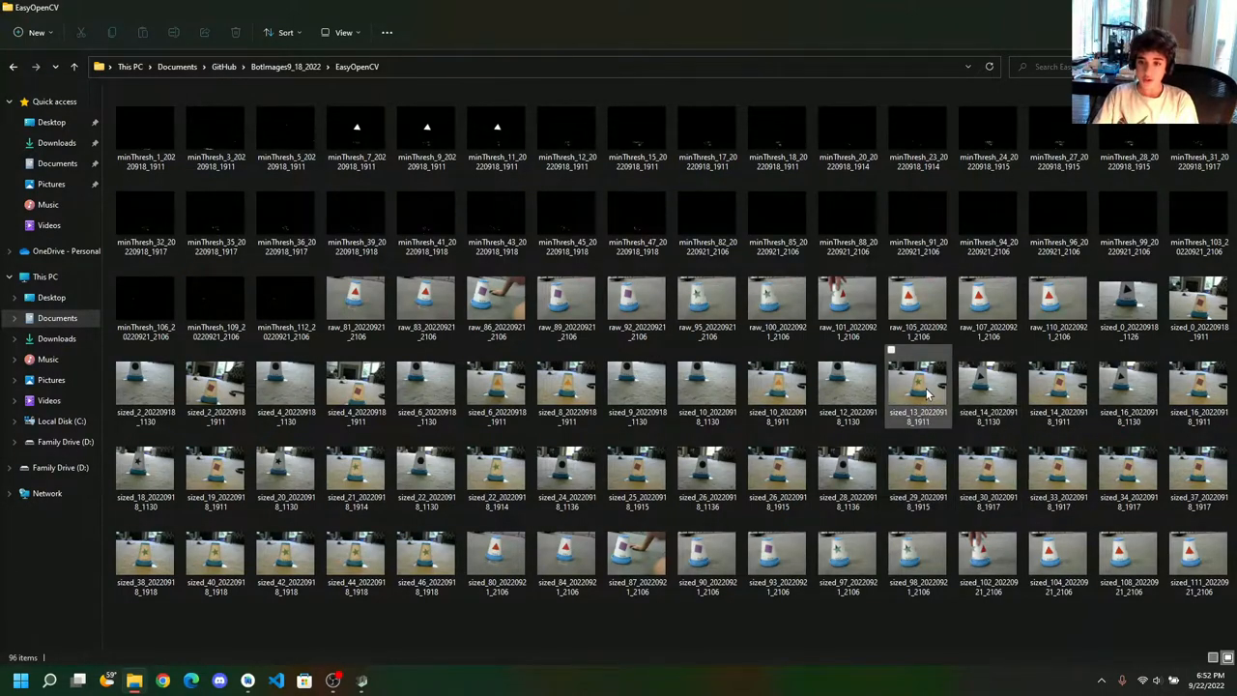
pyautogui.doubleClick(919, 387)
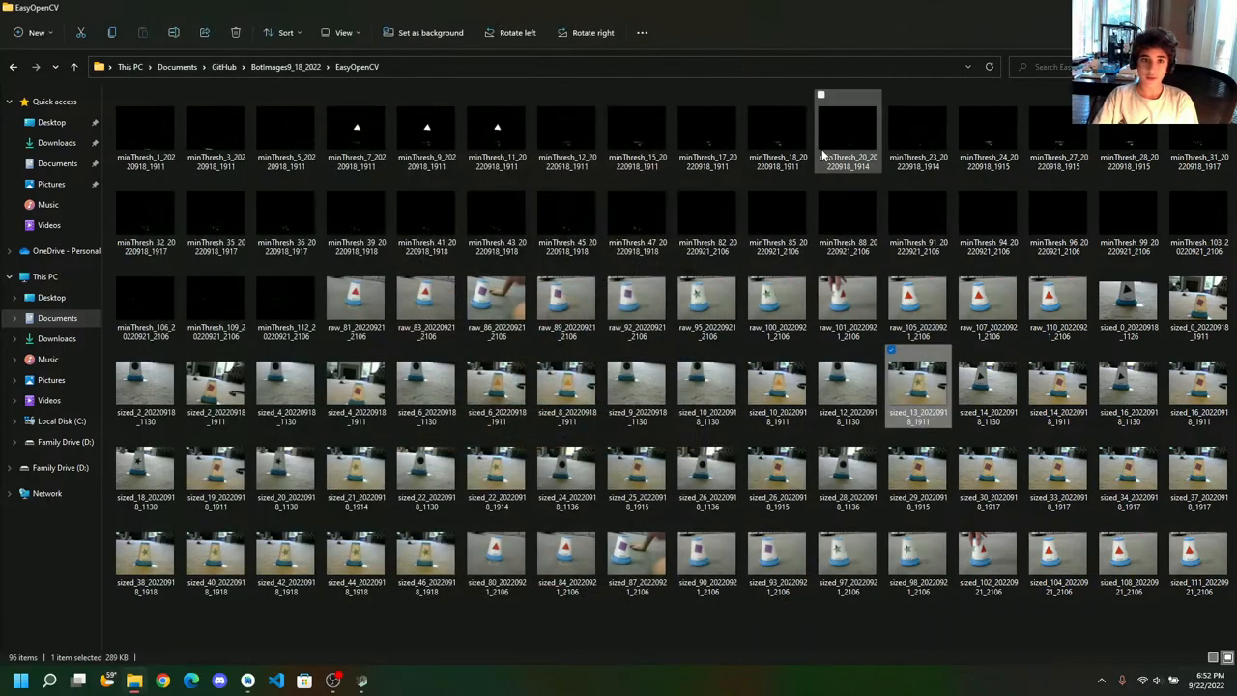
pyautogui.moveTo(778, 305)
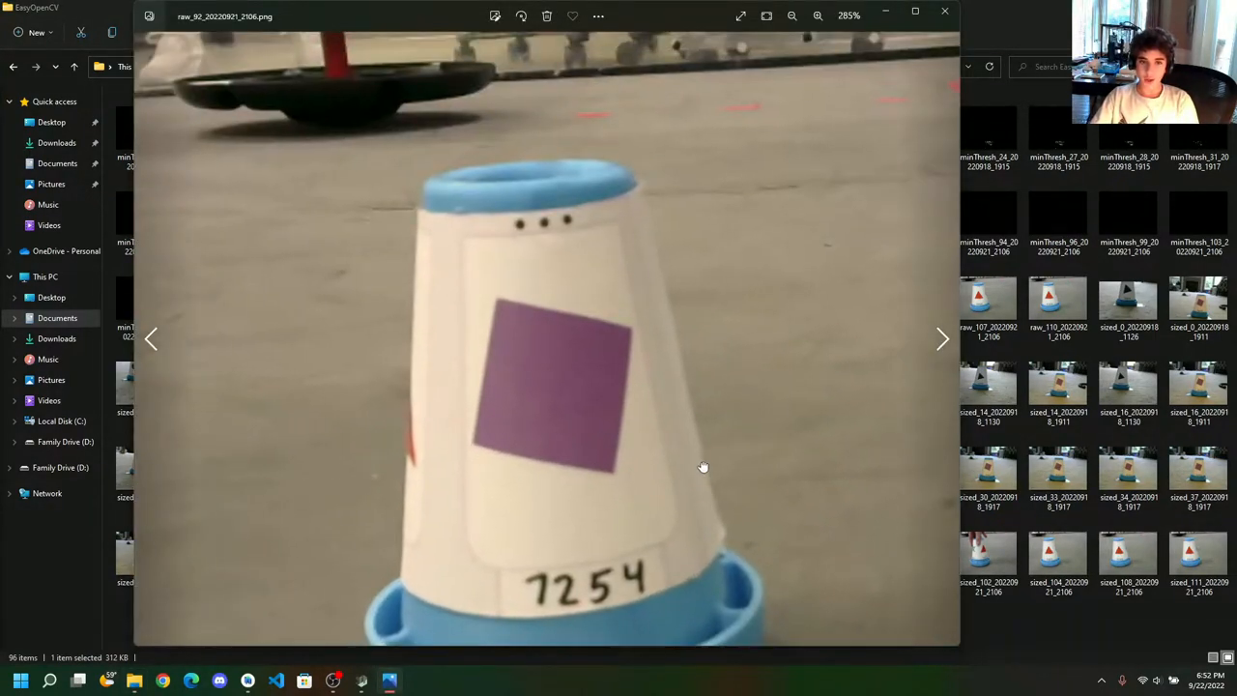
# Step: View several cone photos, including the orange-triangle cone, then close Photos and maximize Explorer
pyautogui.click(944, 12)
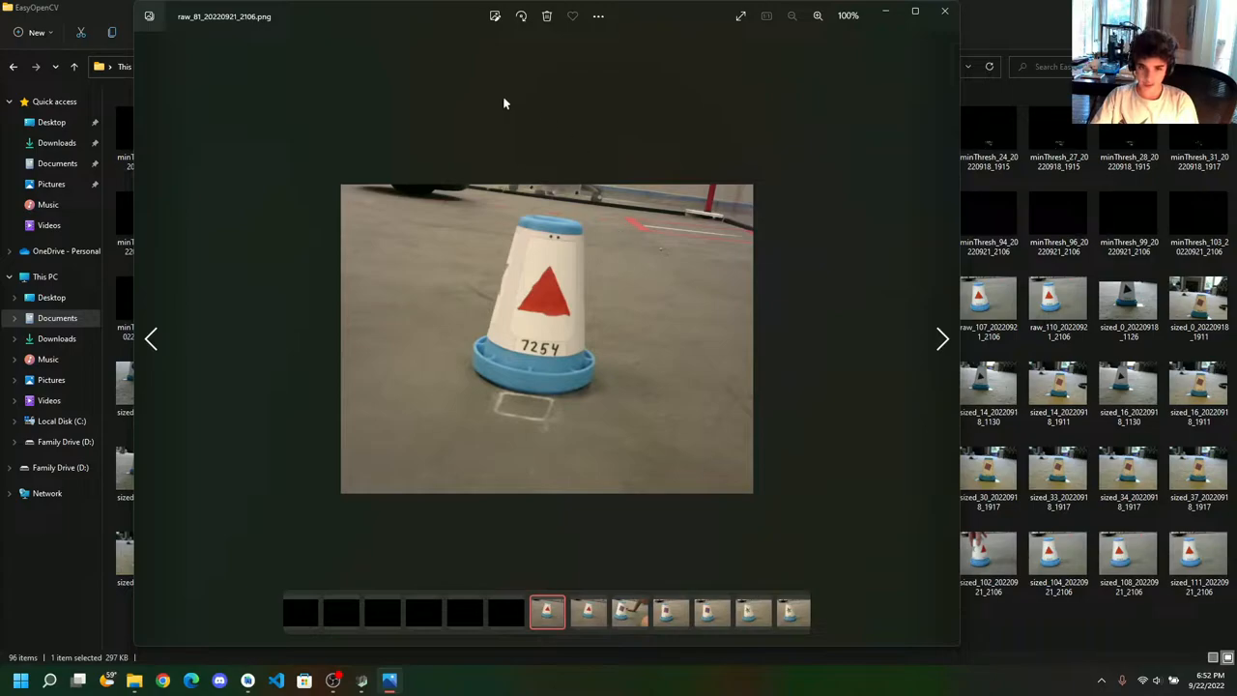
pyautogui.moveTo(552, 441)
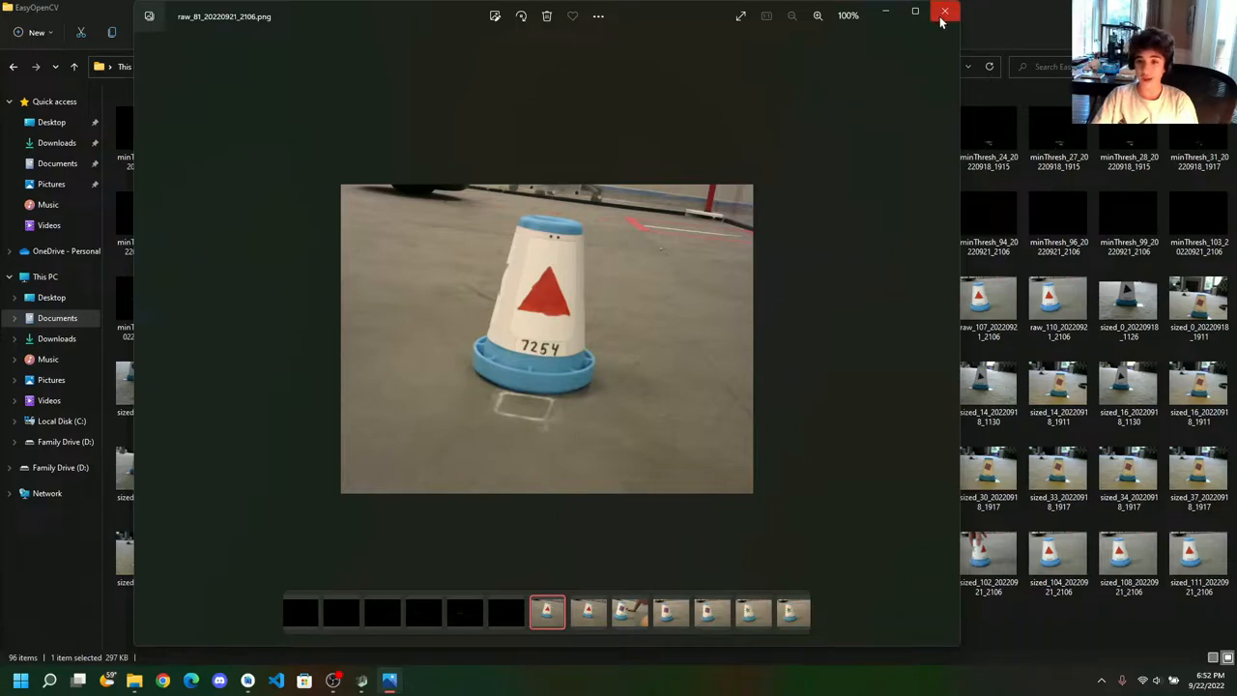
pyautogui.click(945, 11)
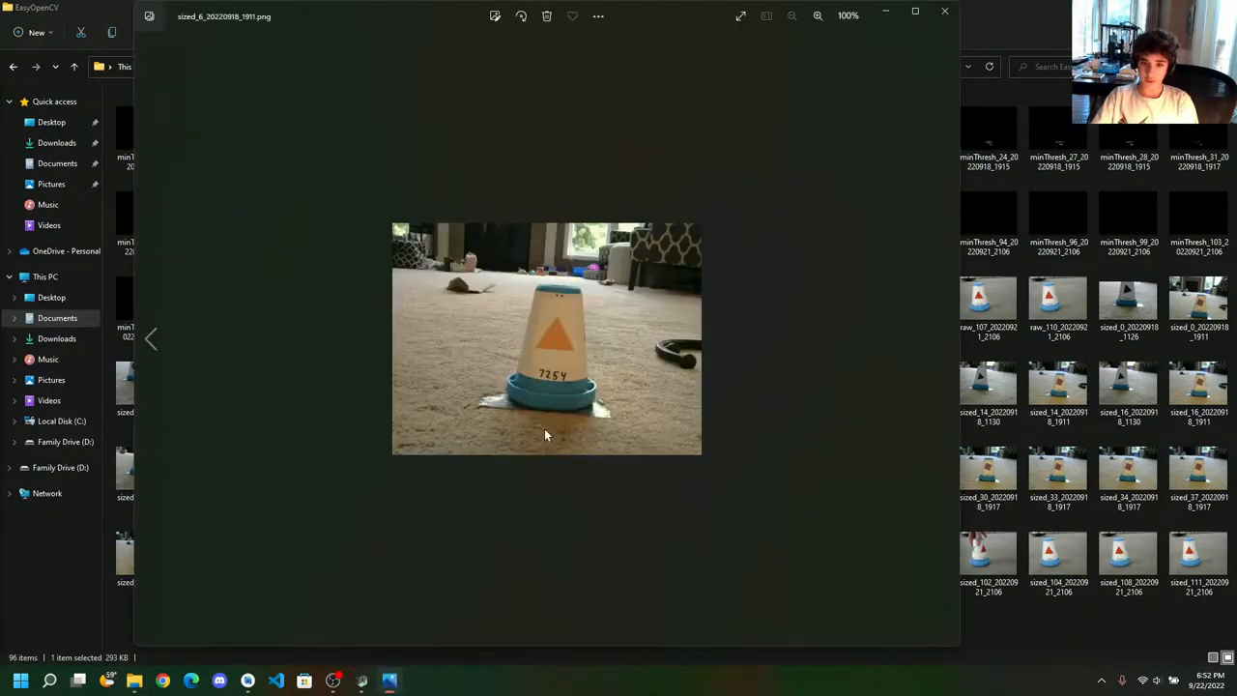
pyautogui.click(818, 16)
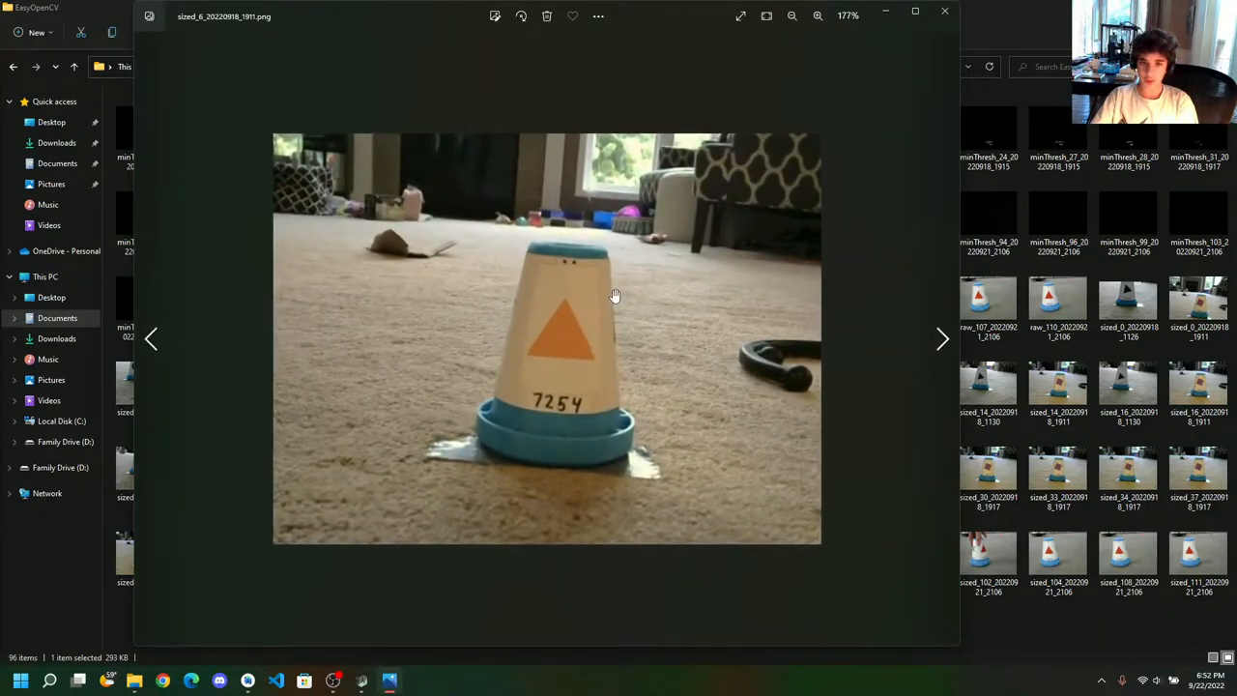
pyautogui.moveTo(507, 443)
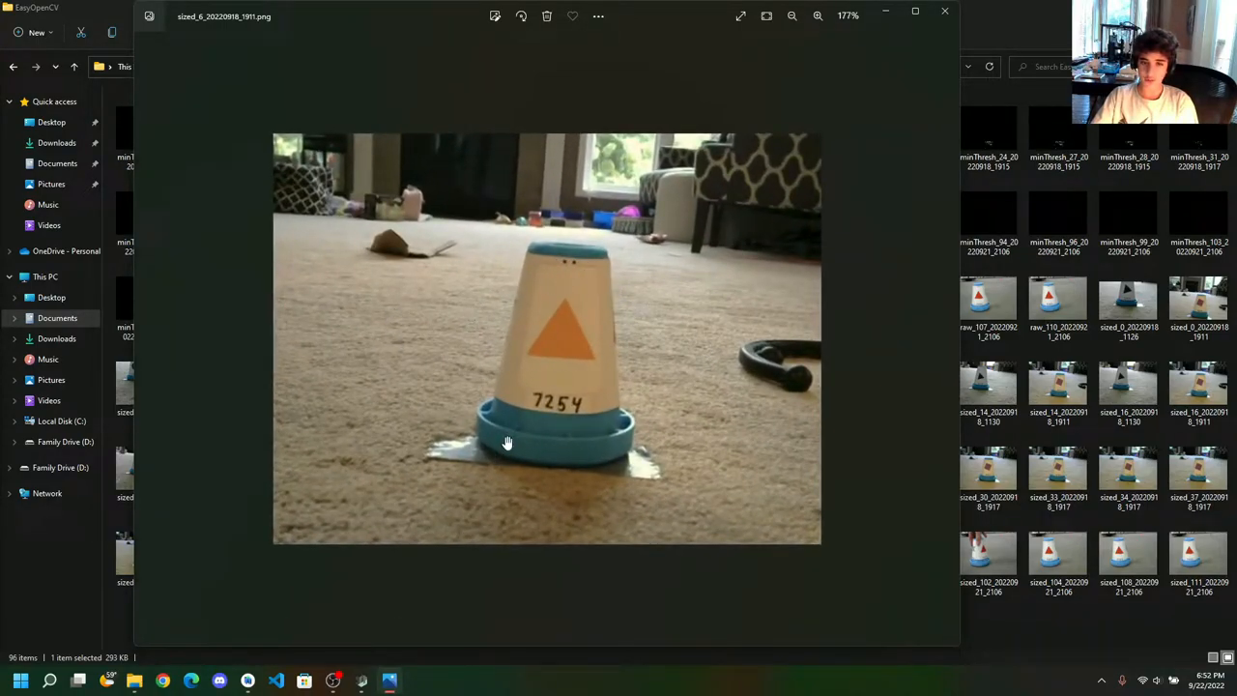
pyautogui.click(945, 11)
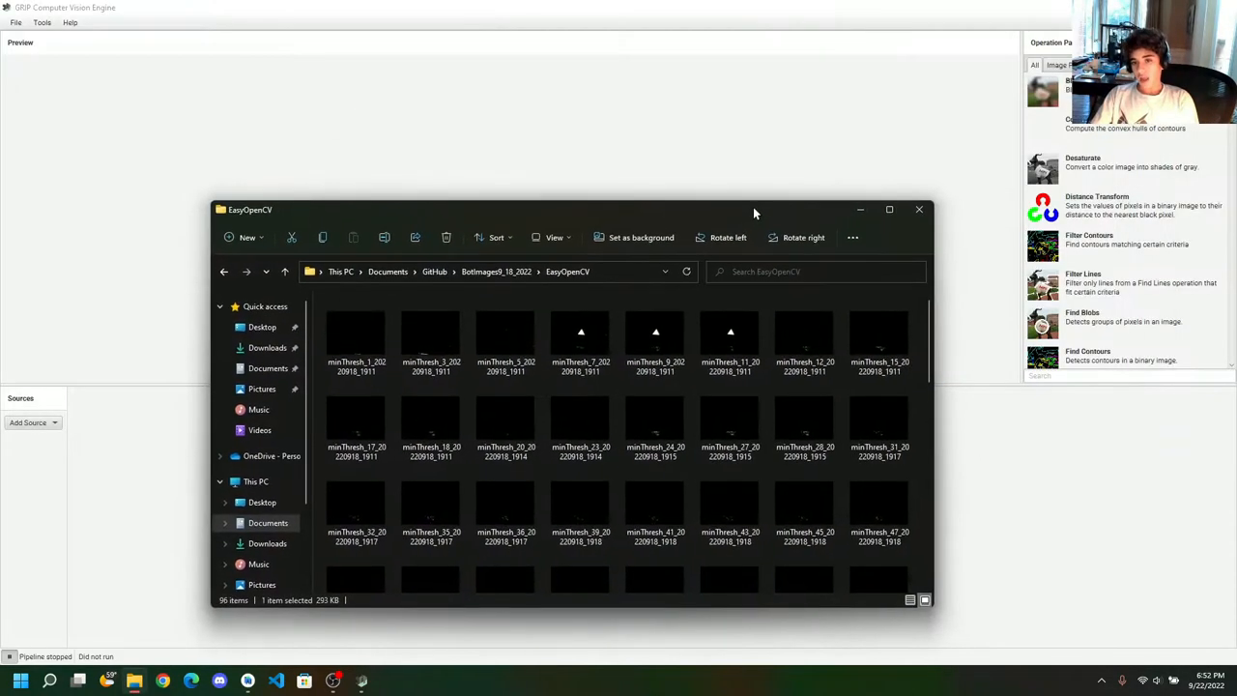
pyautogui.click(889, 208)
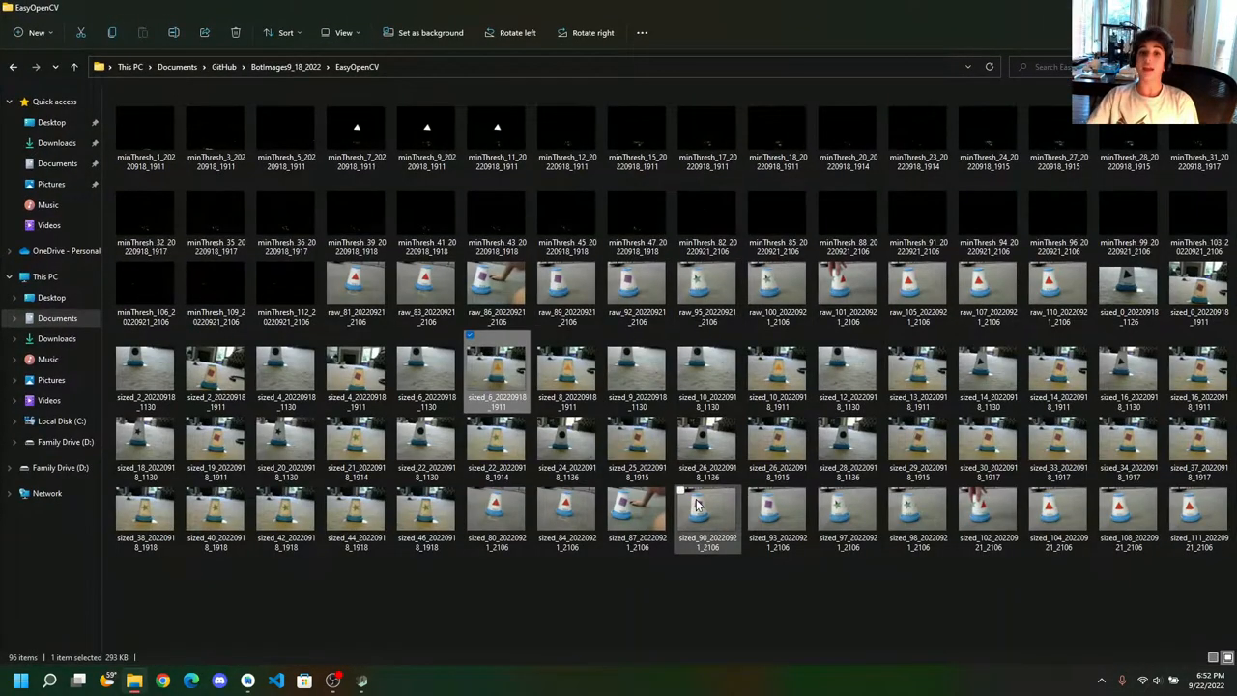
pyautogui.moveTo(705, 512)
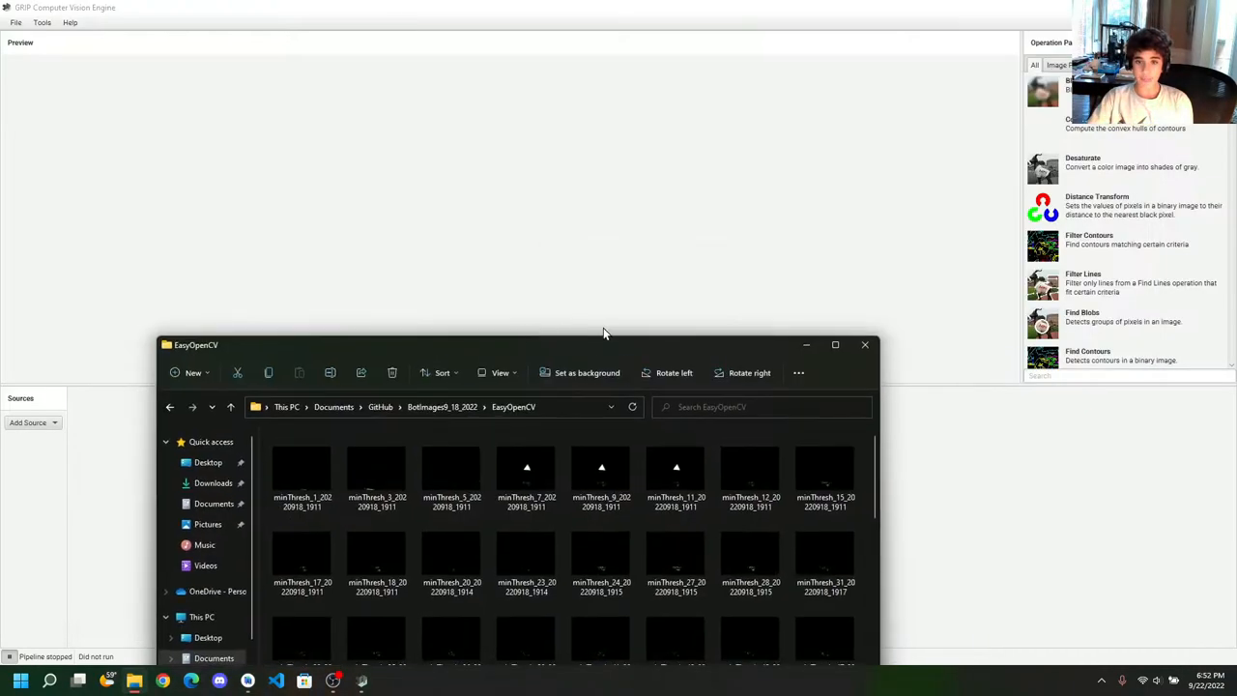
# Step: Add an Image source and navigate the picker to Documents > GitHub > BotImages9_18_2022
pyautogui.click(864, 344)
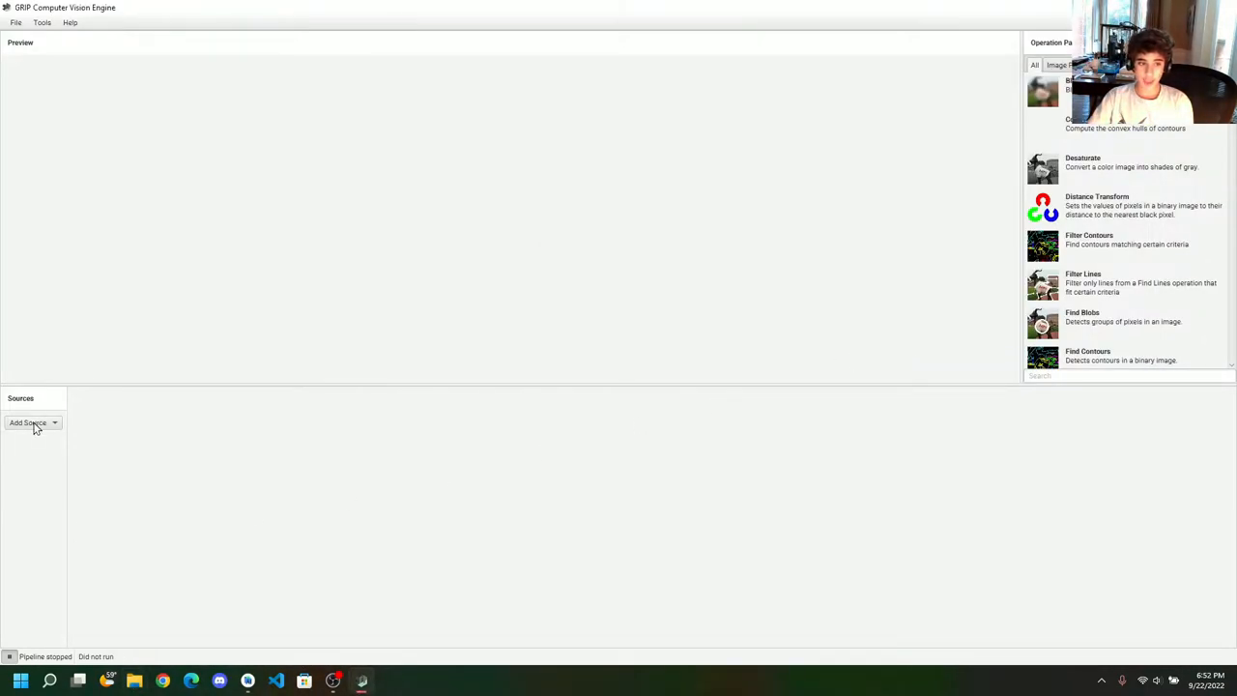
pyautogui.moveTo(58, 447)
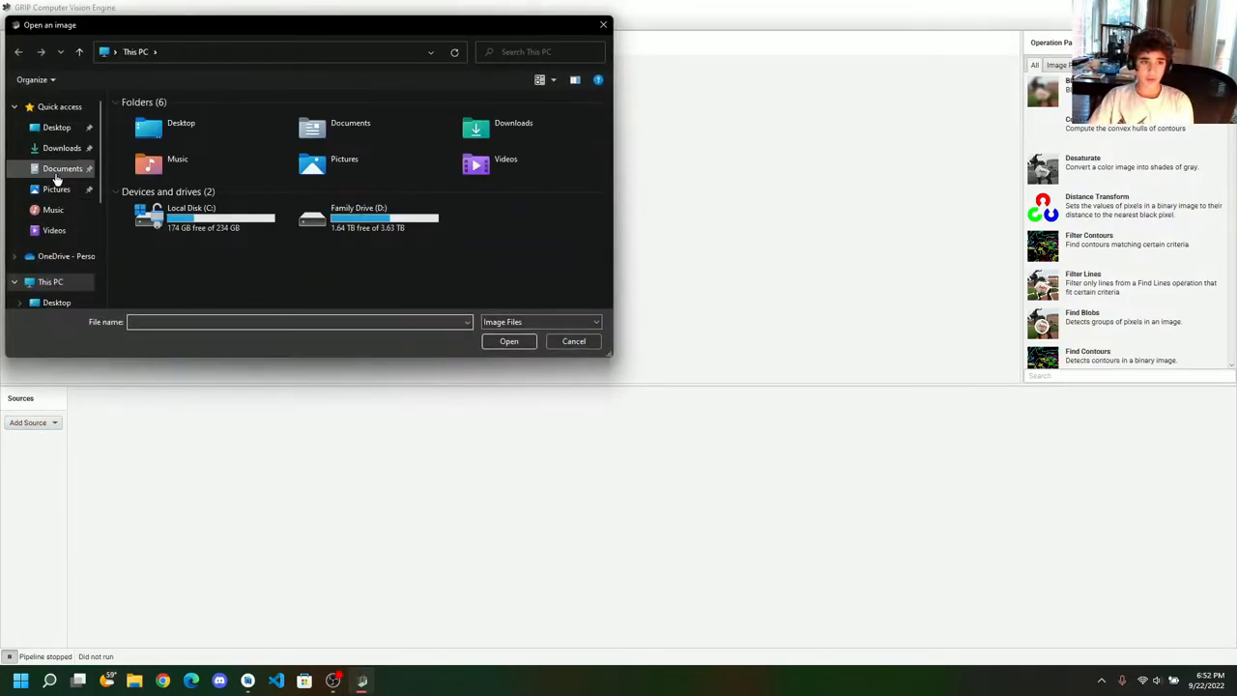
pyautogui.click(62, 168)
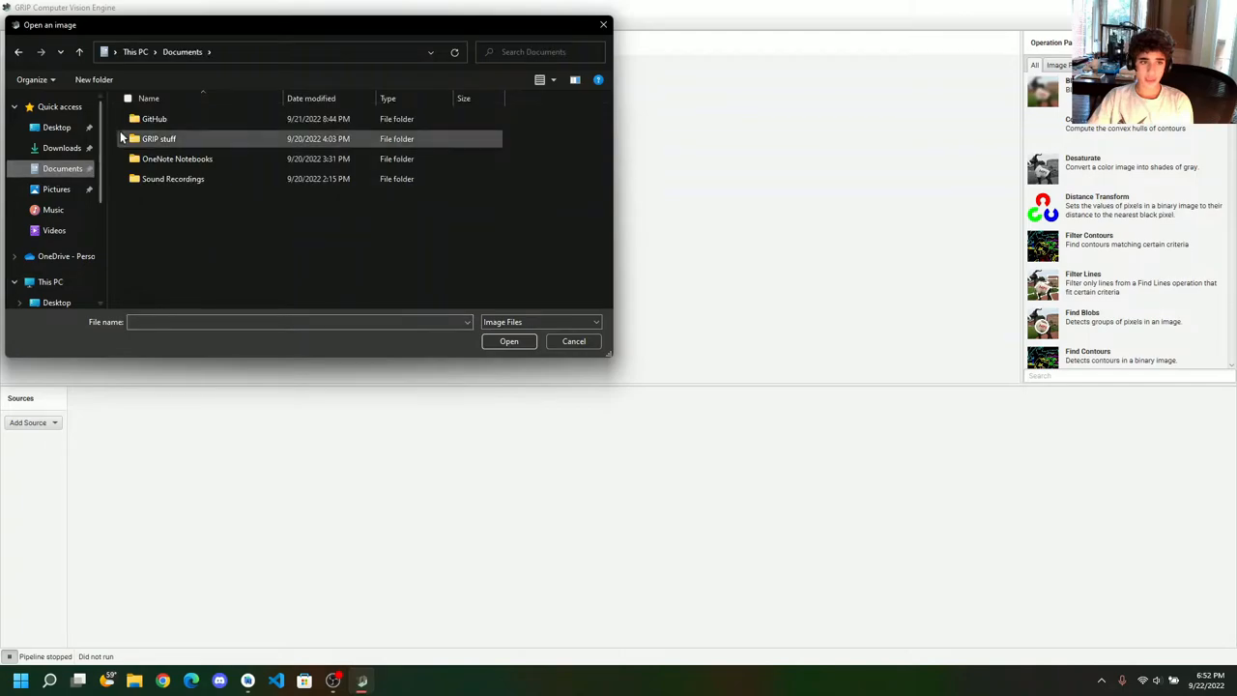
pyautogui.click(155, 118)
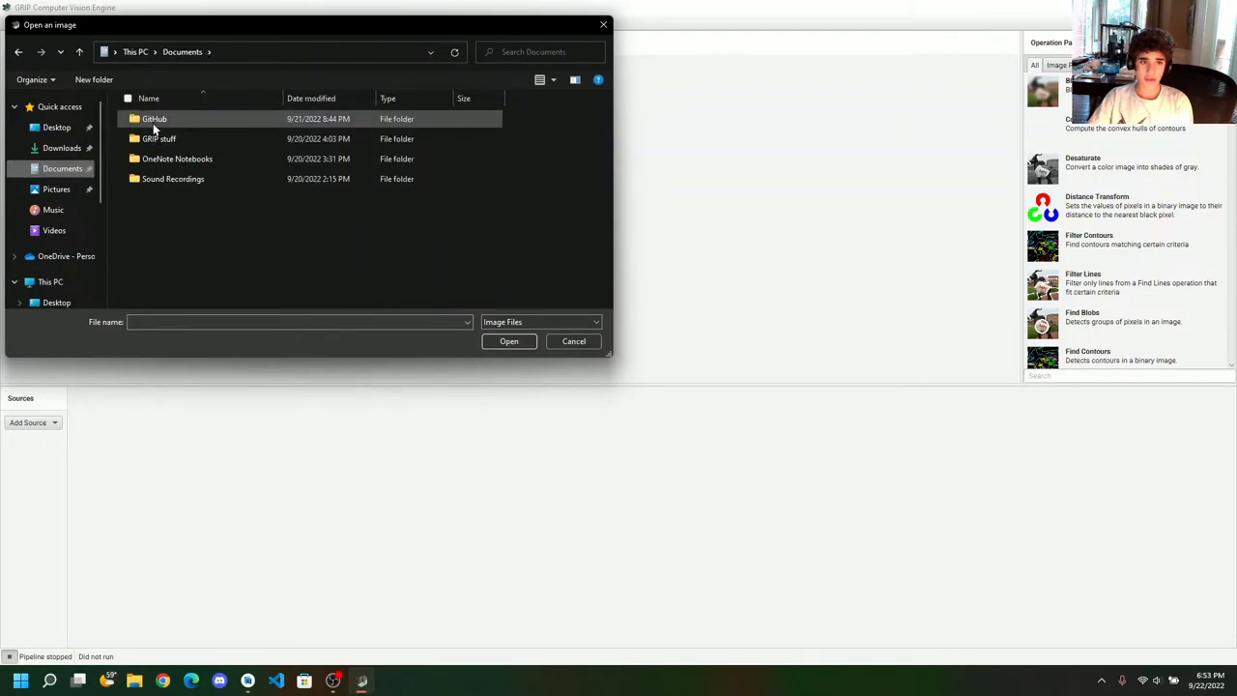
pyautogui.doubleClick(154, 118)
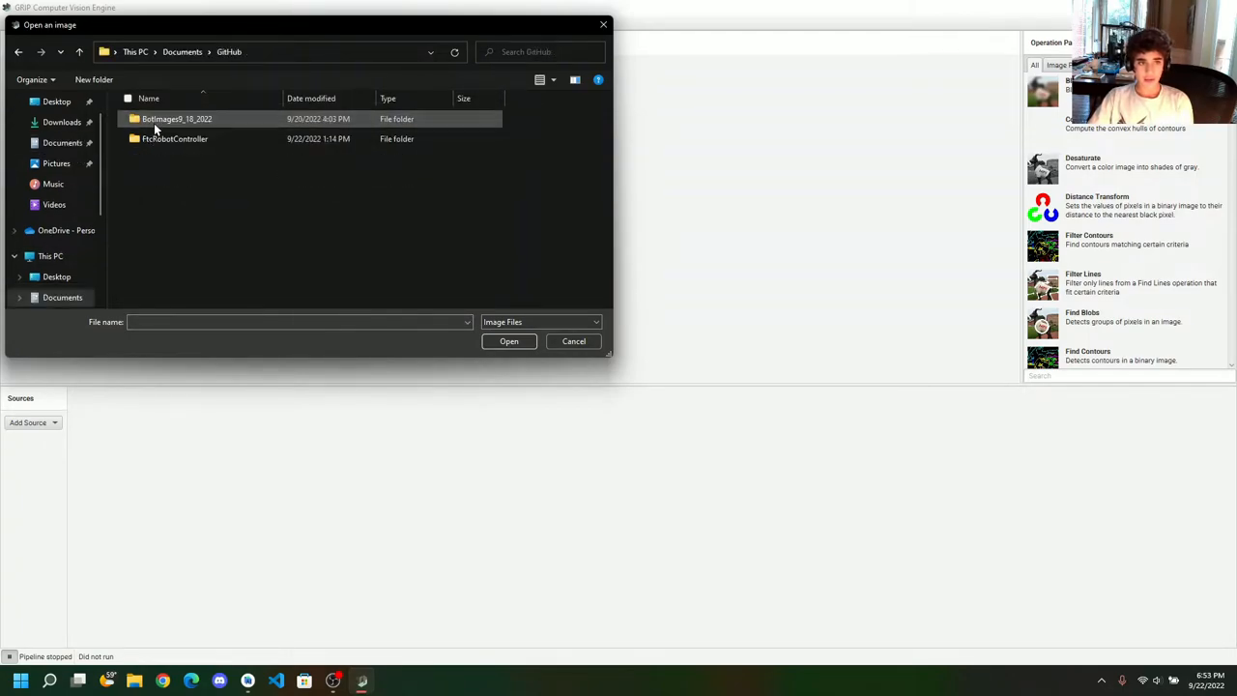
pyautogui.doubleClick(177, 118)
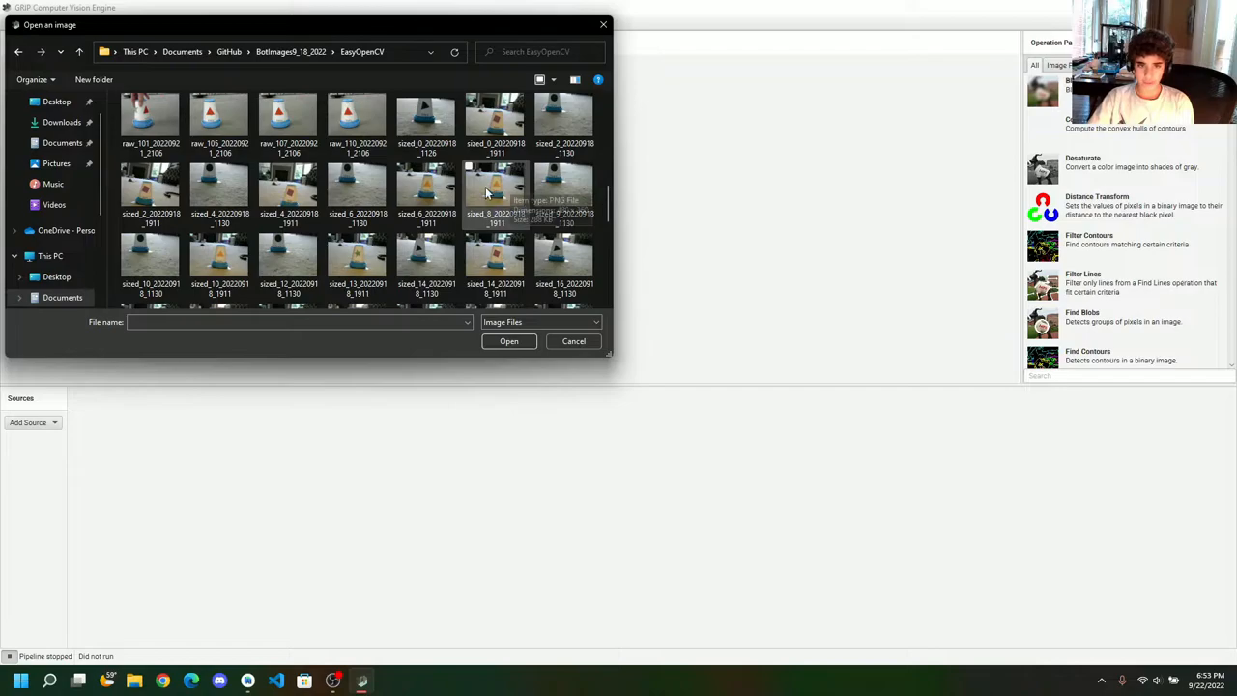
pyautogui.moveTo(406, 190)
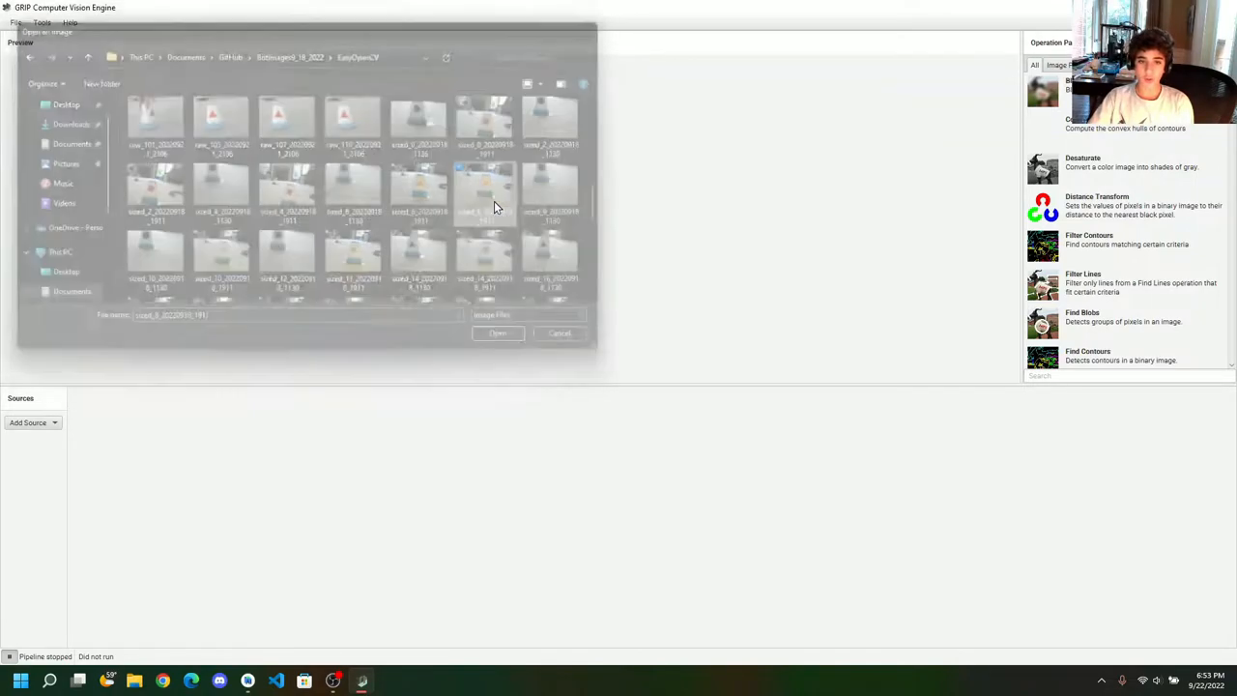
# Step: Load sized_8_20220918_1911 as the image source and preview it
pyautogui.click(498, 333)
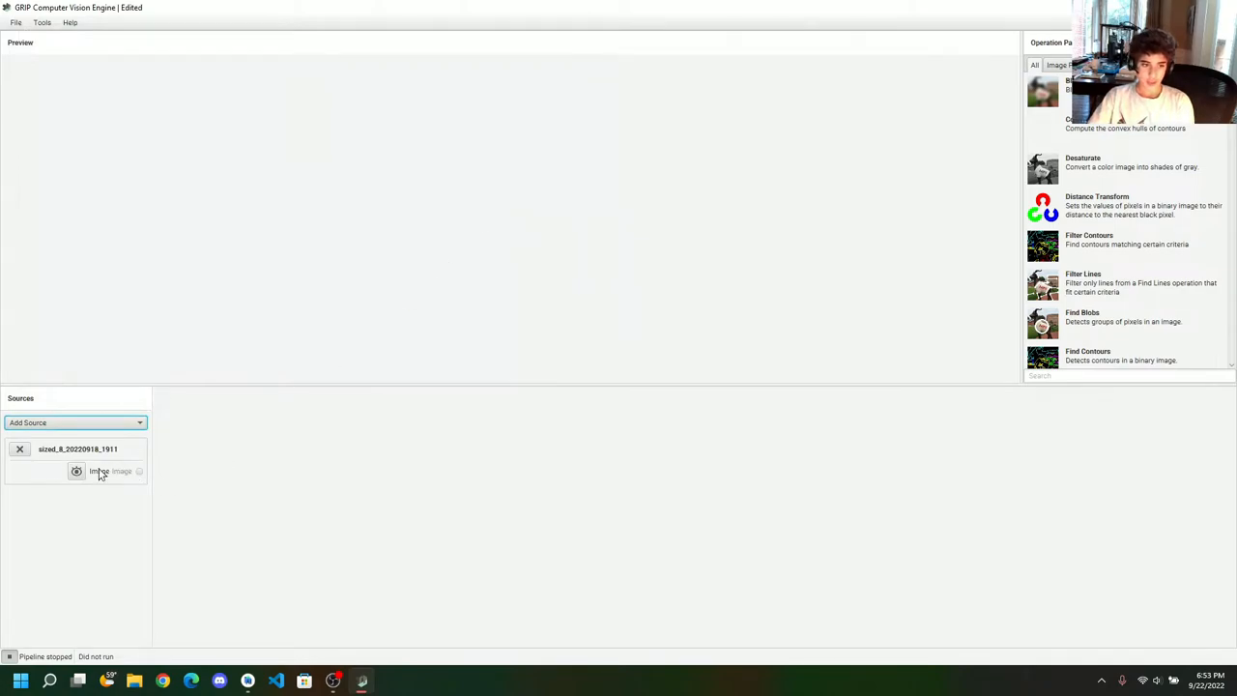
pyautogui.moveTo(145, 511)
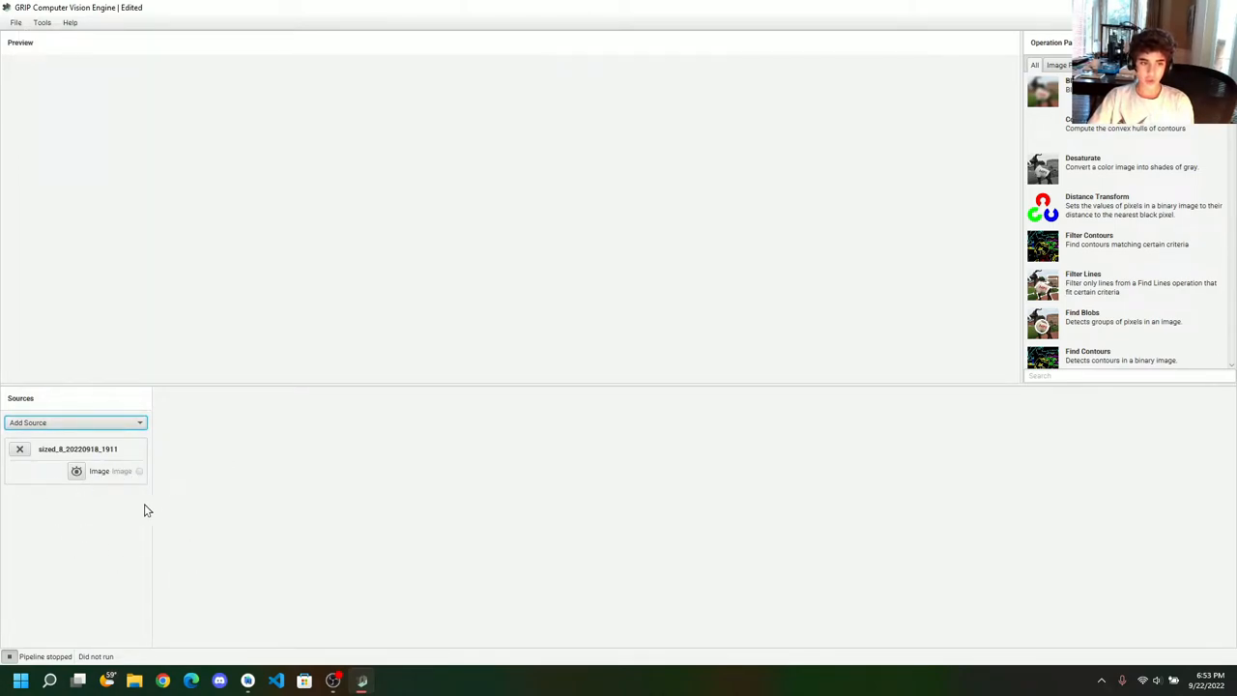
pyautogui.click(77, 471)
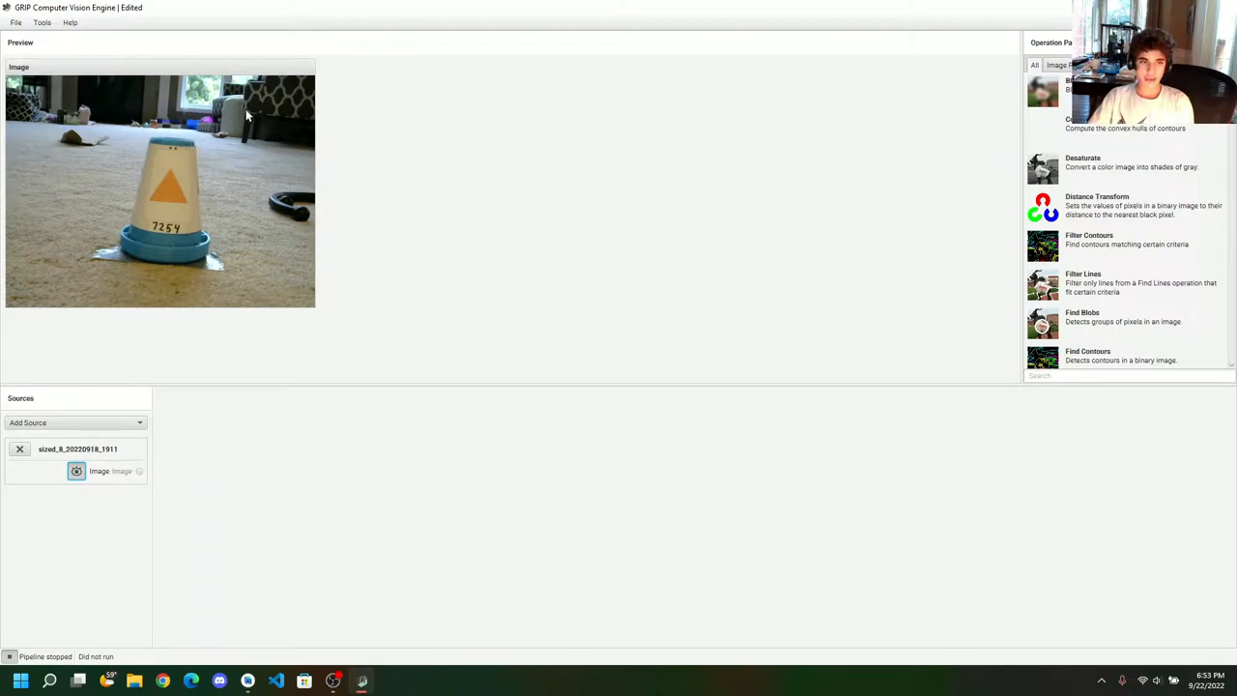
pyautogui.moveTo(151, 199)
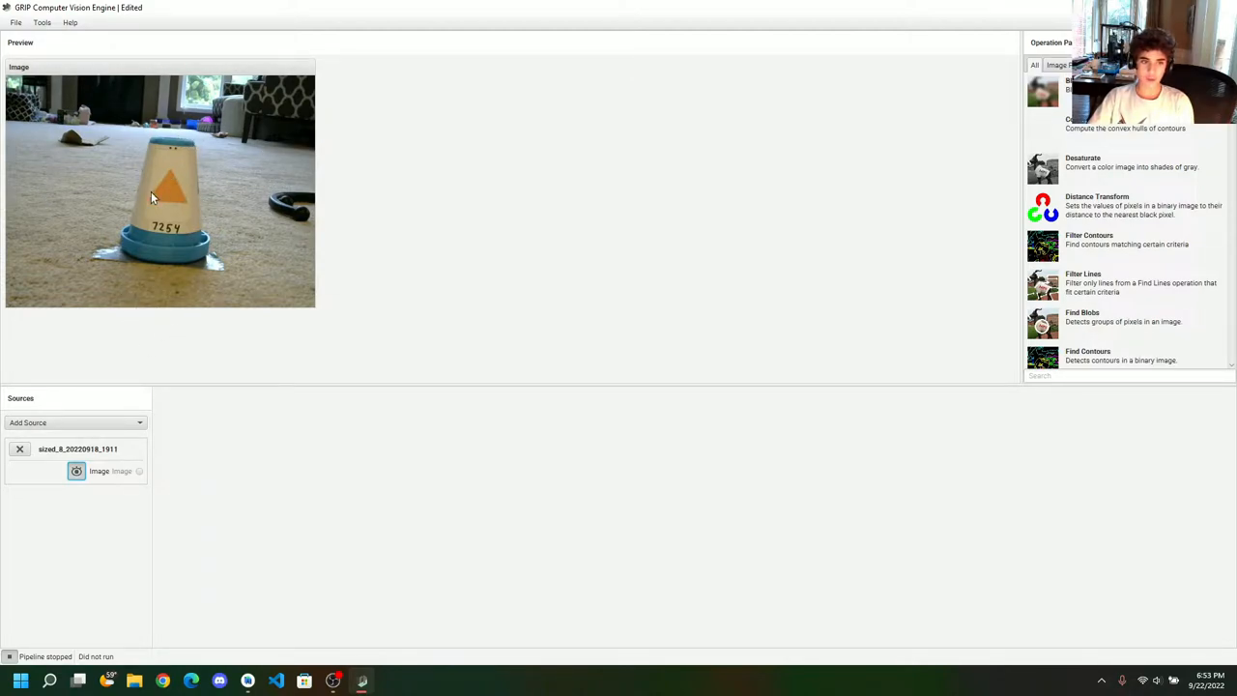
pyautogui.moveTo(169, 250)
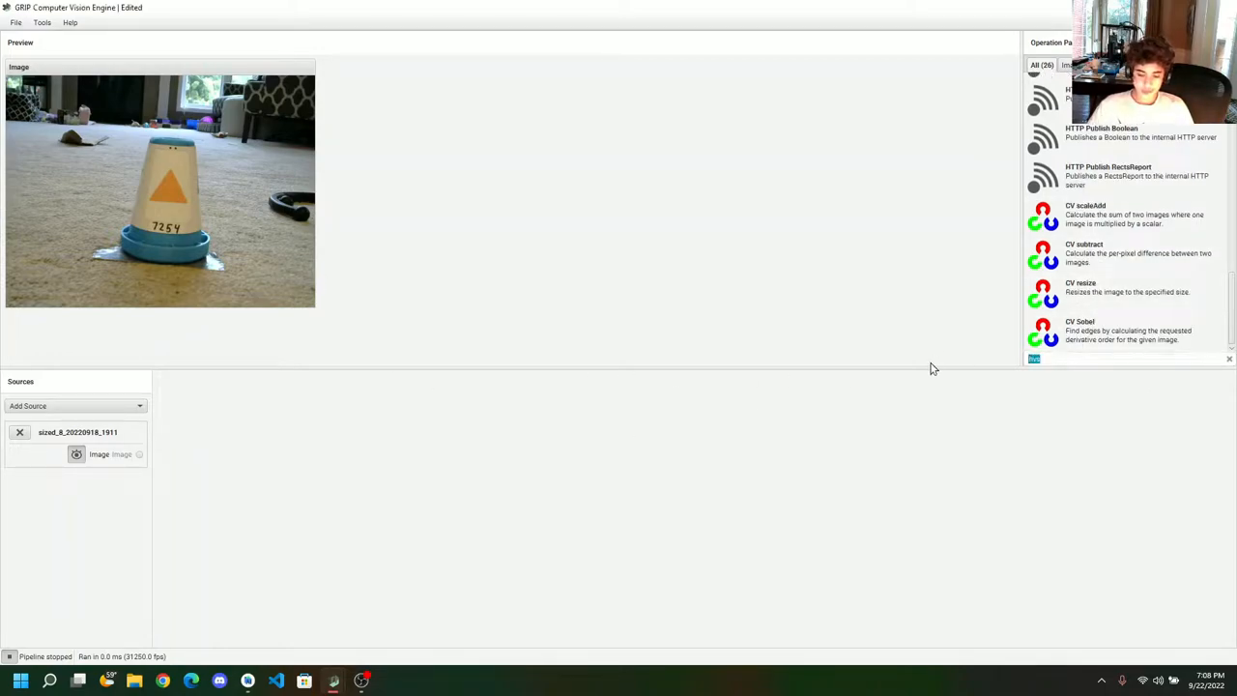
pyautogui.write('resiz')
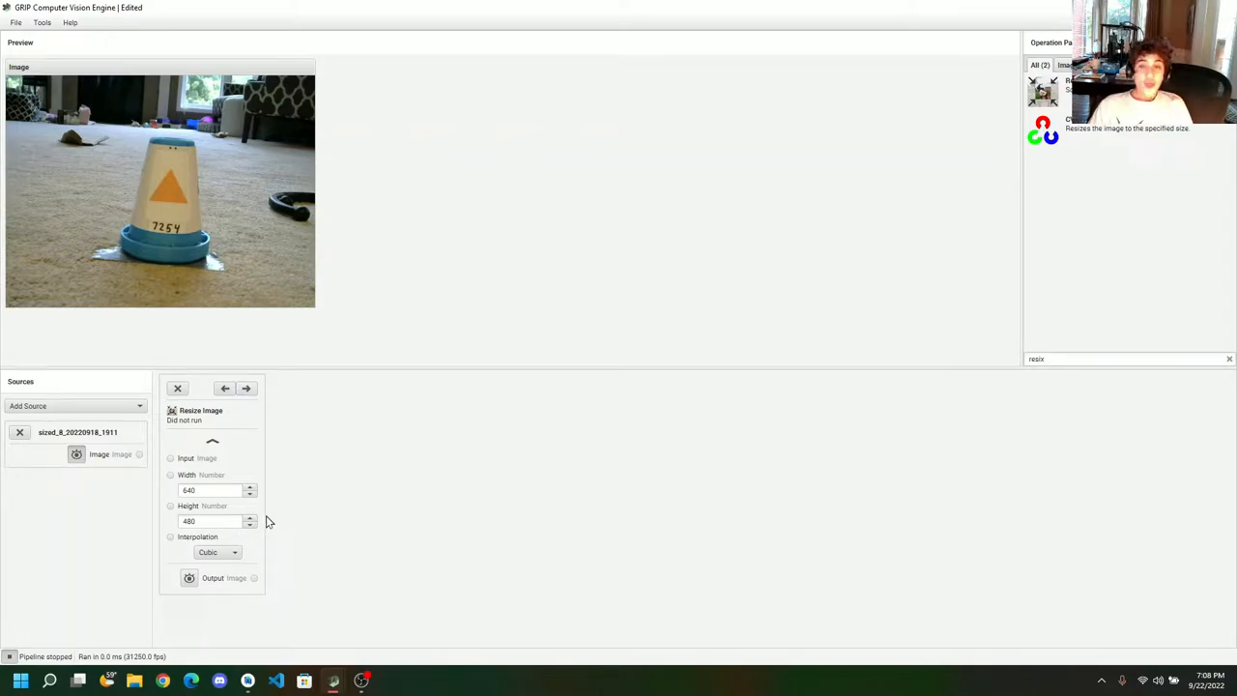
pyautogui.moveTo(273, 523)
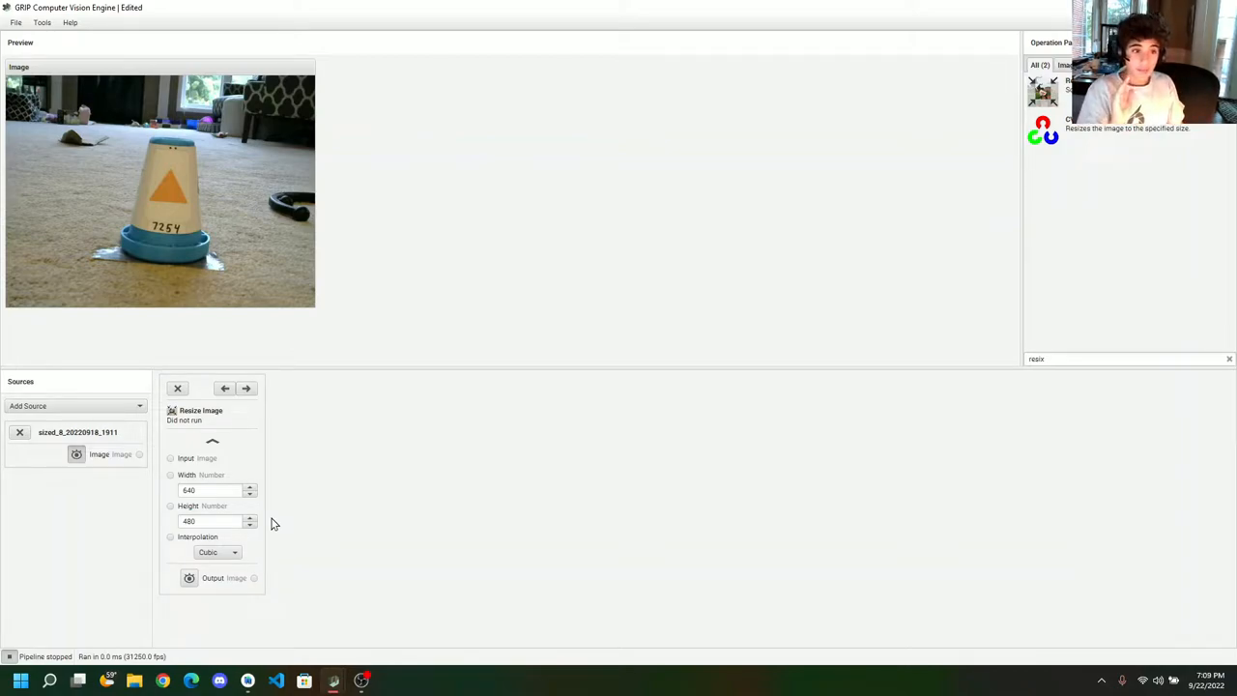
pyautogui.moveTo(186, 158)
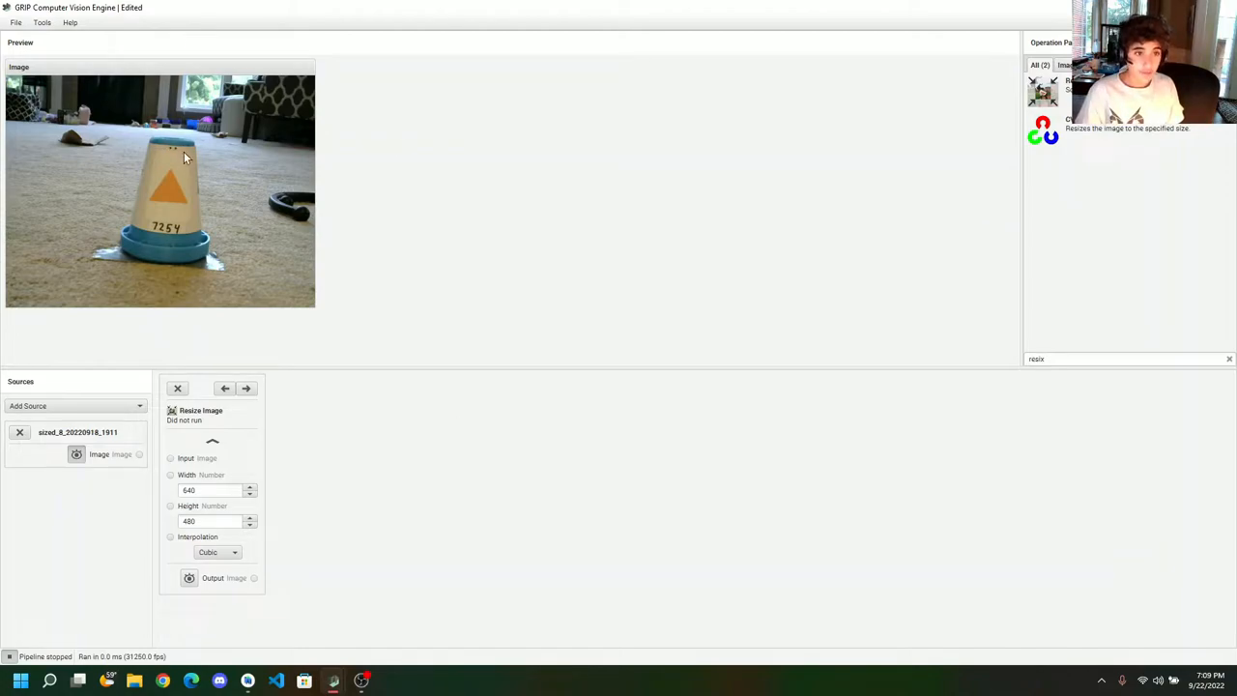
pyautogui.moveTo(177, 174)
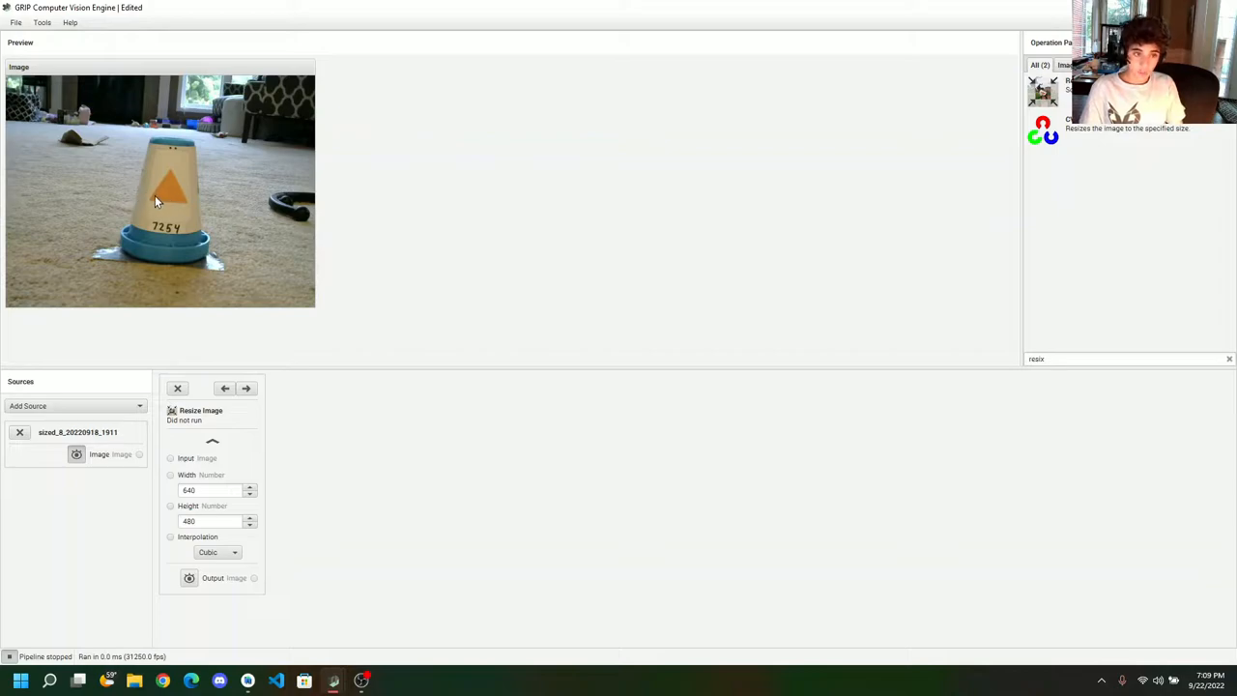
pyautogui.moveTo(169, 198)
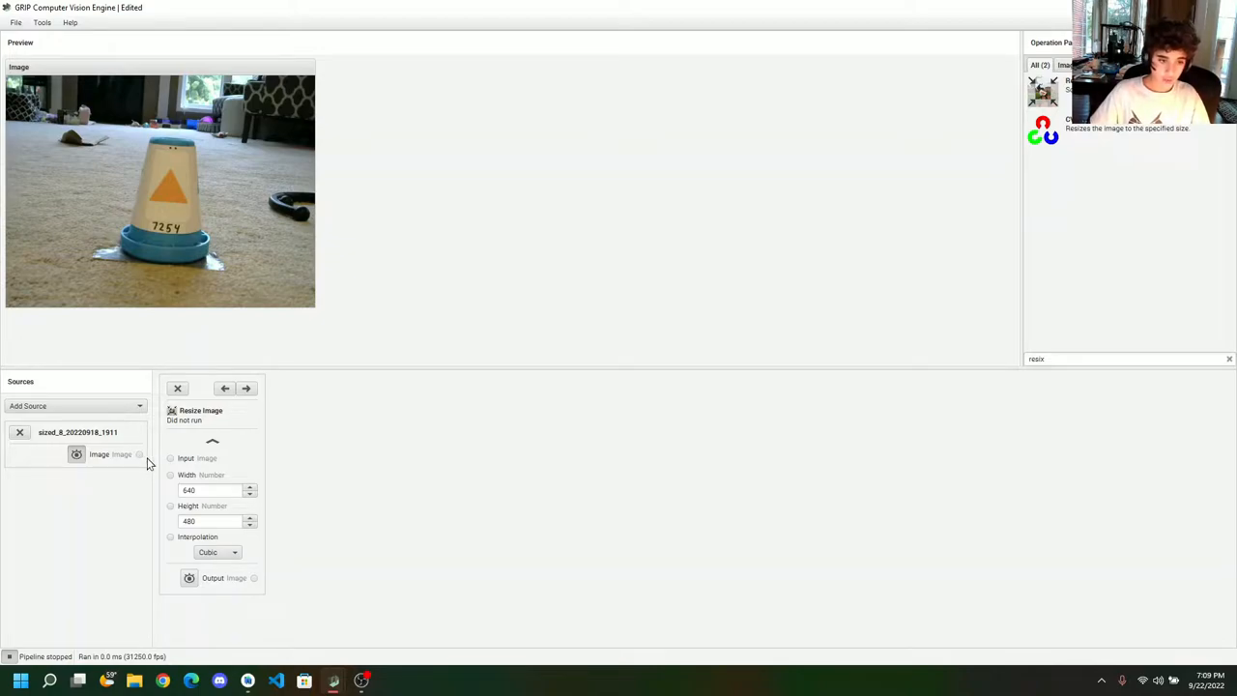
# Step: Toggle the source preview and show the resized 640×480 cone image output
pyautogui.click(76, 454)
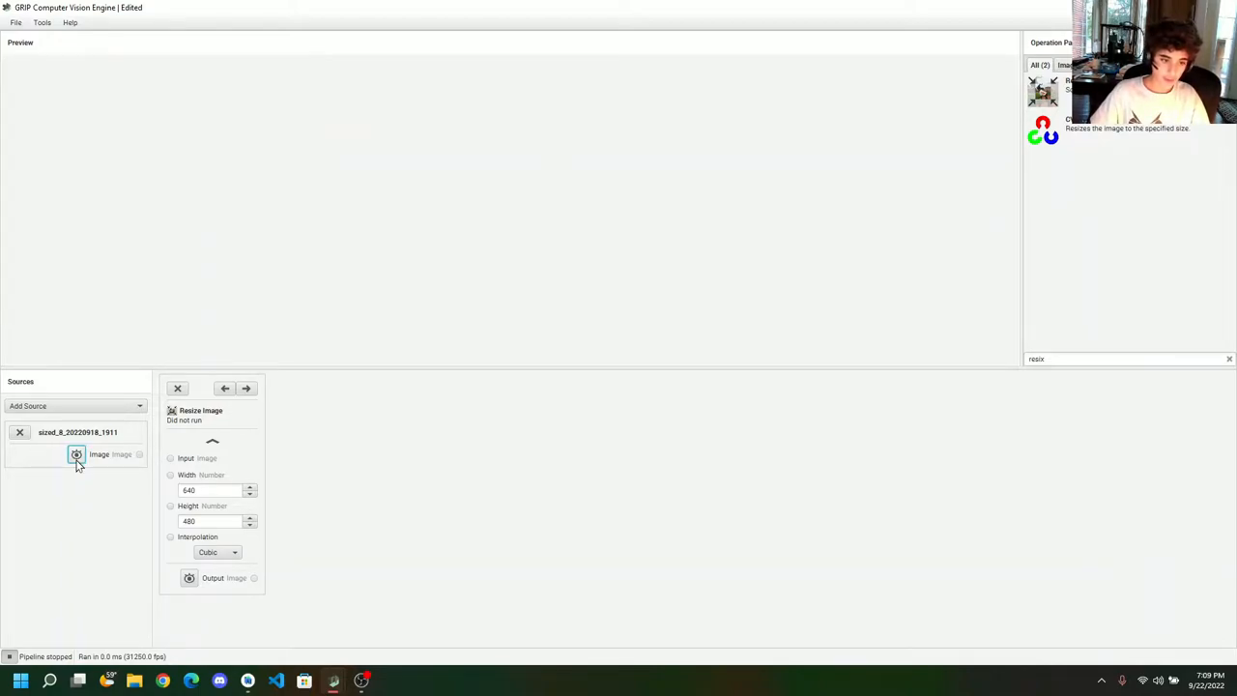
pyautogui.click(76, 454)
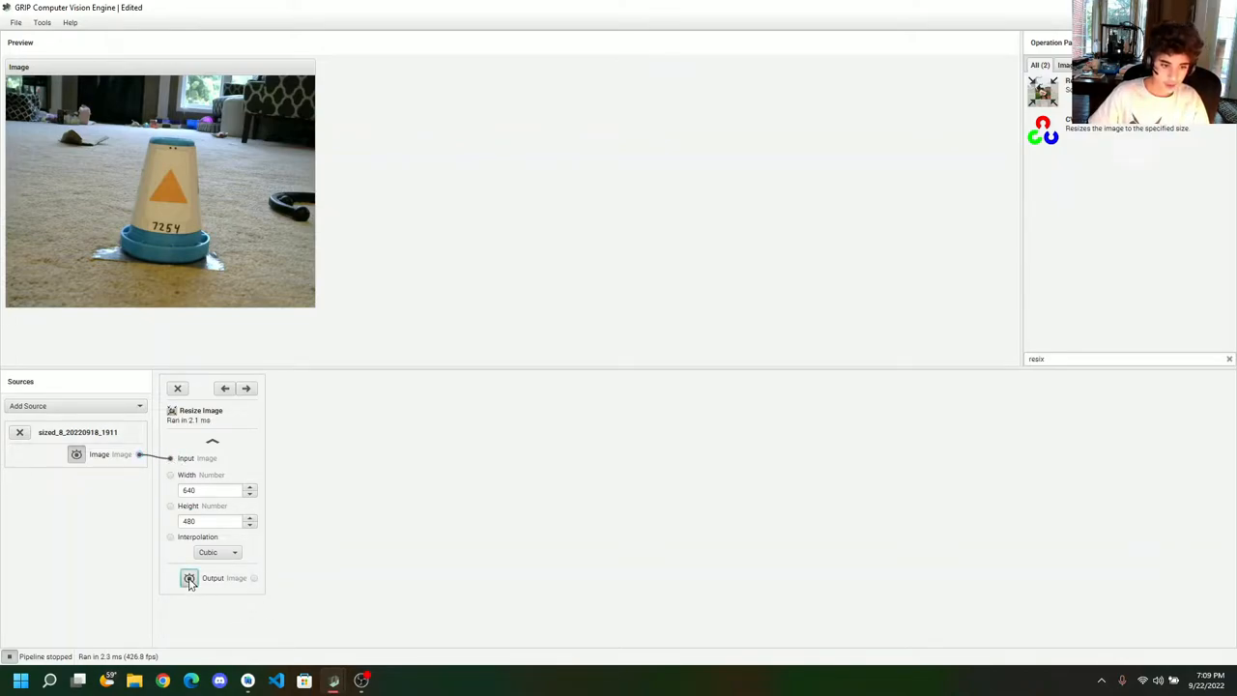
pyautogui.click(189, 578)
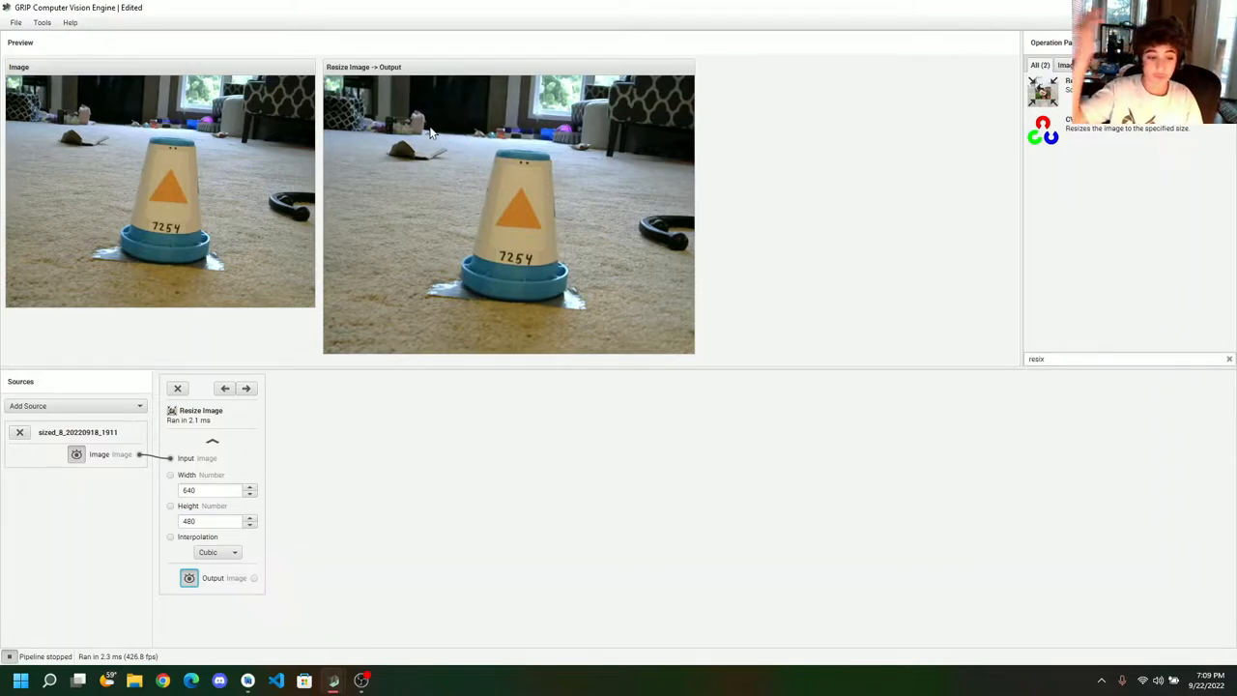
pyautogui.moveTo(855, 532)
pyautogui.write('h')
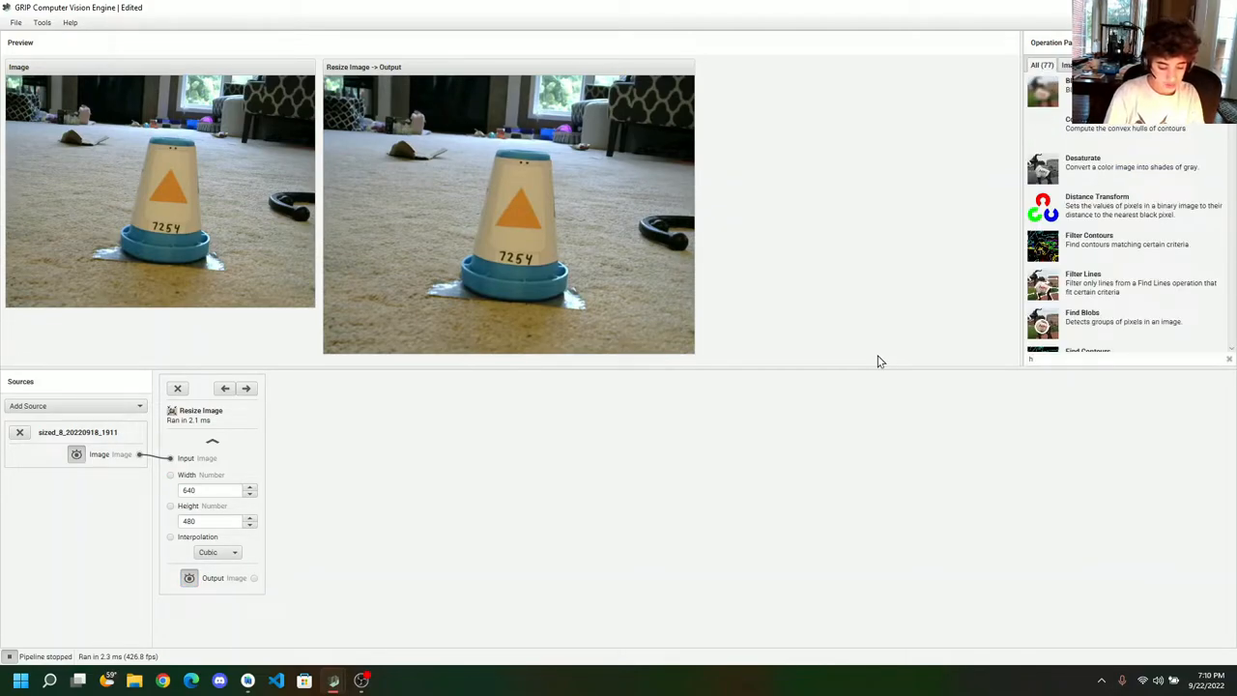
# Step: Search the Operation Palette for 'hsv threshold'
pyautogui.write('sv th')
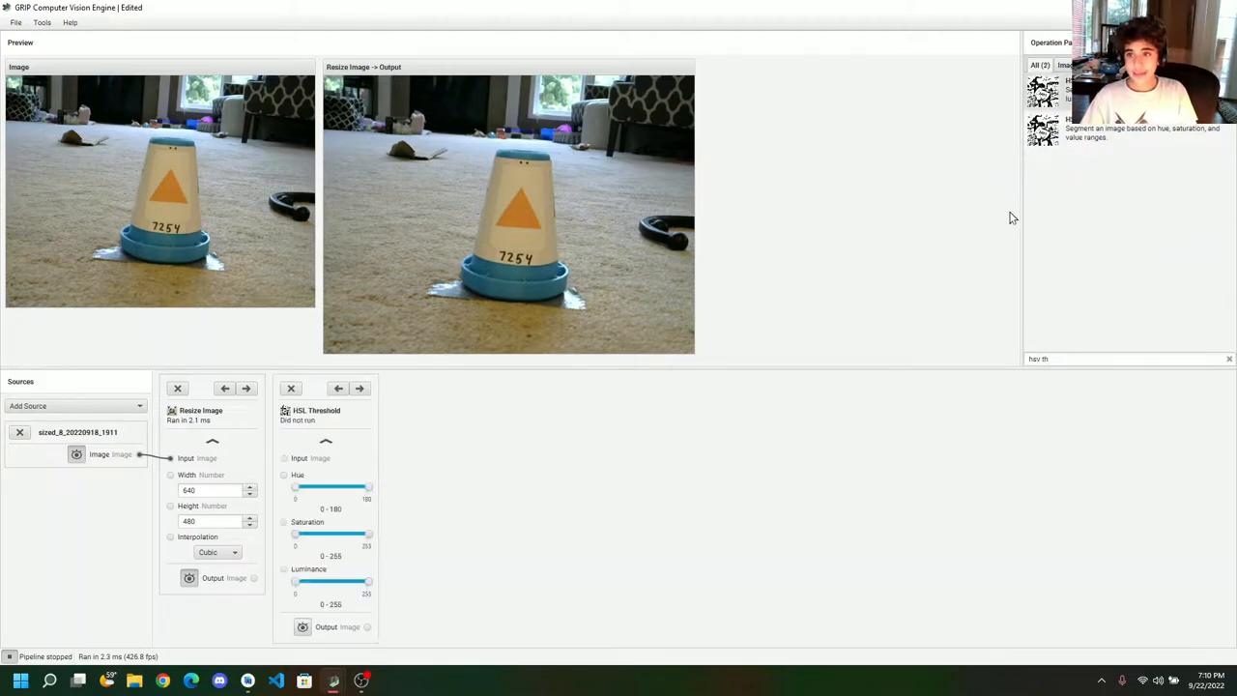
pyautogui.moveTo(358, 434)
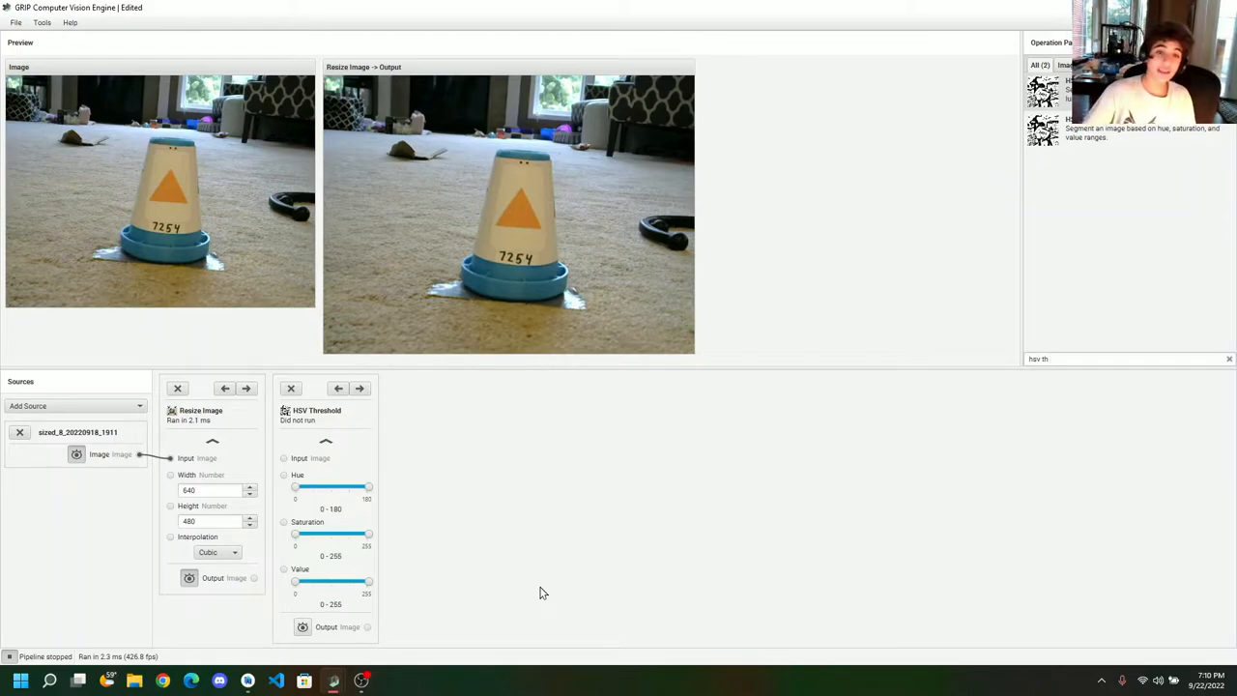
pyautogui.moveTo(244, 511)
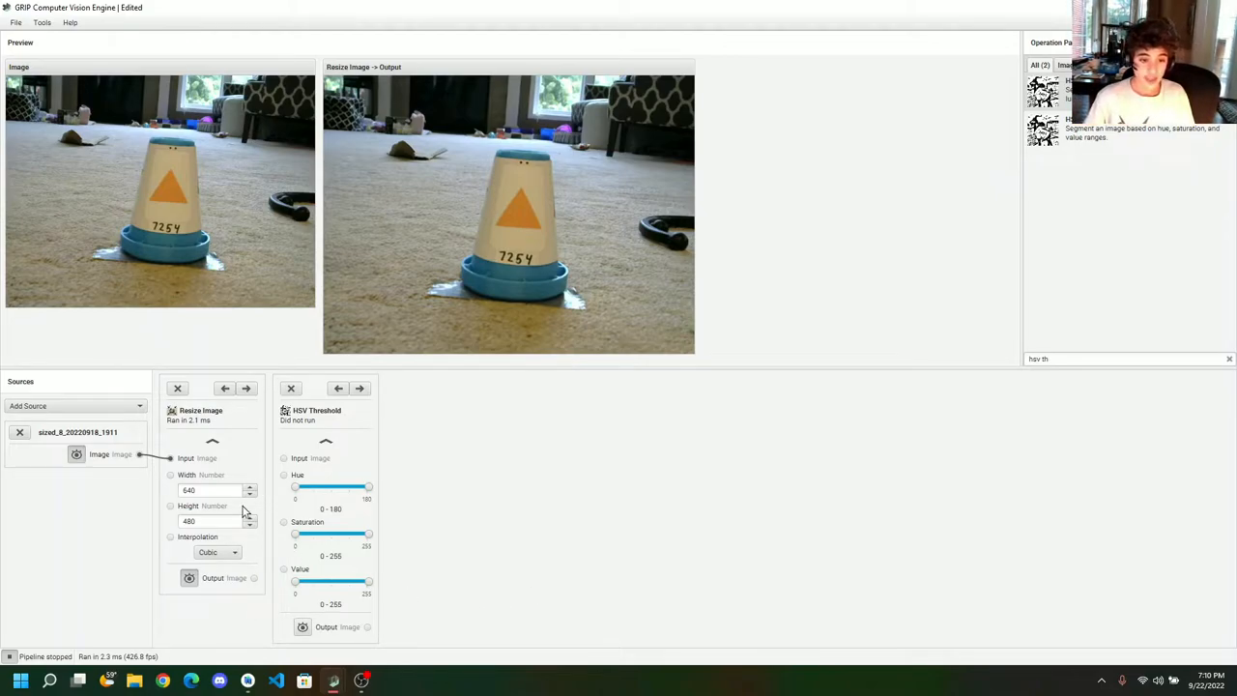
pyautogui.moveTo(261, 582)
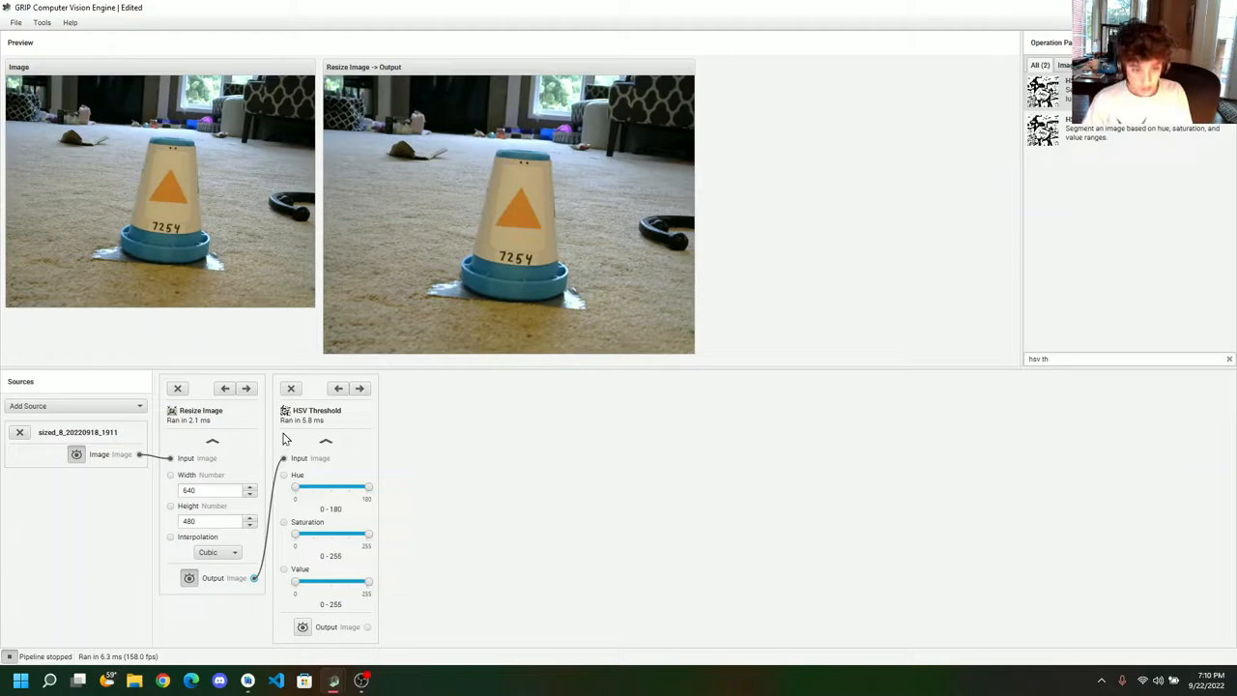
pyautogui.moveTo(301, 638)
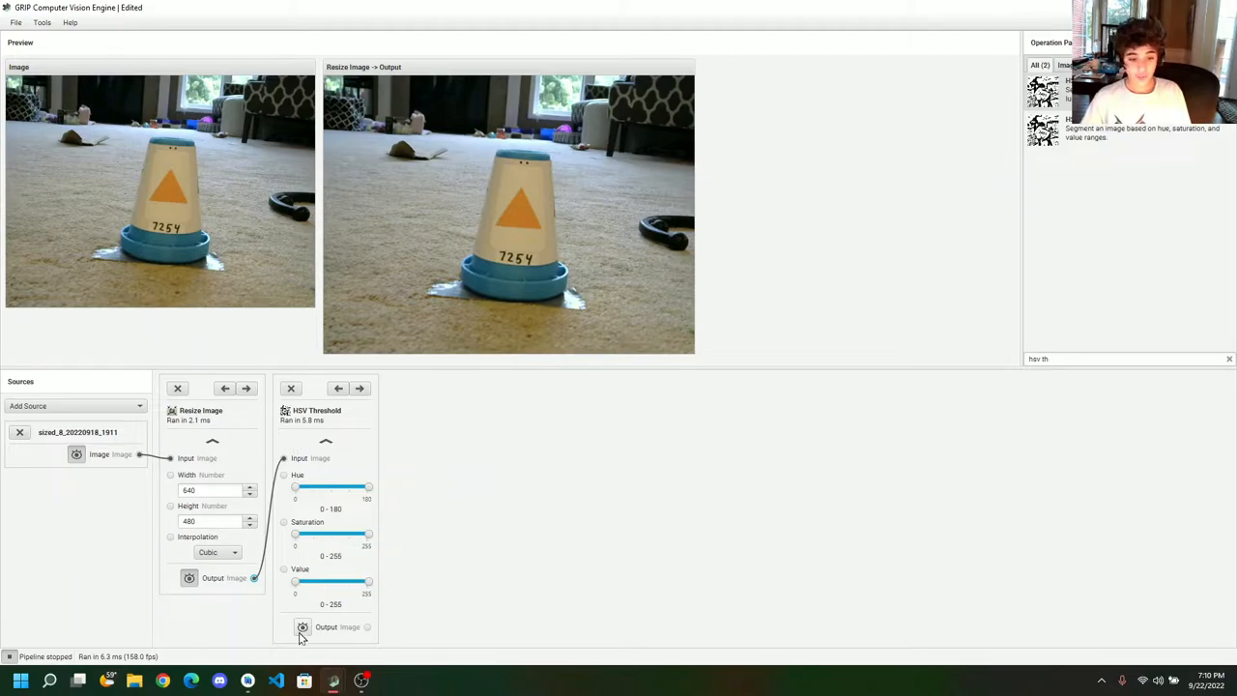
# Step: Preview the HSV Threshold and narrow its hue range to 6–24
pyautogui.click(303, 626)
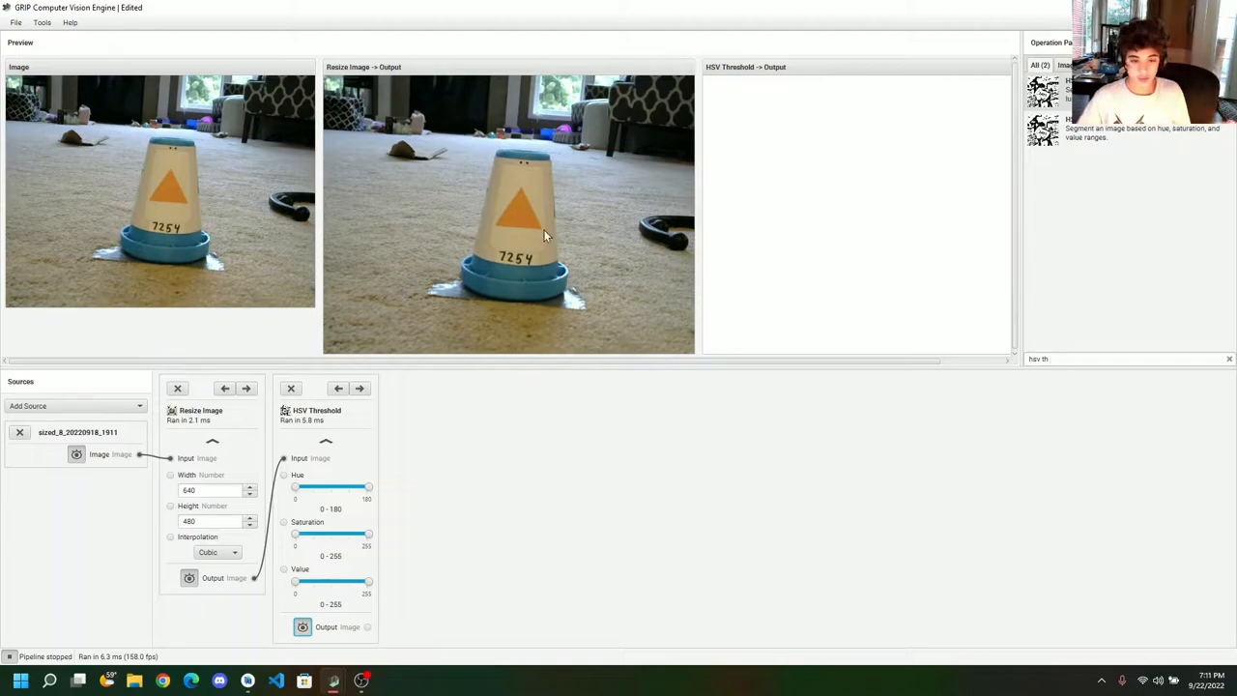
pyautogui.moveTo(357, 471)
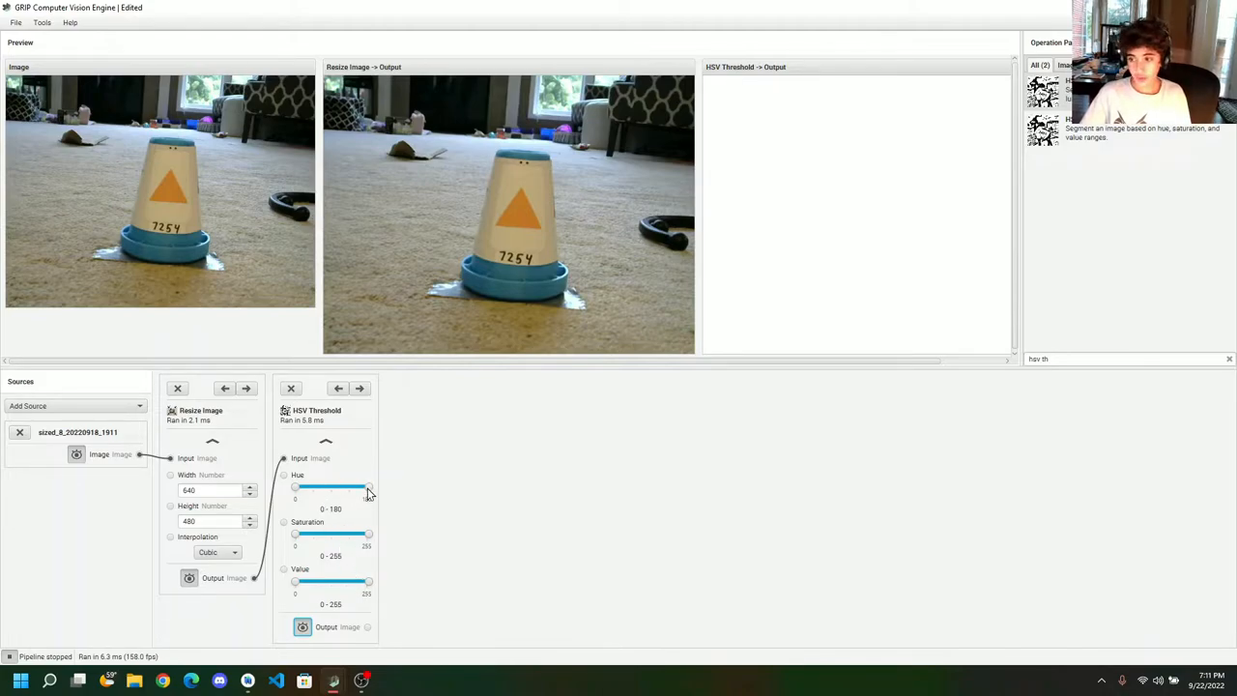
pyautogui.moveTo(367, 488); pyautogui.dragTo(314, 488)
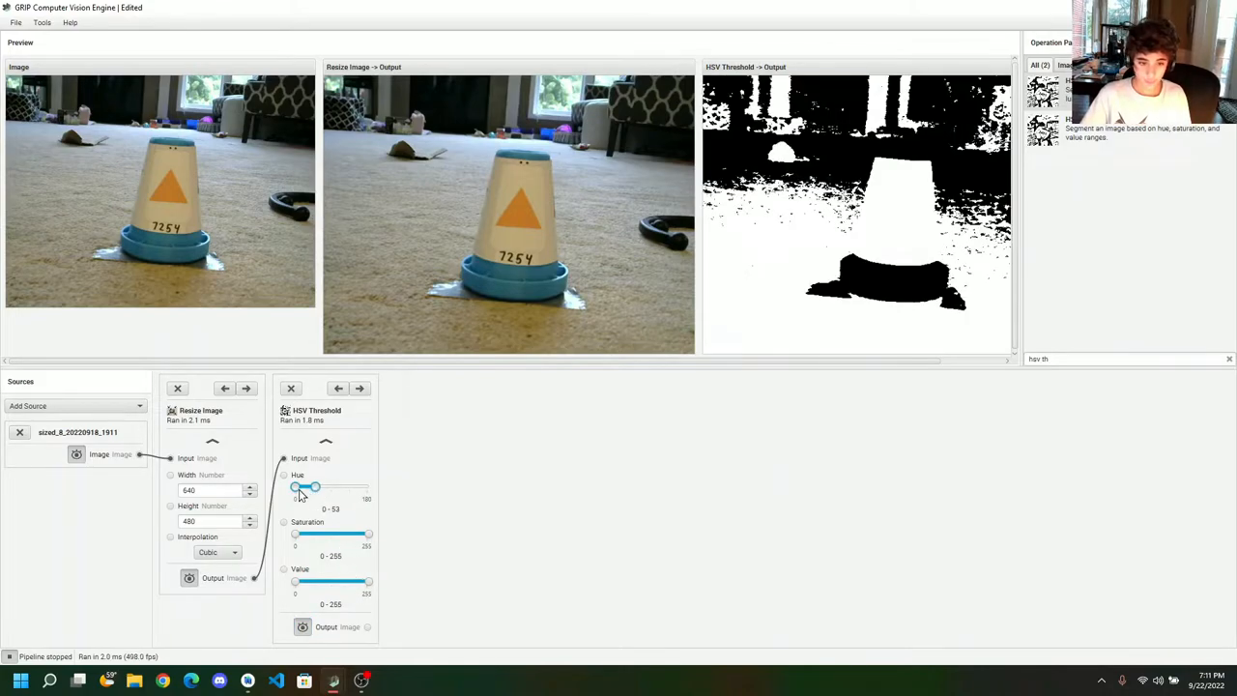
pyautogui.moveTo(296, 487); pyautogui.dragTo(302, 487)
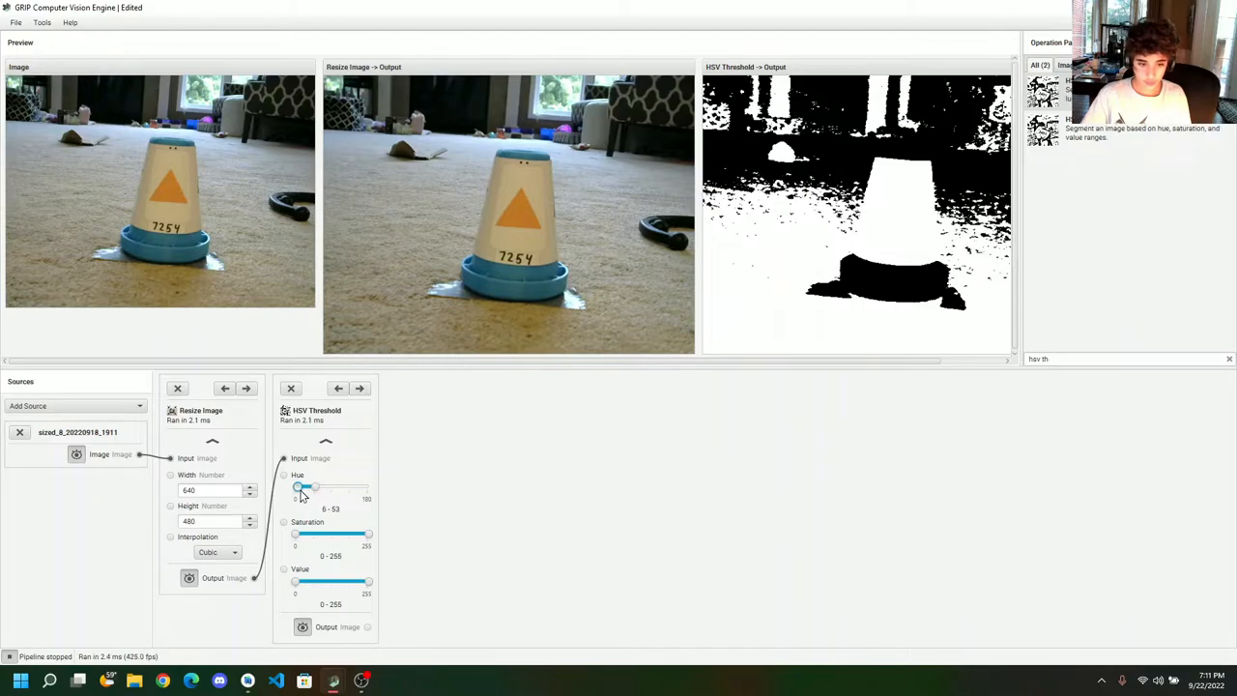
pyautogui.moveTo(314, 487); pyautogui.dragTo(310, 487)
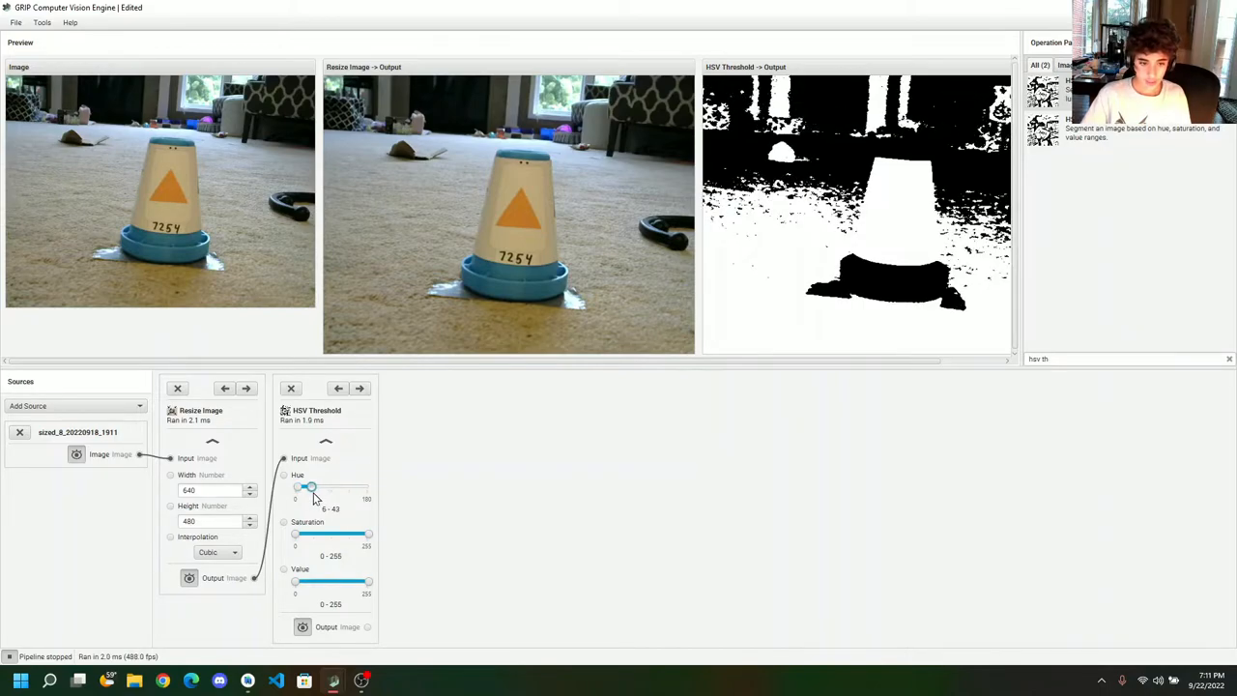
pyautogui.moveTo(311, 487); pyautogui.dragTo(307, 487)
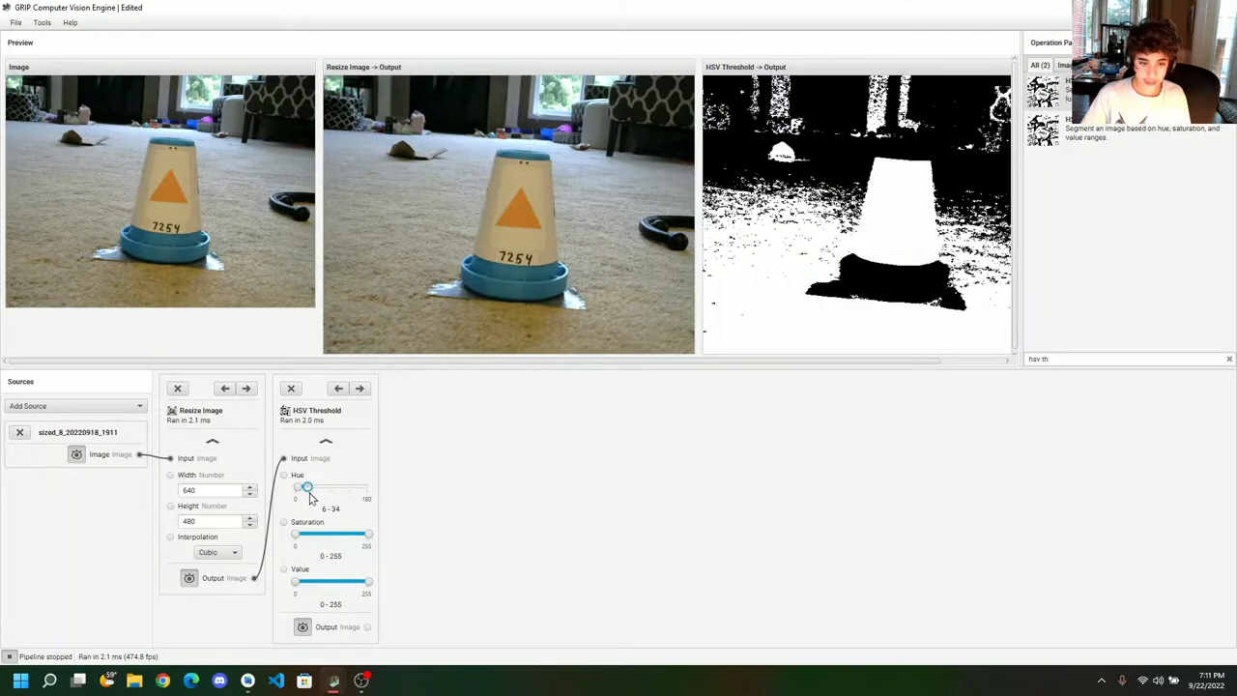
pyautogui.moveTo(309, 486); pyautogui.dragTo(306, 486)
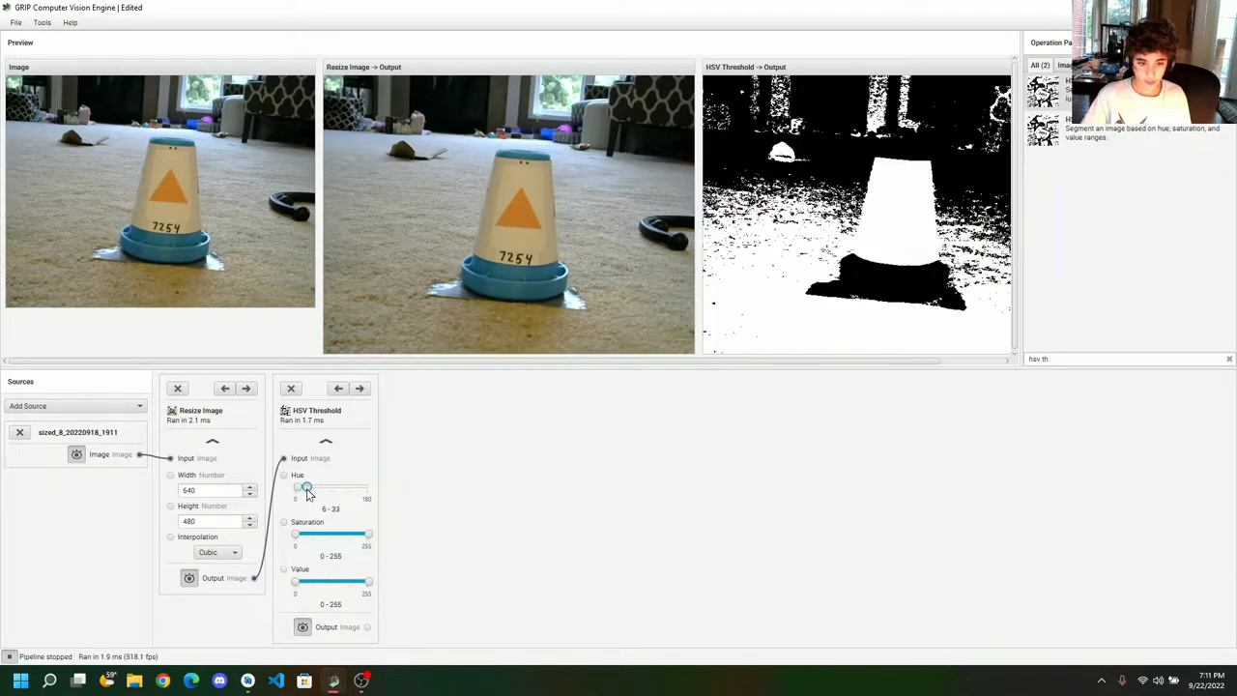
pyautogui.moveTo(305, 488); pyautogui.dragTo(307, 487)
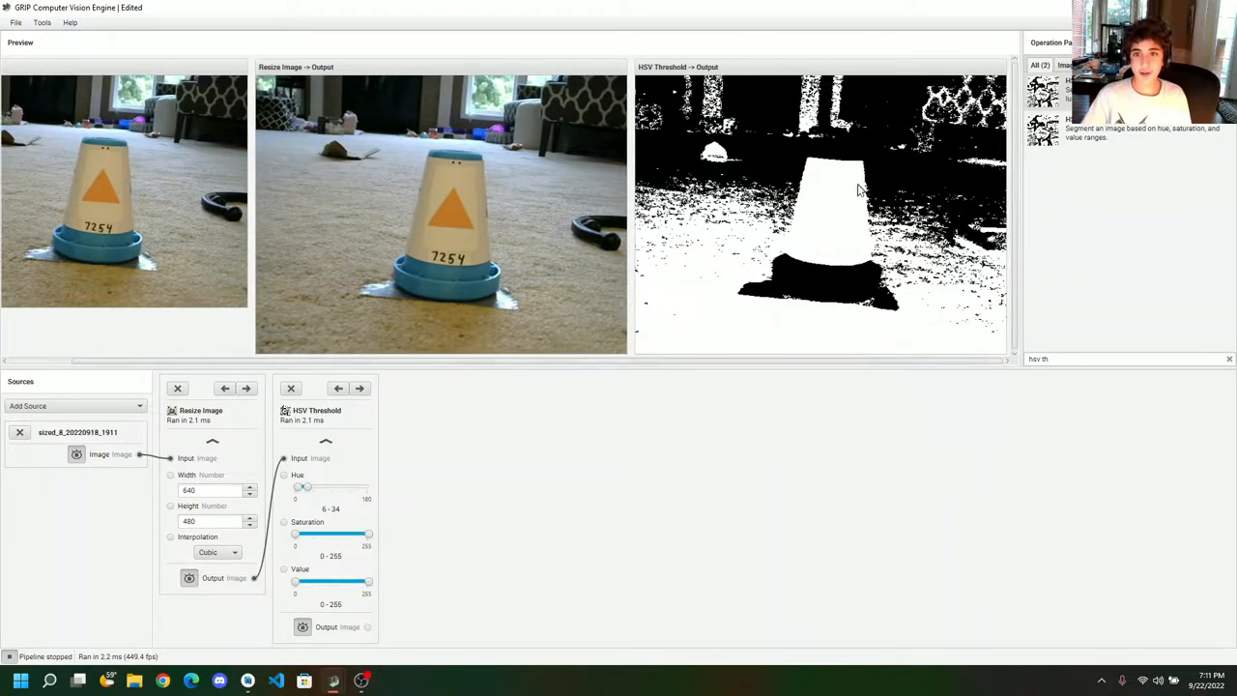
pyautogui.moveTo(800, 240)
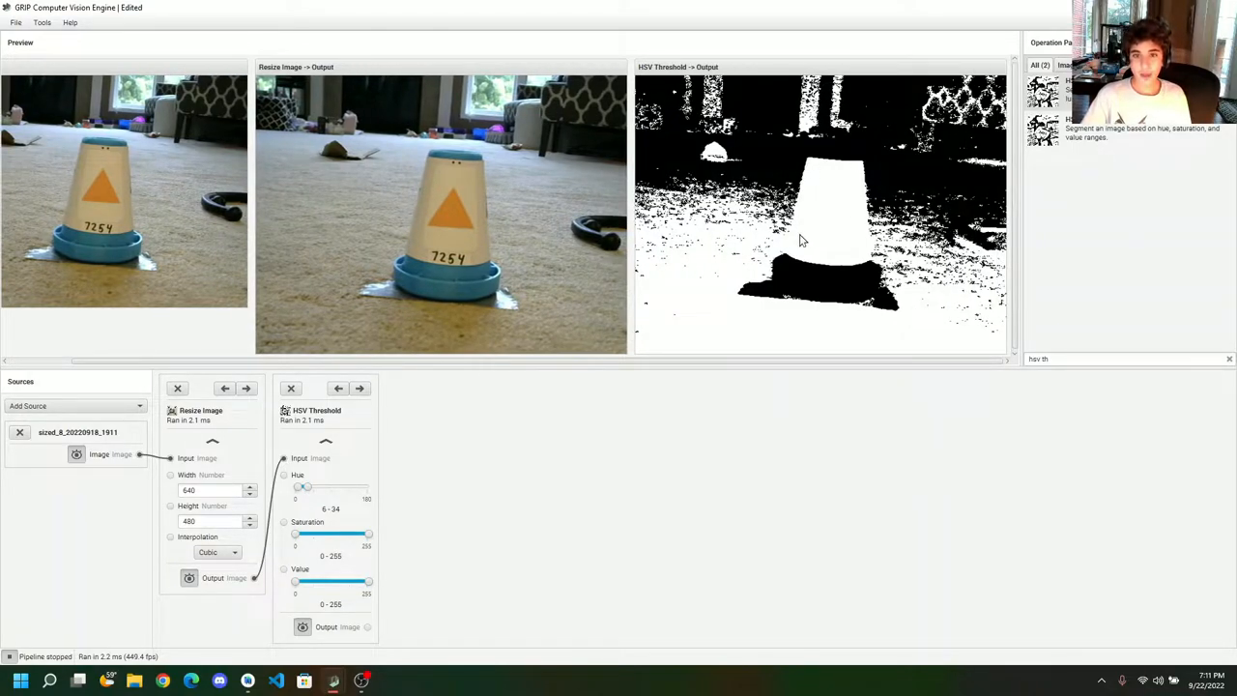
pyautogui.moveTo(795, 244)
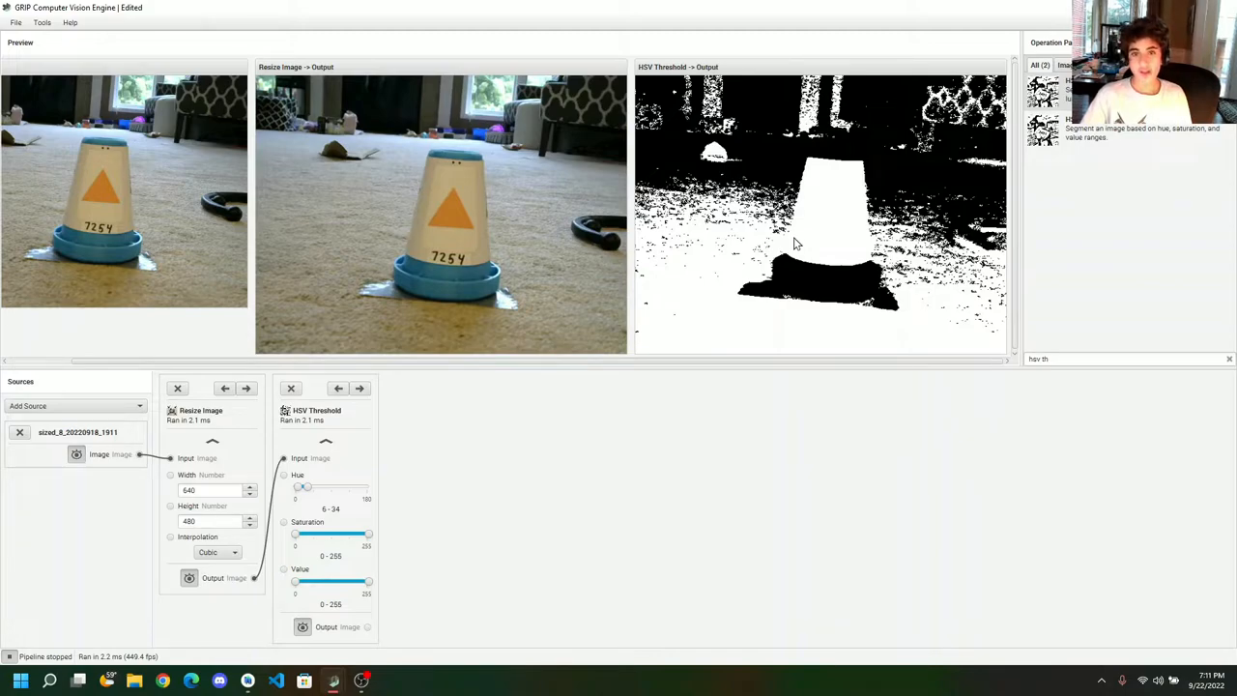
pyautogui.moveTo(788, 258)
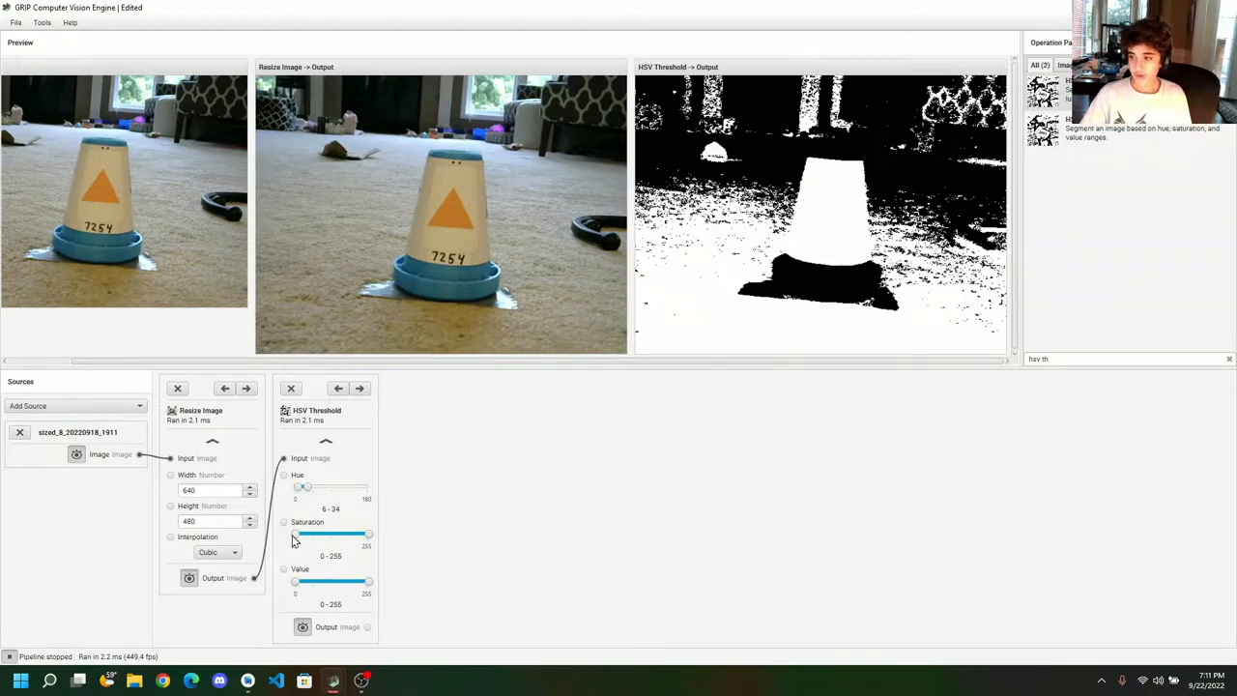
# Step: Raise the saturation lower limit step by step until the range reads 170–255
pyautogui.moveTo(295, 534); pyautogui.dragTo(298, 534)
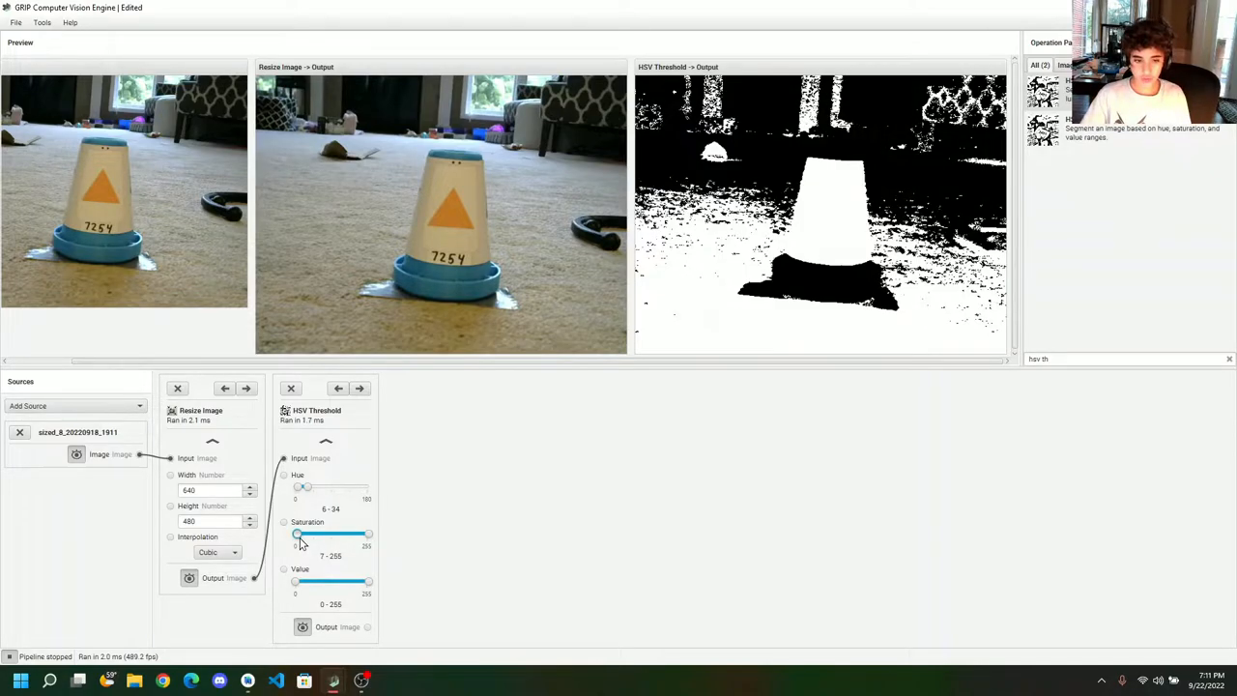
pyautogui.moveTo(295, 533); pyautogui.dragTo(319, 534)
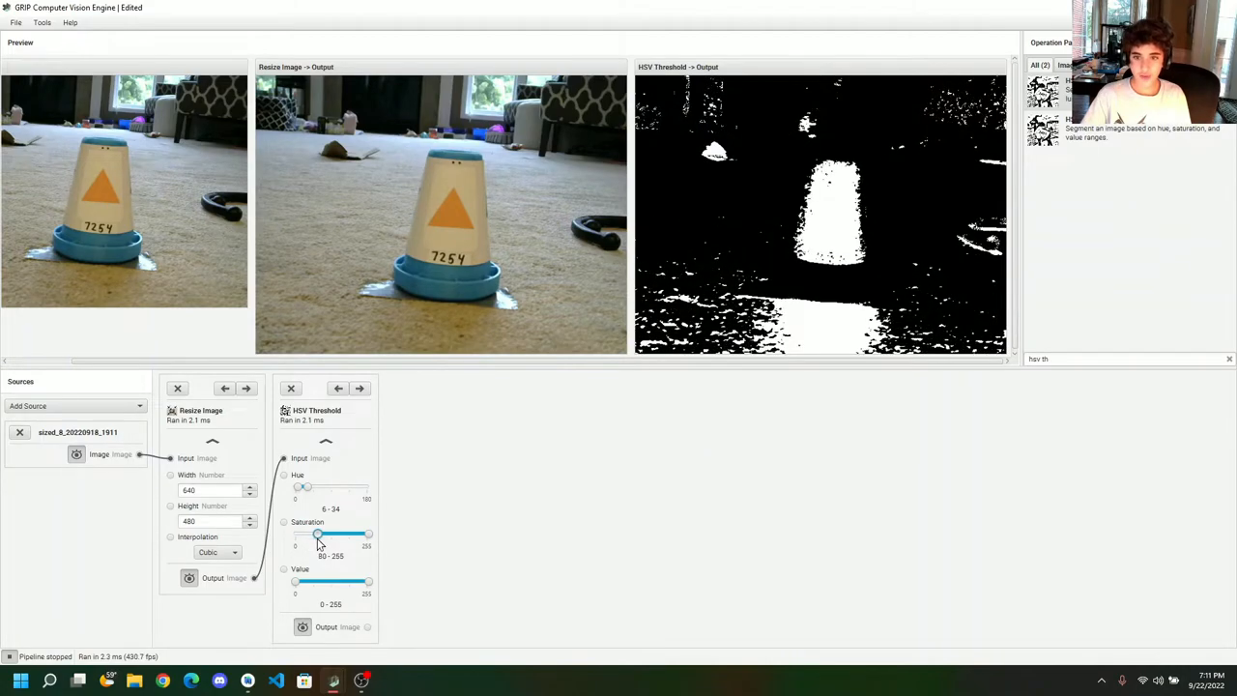
pyautogui.moveTo(318, 534); pyautogui.dragTo(321, 534)
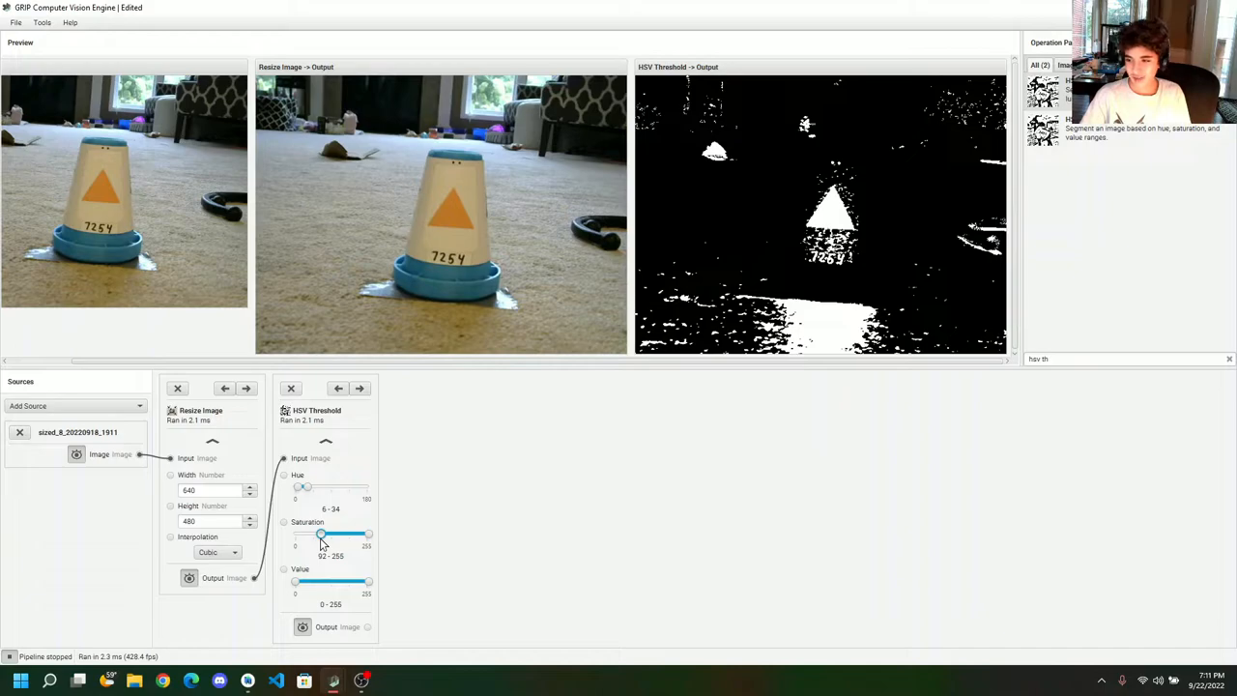
pyautogui.moveTo(321, 534); pyautogui.dragTo(326, 534)
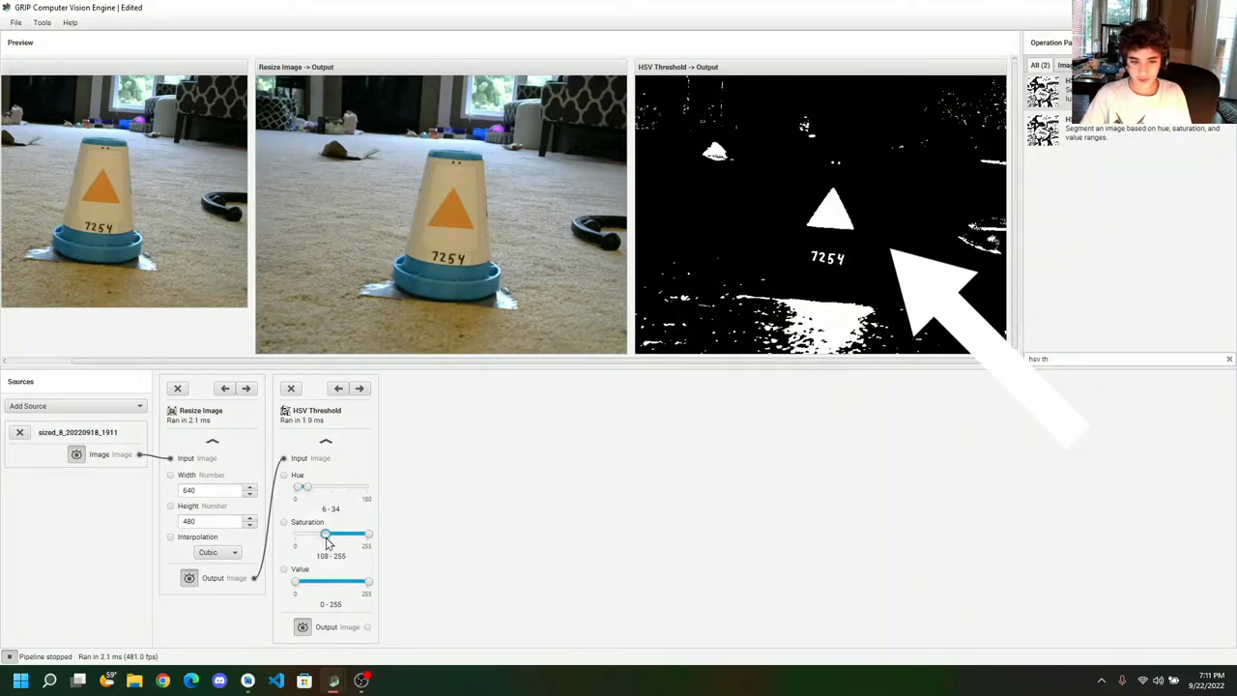
pyautogui.moveTo(325, 535); pyautogui.dragTo(333, 535)
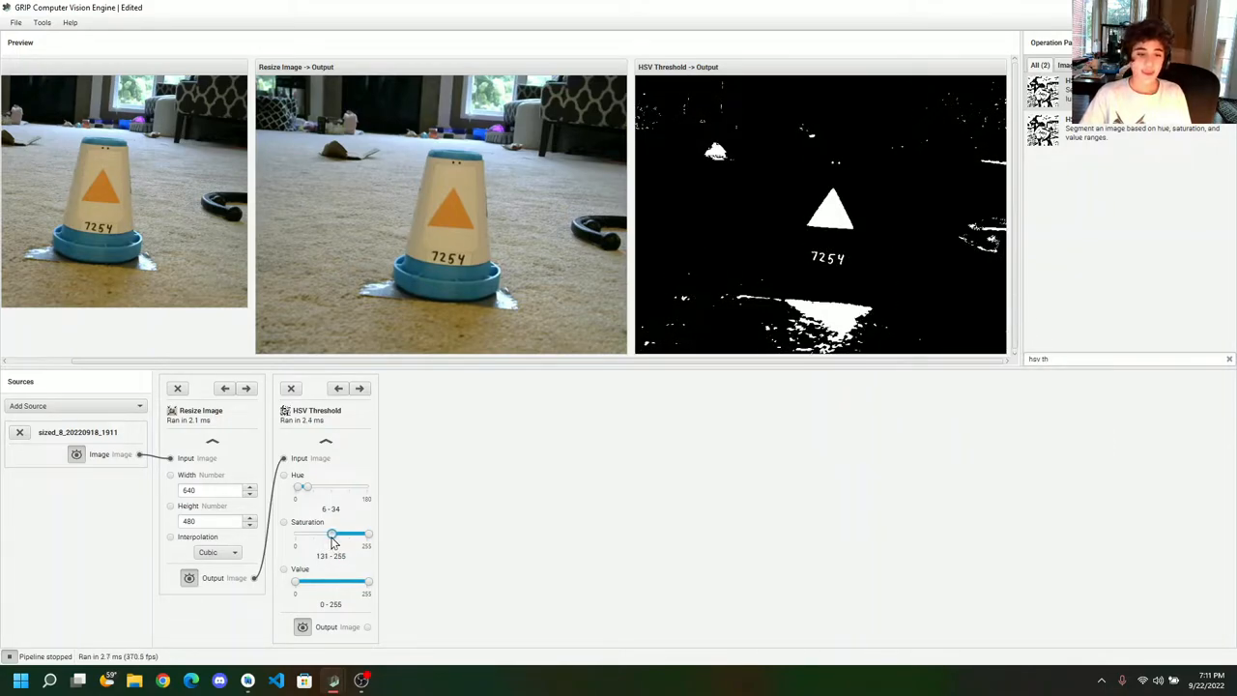
pyautogui.moveTo(333, 534); pyautogui.dragTo(339, 533)
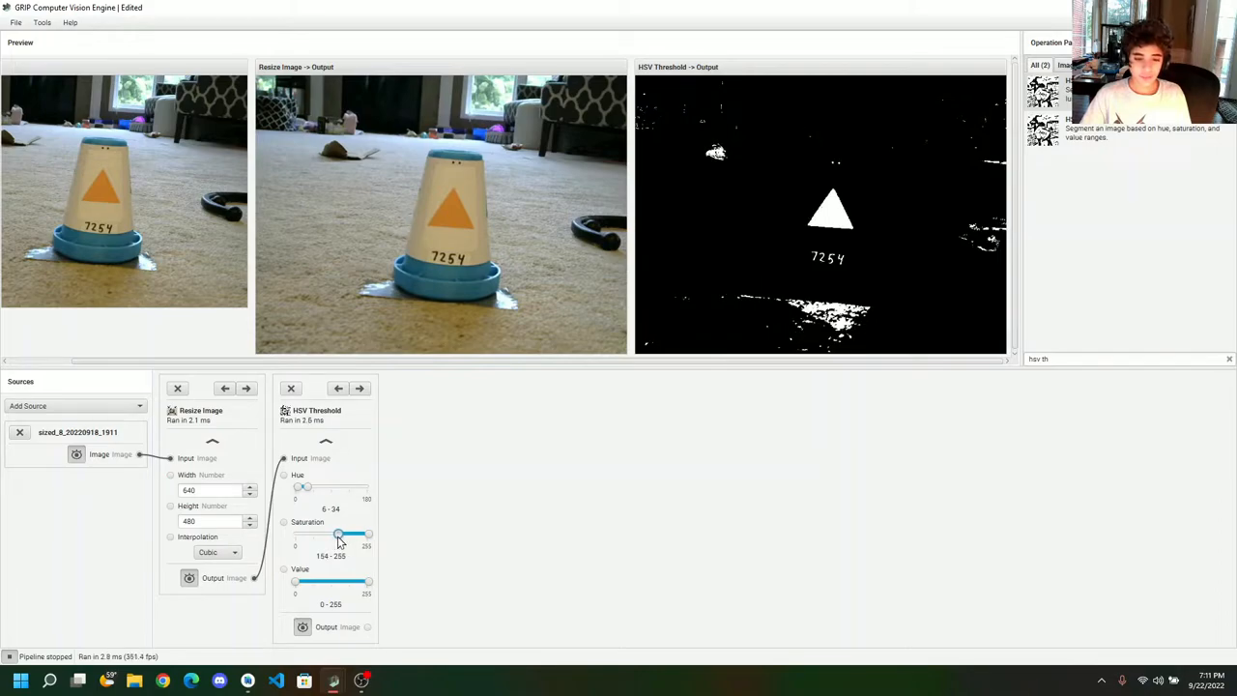
pyautogui.moveTo(337, 533); pyautogui.dragTo(344, 533)
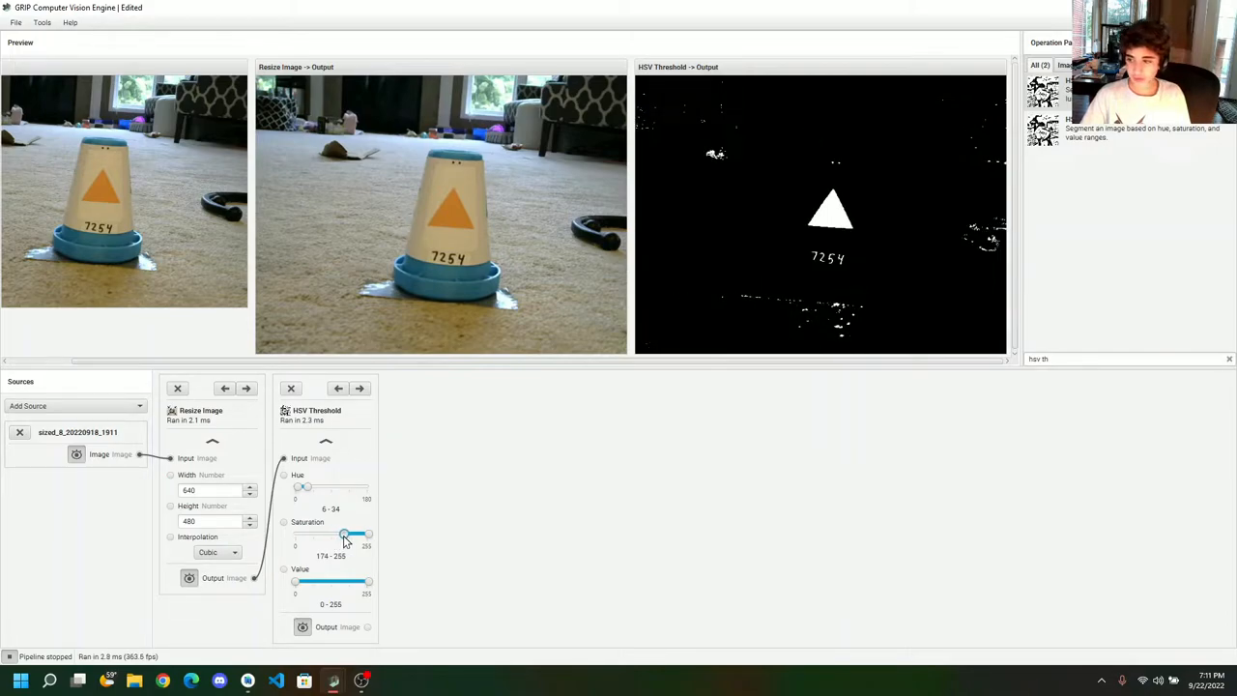
pyautogui.moveTo(344, 534); pyautogui.dragTo(339, 533)
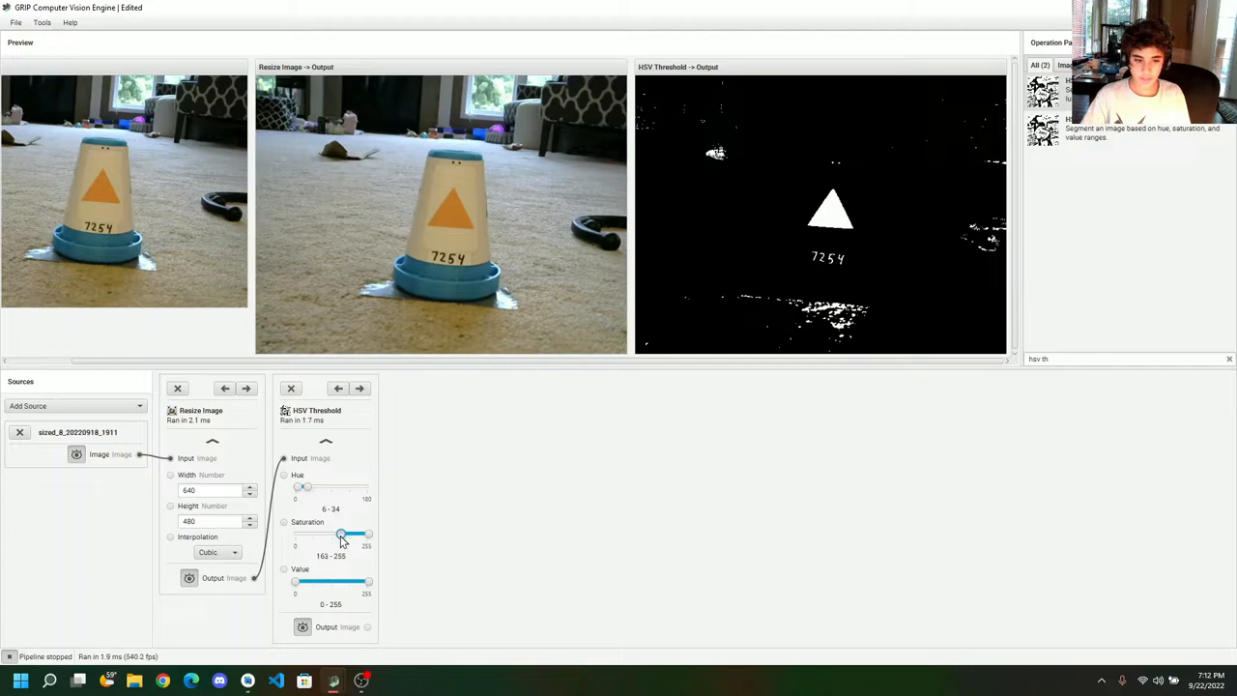
pyautogui.moveTo(340, 534); pyautogui.dragTo(343, 533)
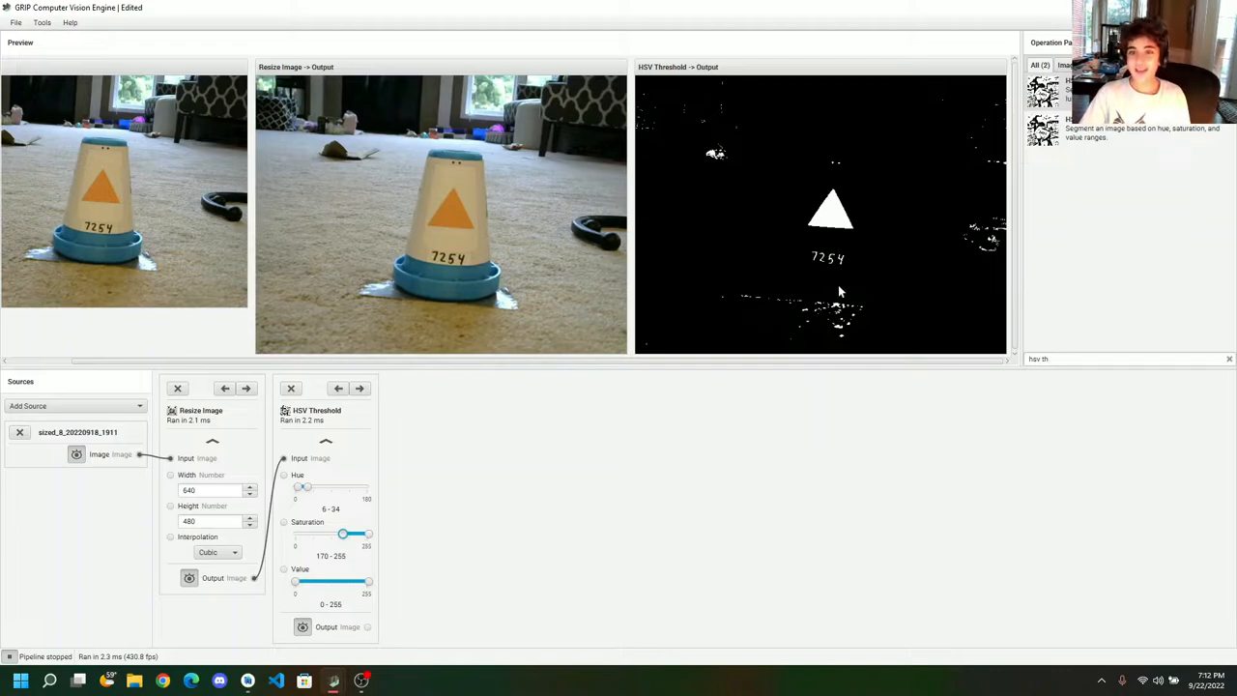
pyautogui.moveTo(878, 266)
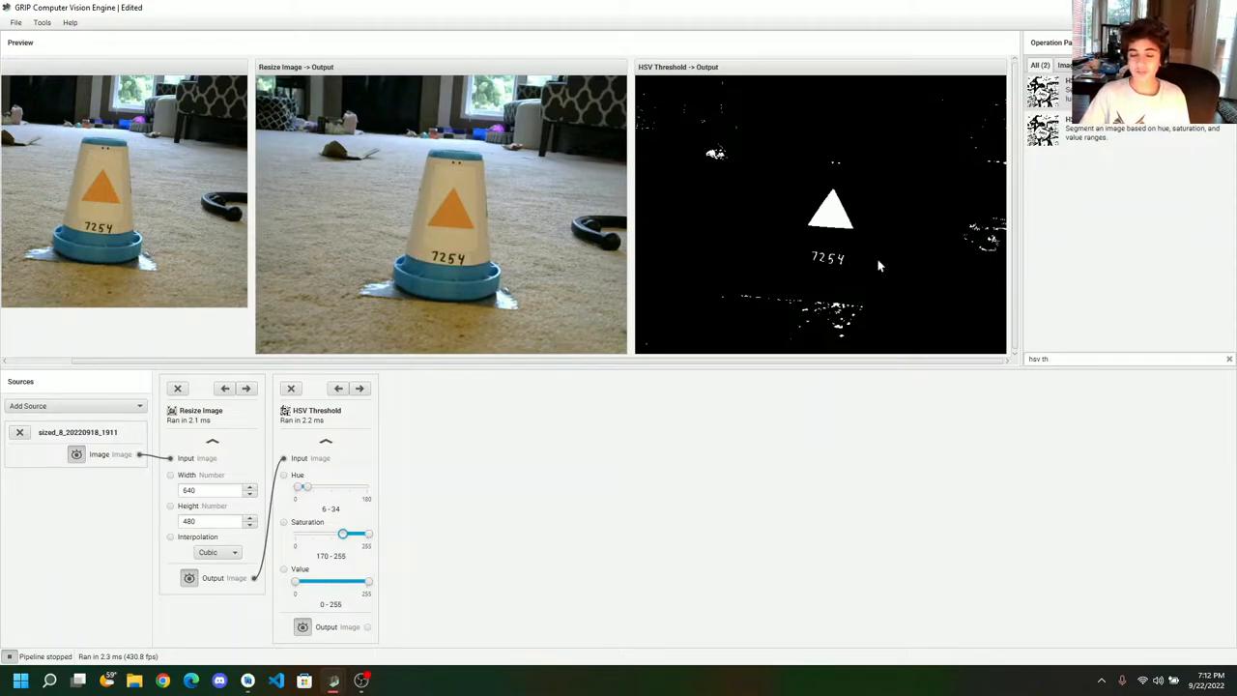
pyautogui.moveTo(855, 278)
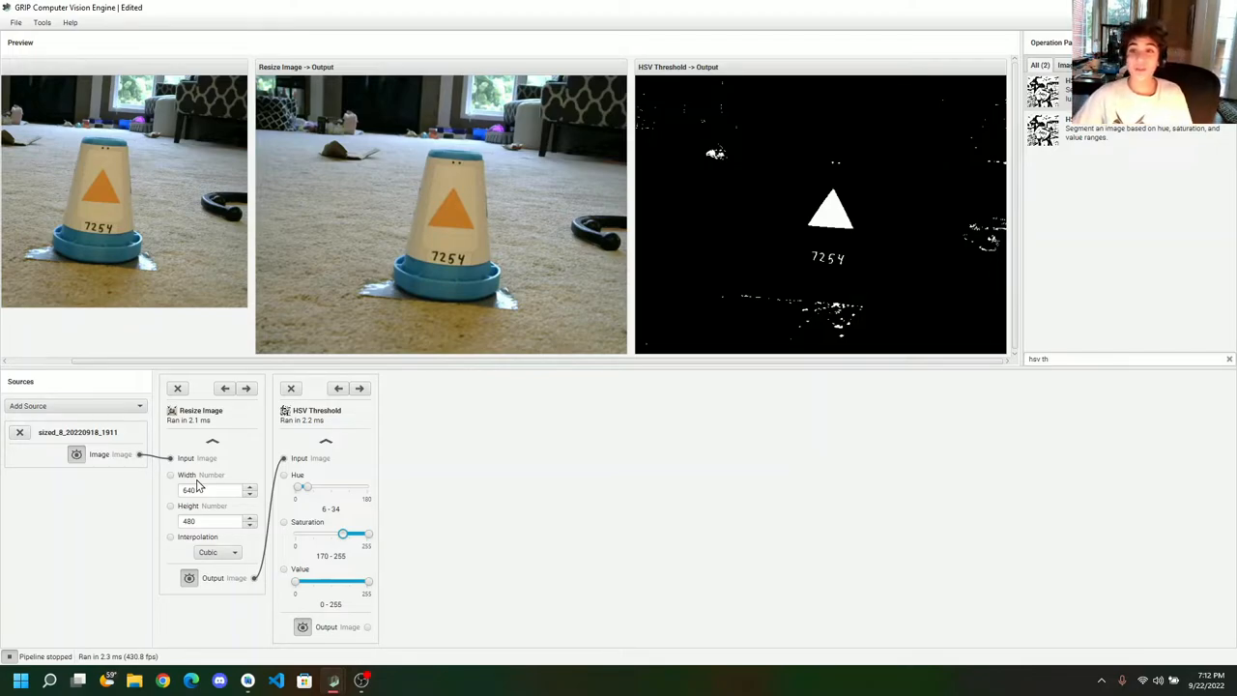
pyautogui.moveTo(907, 190)
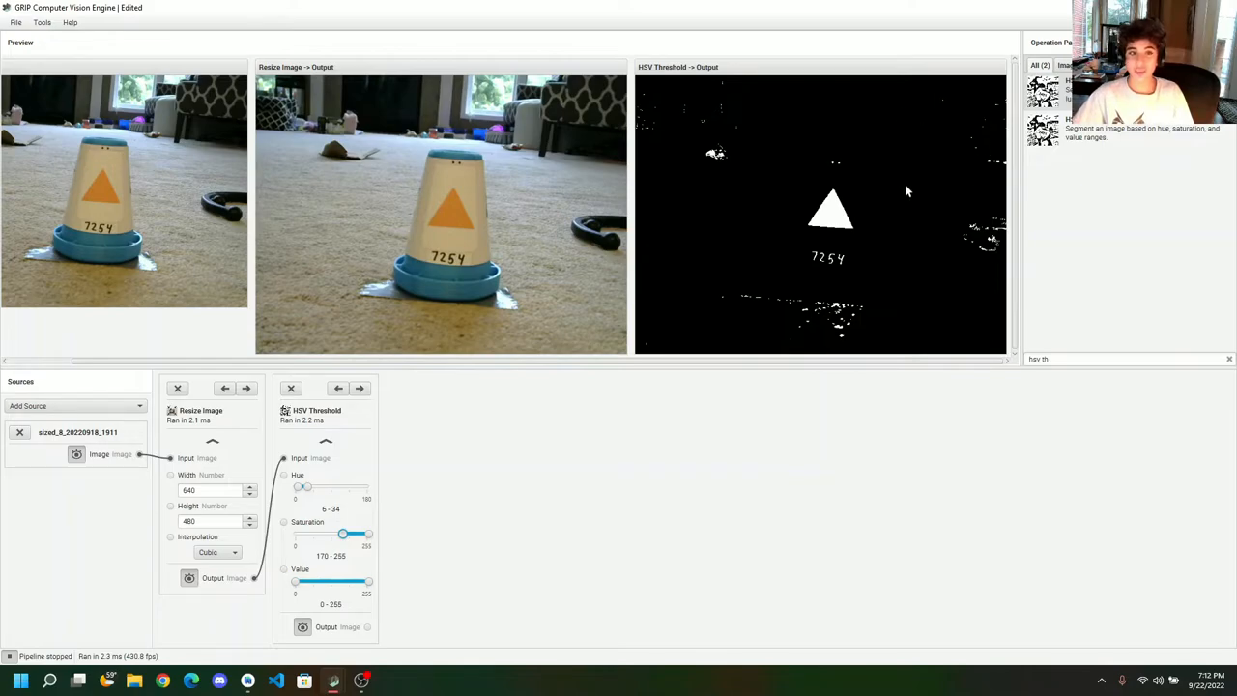
pyautogui.moveTo(290, 115)
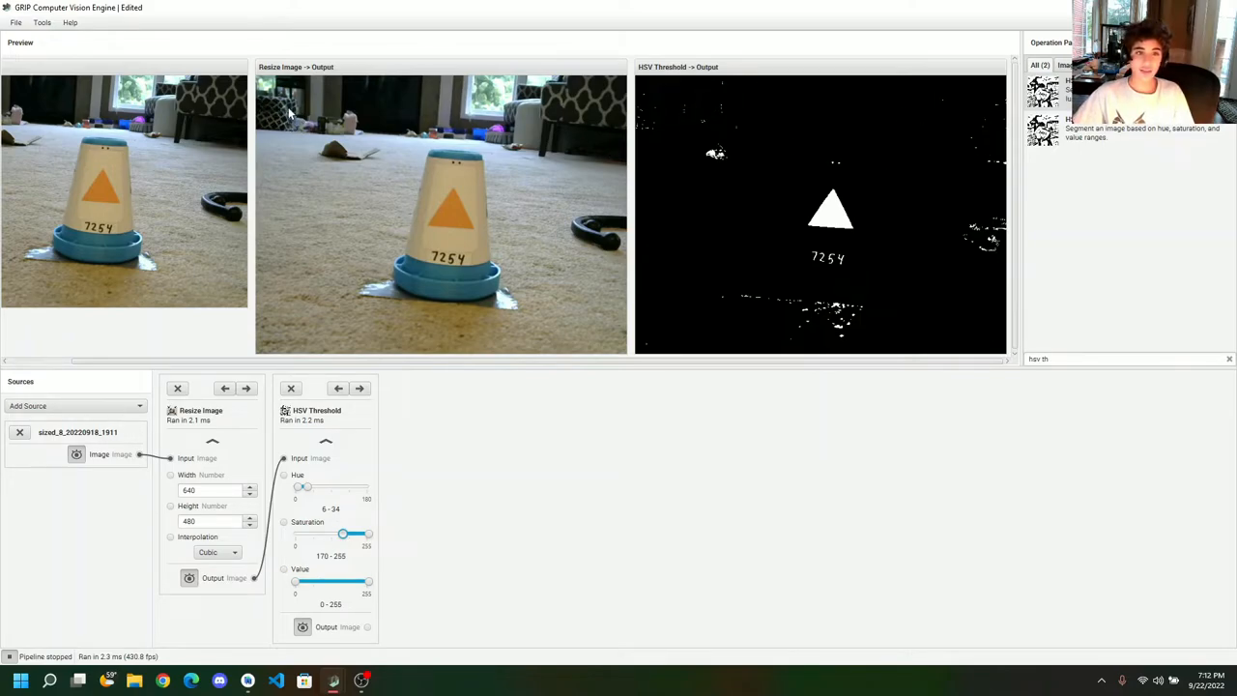
pyautogui.moveTo(636, 120)
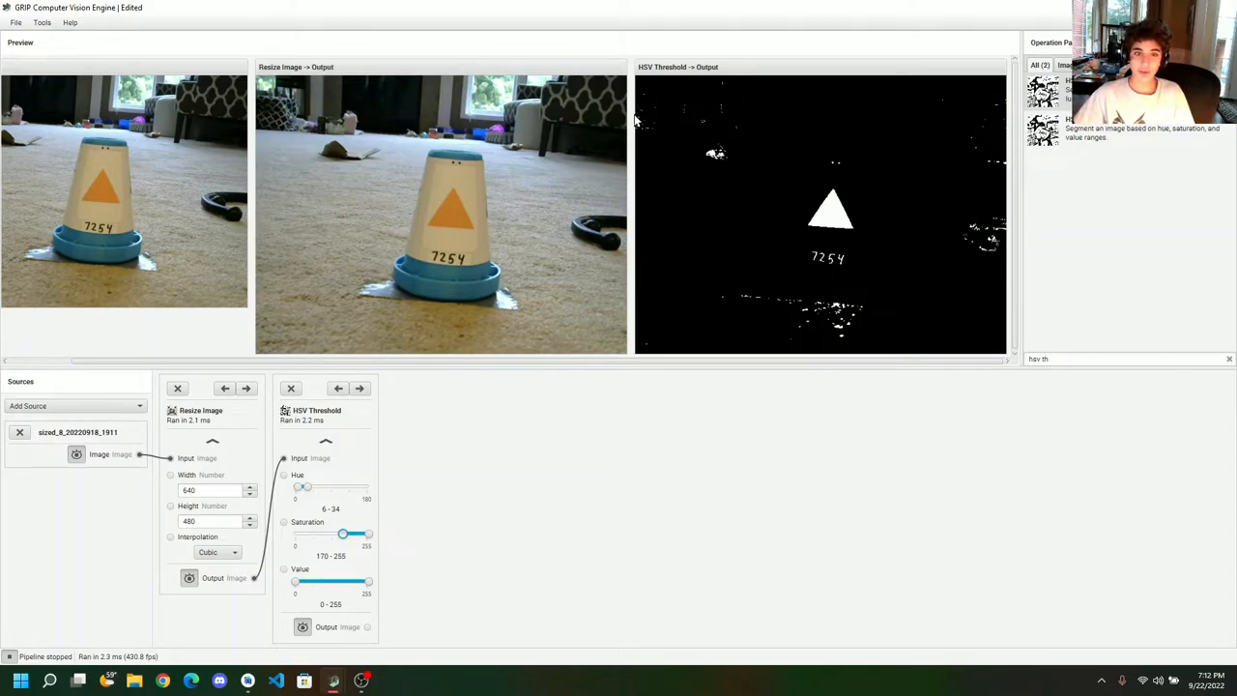
pyautogui.moveTo(339, 162)
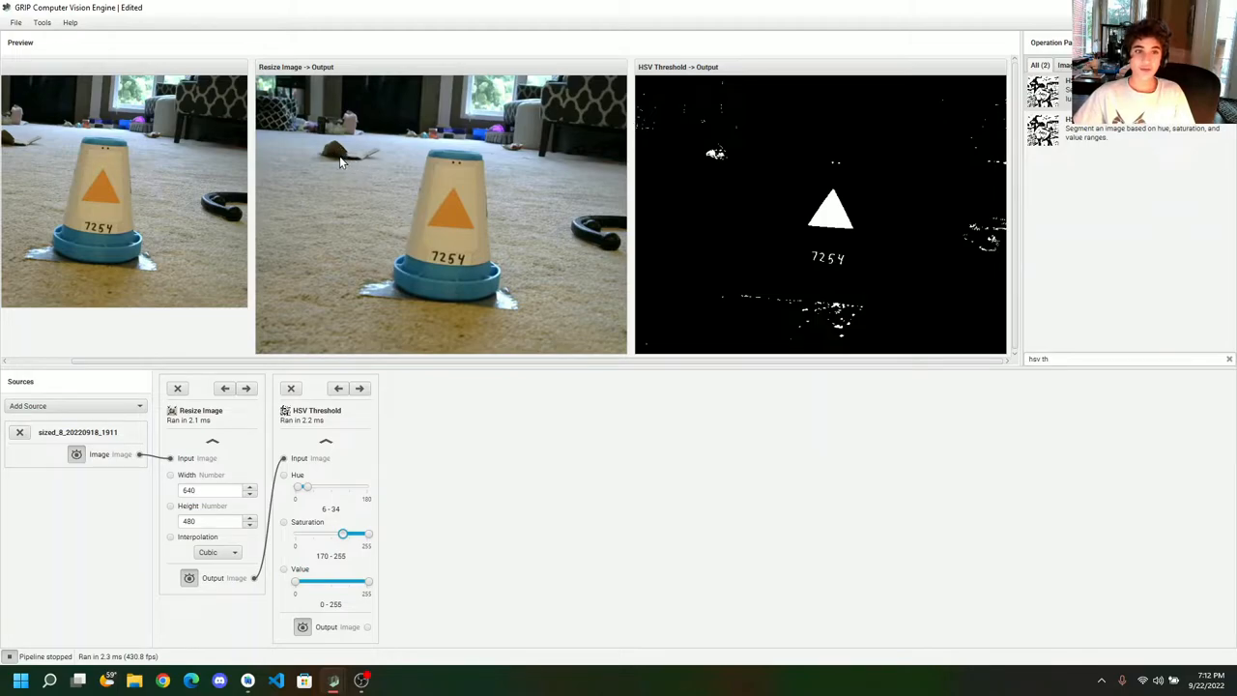
pyautogui.moveTo(353, 163)
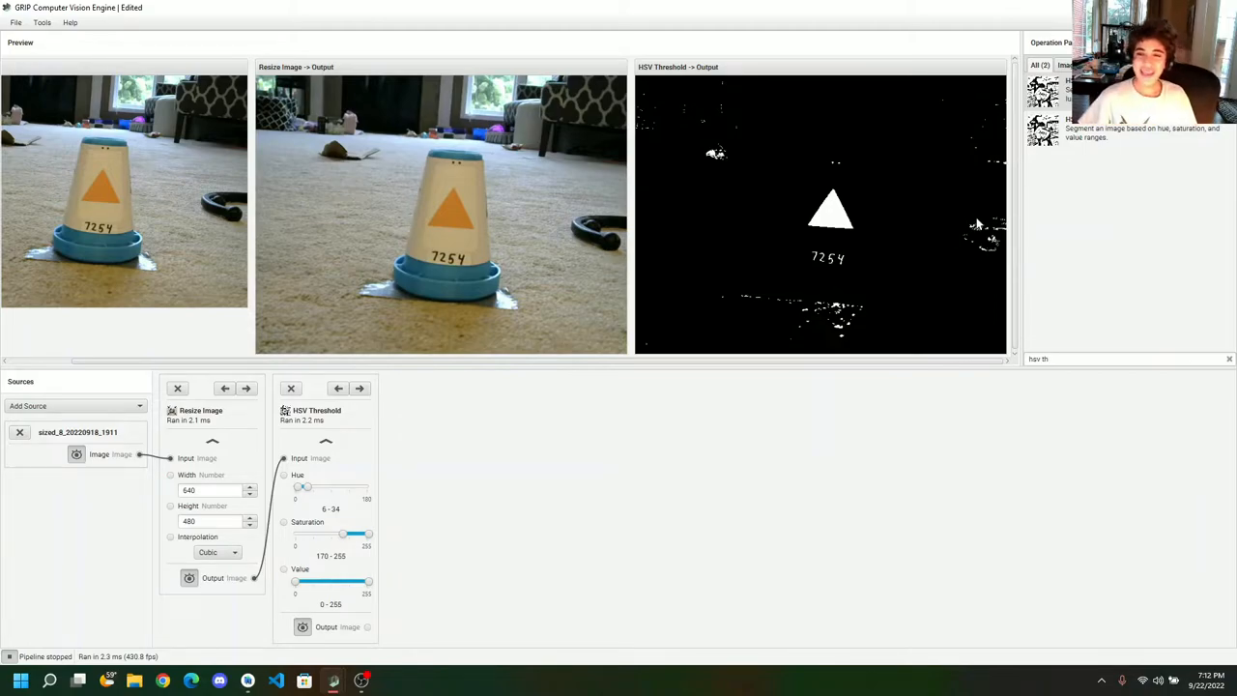
pyautogui.moveTo(608, 256)
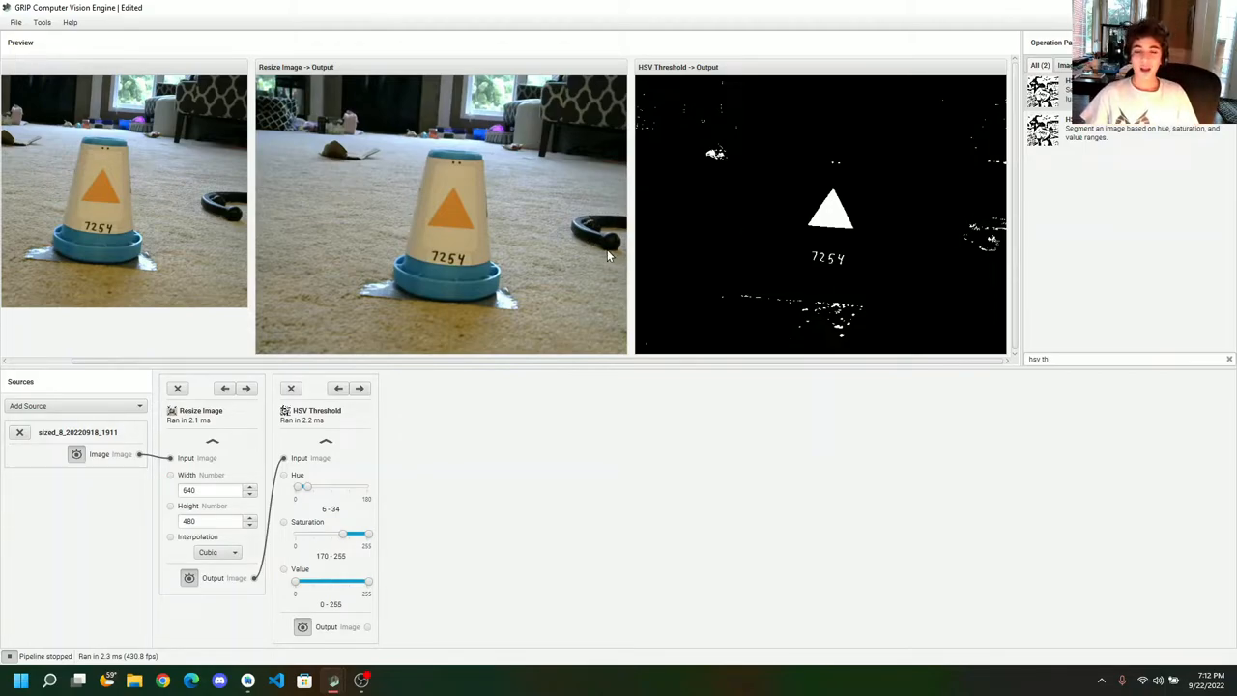
pyautogui.moveTo(570, 224)
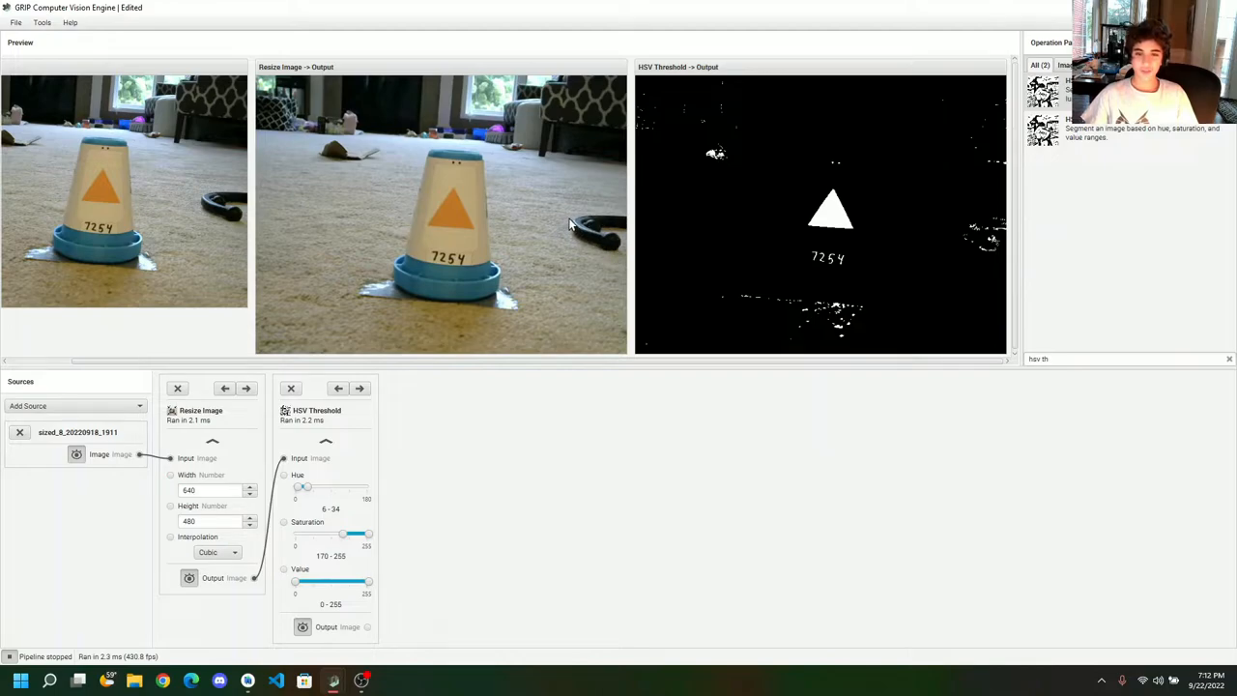
pyautogui.moveTo(614, 232)
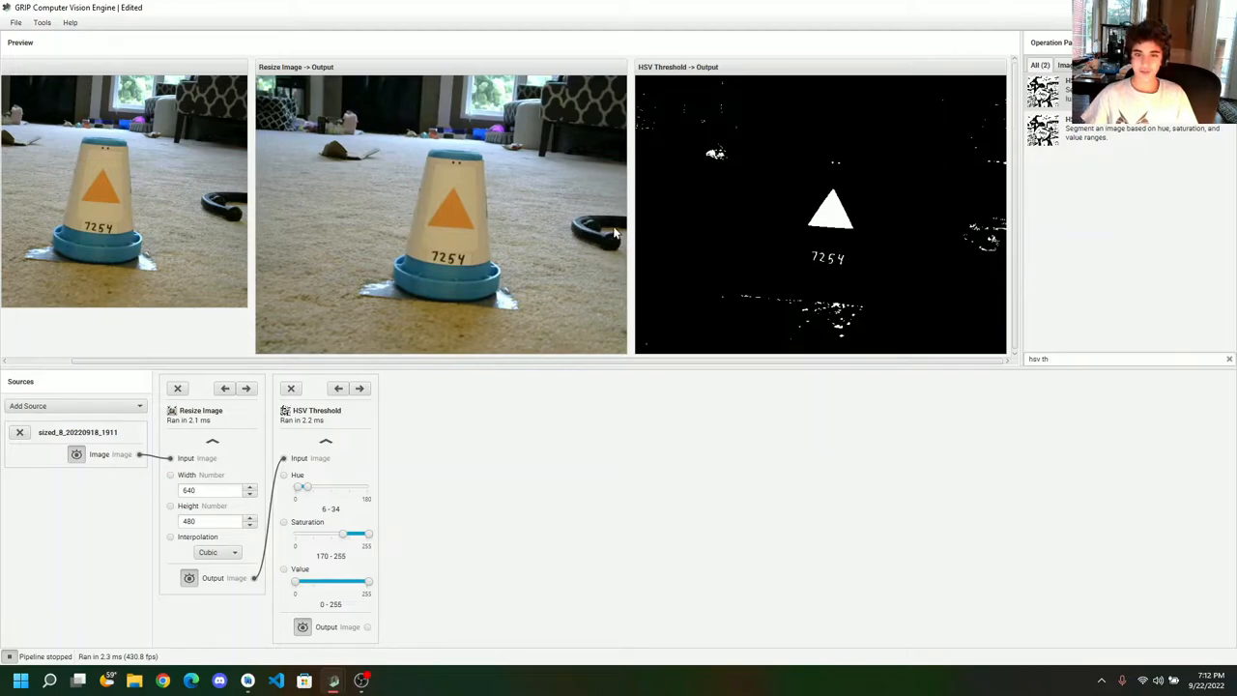
pyautogui.moveTo(607, 232)
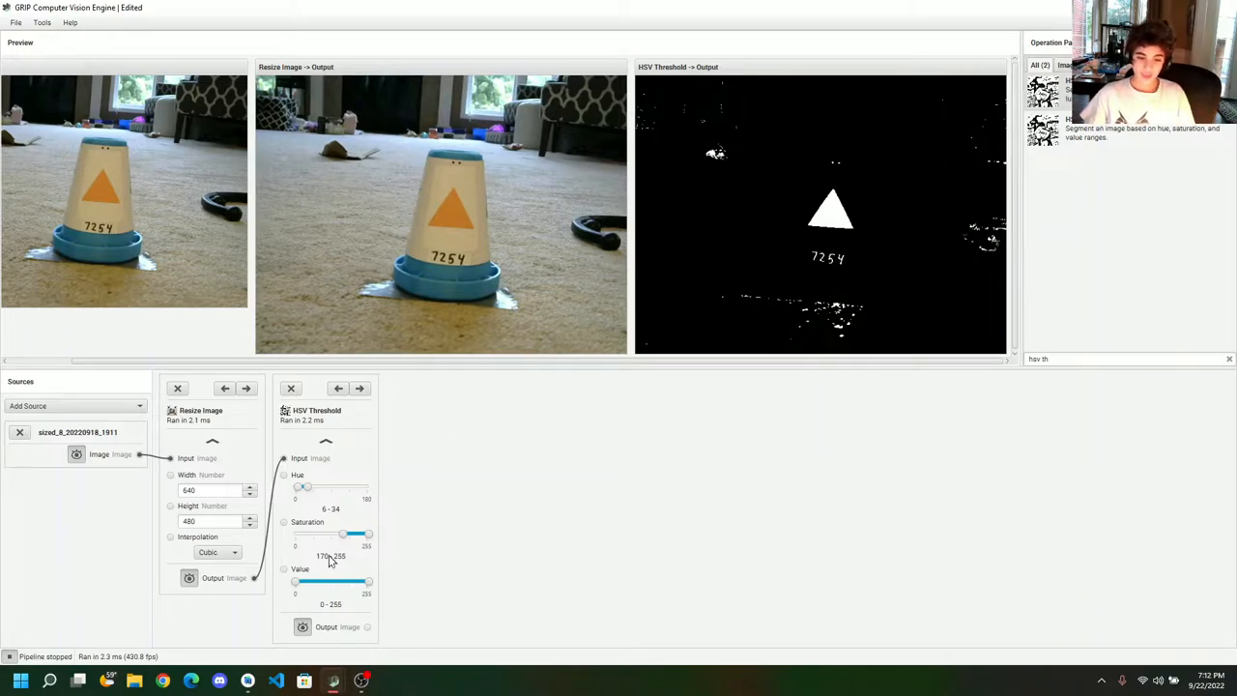
# Step: Set the Value minimum to 60, test a lower maximum, then restore it to 255
pyautogui.moveTo(297, 581); pyautogui.dragTo(297, 581)
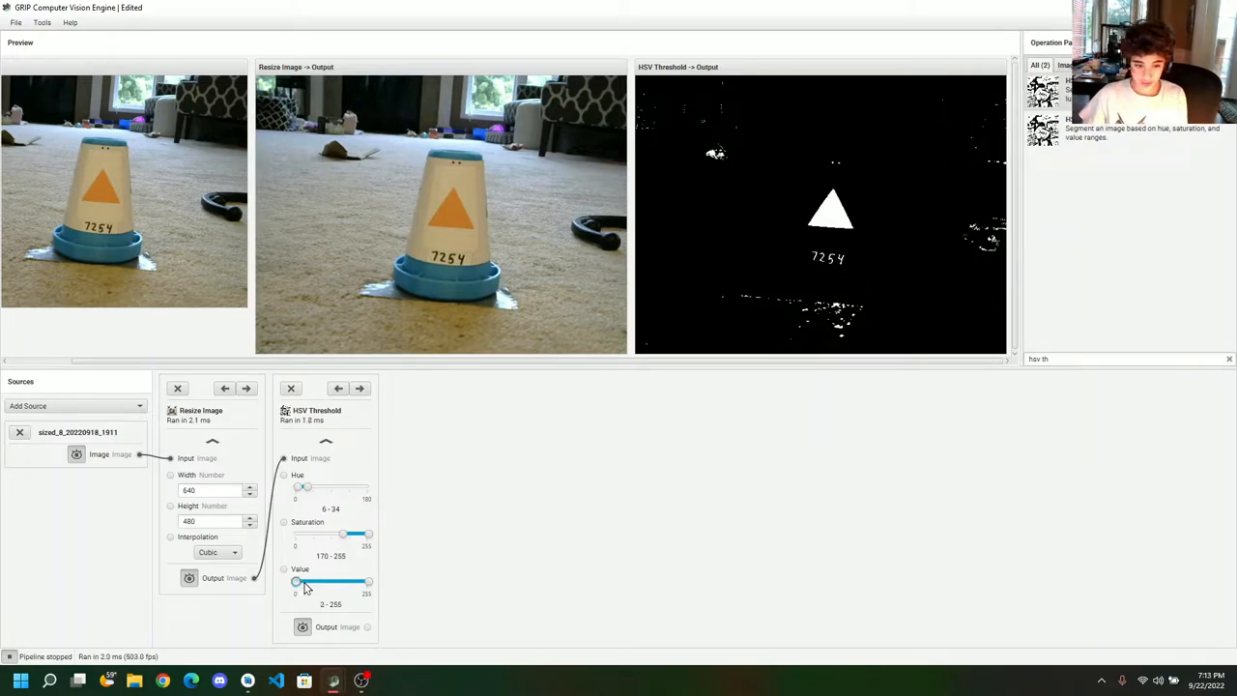
pyautogui.moveTo(296, 580); pyautogui.dragTo(312, 581)
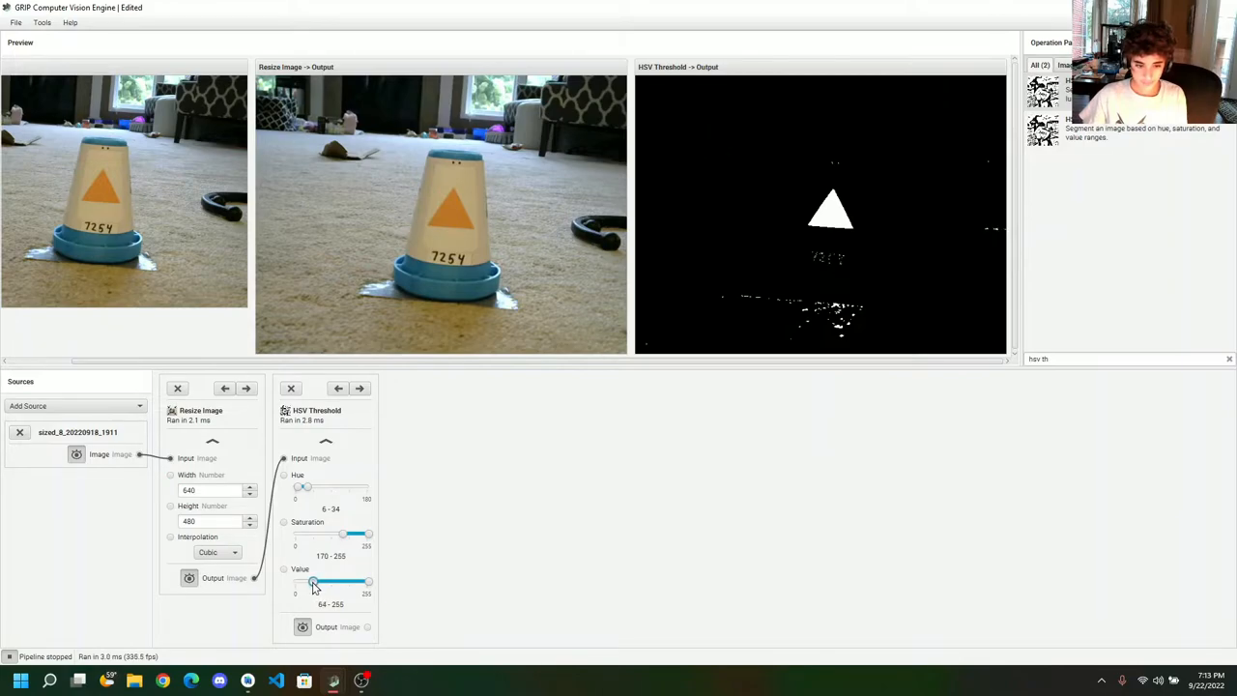
pyautogui.moveTo(314, 581); pyautogui.dragTo(311, 581)
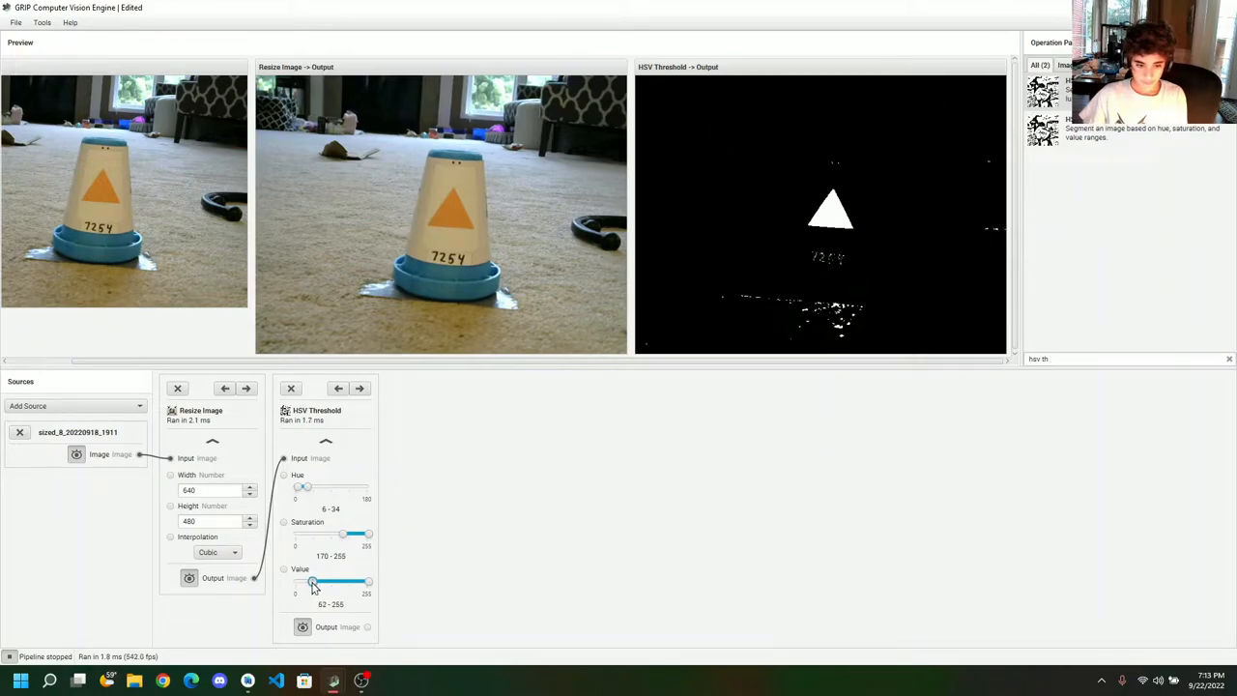
pyautogui.moveTo(313, 581); pyautogui.dragTo(311, 581)
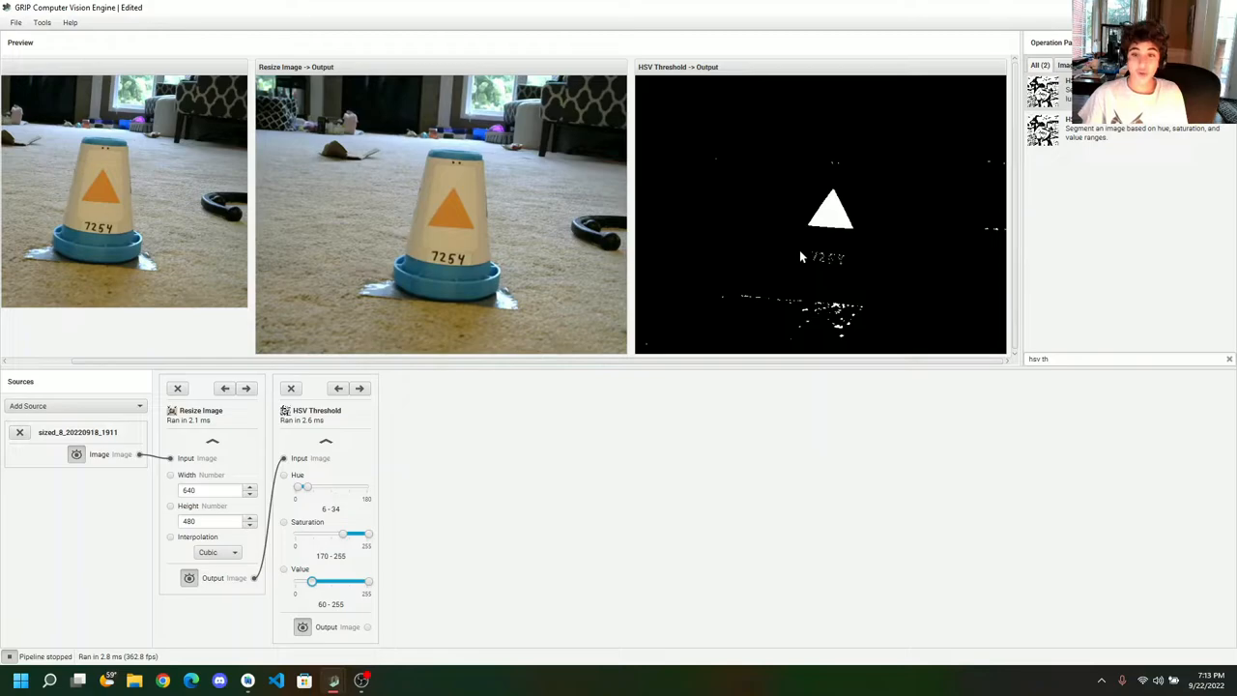
pyautogui.moveTo(410, 603)
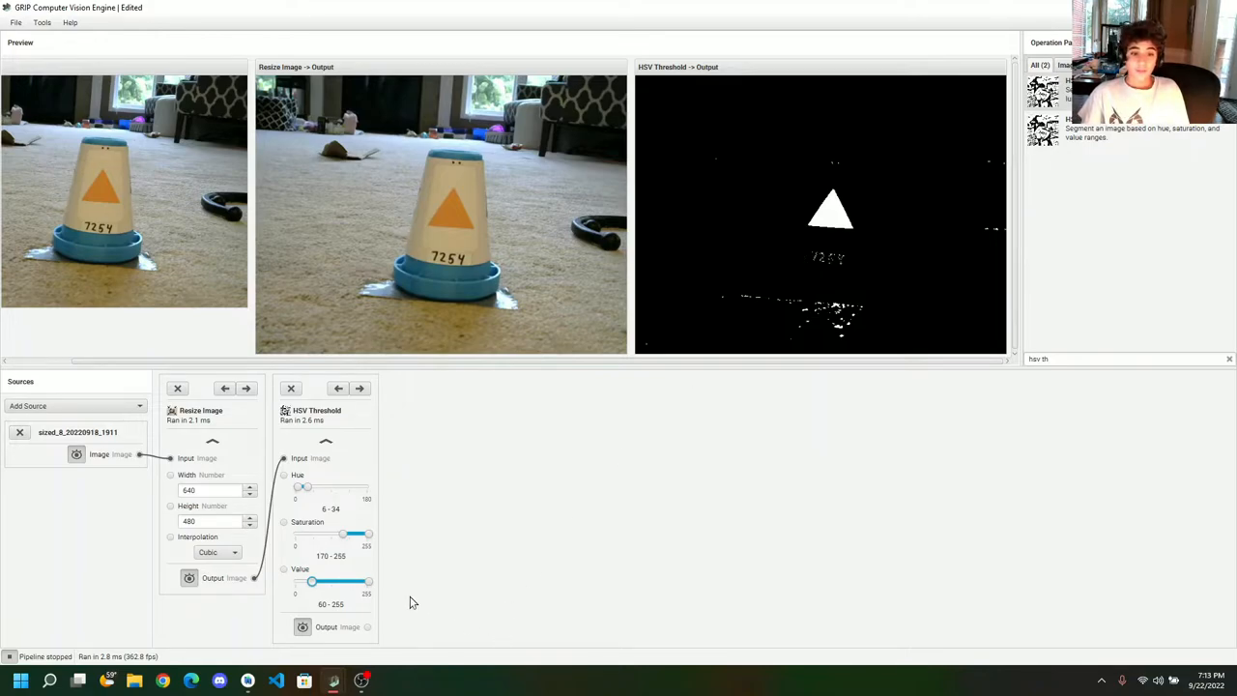
pyautogui.moveTo(369, 581); pyautogui.dragTo(345, 581)
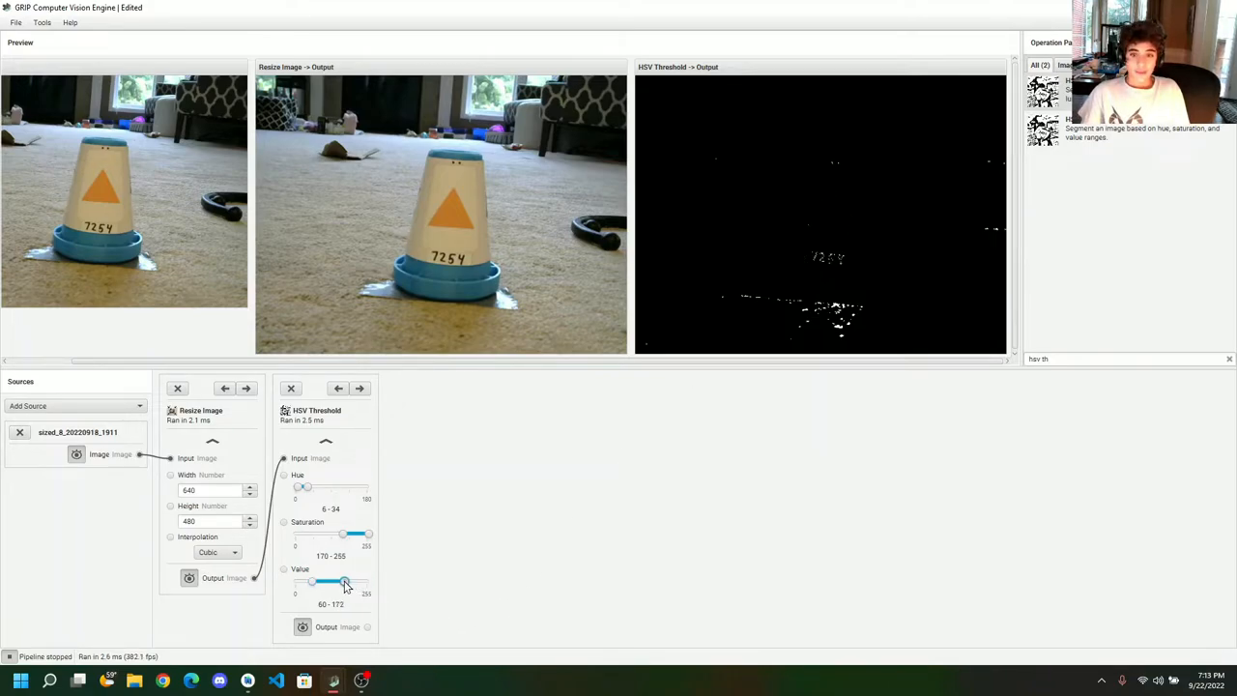
pyautogui.moveTo(343, 581); pyautogui.dragTo(351, 581)
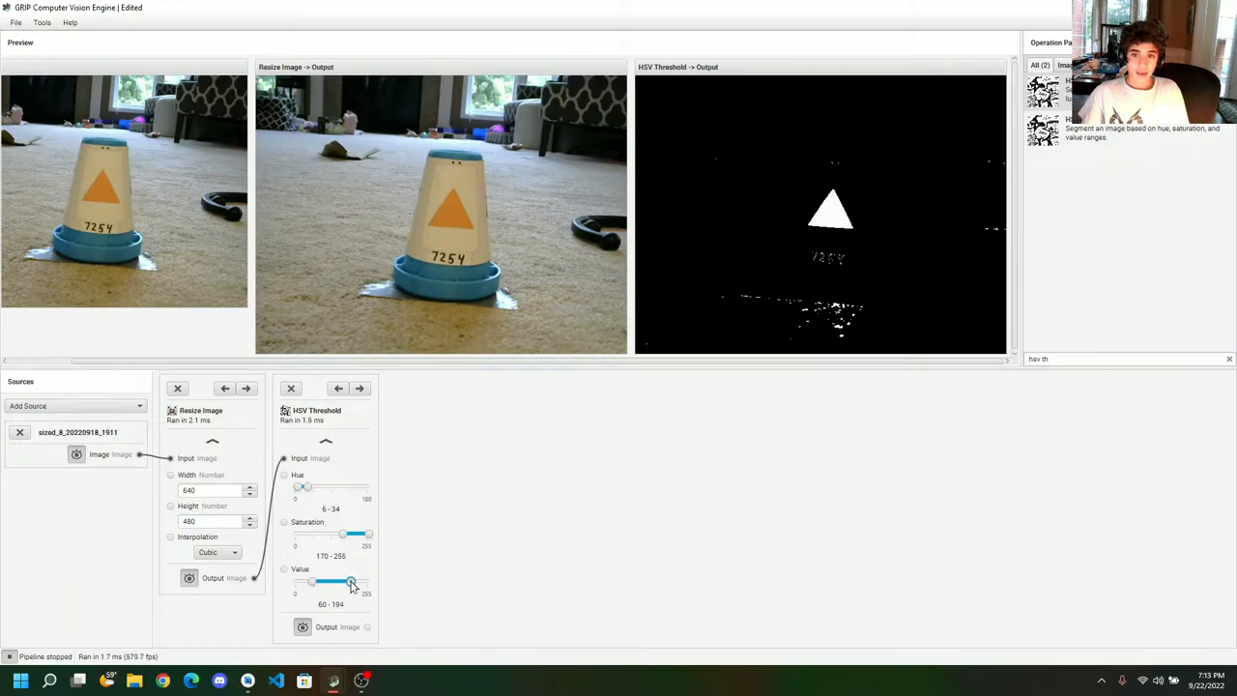
pyautogui.moveTo(350, 581); pyautogui.dragTo(368, 581)
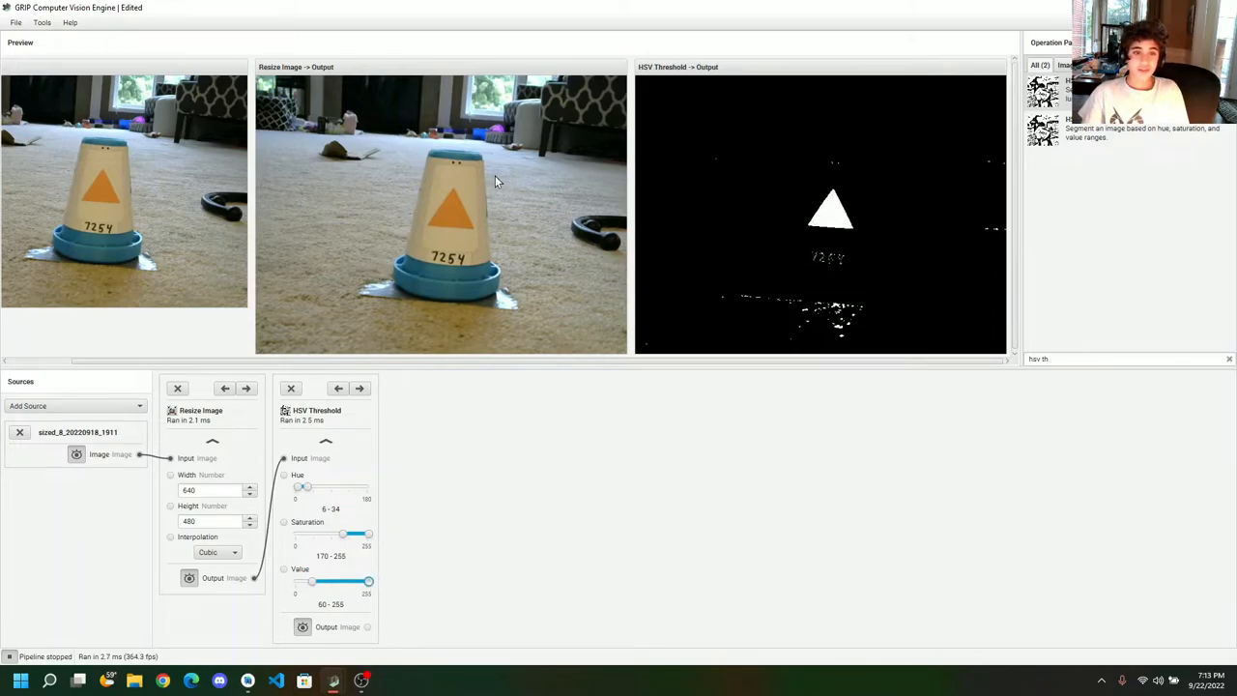
pyautogui.moveTo(460, 204)
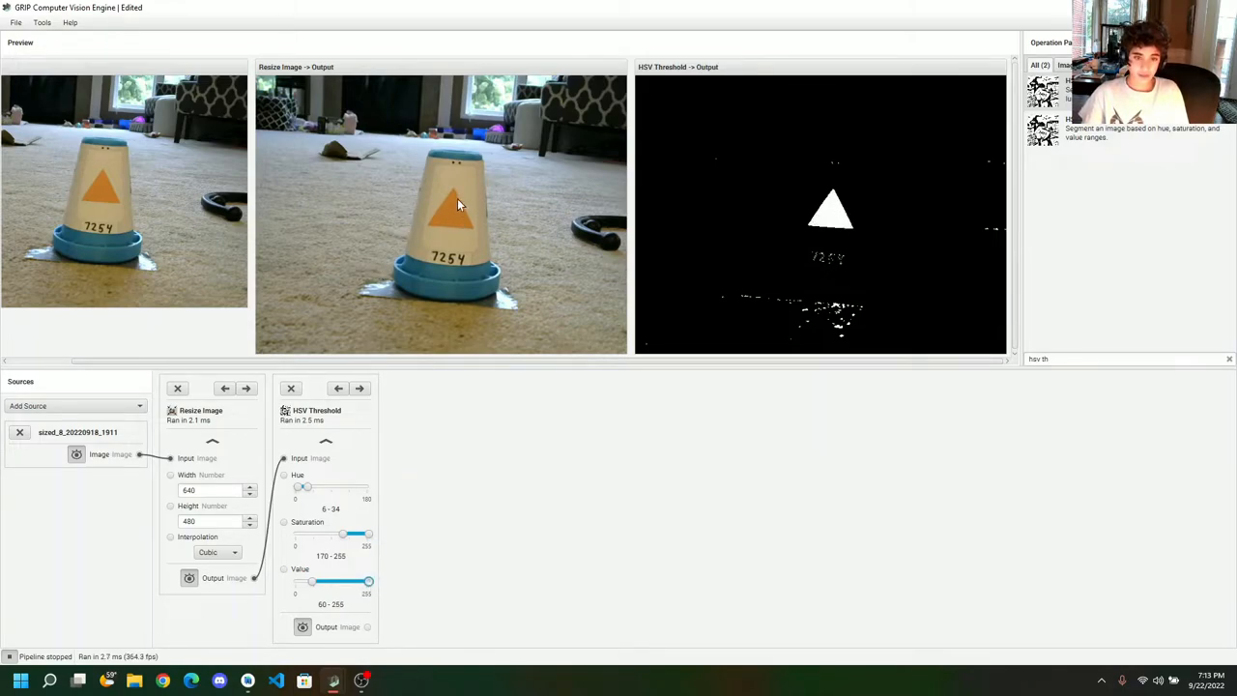
pyautogui.moveTo(430, 224)
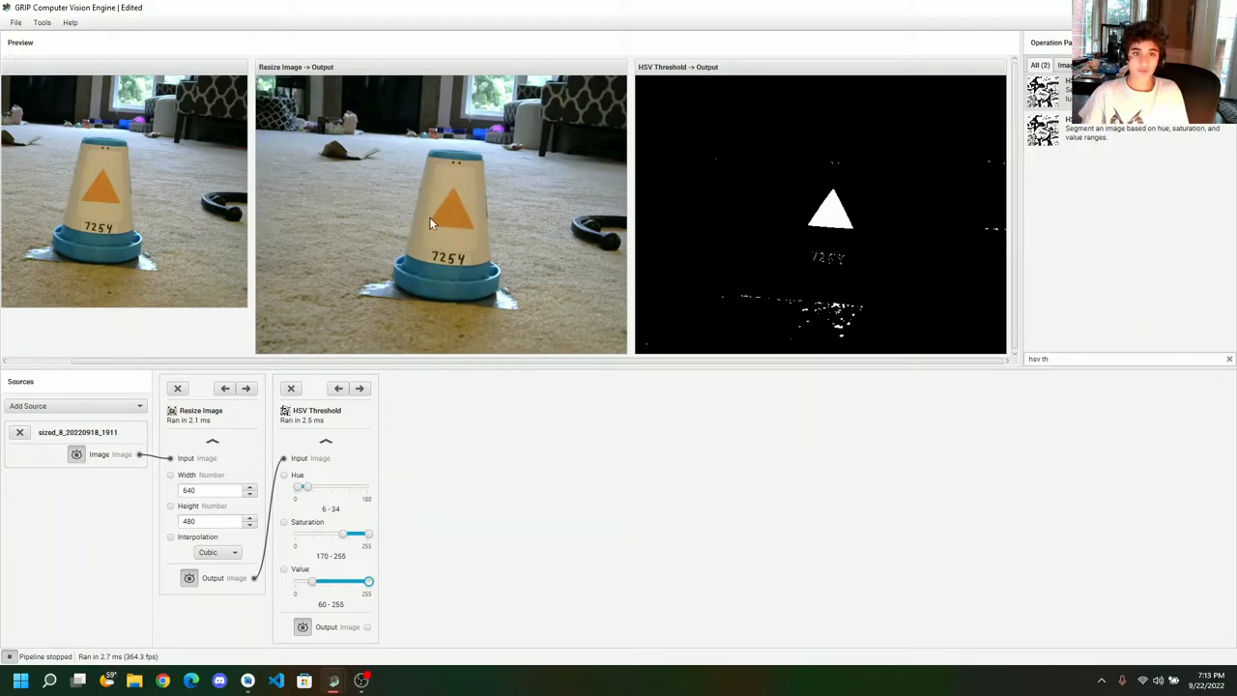
pyautogui.moveTo(421, 258)
pyautogui.write('cv erod')
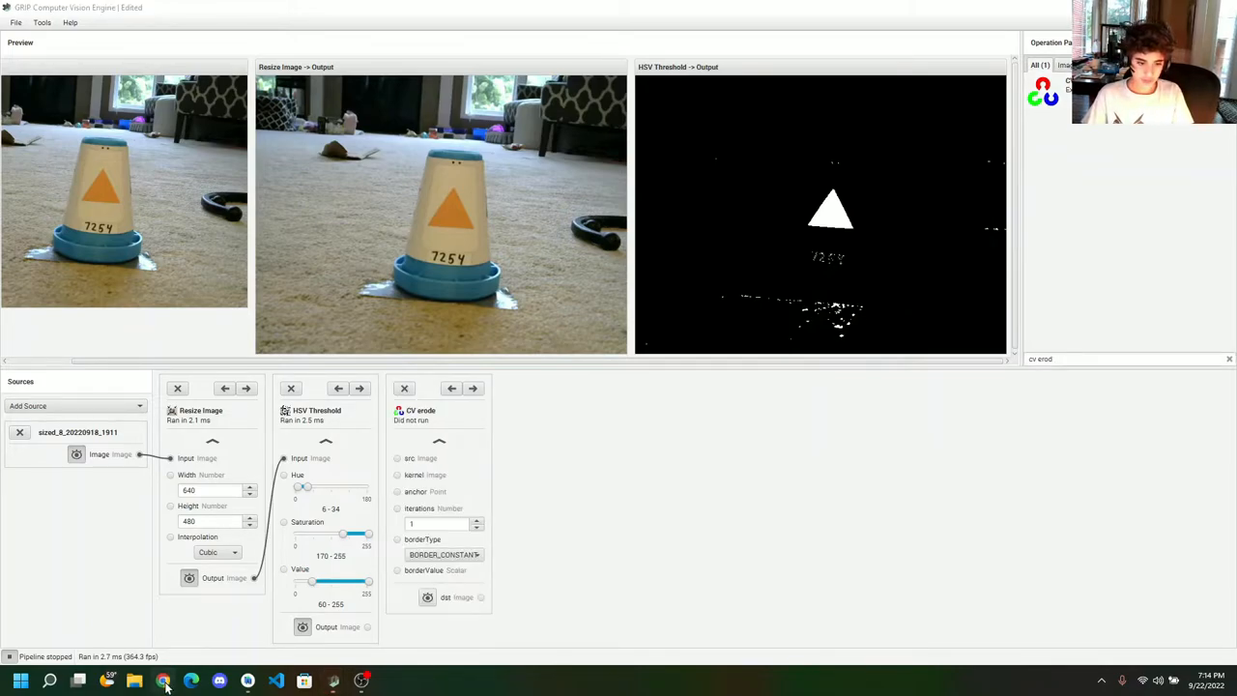
# Step: Search Google for 'cv erode', scroll the results, then refine to 'cv erode opencv'
pyautogui.click(162, 681)
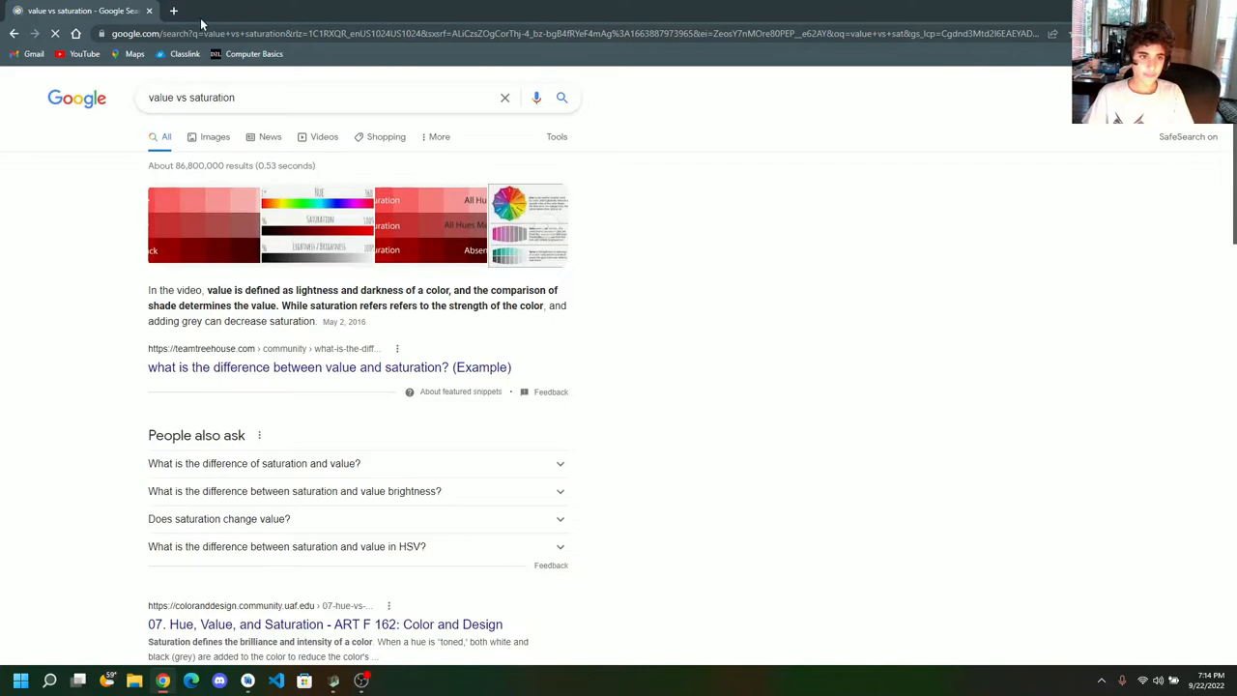
pyautogui.click(173, 11)
pyautogui.write('cv')
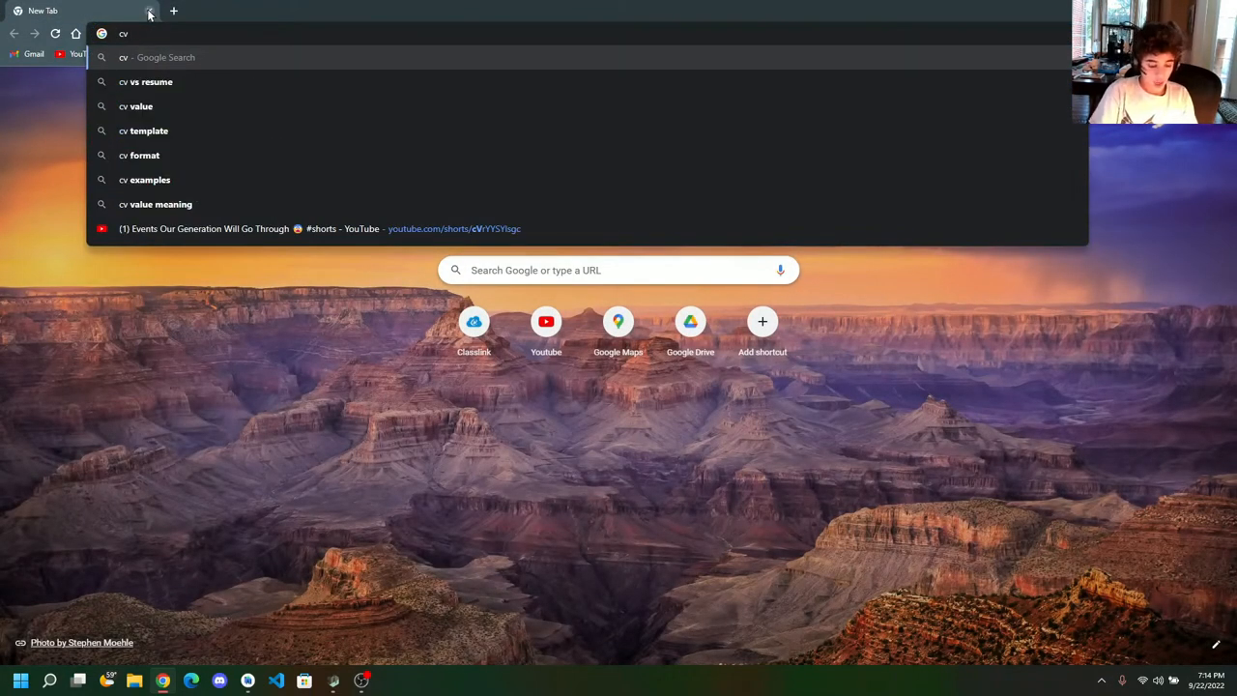
pyautogui.write('erode')
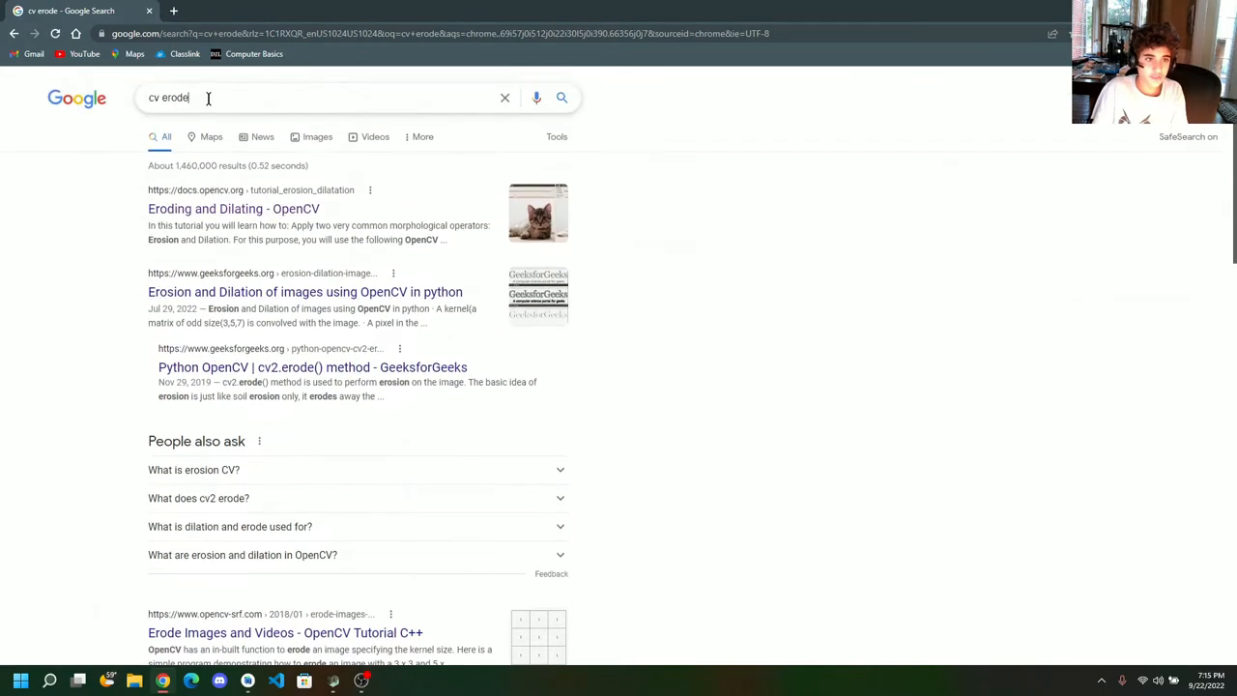
pyautogui.scroll(-3)
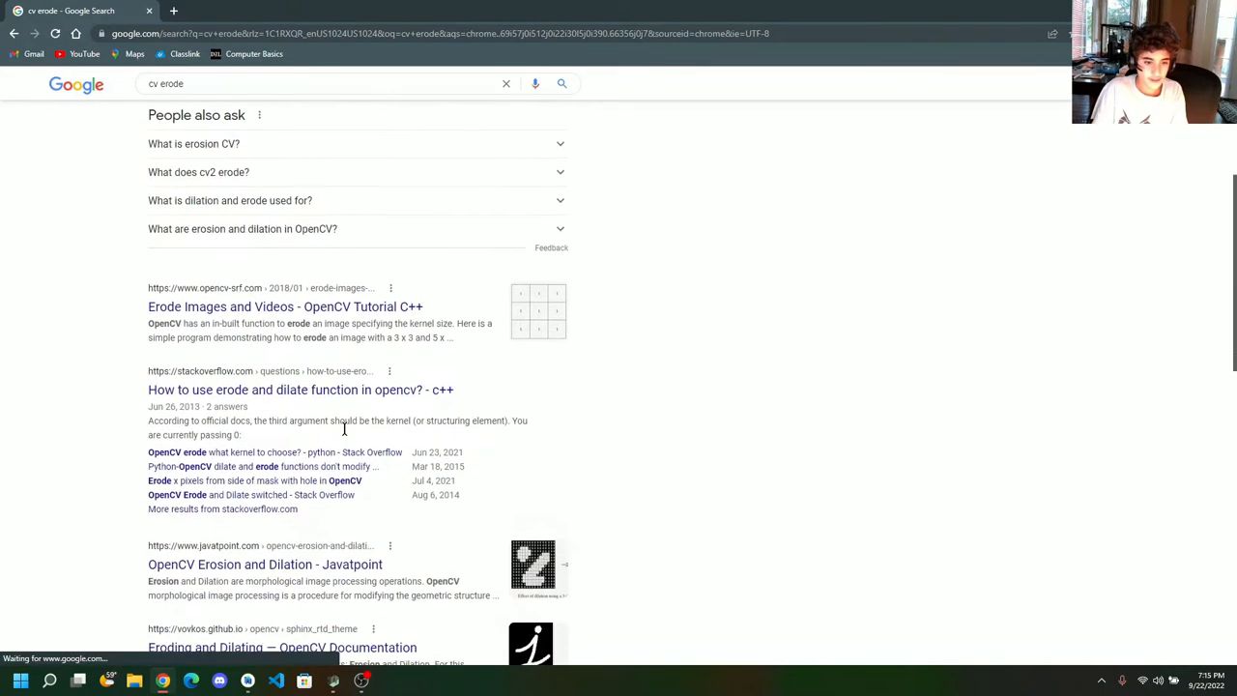
pyautogui.scroll(-3)
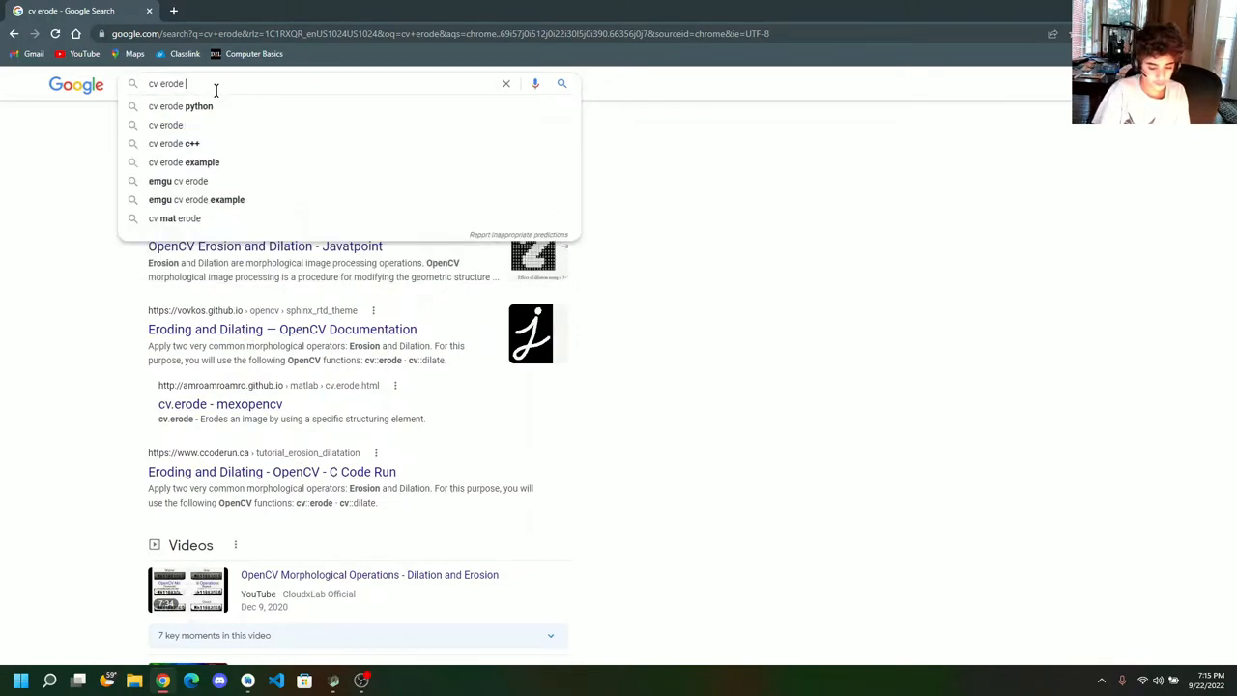
pyautogui.write('opencv')
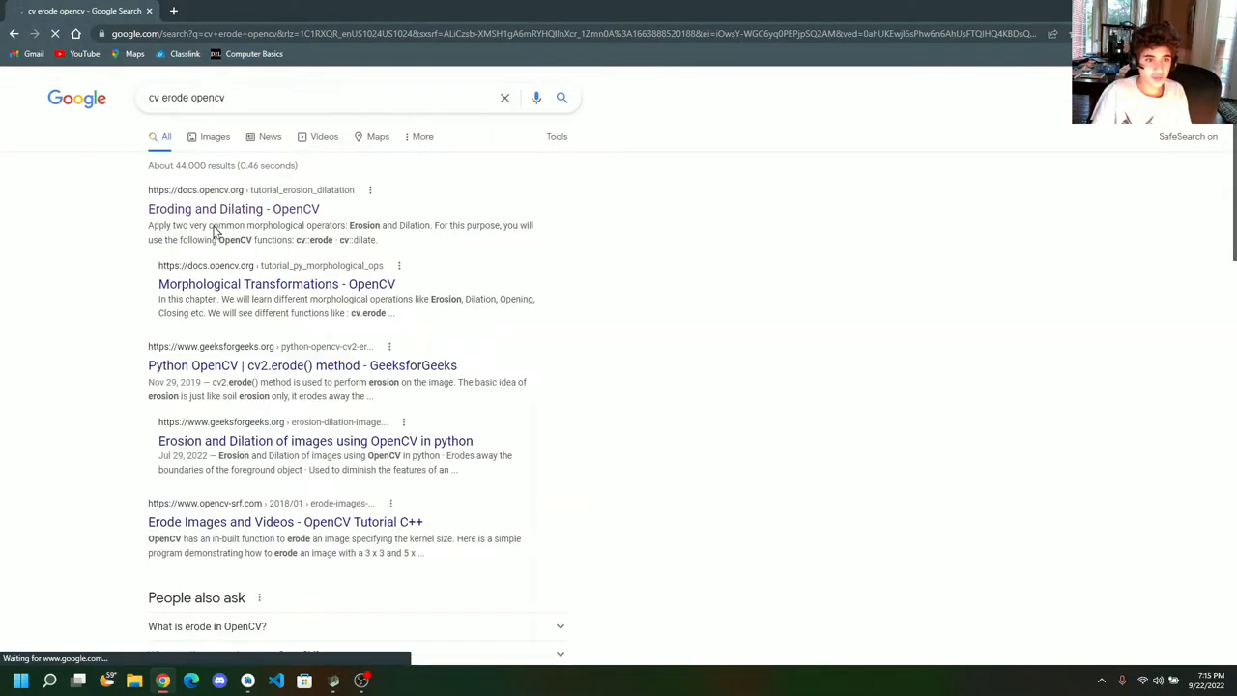
# Step: Open the 'Eroding and Dilating - OpenCV' tutorial and scroll through its Dilation and Erosion sections
pyautogui.click(233, 209)
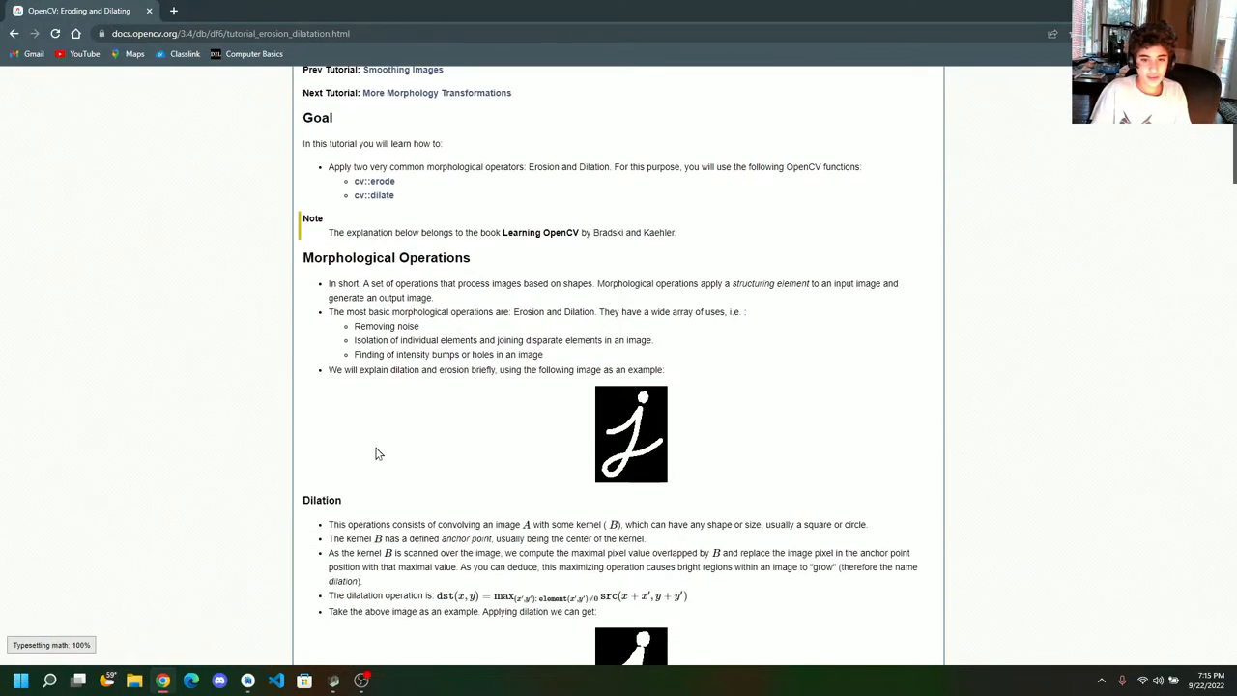
pyautogui.scroll(-3)
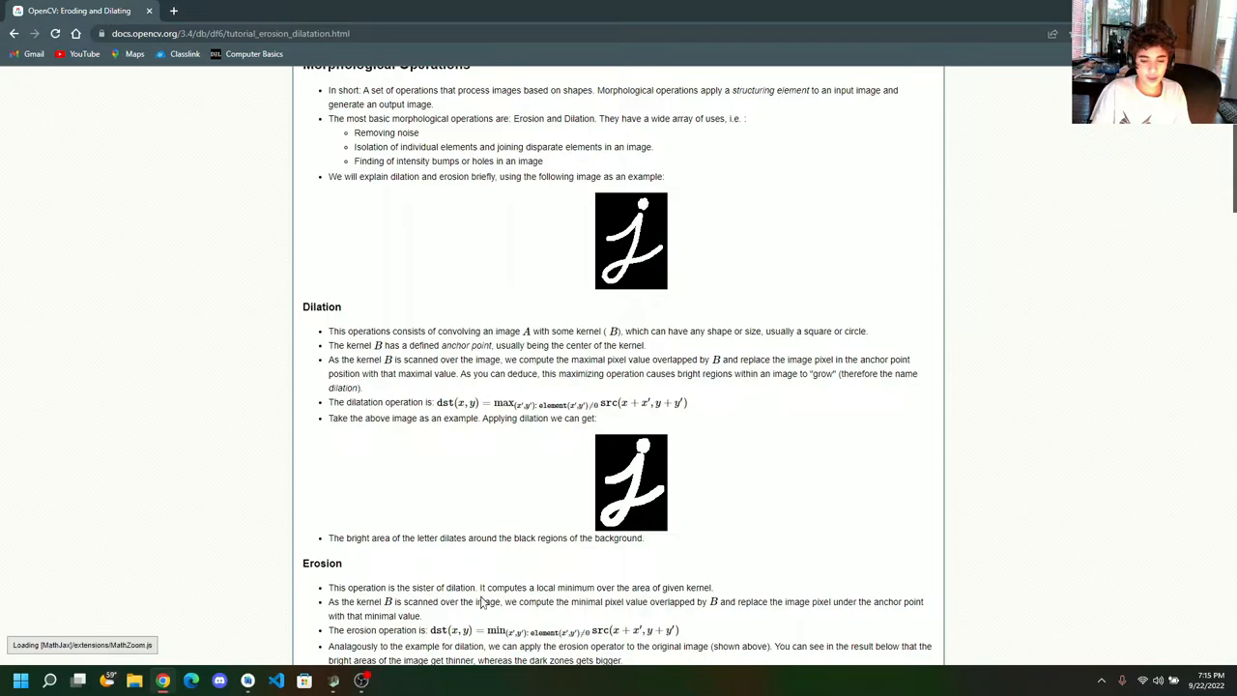
pyautogui.scroll(-3)
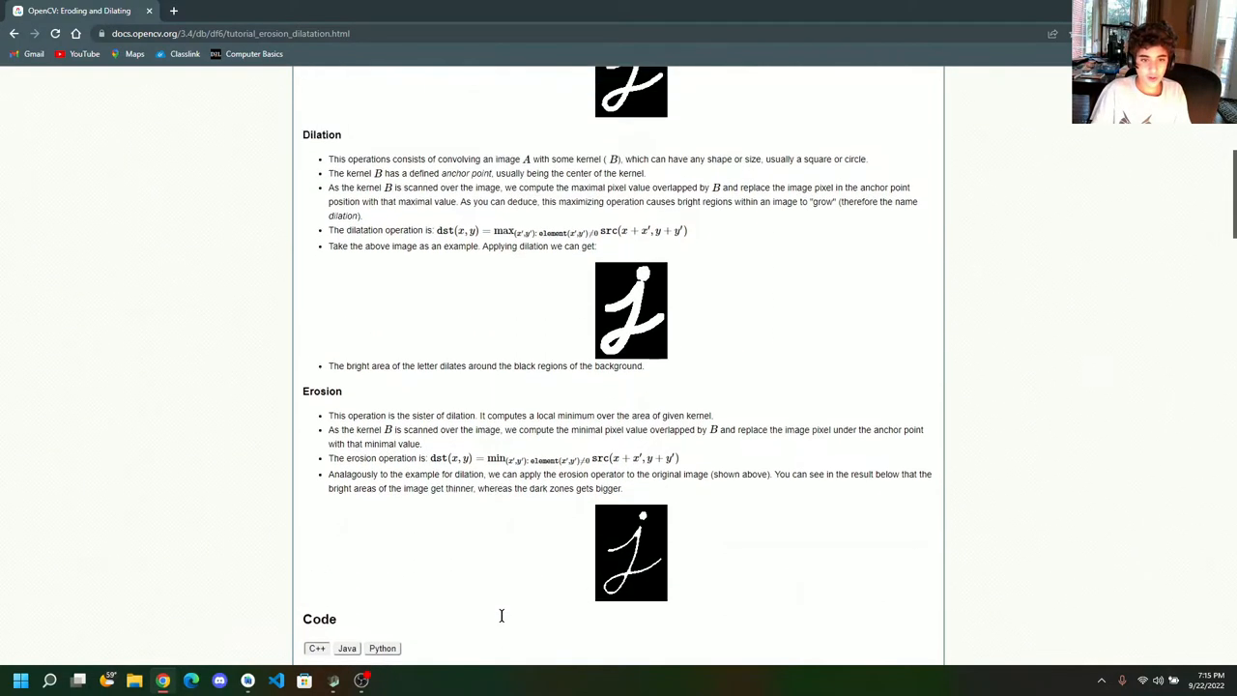
pyautogui.scroll(-3)
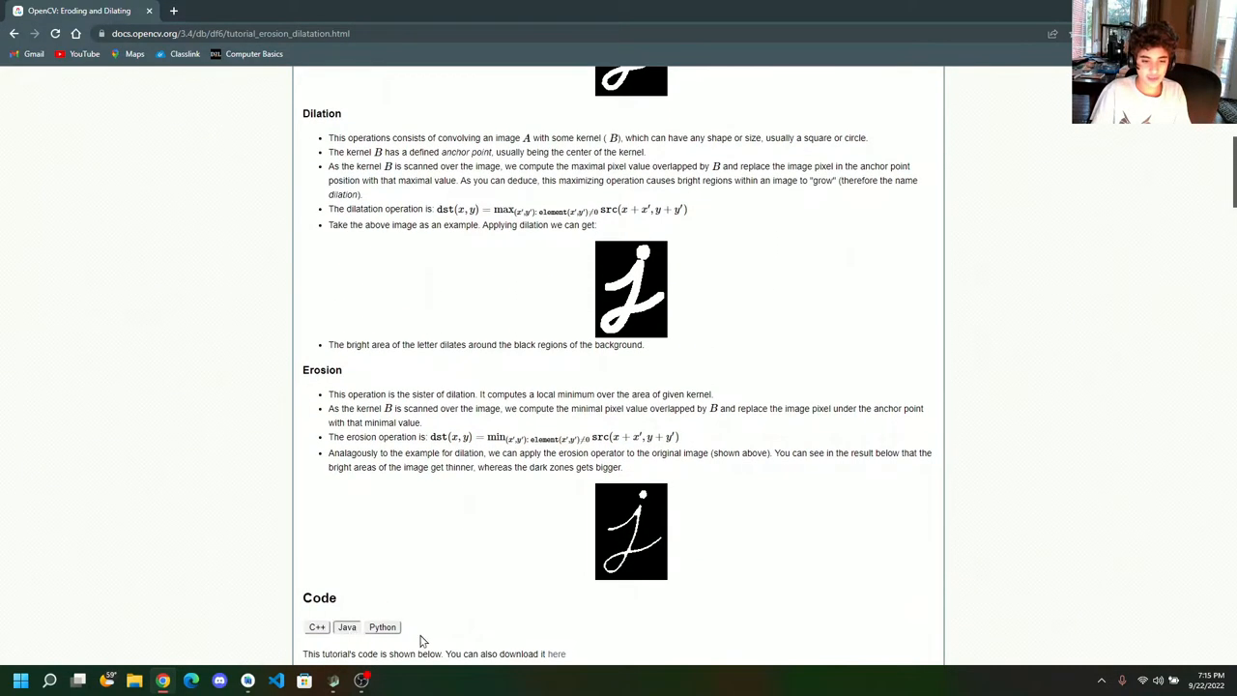
pyautogui.click(346, 626)
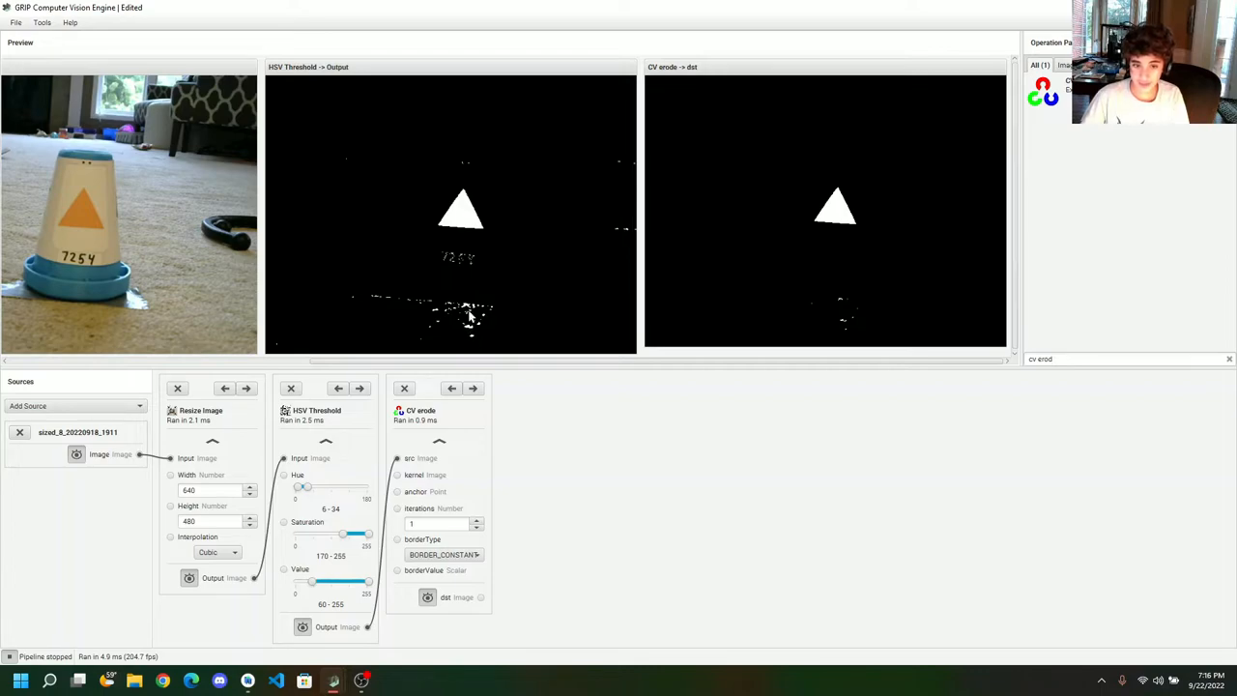
pyautogui.moveTo(516, 340)
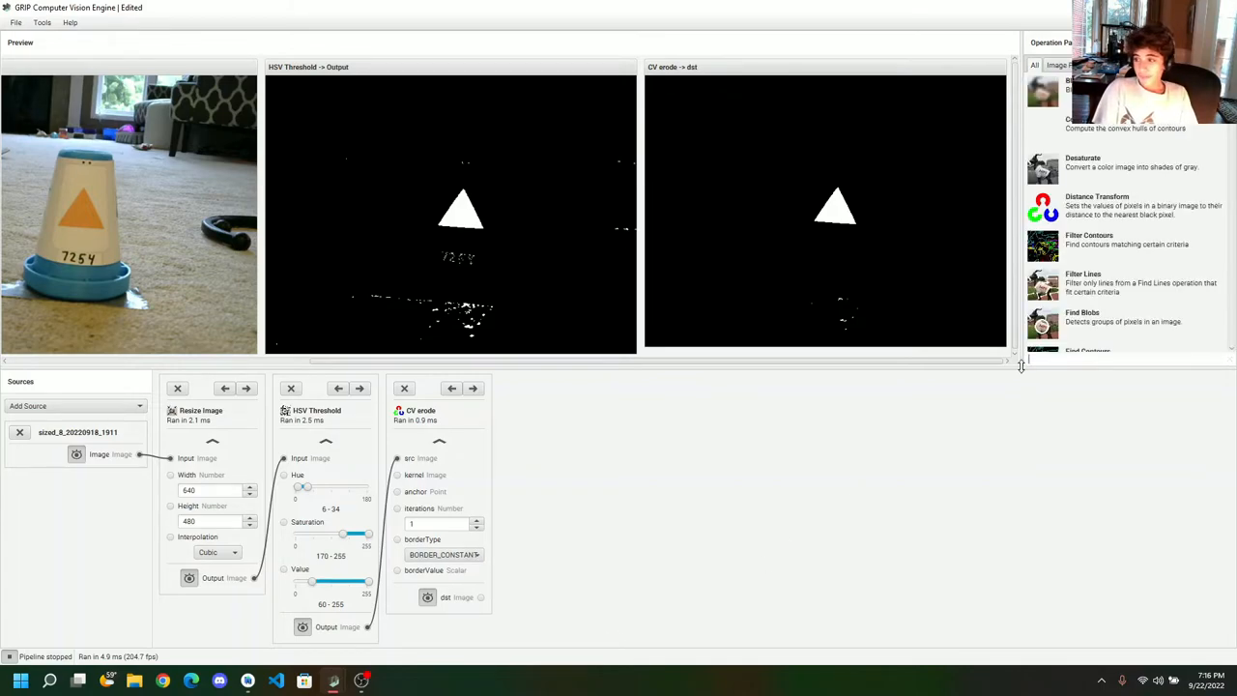
# Step: Search 'cv' in the Operation Palette and add CV divide after the erode step
pyautogui.write('cv dia')
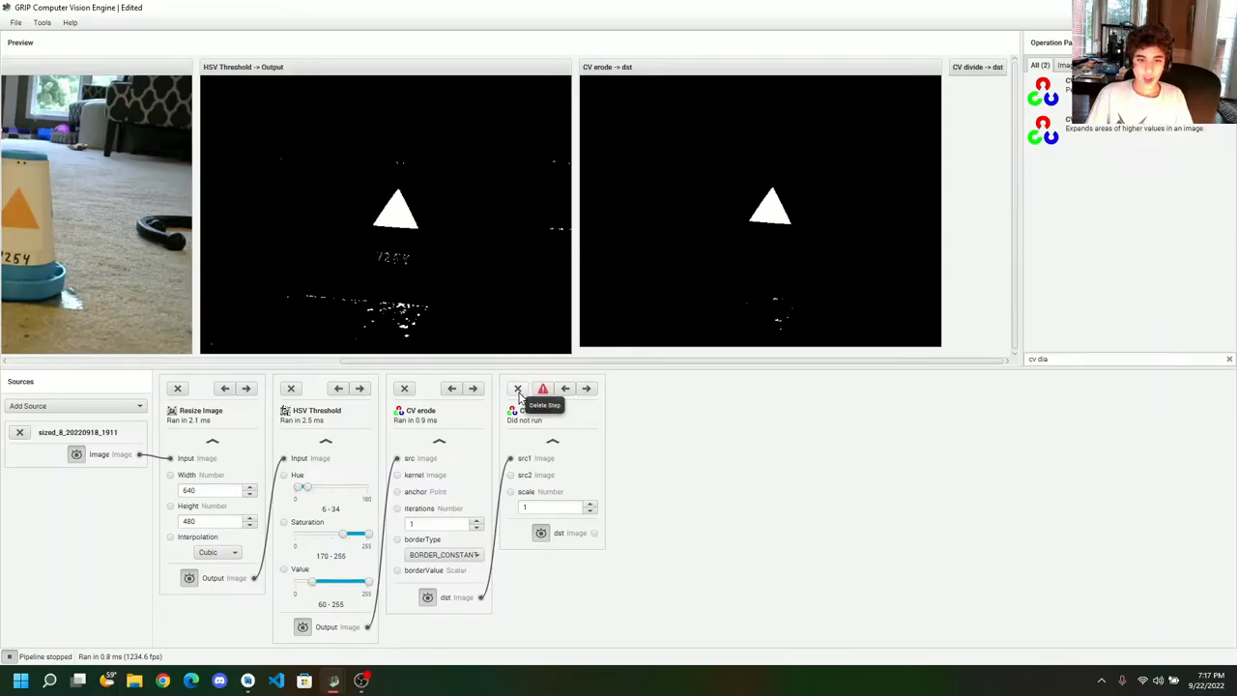
# Step: Delete CV divide, add CV dilate fed by erode's dst, and set iterations to 3
pyautogui.click(518, 388)
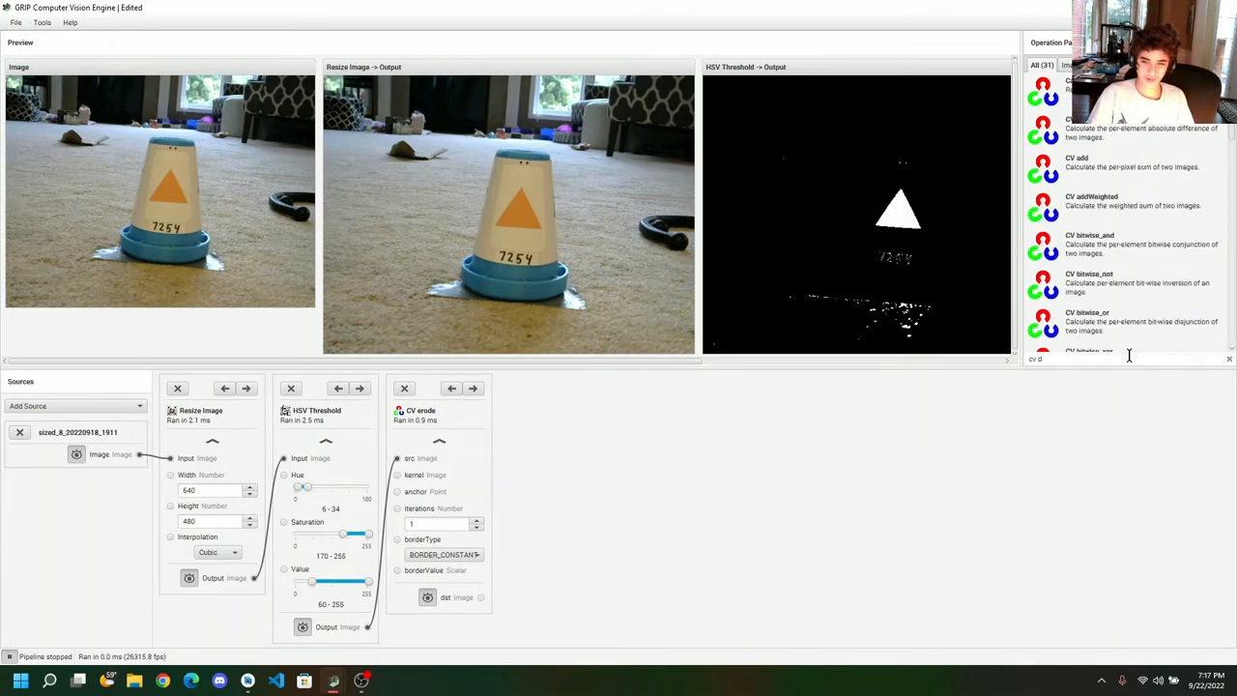
pyautogui.scroll(-3)
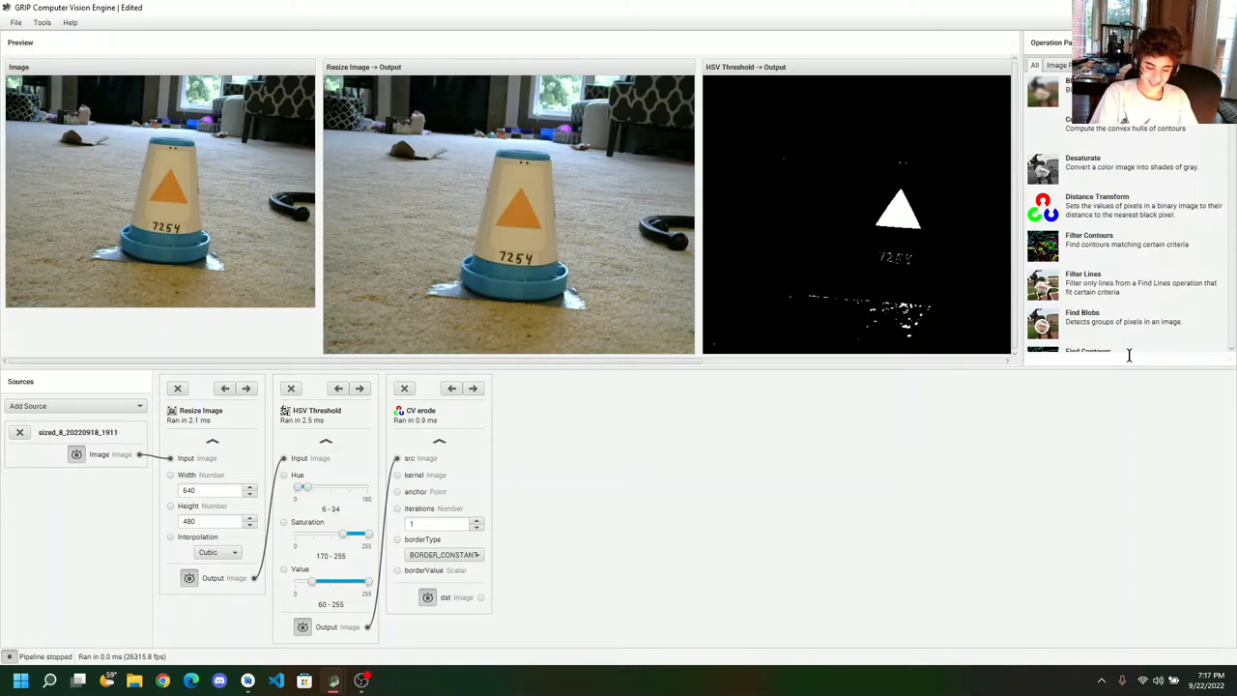
pyautogui.write('cv dila')
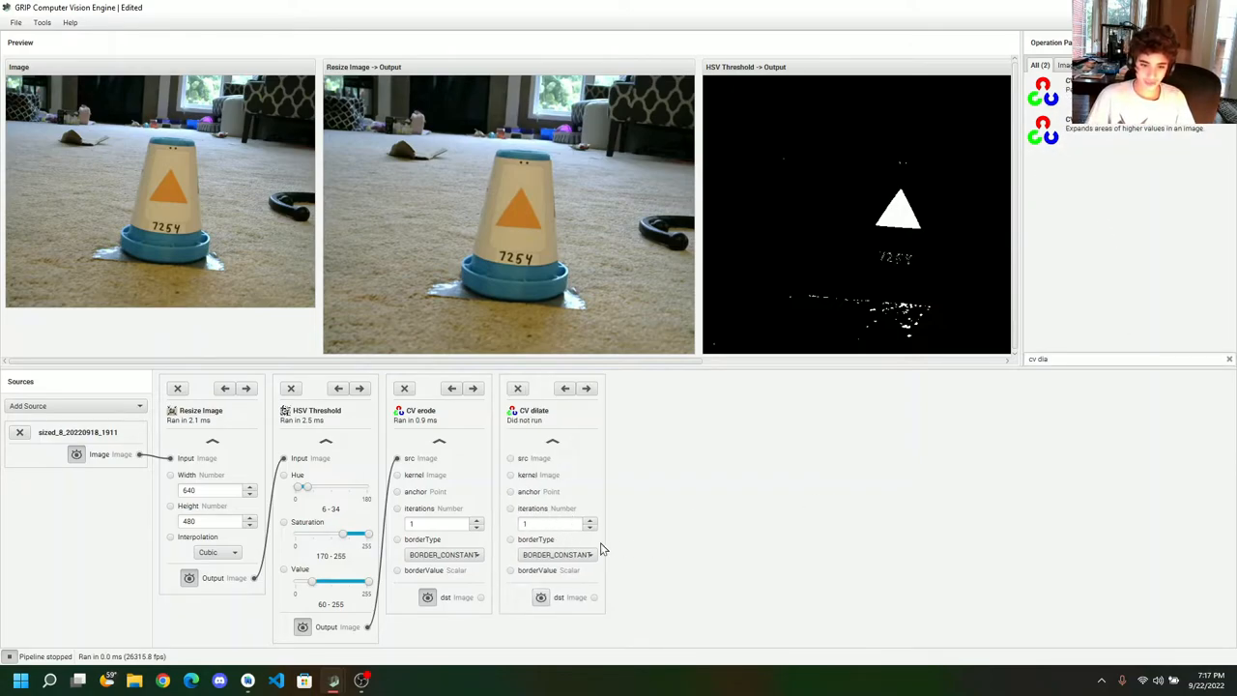
pyautogui.moveTo(480, 596); pyautogui.dragTo(511, 457)
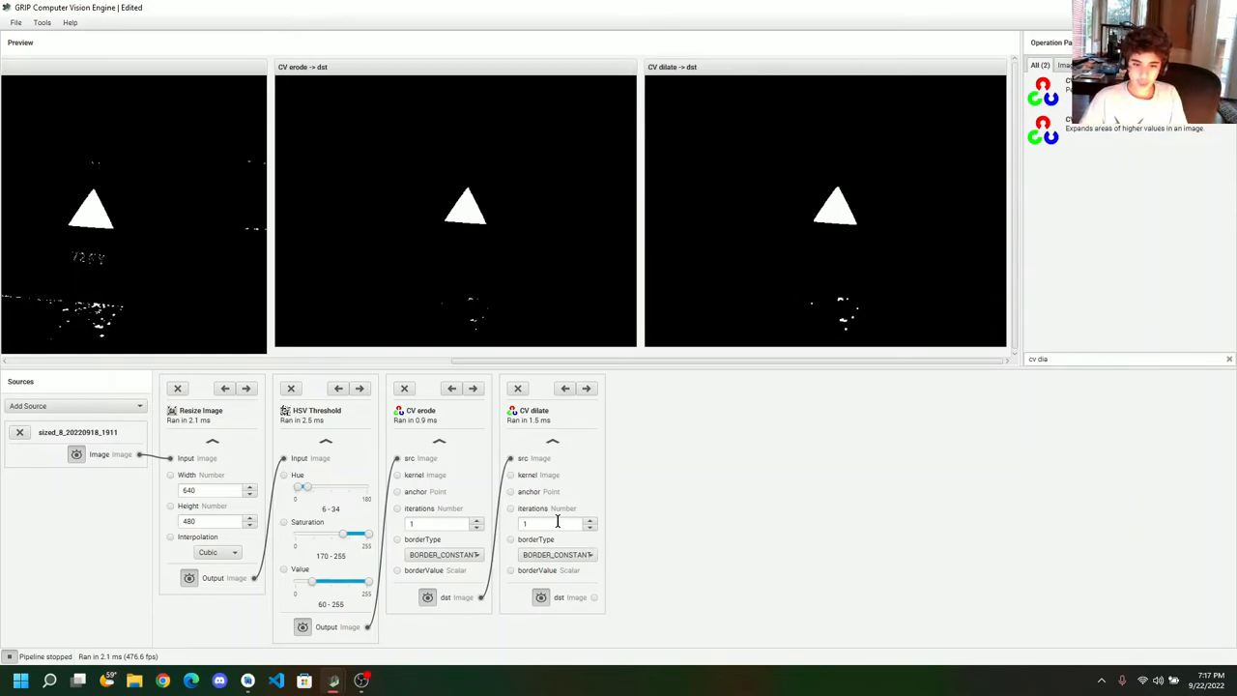
pyautogui.write('10')
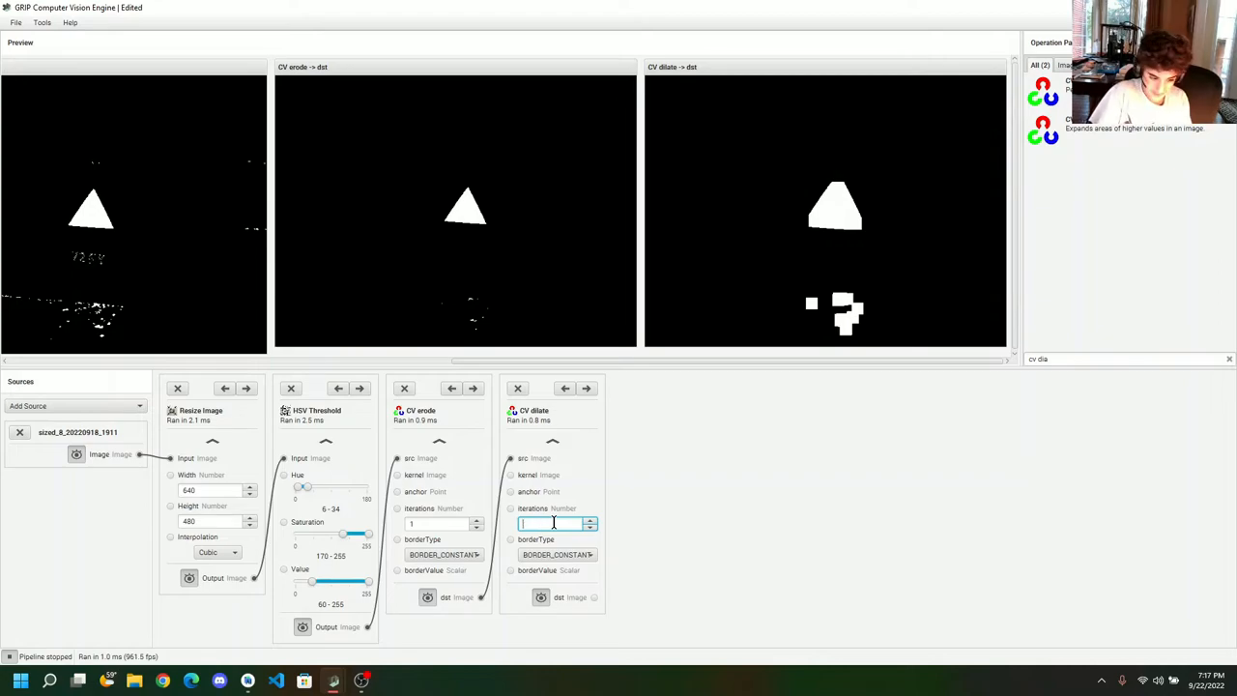
pyautogui.write('1000')
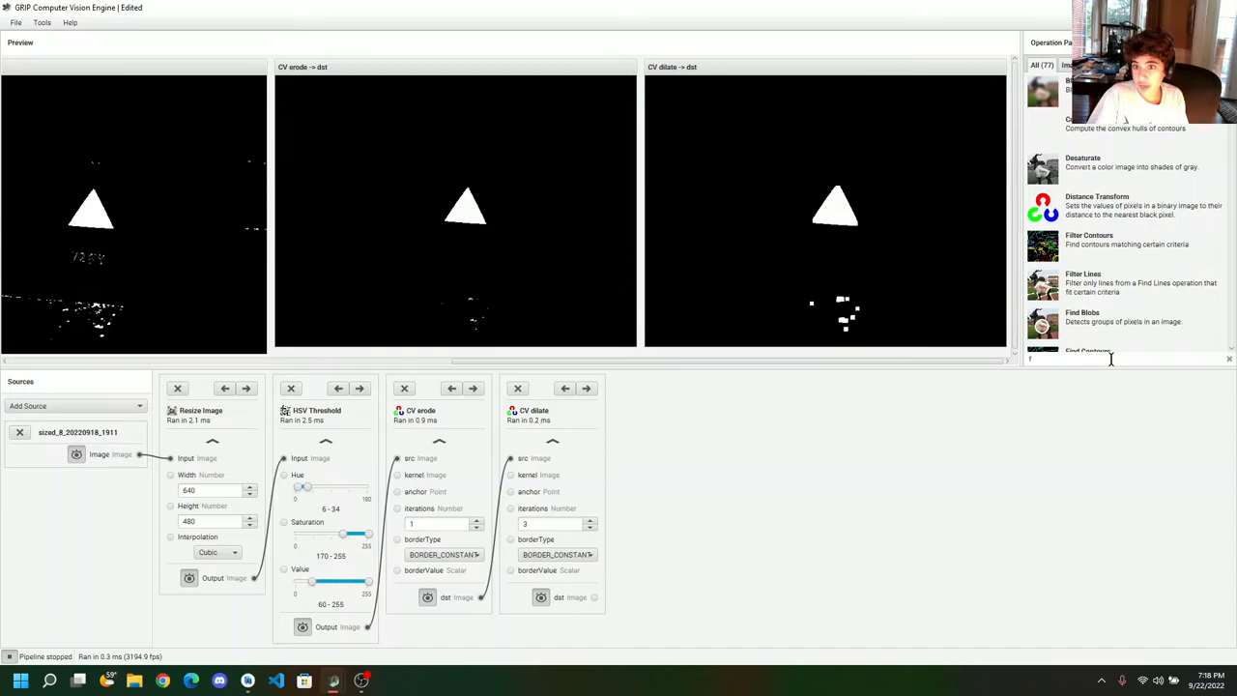
# Step: Add a Find Contours step fed by CV dilate with External Only enabled
pyautogui.write('find')
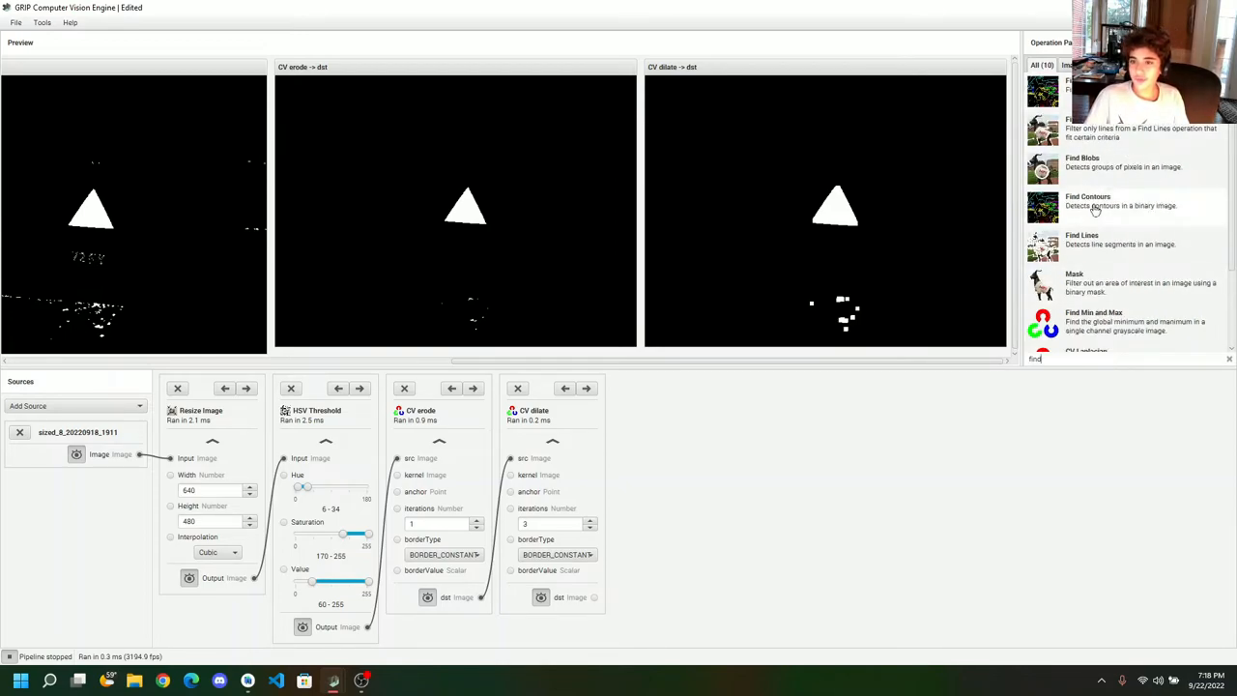
pyautogui.doubleClick(1088, 201)
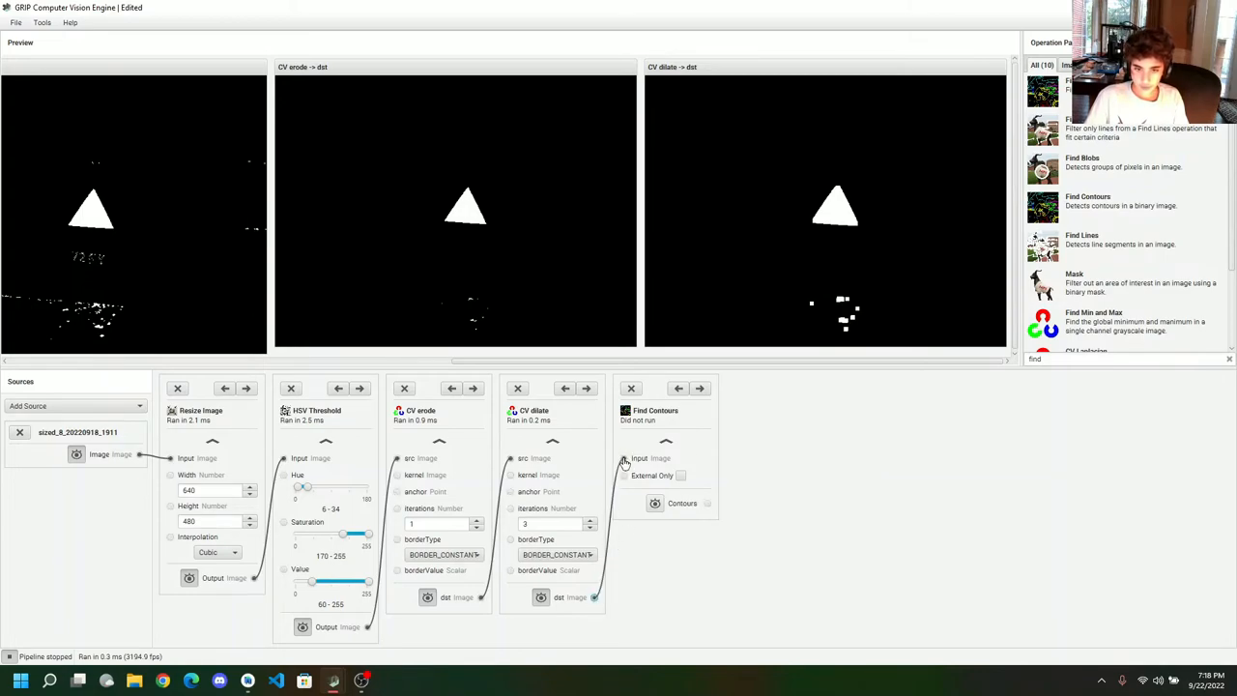
pyautogui.click(680, 475)
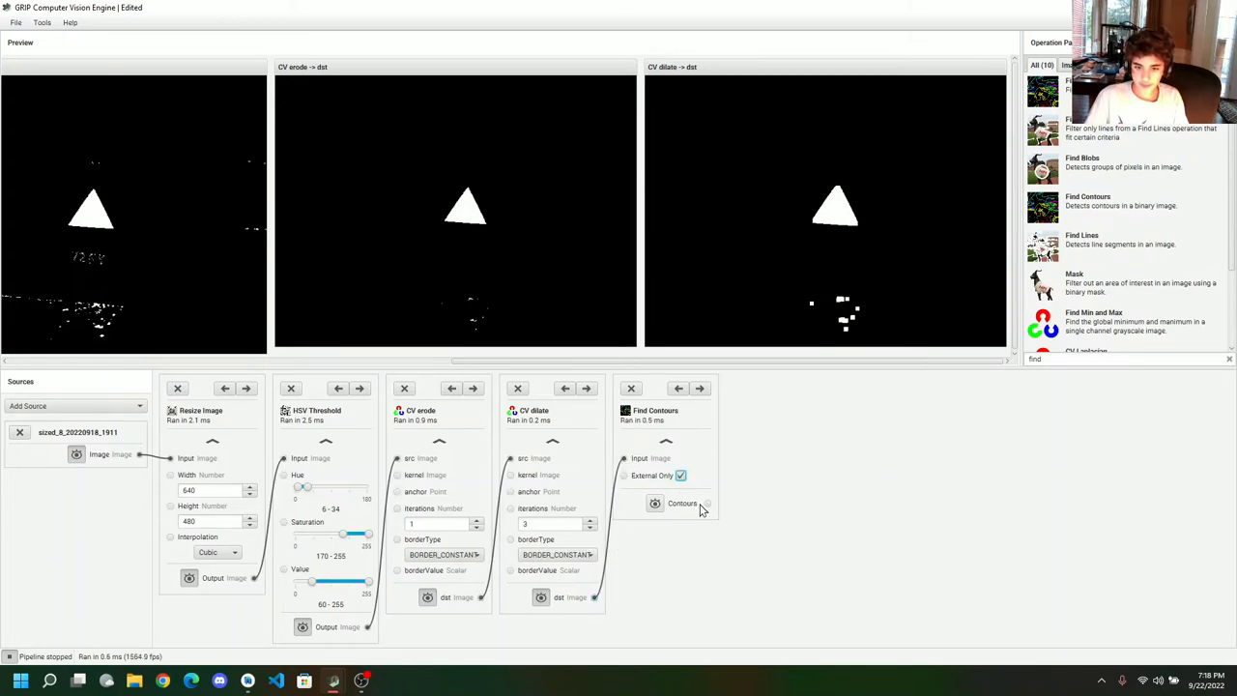
pyautogui.click(681, 474)
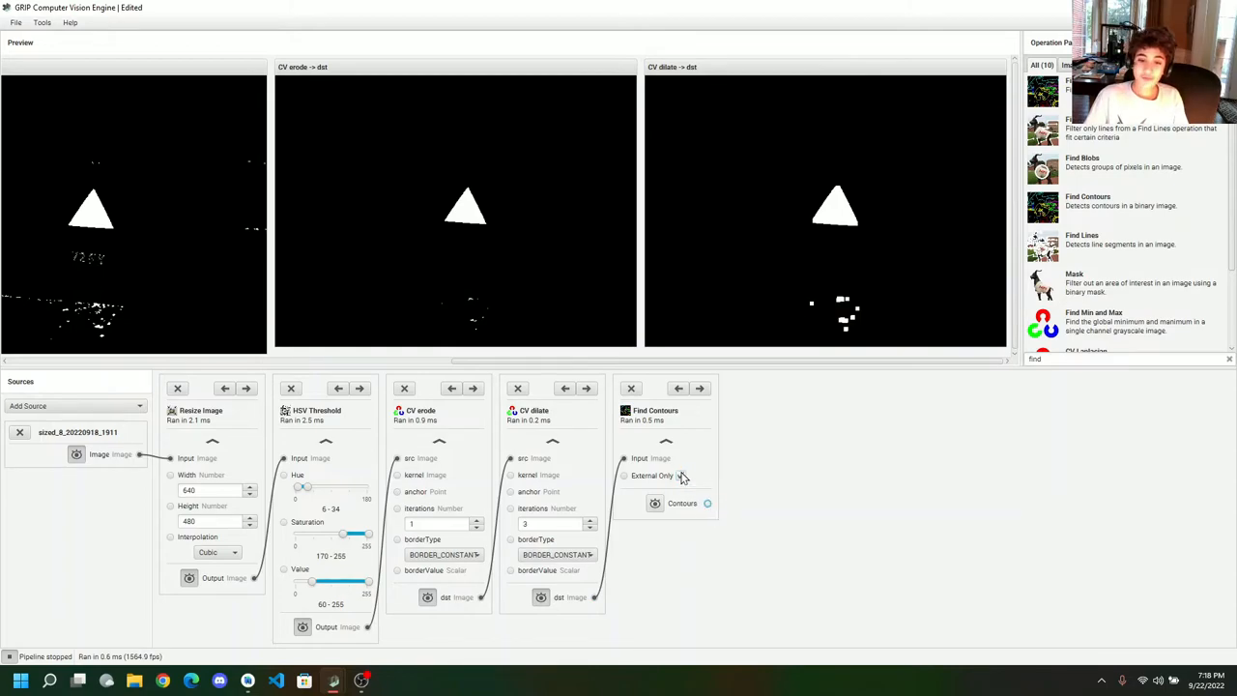
pyautogui.click(680, 475)
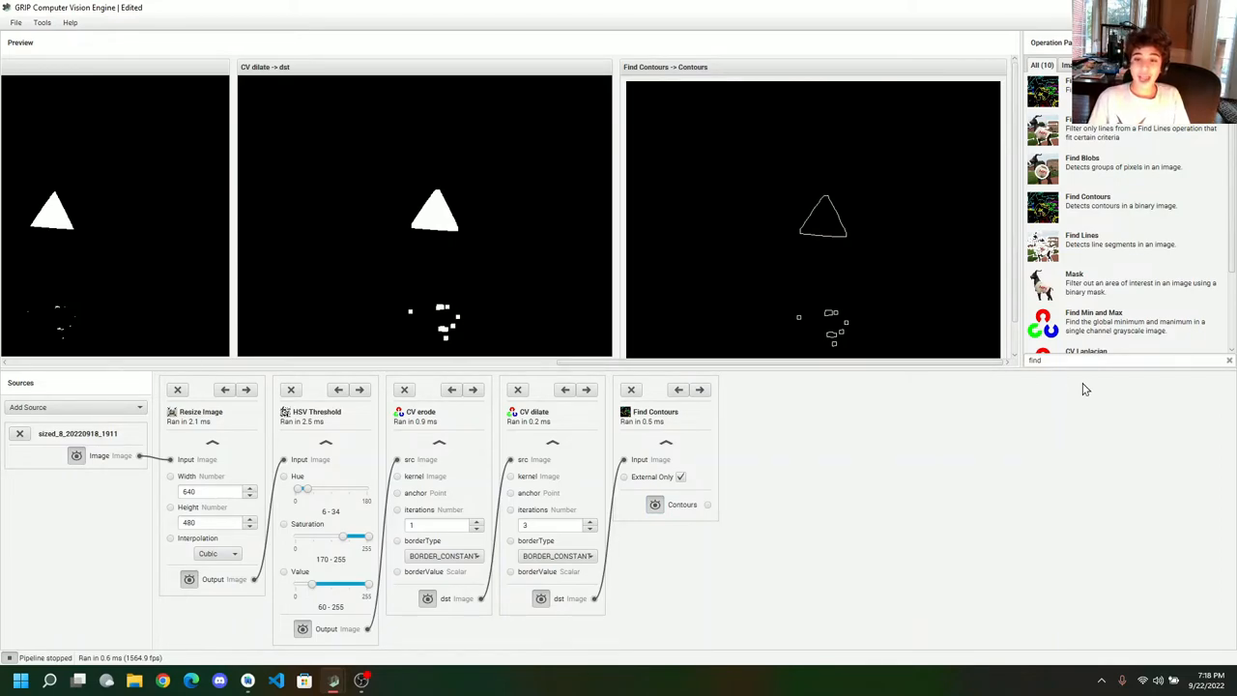
pyautogui.moveTo(834, 224)
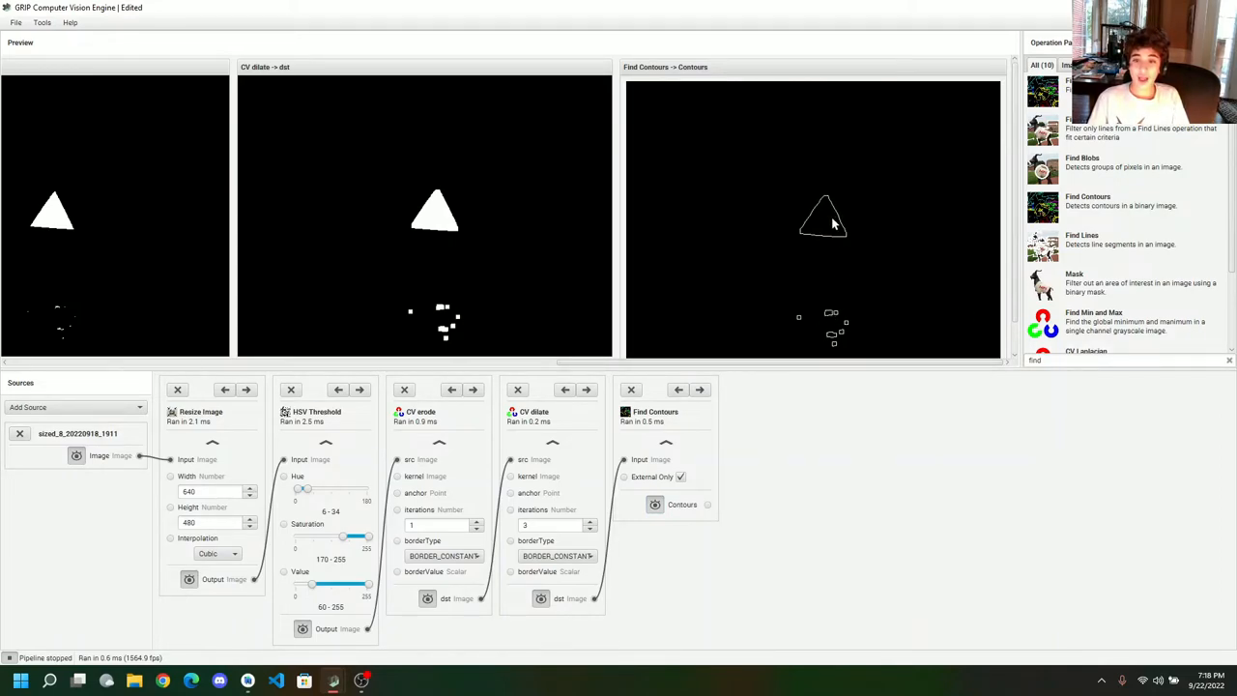
pyautogui.moveTo(797, 222)
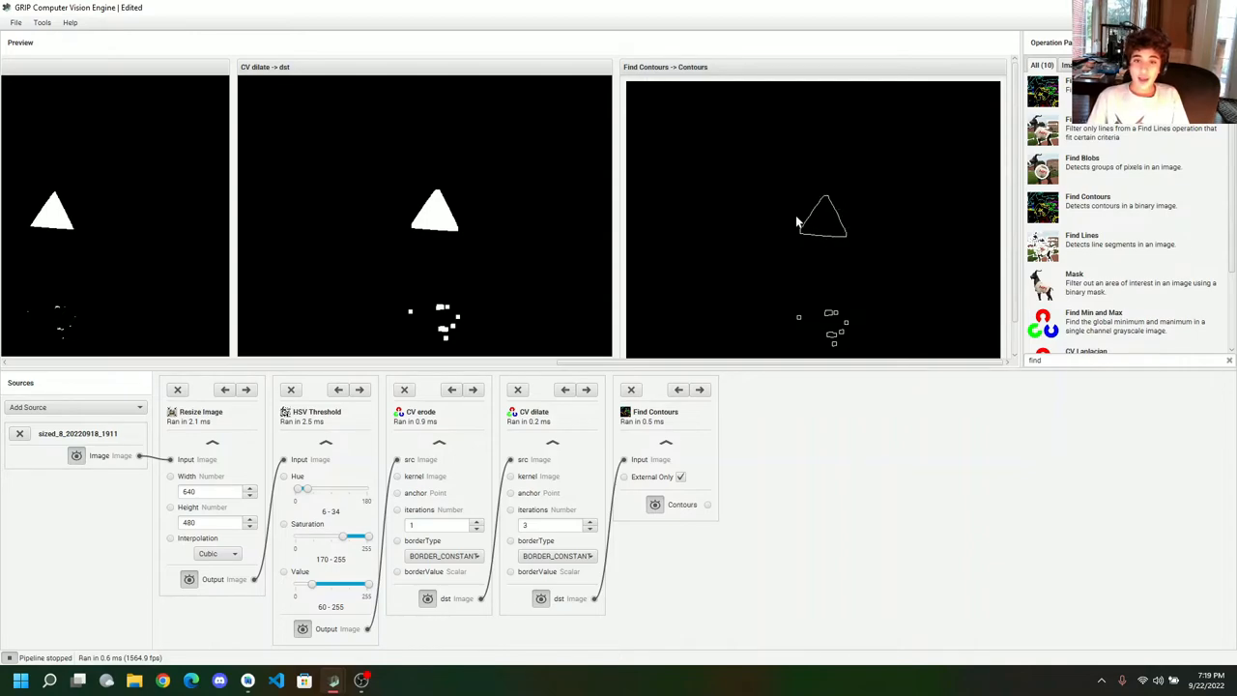
pyautogui.moveTo(872, 262)
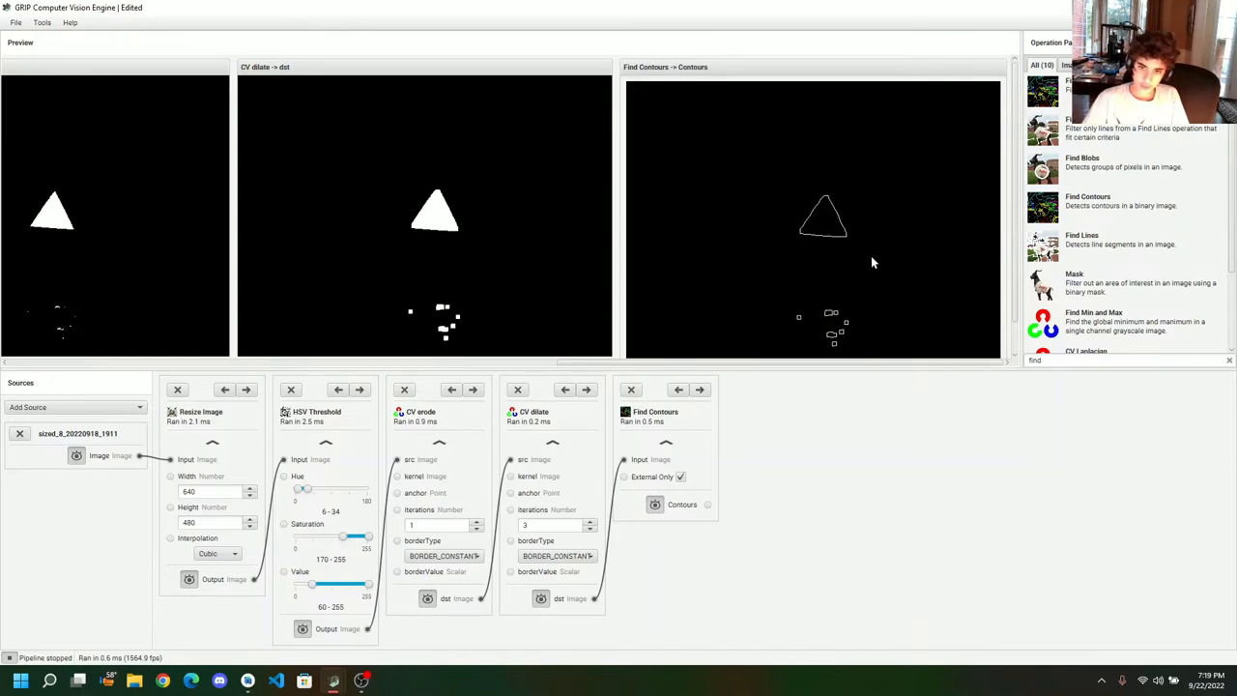
pyautogui.moveTo(824, 203)
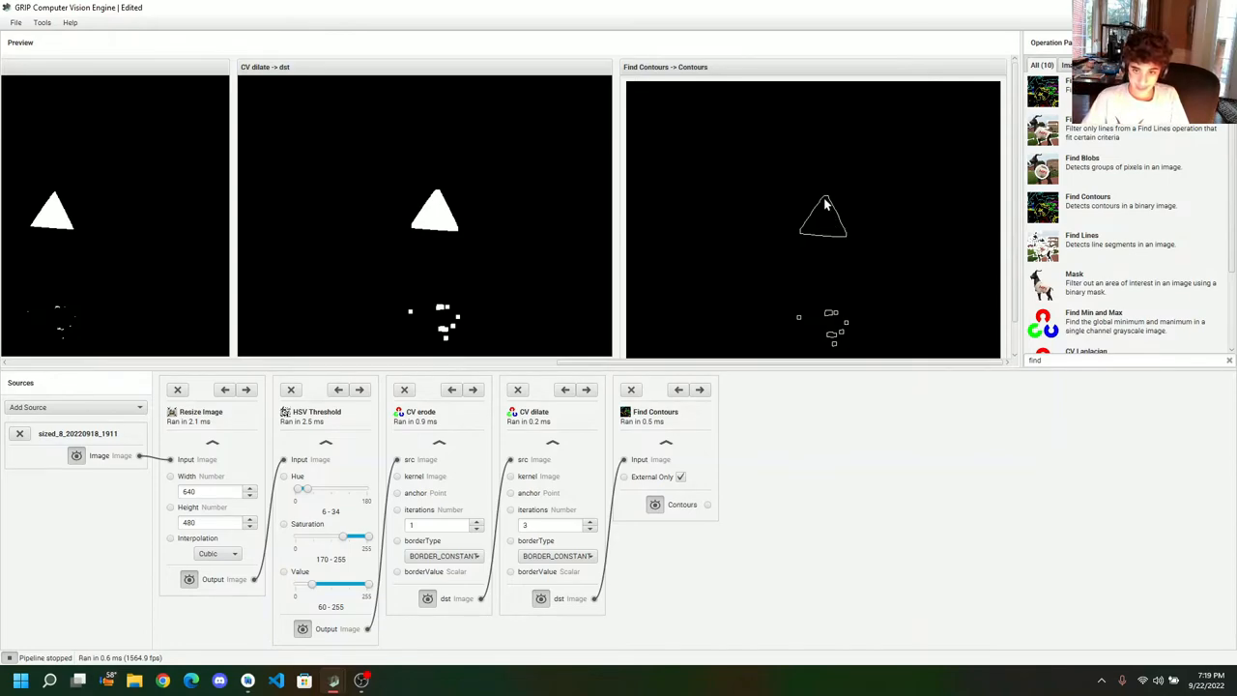
pyautogui.moveTo(822, 234)
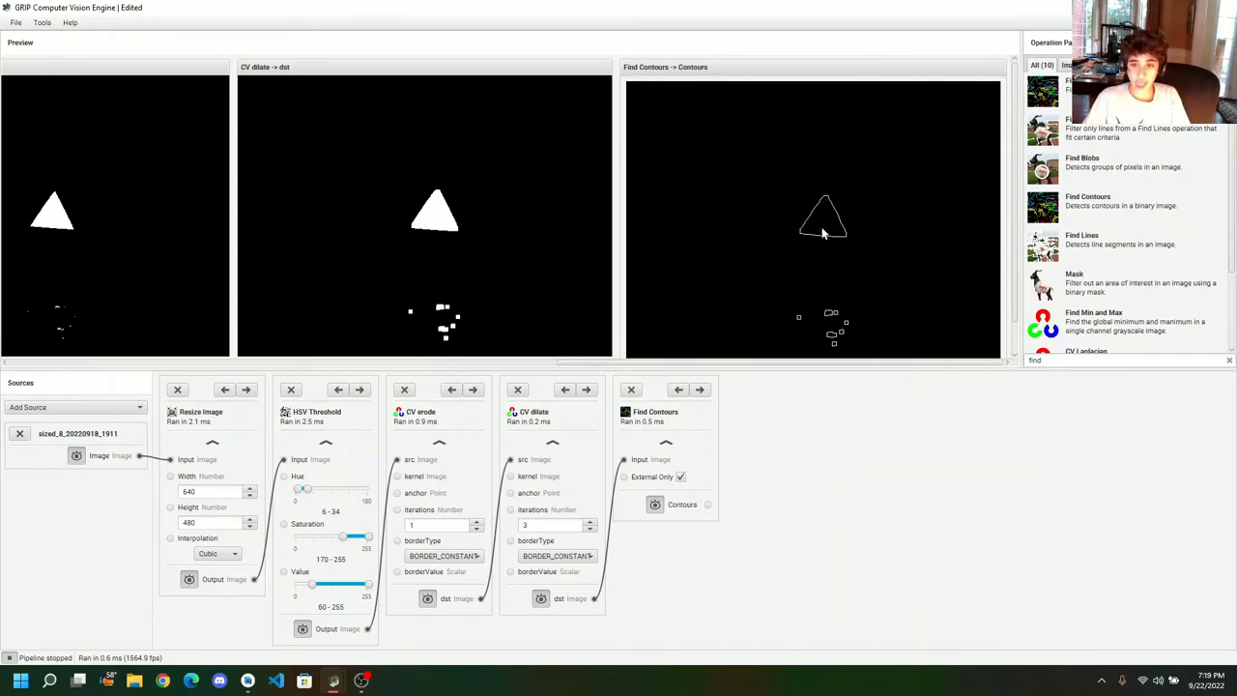
pyautogui.moveTo(815, 219)
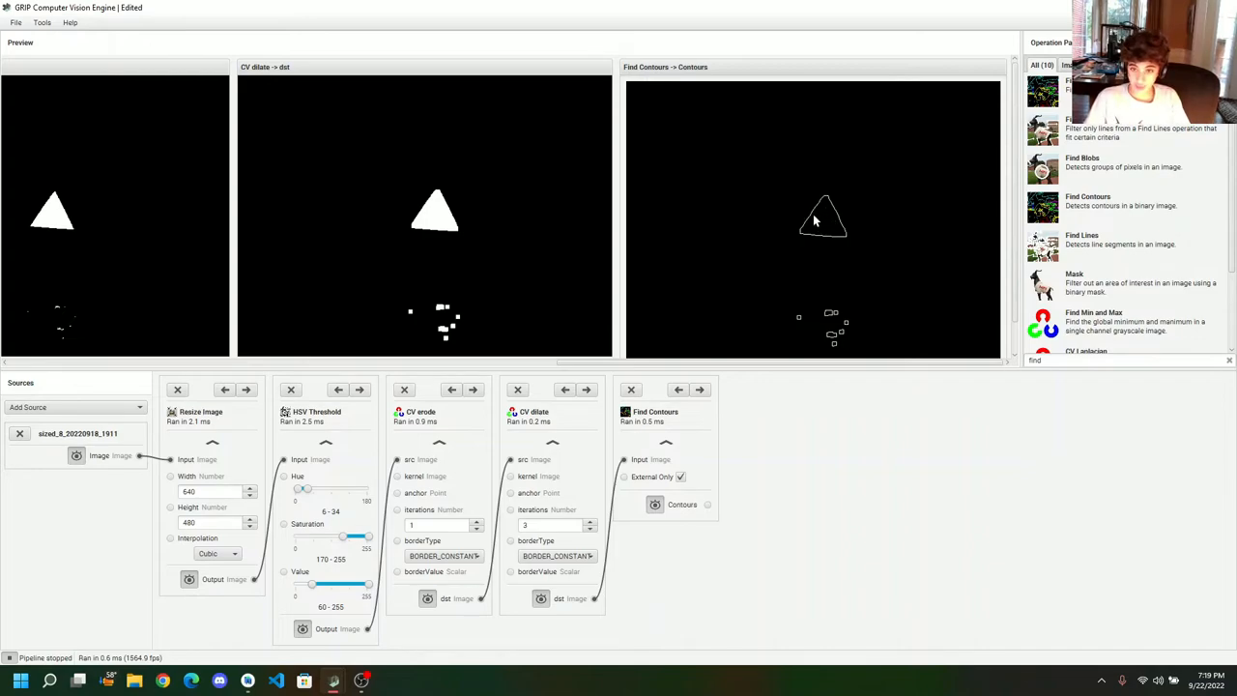
pyautogui.moveTo(796, 248)
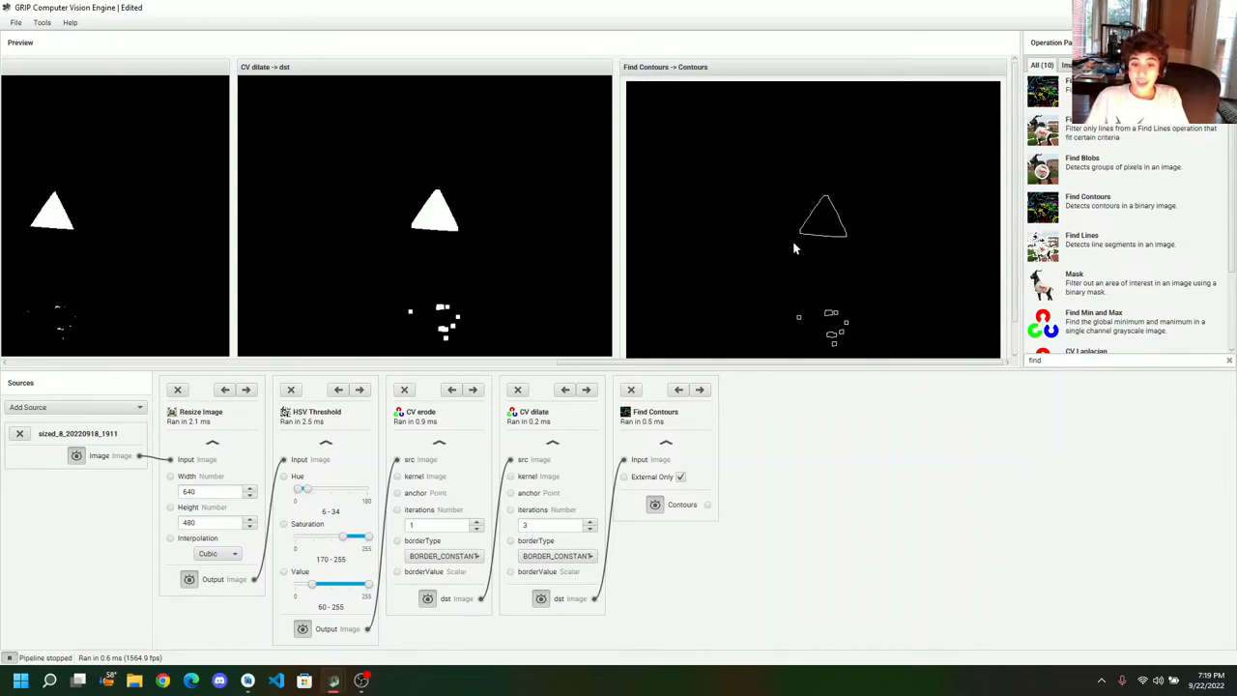
pyautogui.moveTo(657, 474)
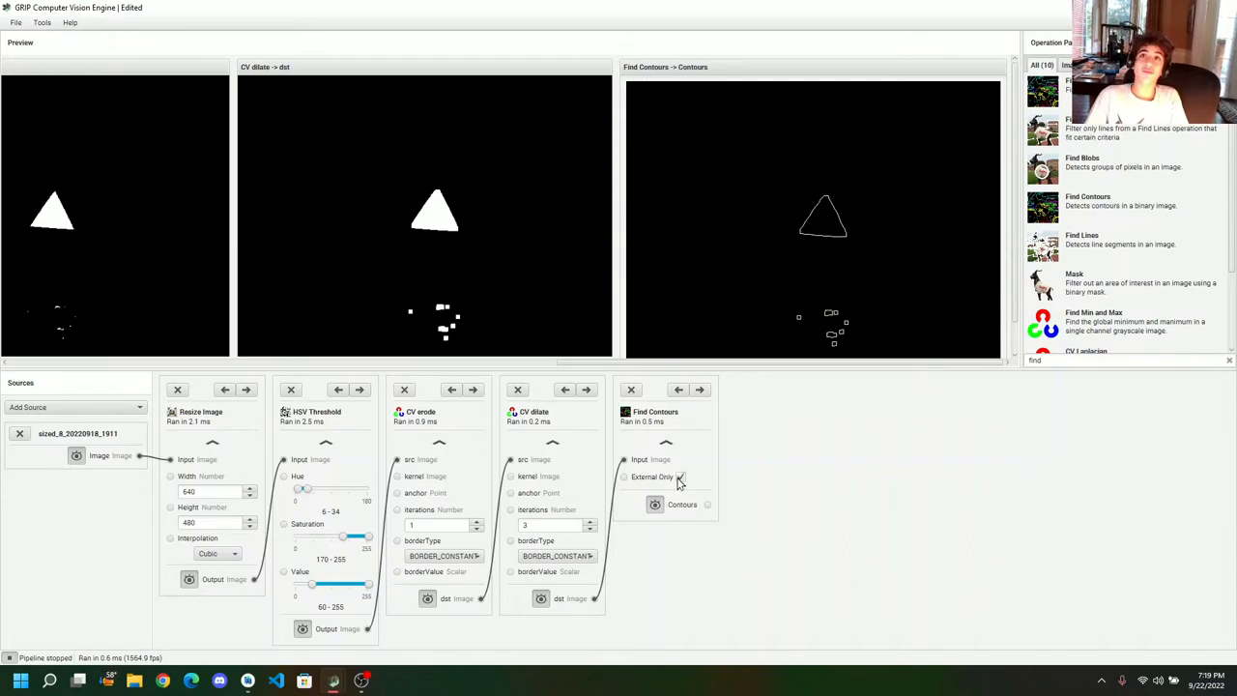
pyautogui.click(681, 476)
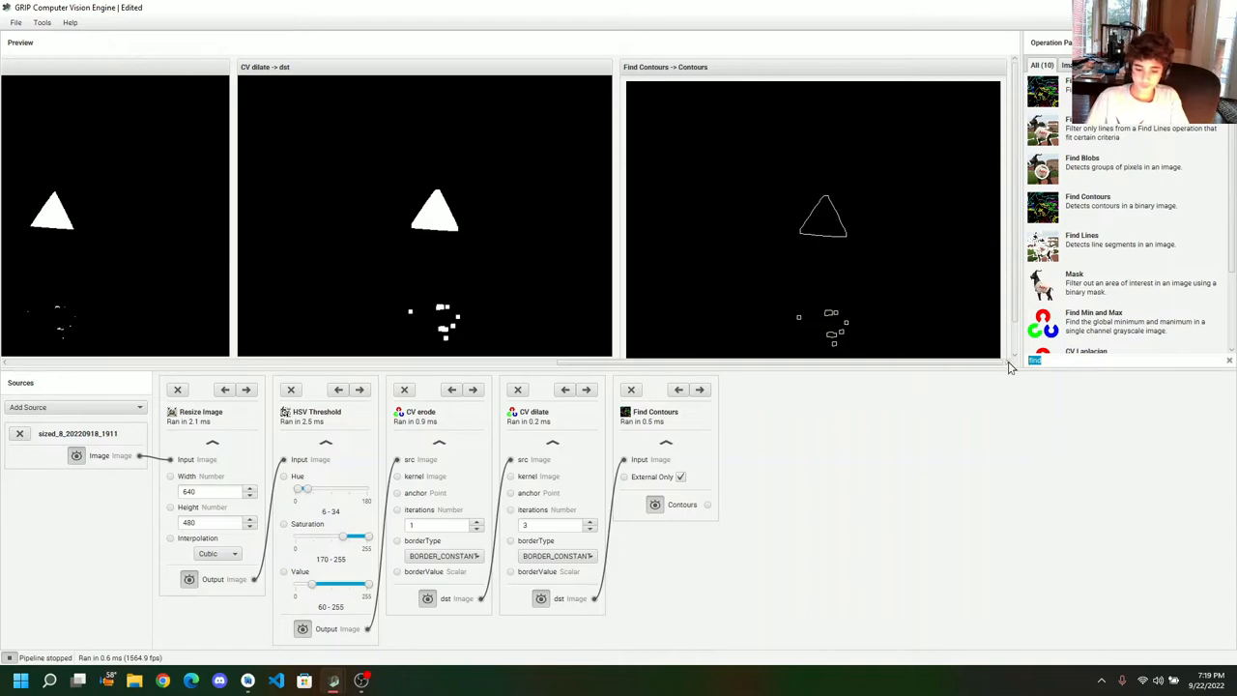
# Step: Search 'conv', add Convex Hulls fed by Find Contours, and enable its preview
pyautogui.write('convex')
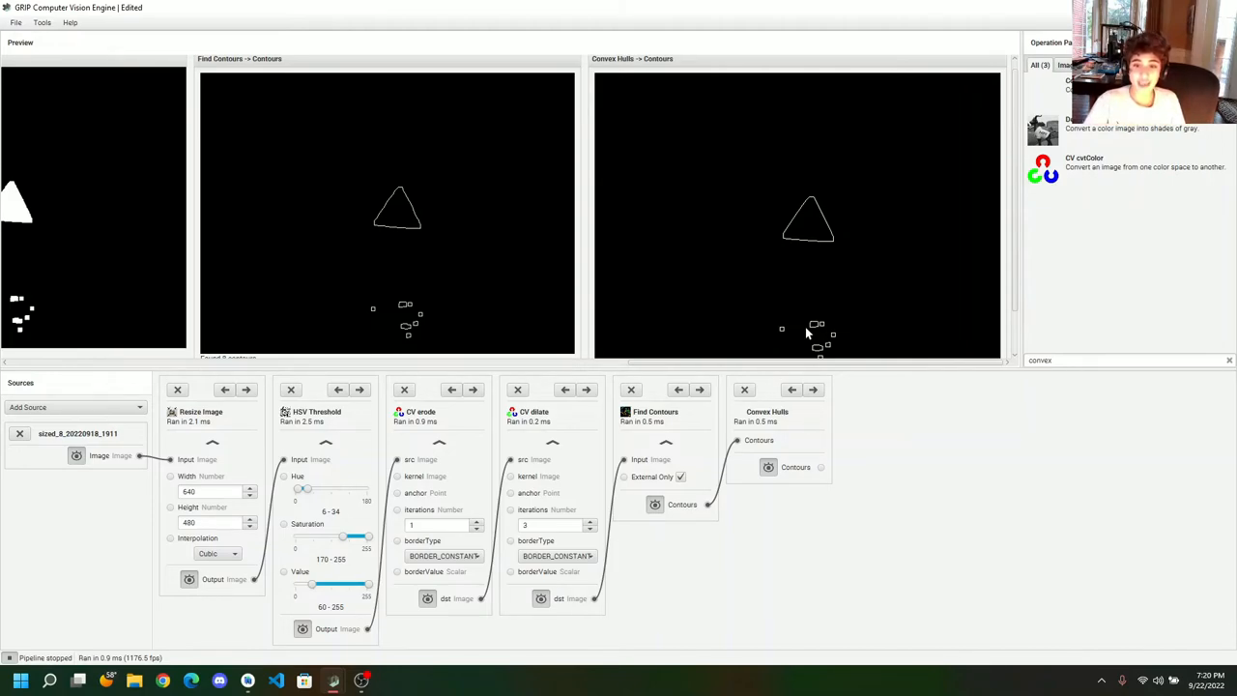
pyautogui.moveTo(829, 399)
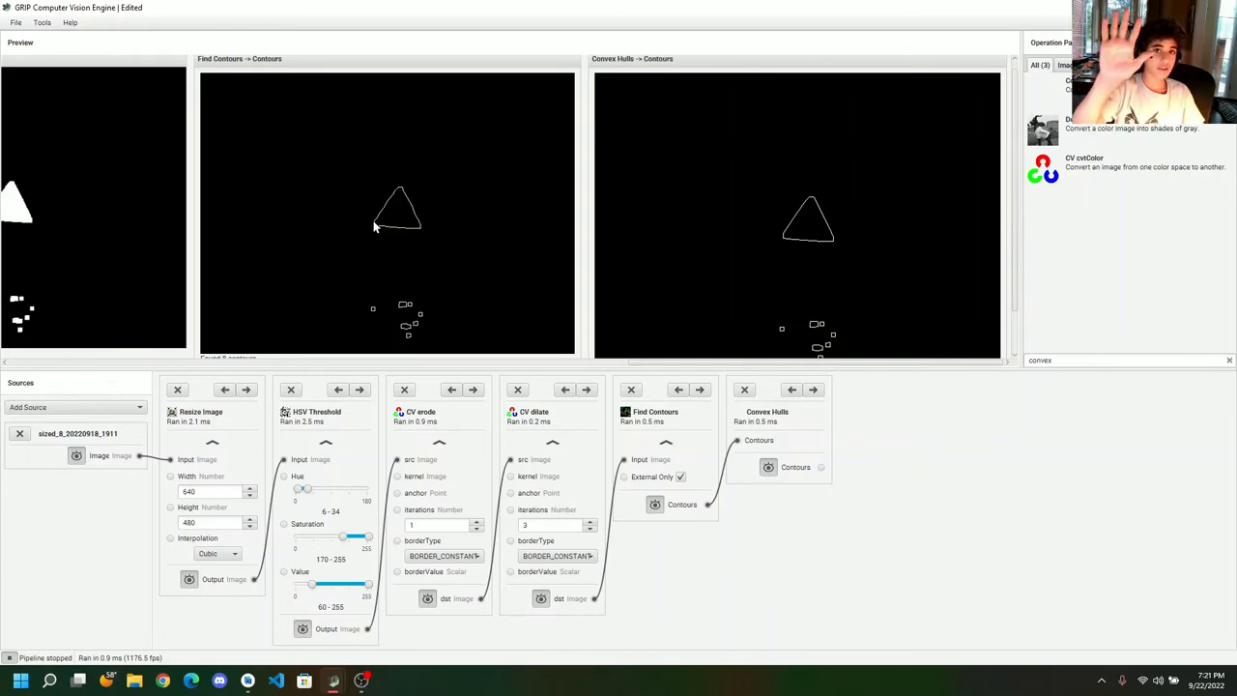
pyautogui.moveTo(450, 345)
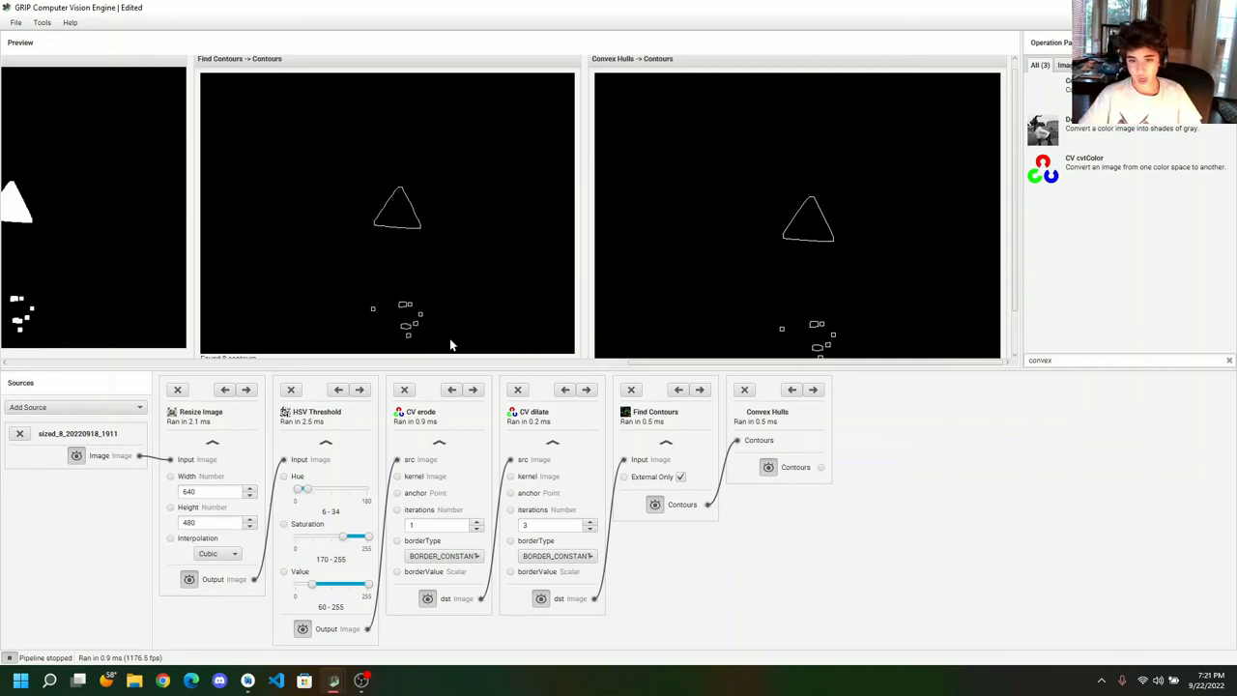
pyautogui.moveTo(822, 480)
pyautogui.write('filt')
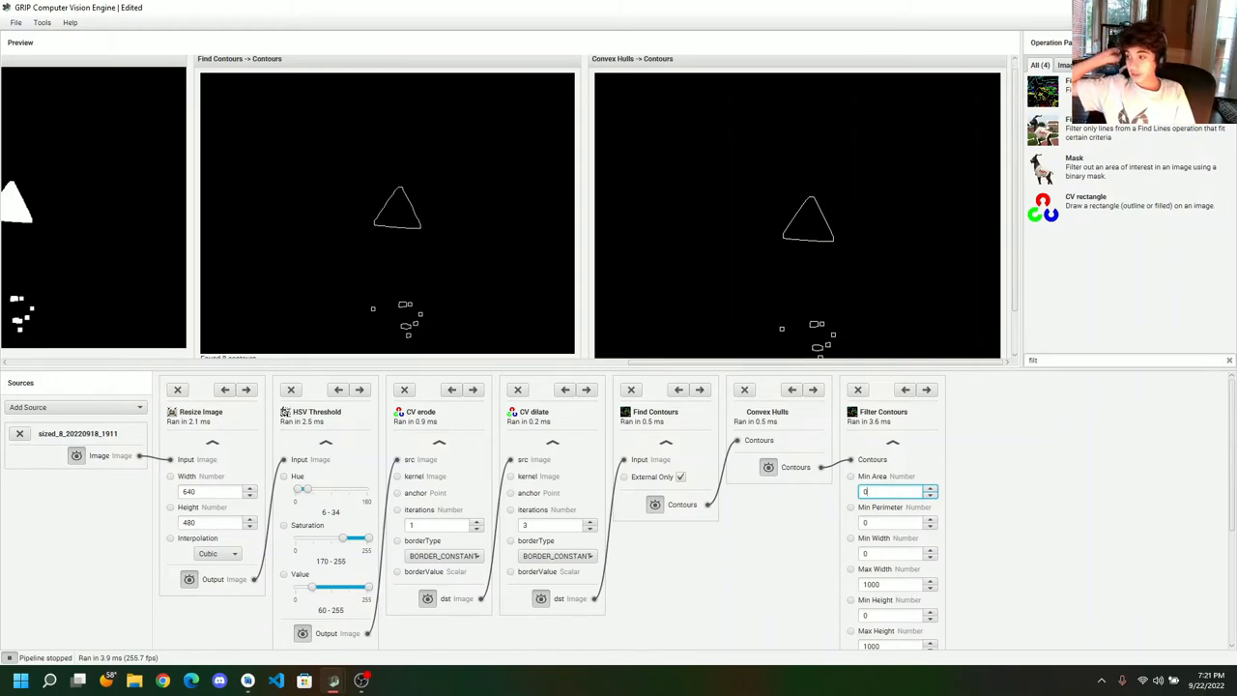
# Step: Set the Filter Contours minimum area to 1500
pyautogui.write('1')
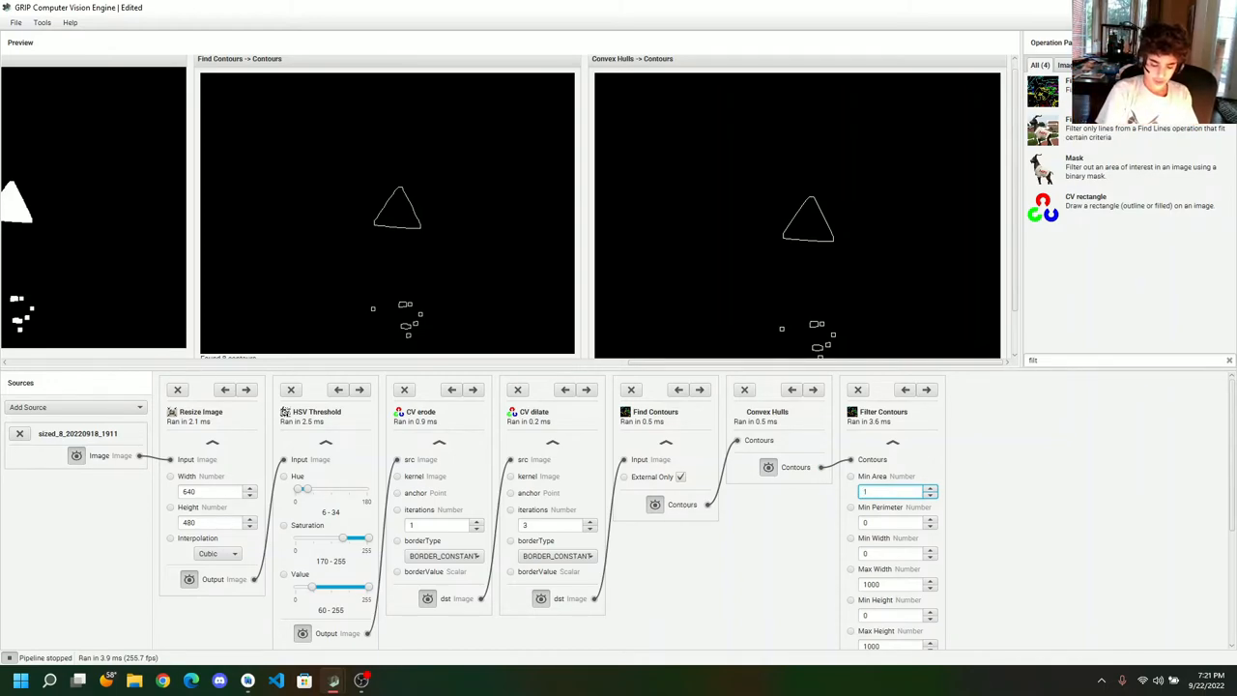
pyautogui.write('1500')
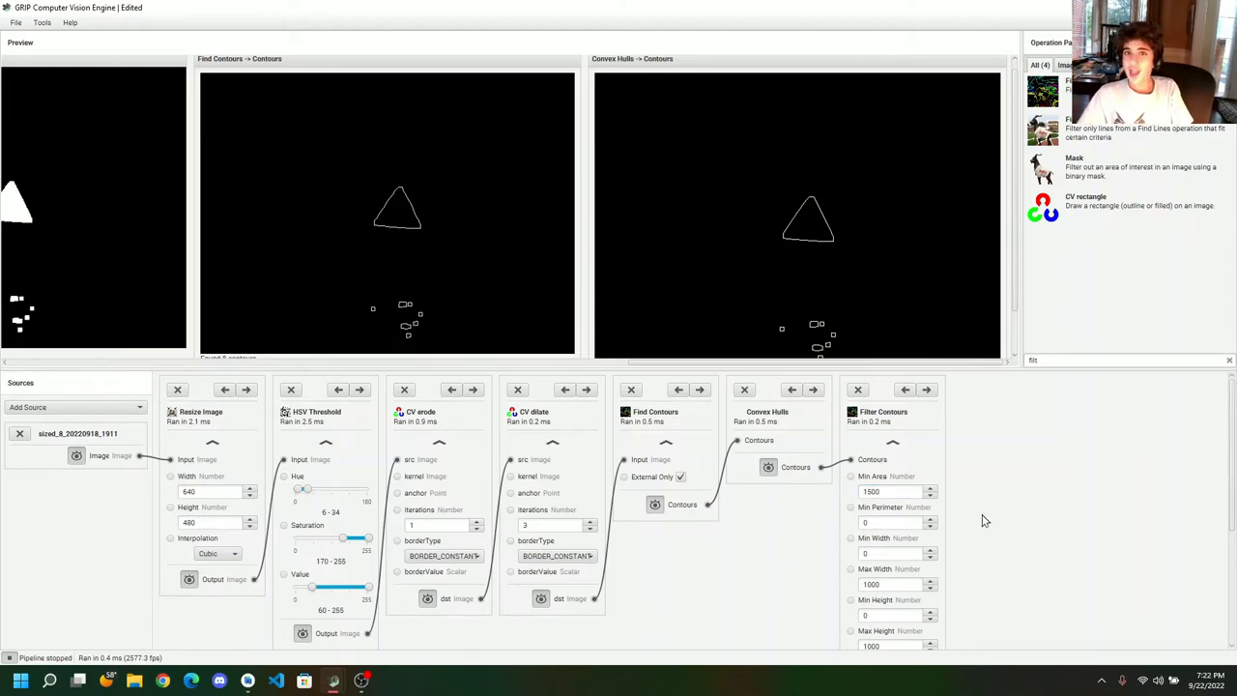
pyautogui.scroll(-3)
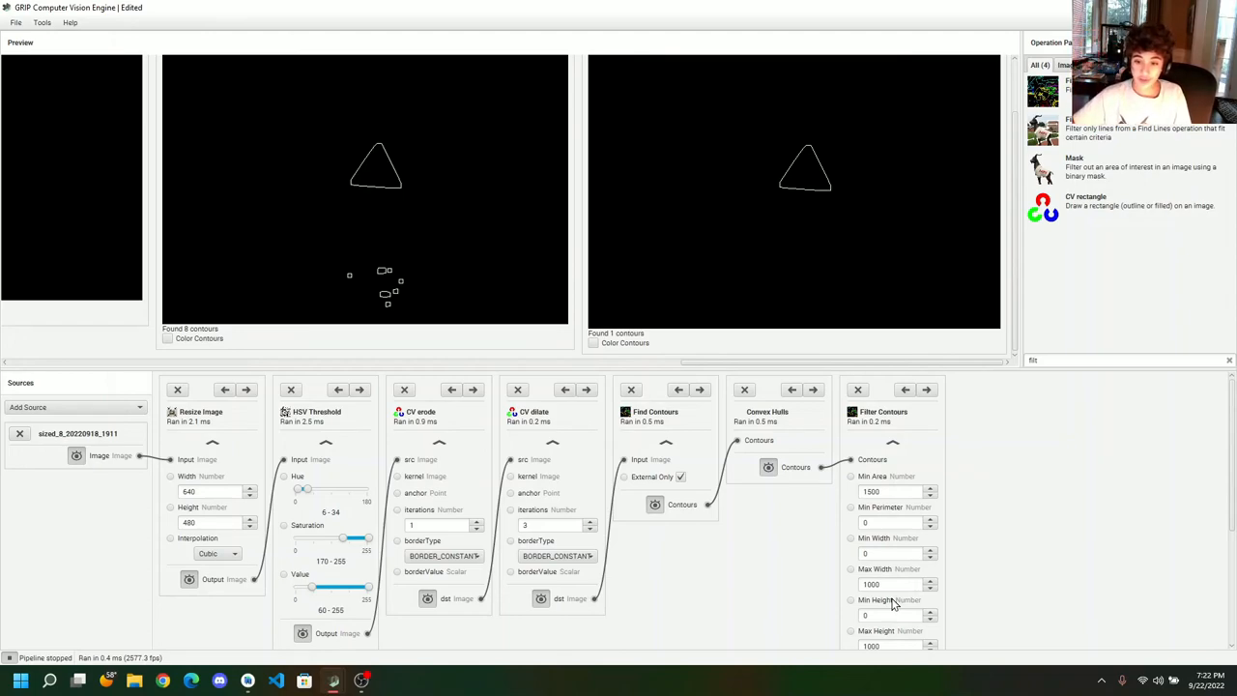
pyautogui.click(894, 522)
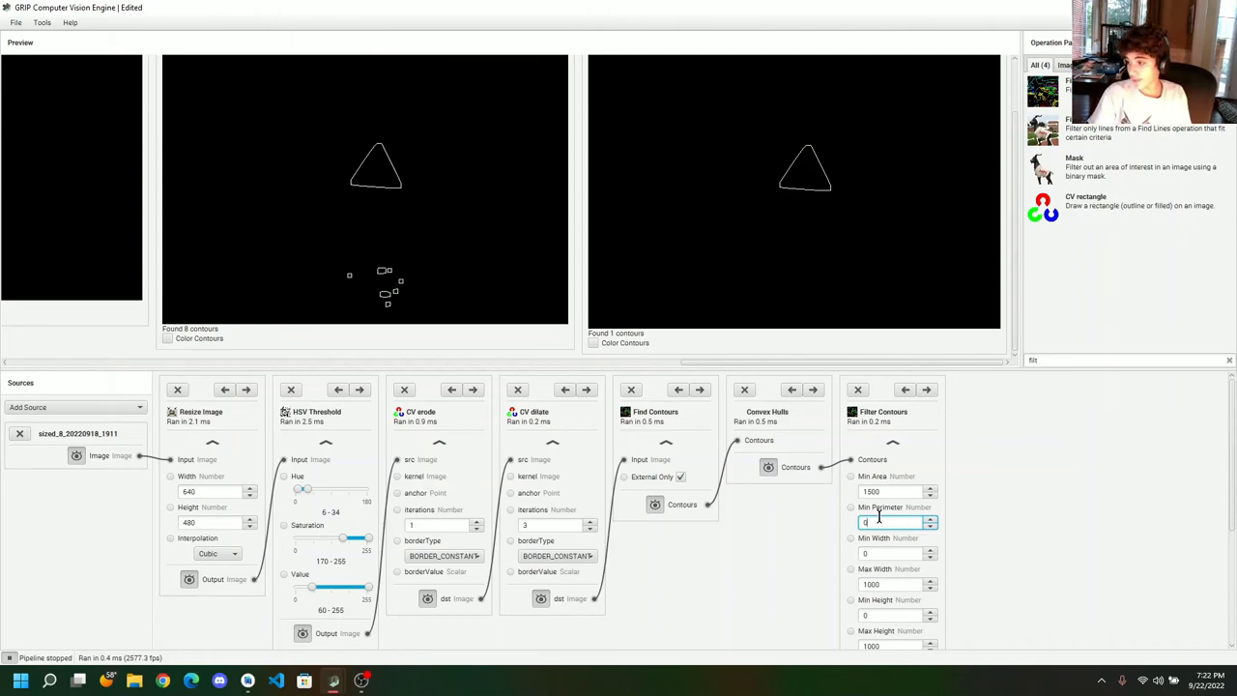
# Step: Set the filter's minimum perimeter 80, minimum width 20 and minimum height 50
pyautogui.write('80')
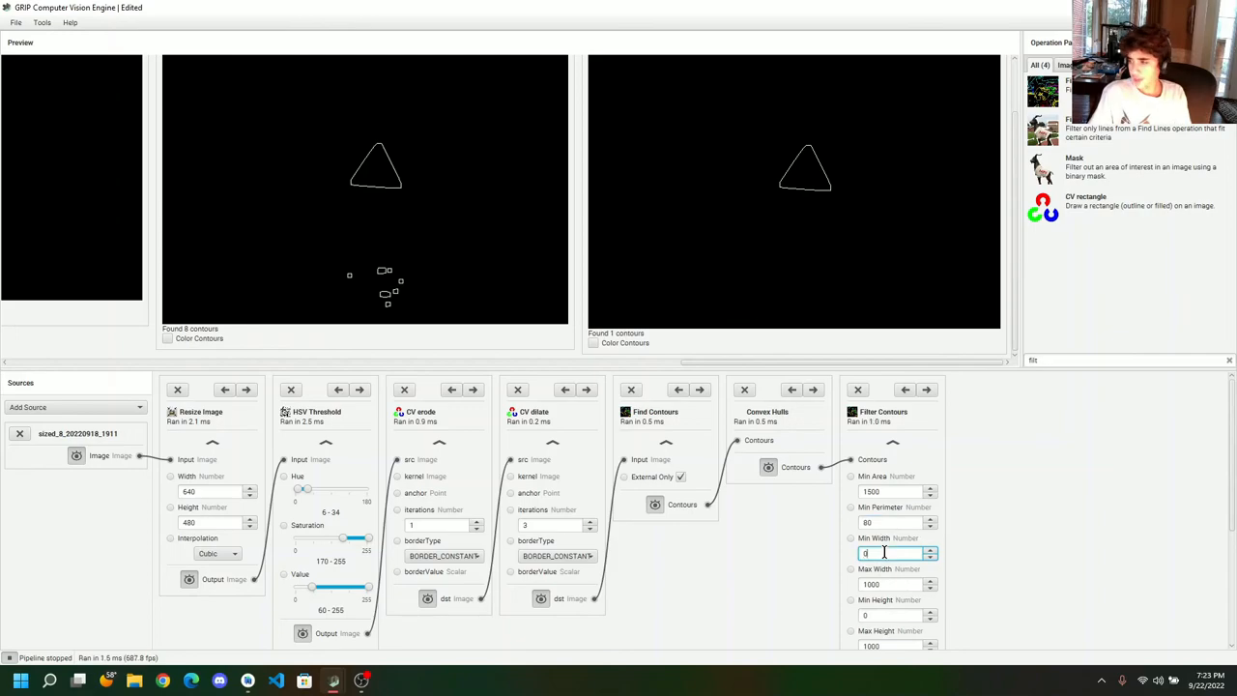
pyautogui.write('20')
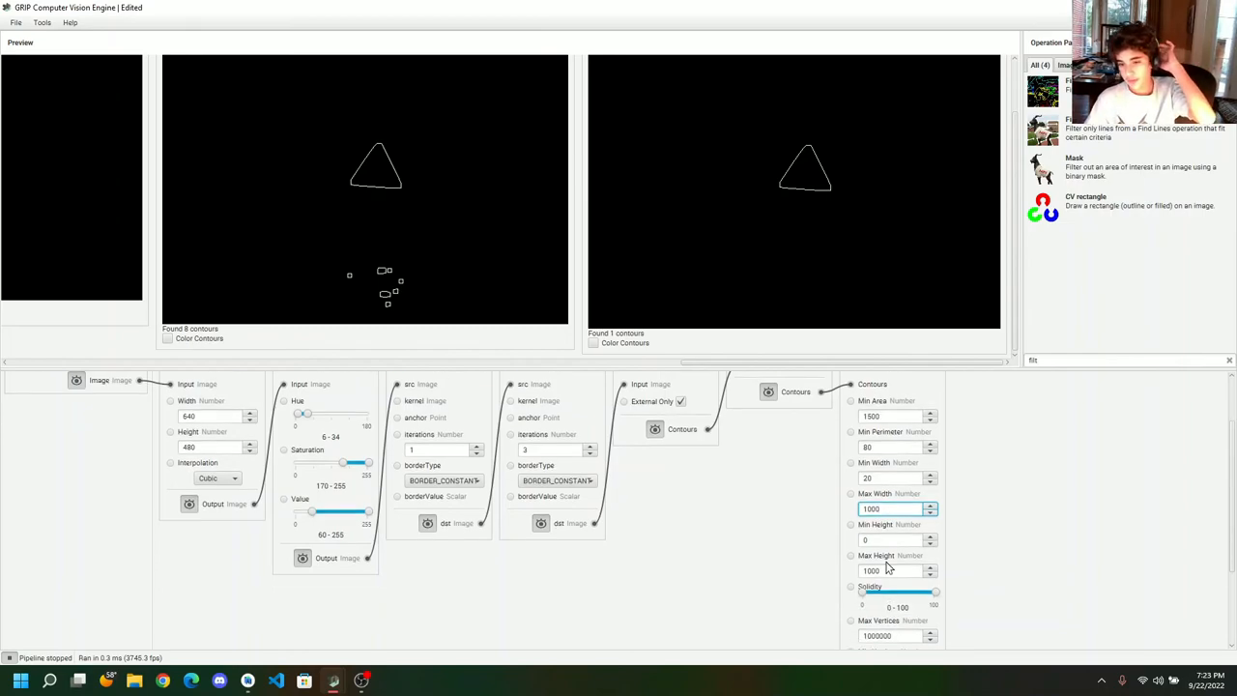
pyautogui.click(897, 539)
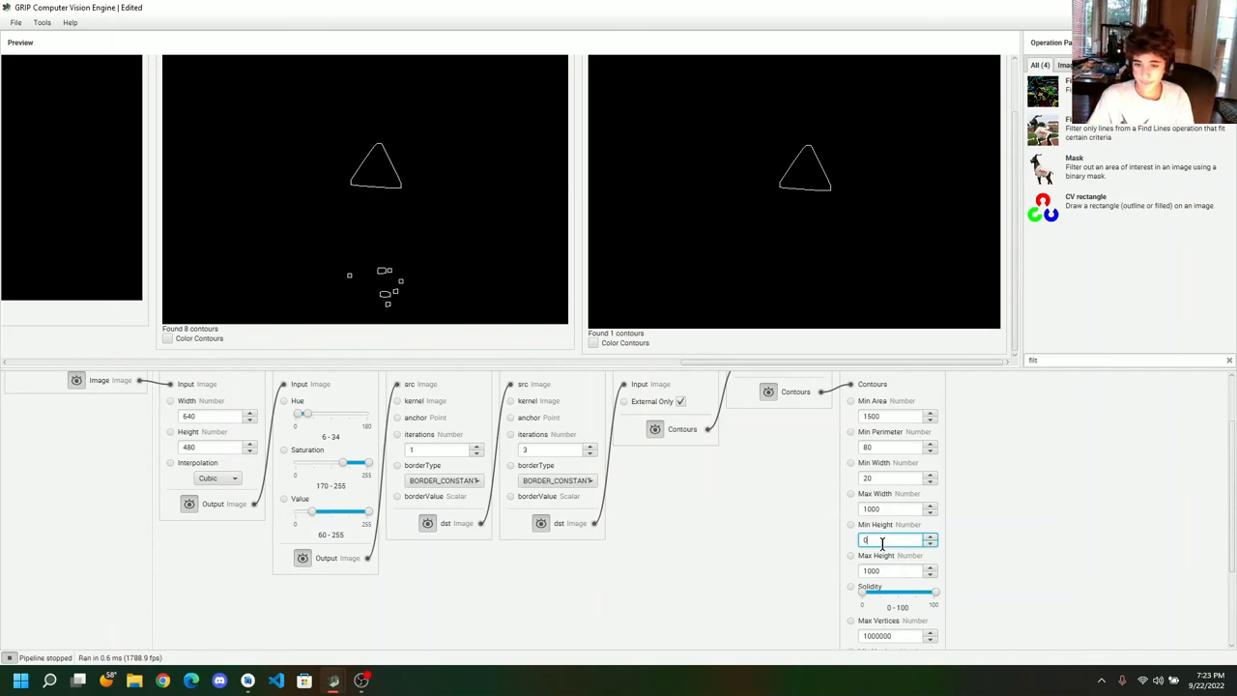
pyautogui.write('50')
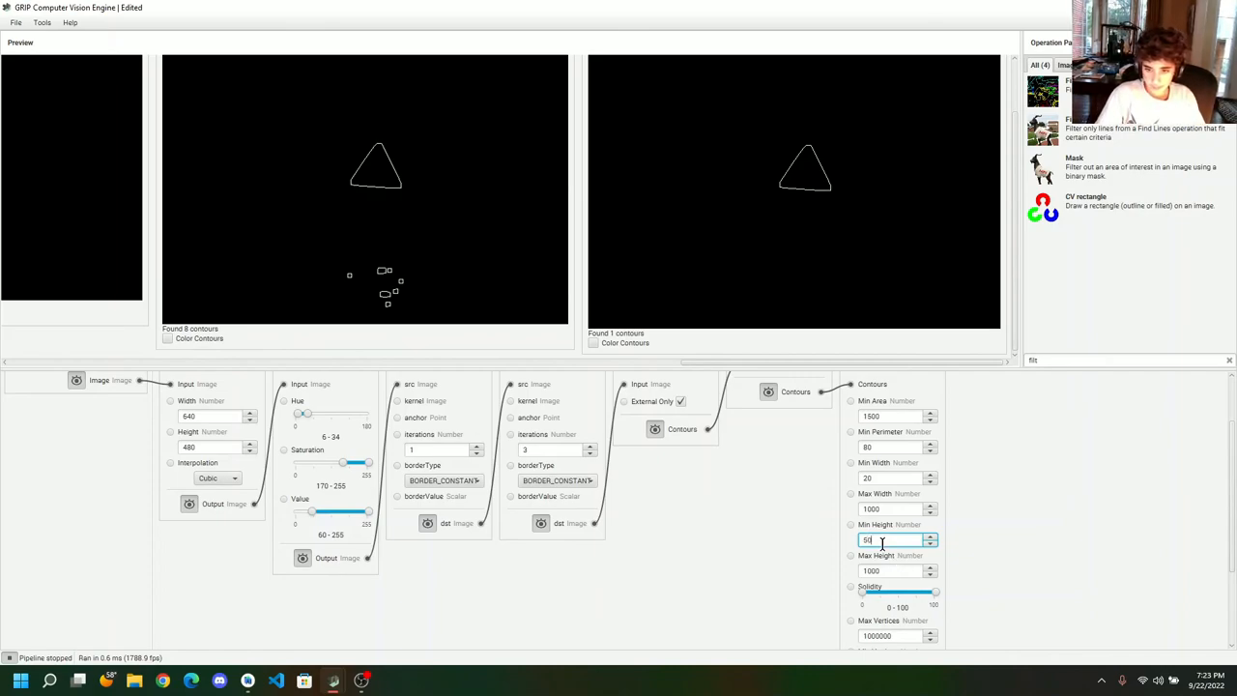
# Step: Set maximum vertices to 20000 and minimum ratio to 0.5
pyautogui.scroll(-3)
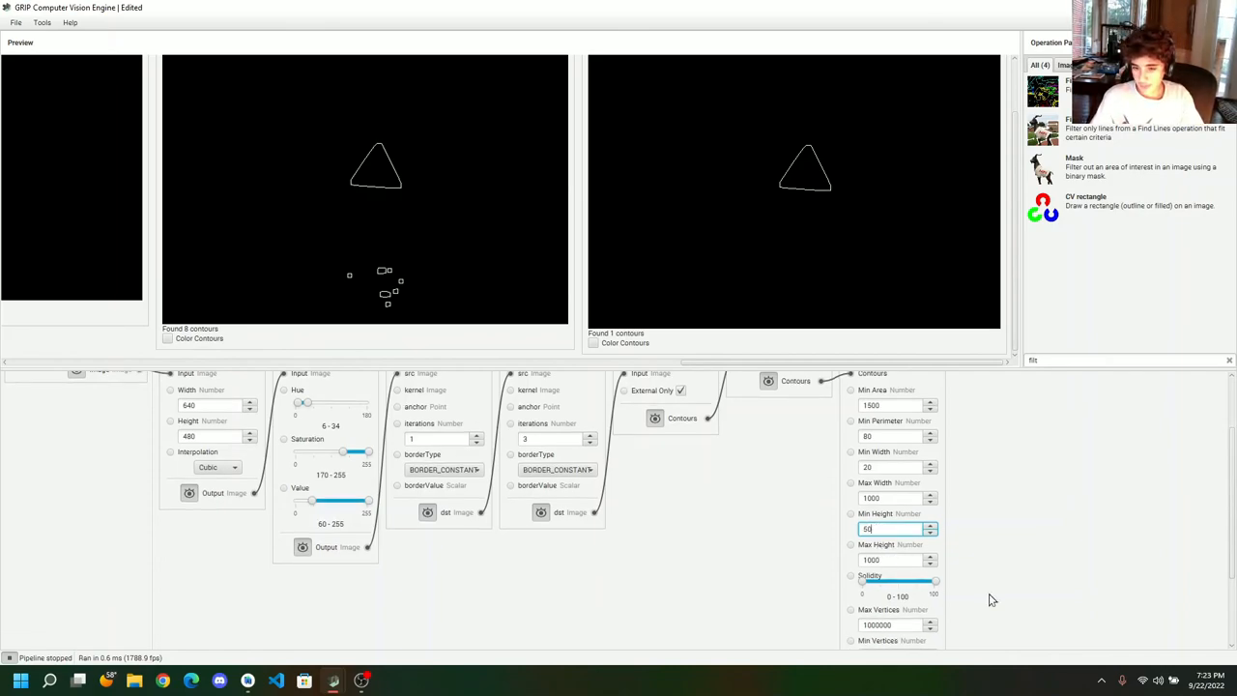
pyautogui.scroll(-3)
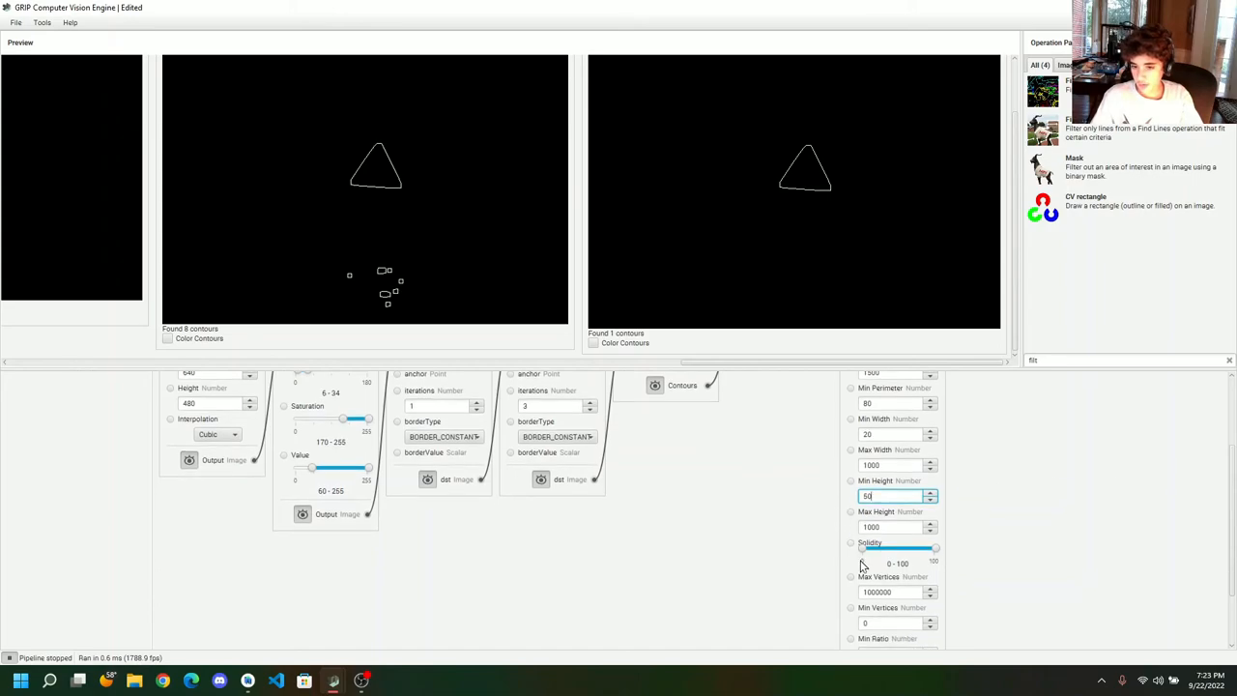
pyautogui.scroll(-3)
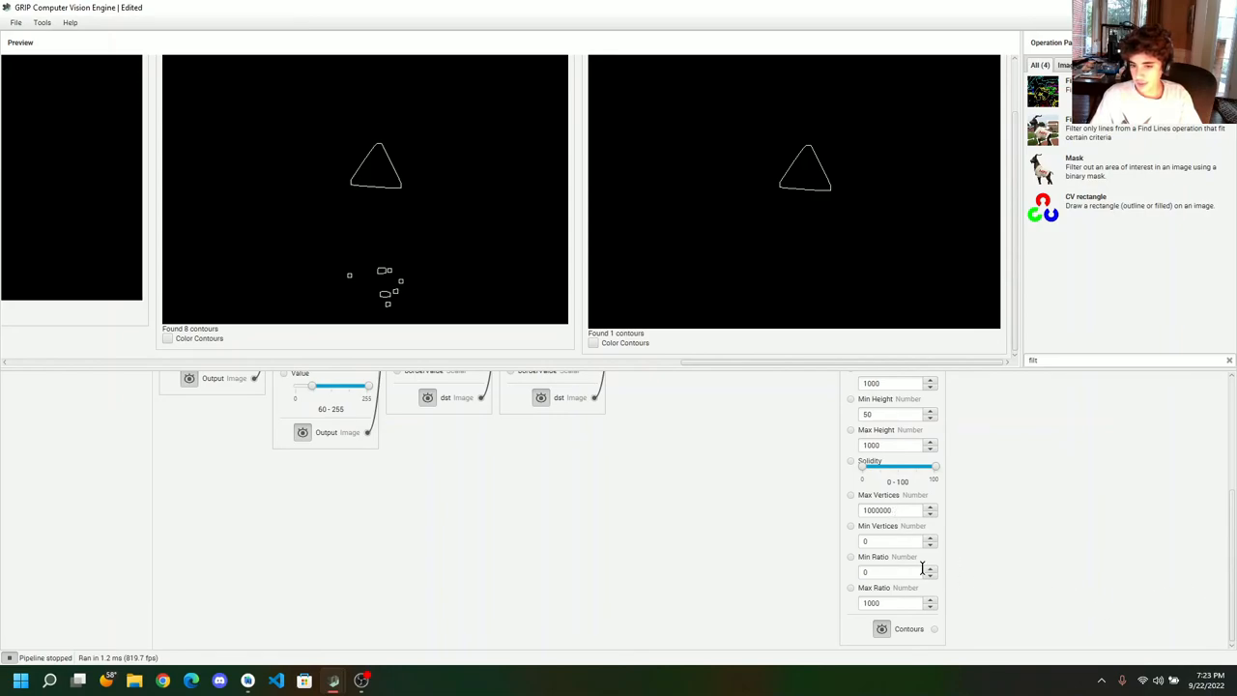
pyautogui.click(889, 510)
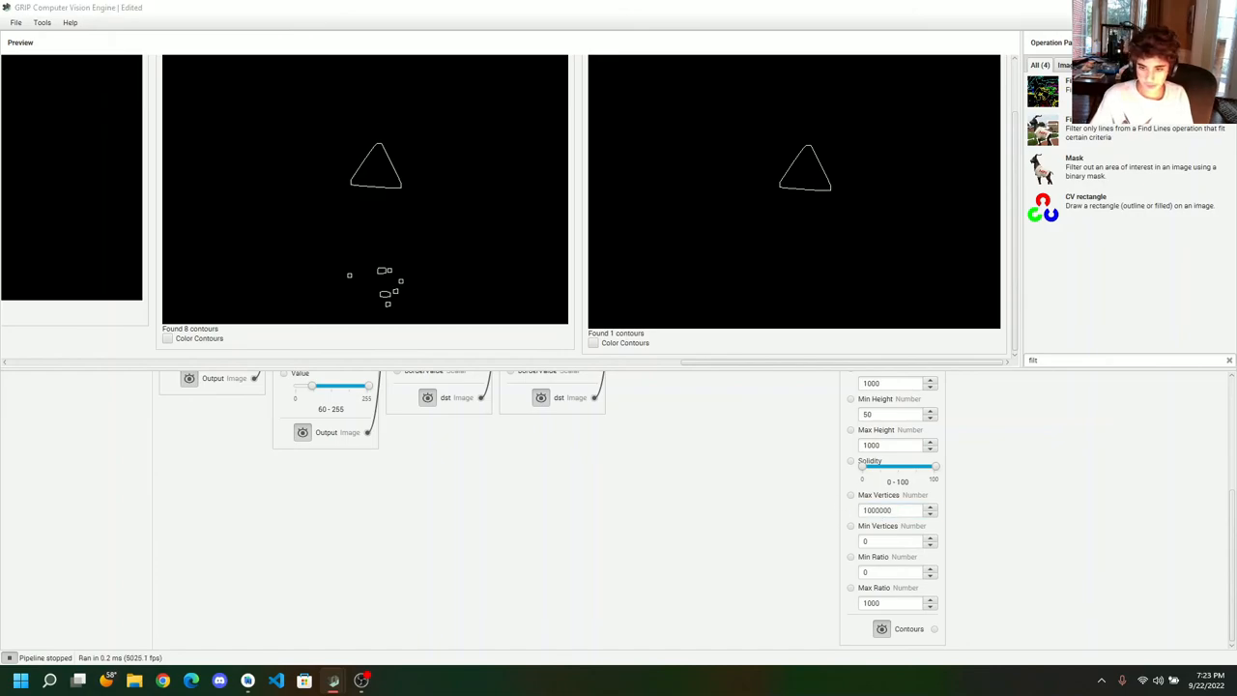
pyautogui.click(889, 510)
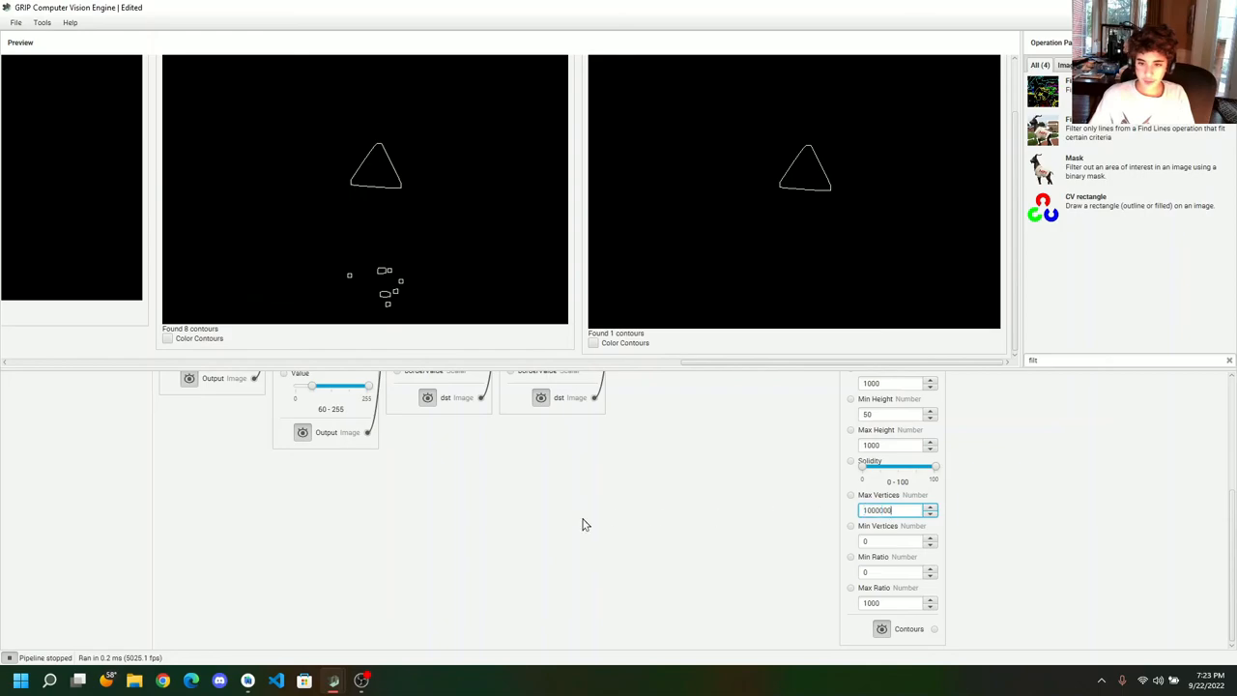
pyautogui.write('20000')
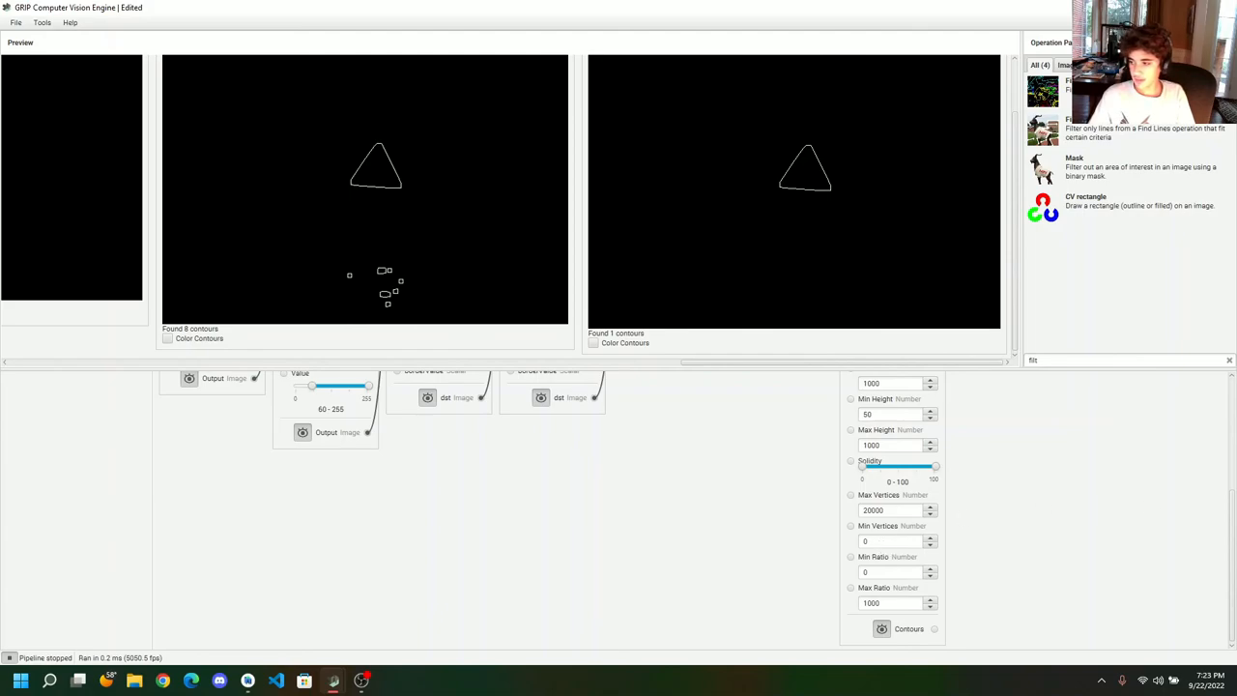
pyautogui.click(894, 571)
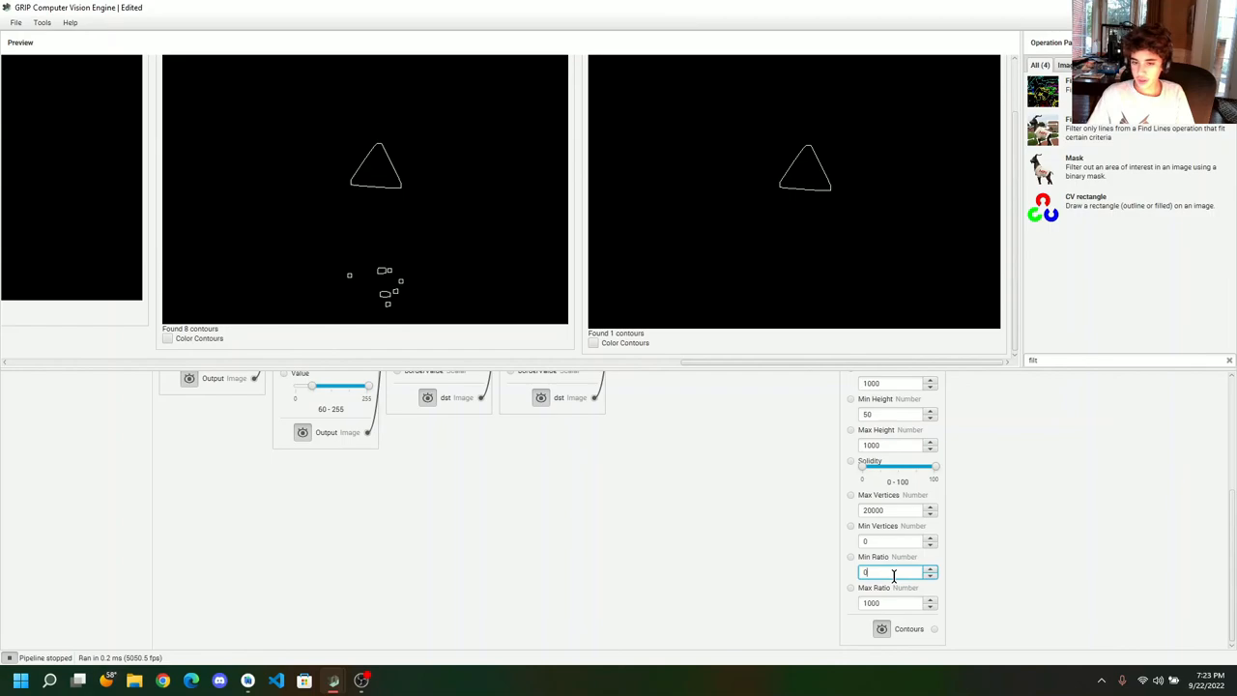
pyautogui.write('.5')
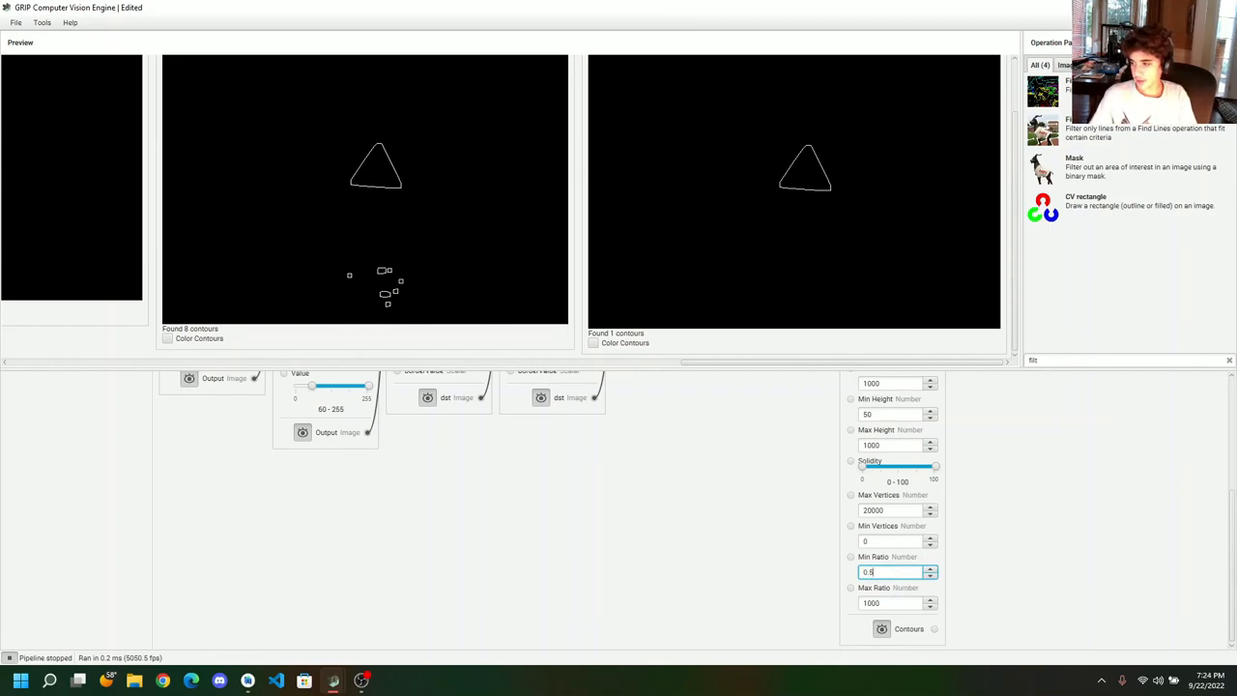
pyautogui.click(894, 602)
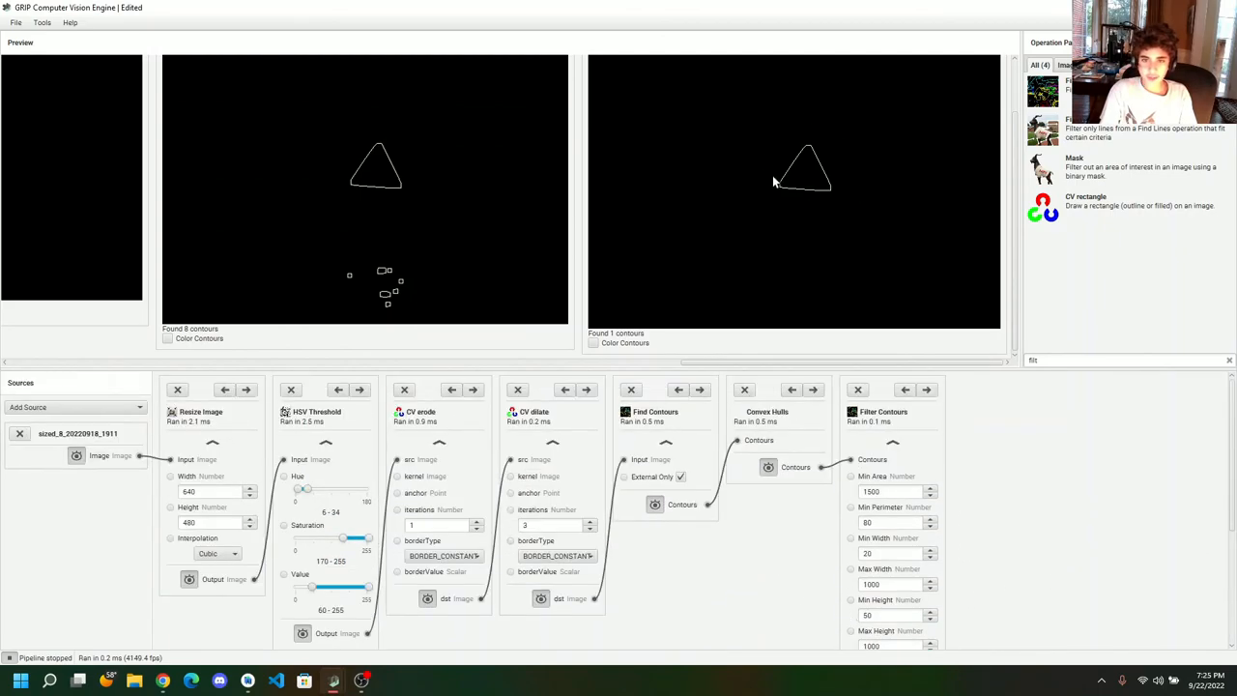
pyautogui.moveTo(715, 175)
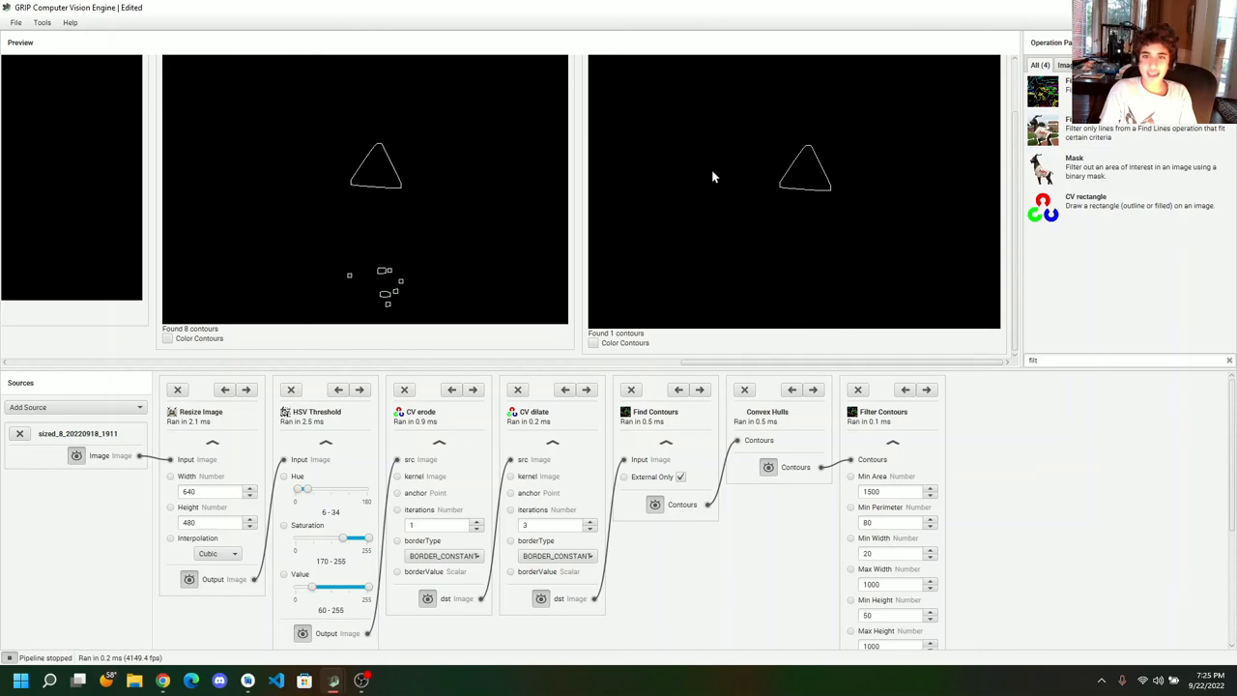
pyautogui.moveTo(821, 132)
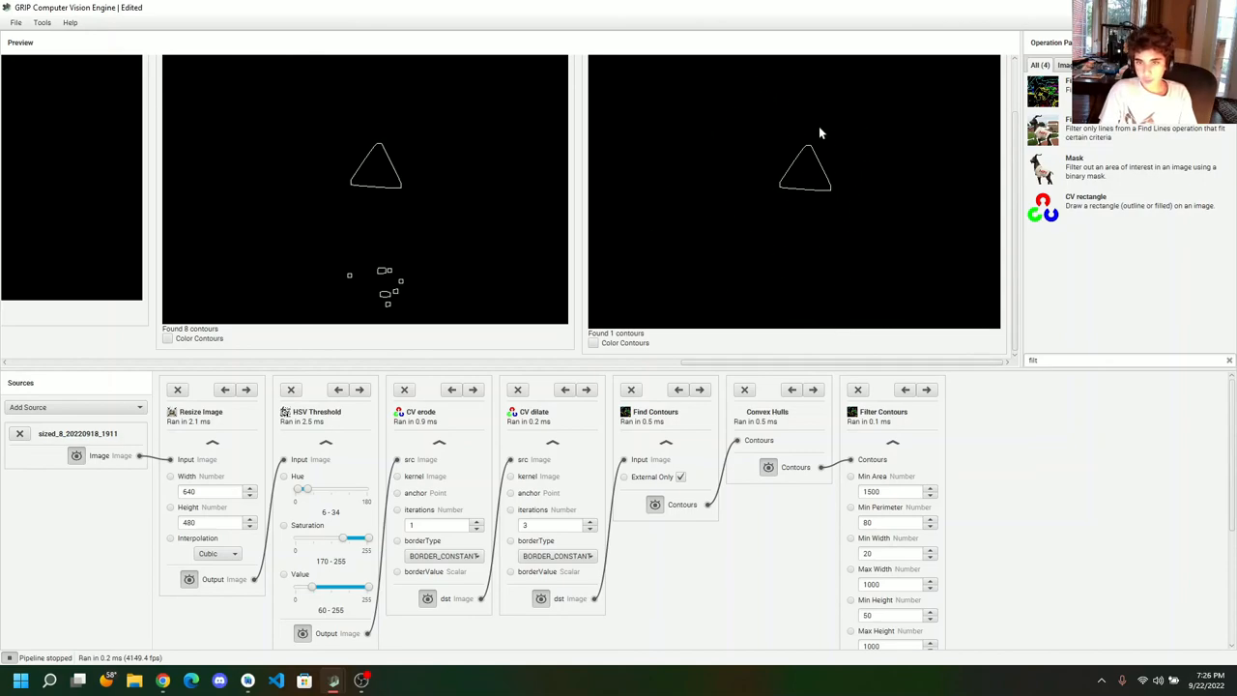